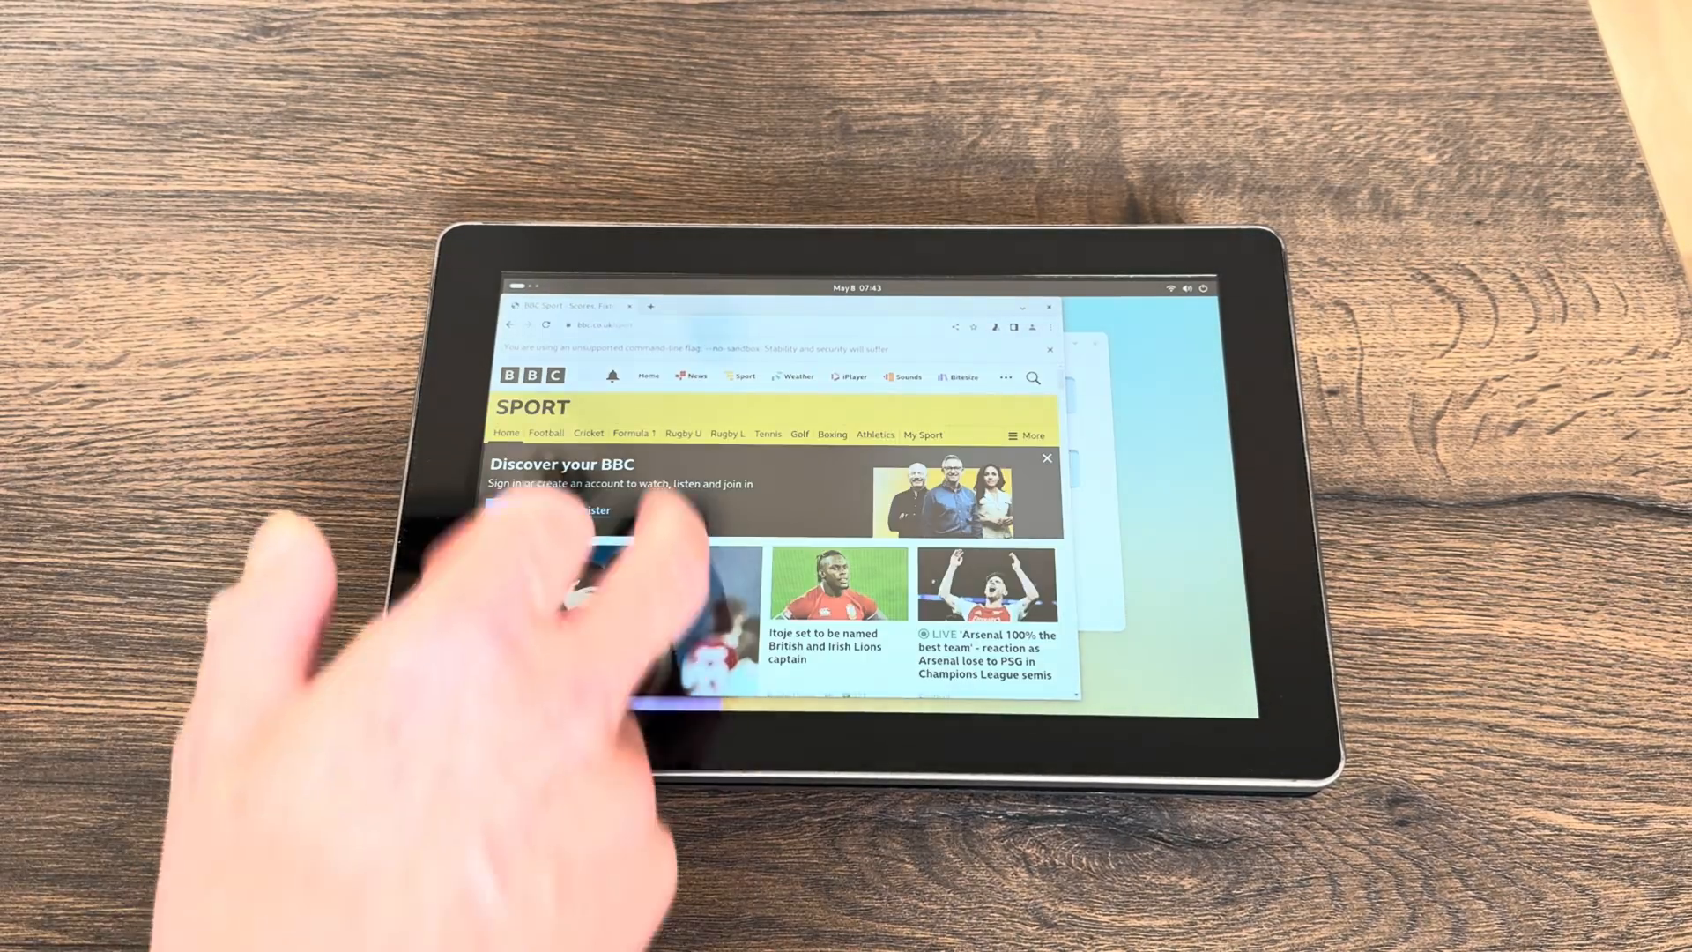
- Launch Terminator from Activities and run 'sudo apt install neofetch'
scroll("down", 3)
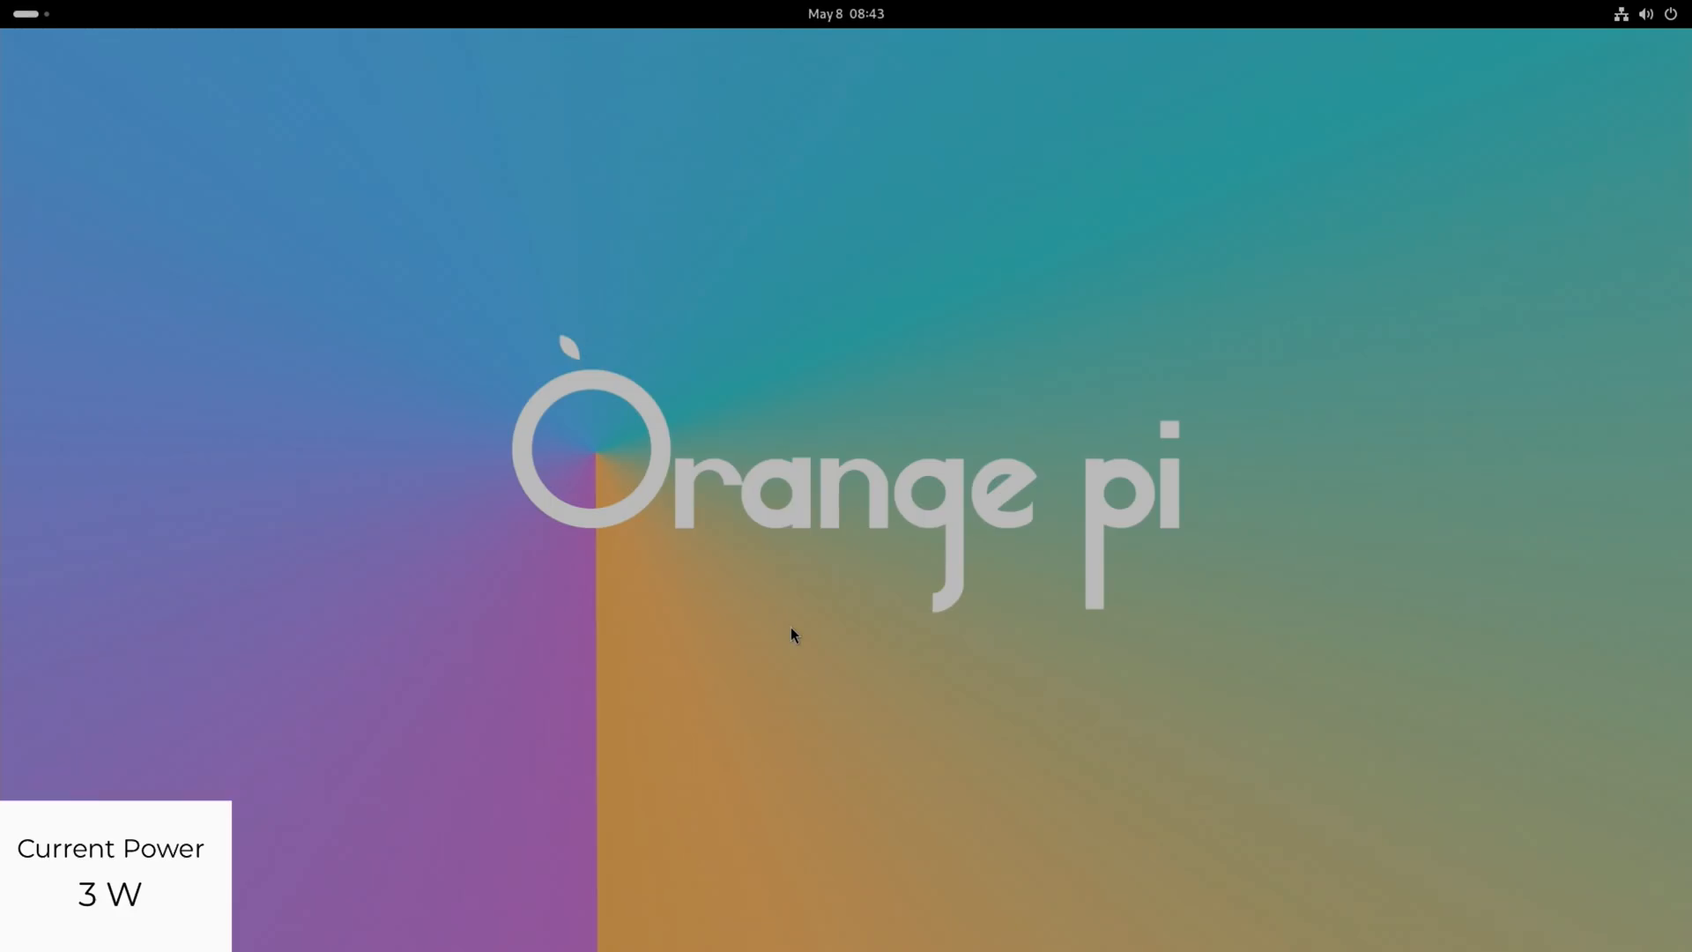
left_click(23, 13)
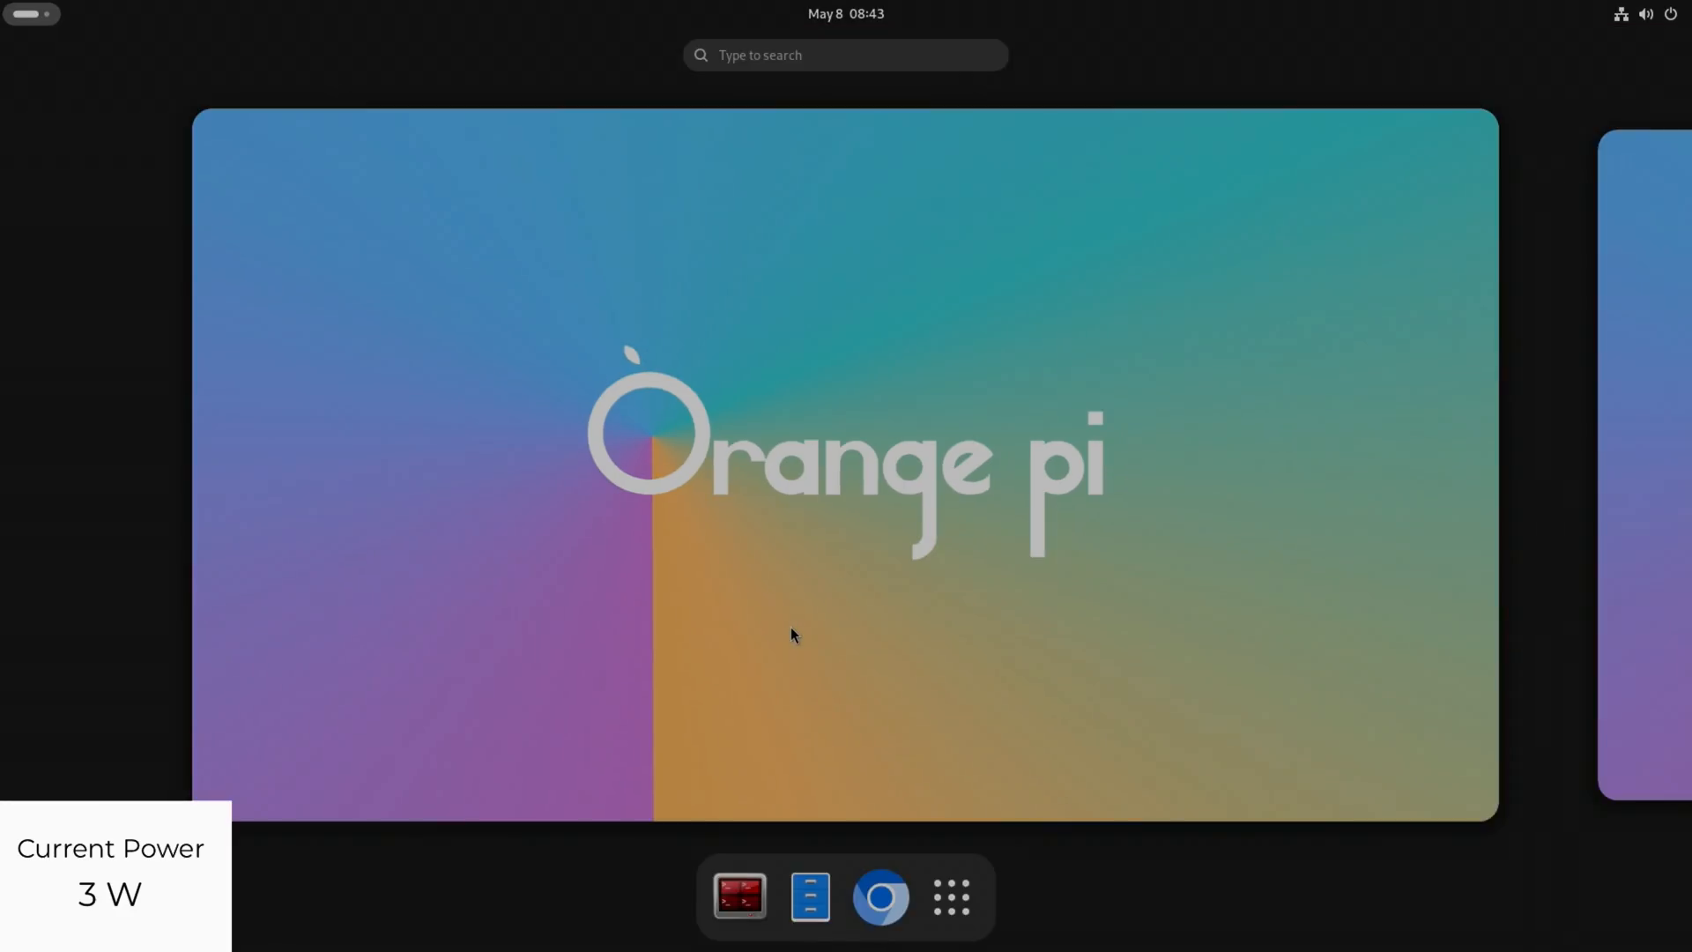
type("ter")
type("sudo apt i")
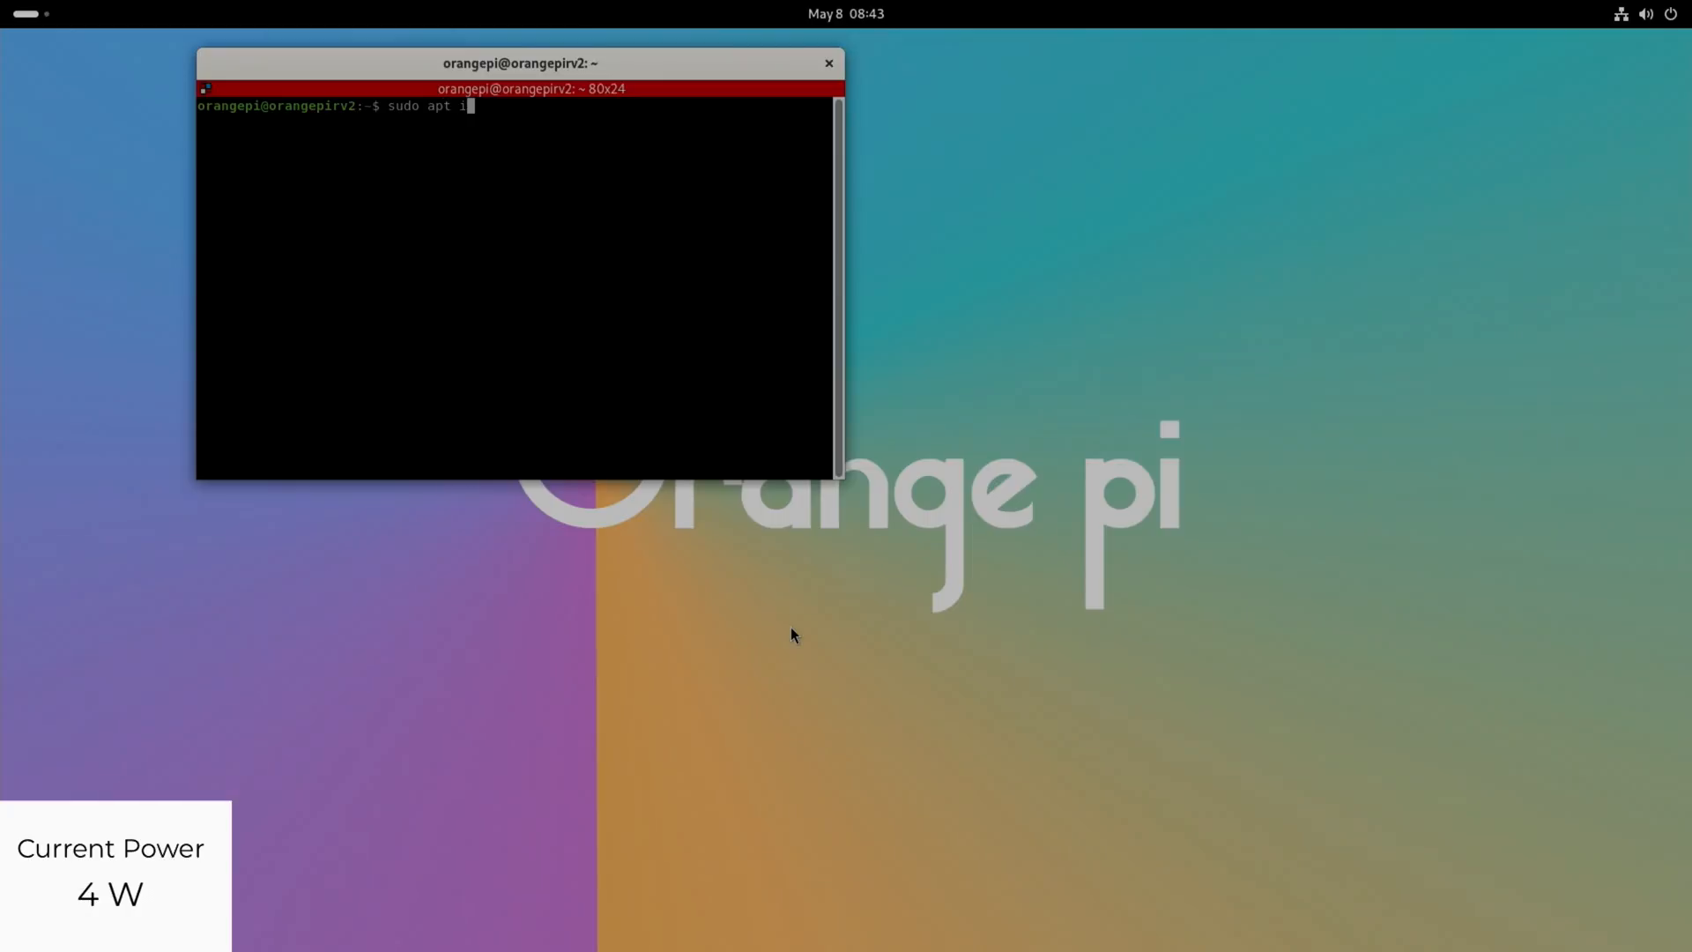
type("nstall ne")
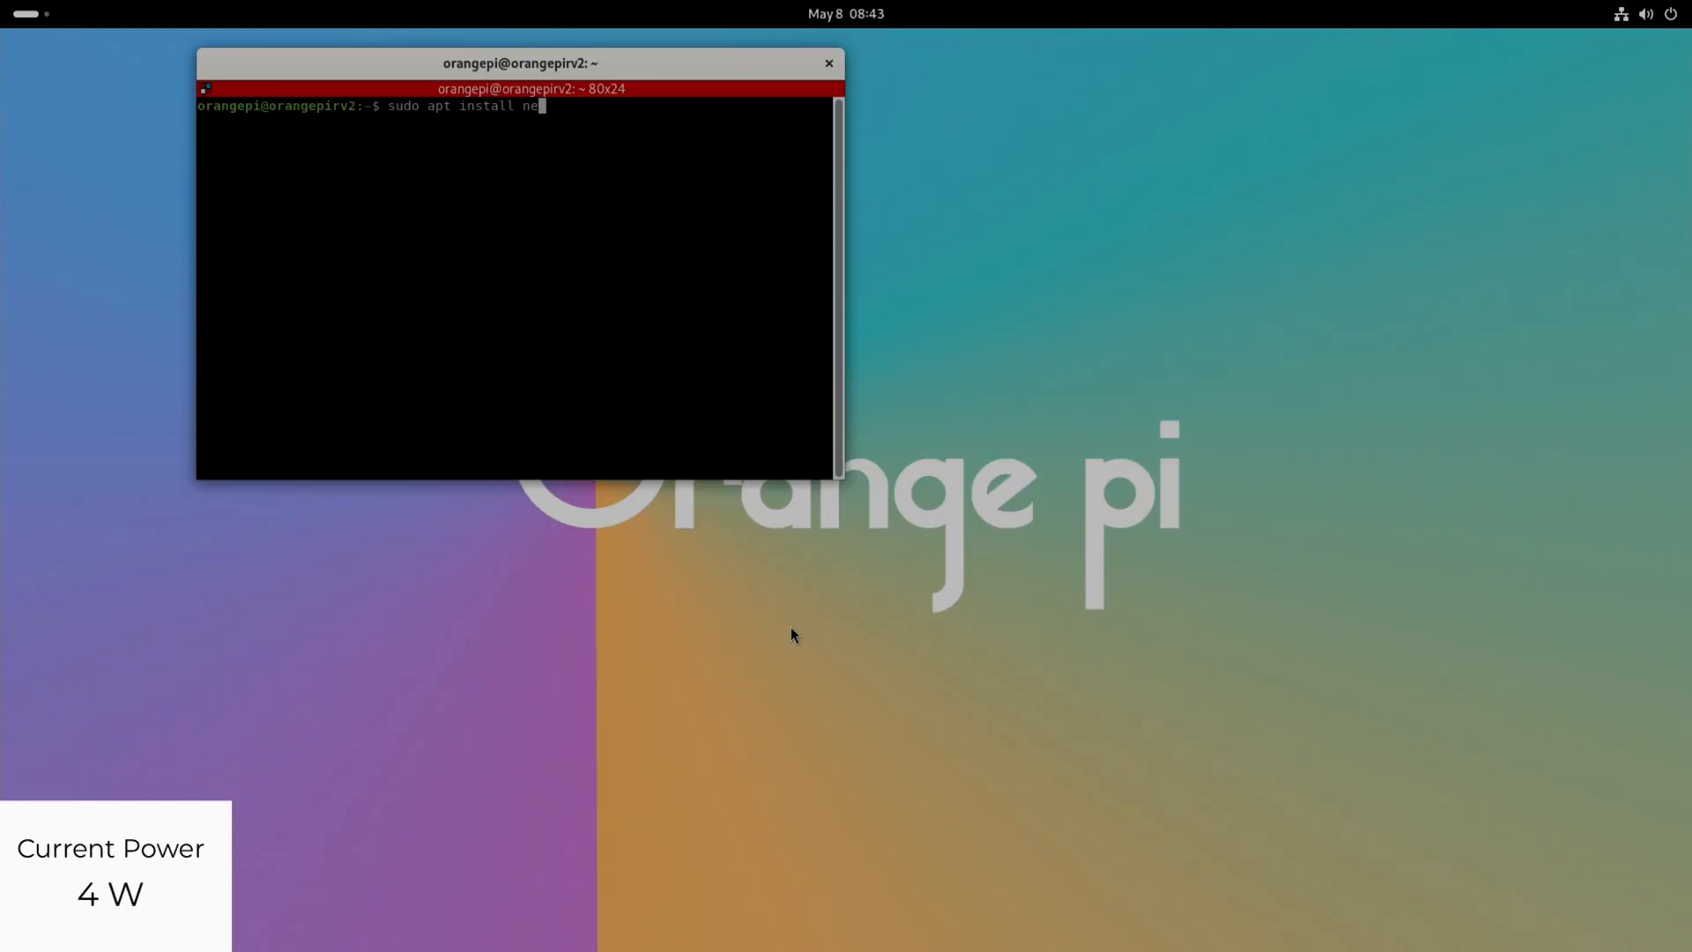
key("Return")
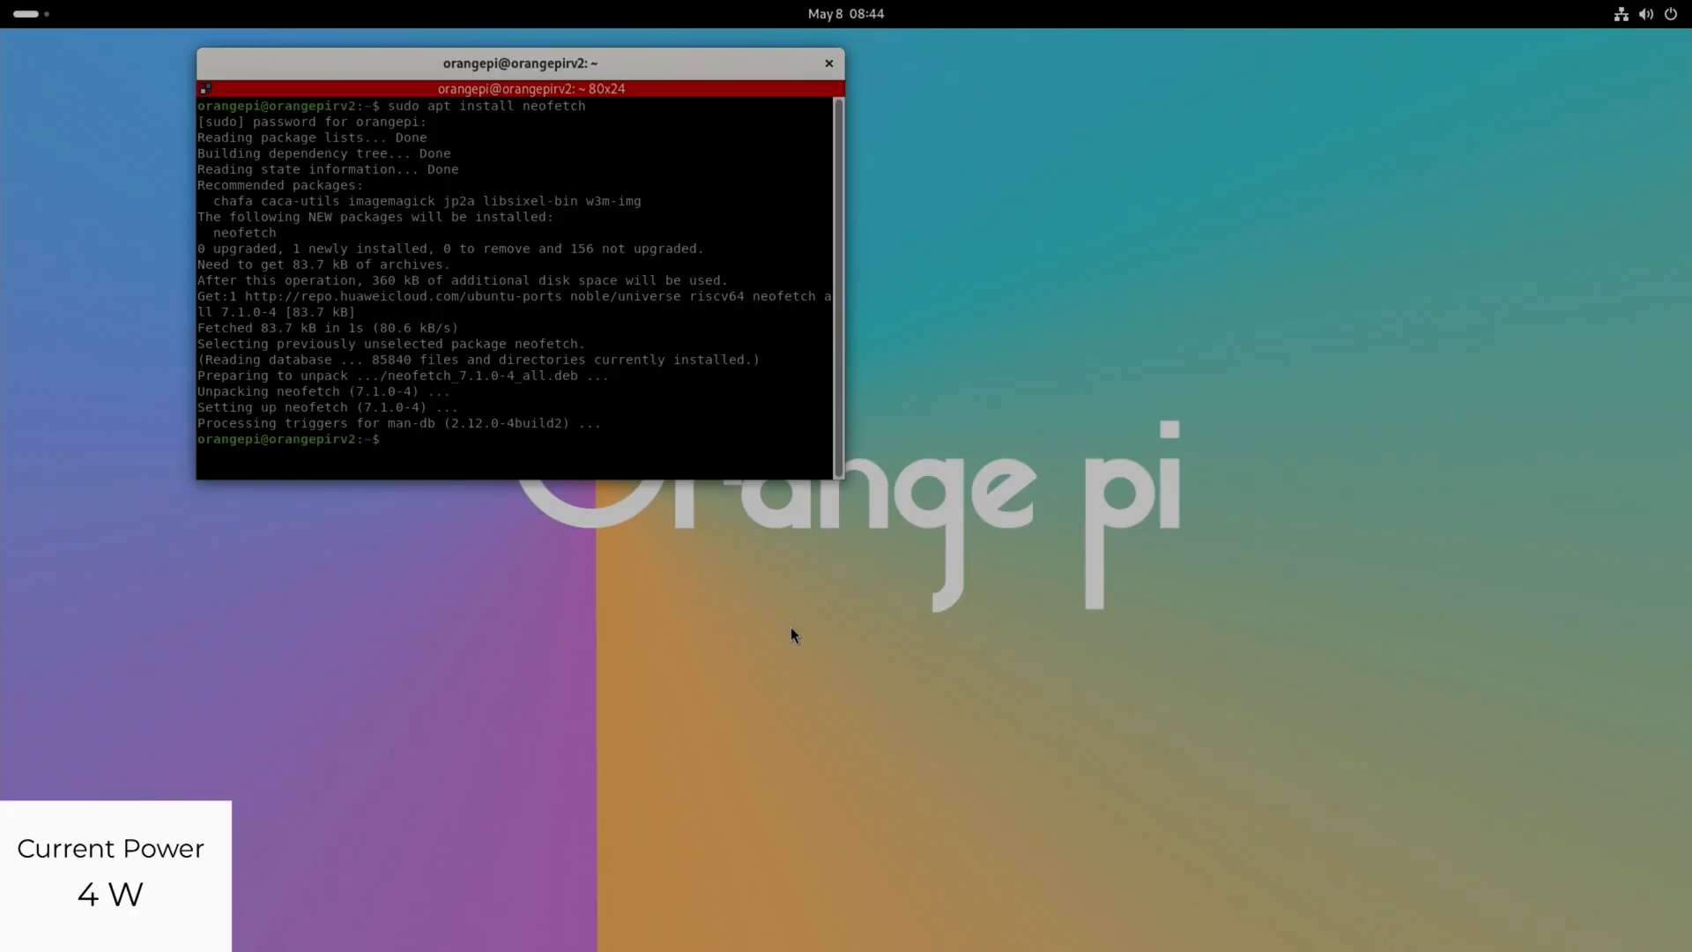
- Run 'sudo apt install psensor' and confirm with Y
type("sudo apt install neofetch")
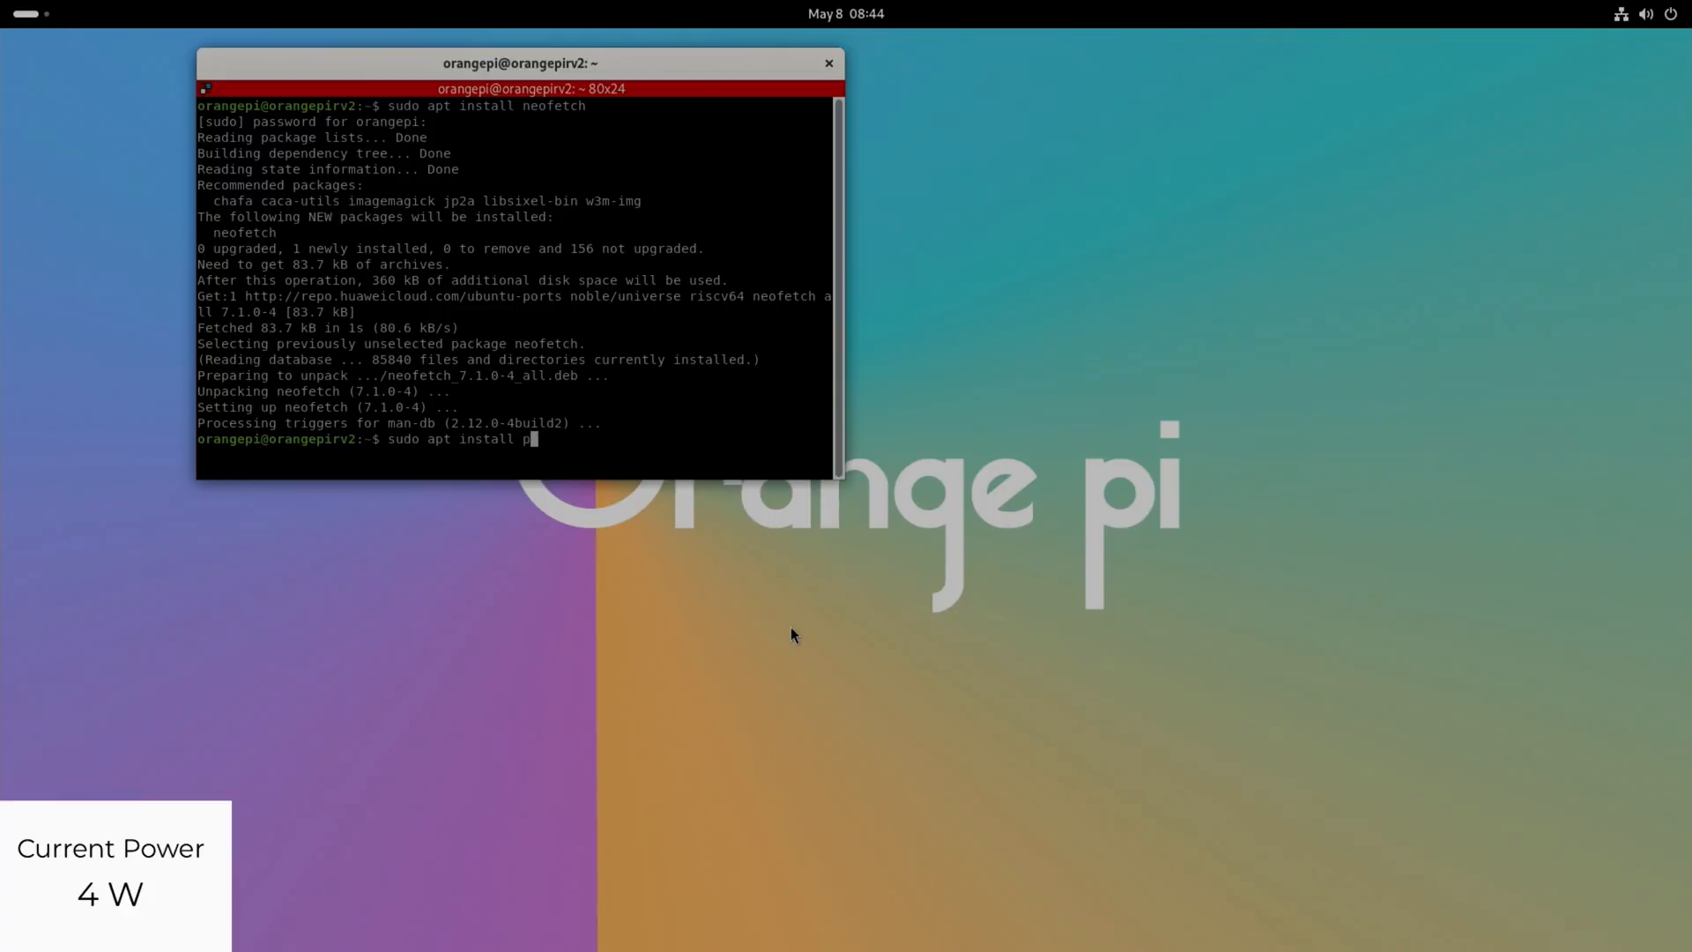
type("sensor")
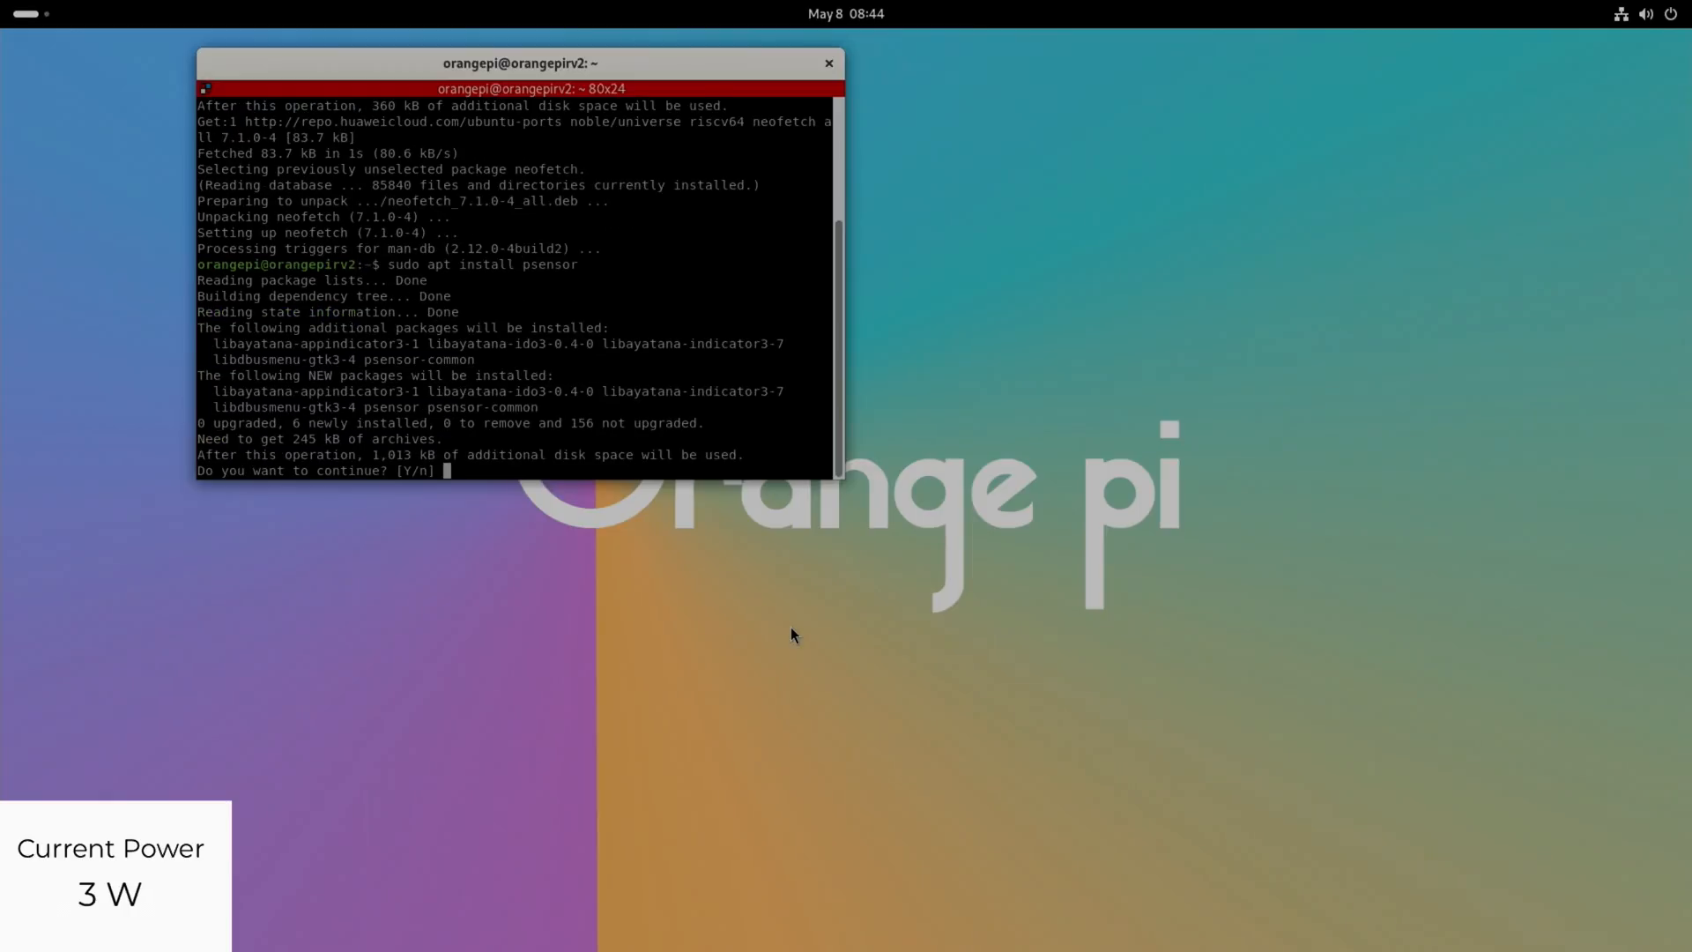
type("Y")
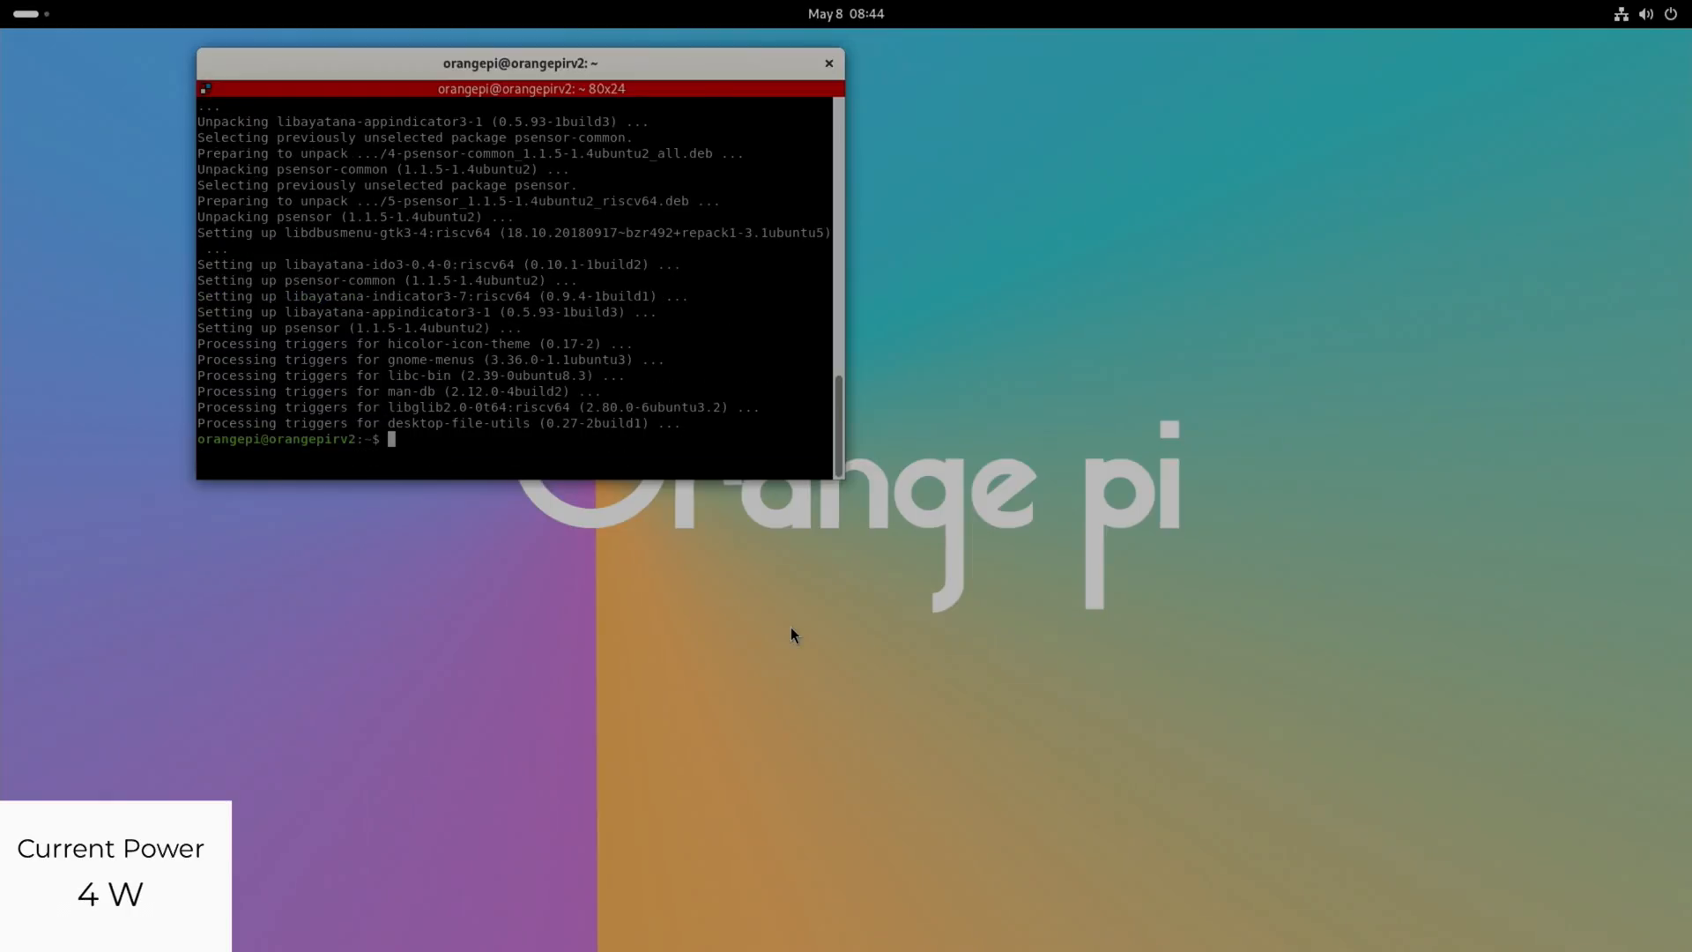
- Launch psensor from the terminal and move the terminal window lower
type("psensor")
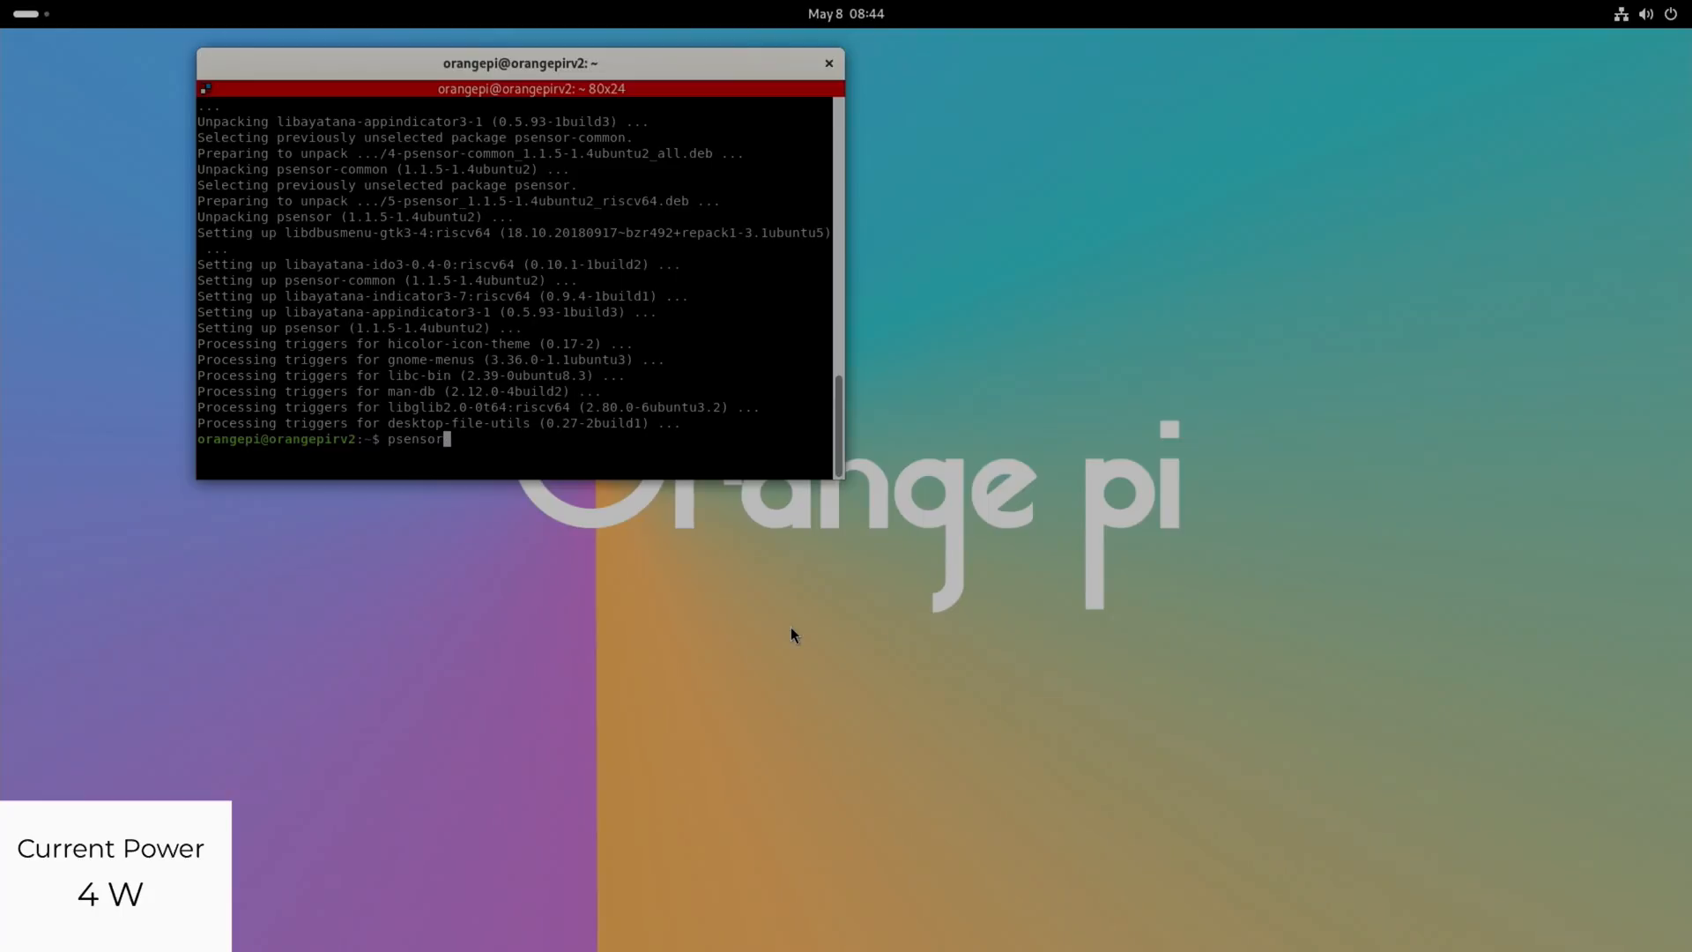
key("Return")
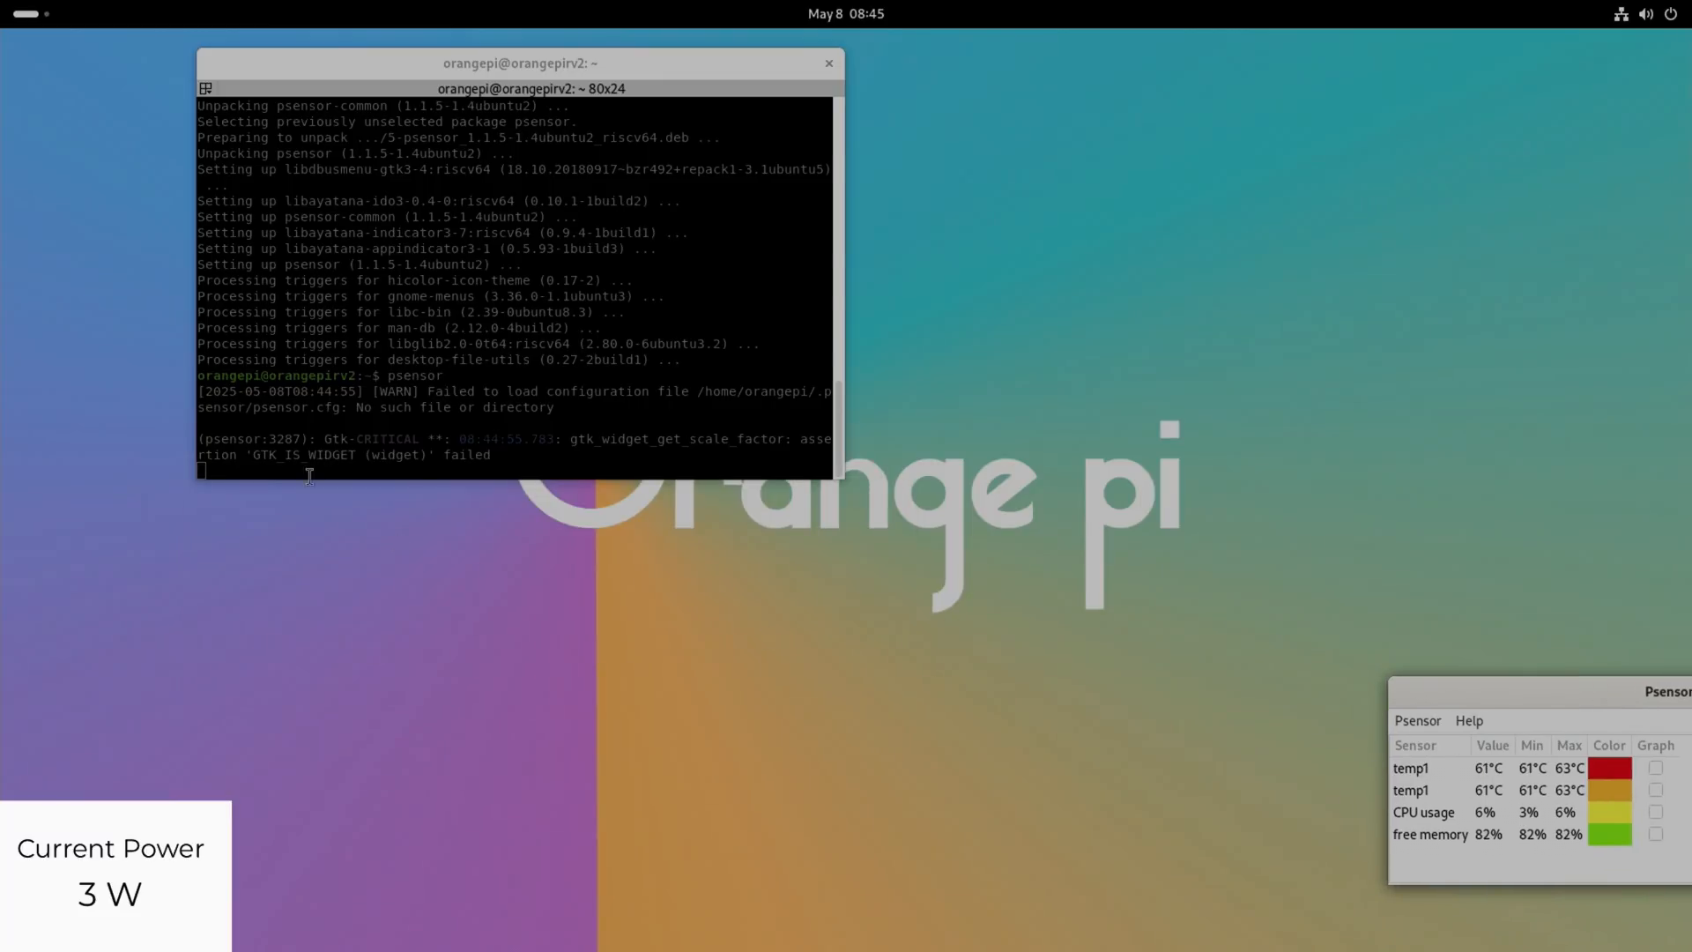
left_click_drag(518, 63, 583, 196)
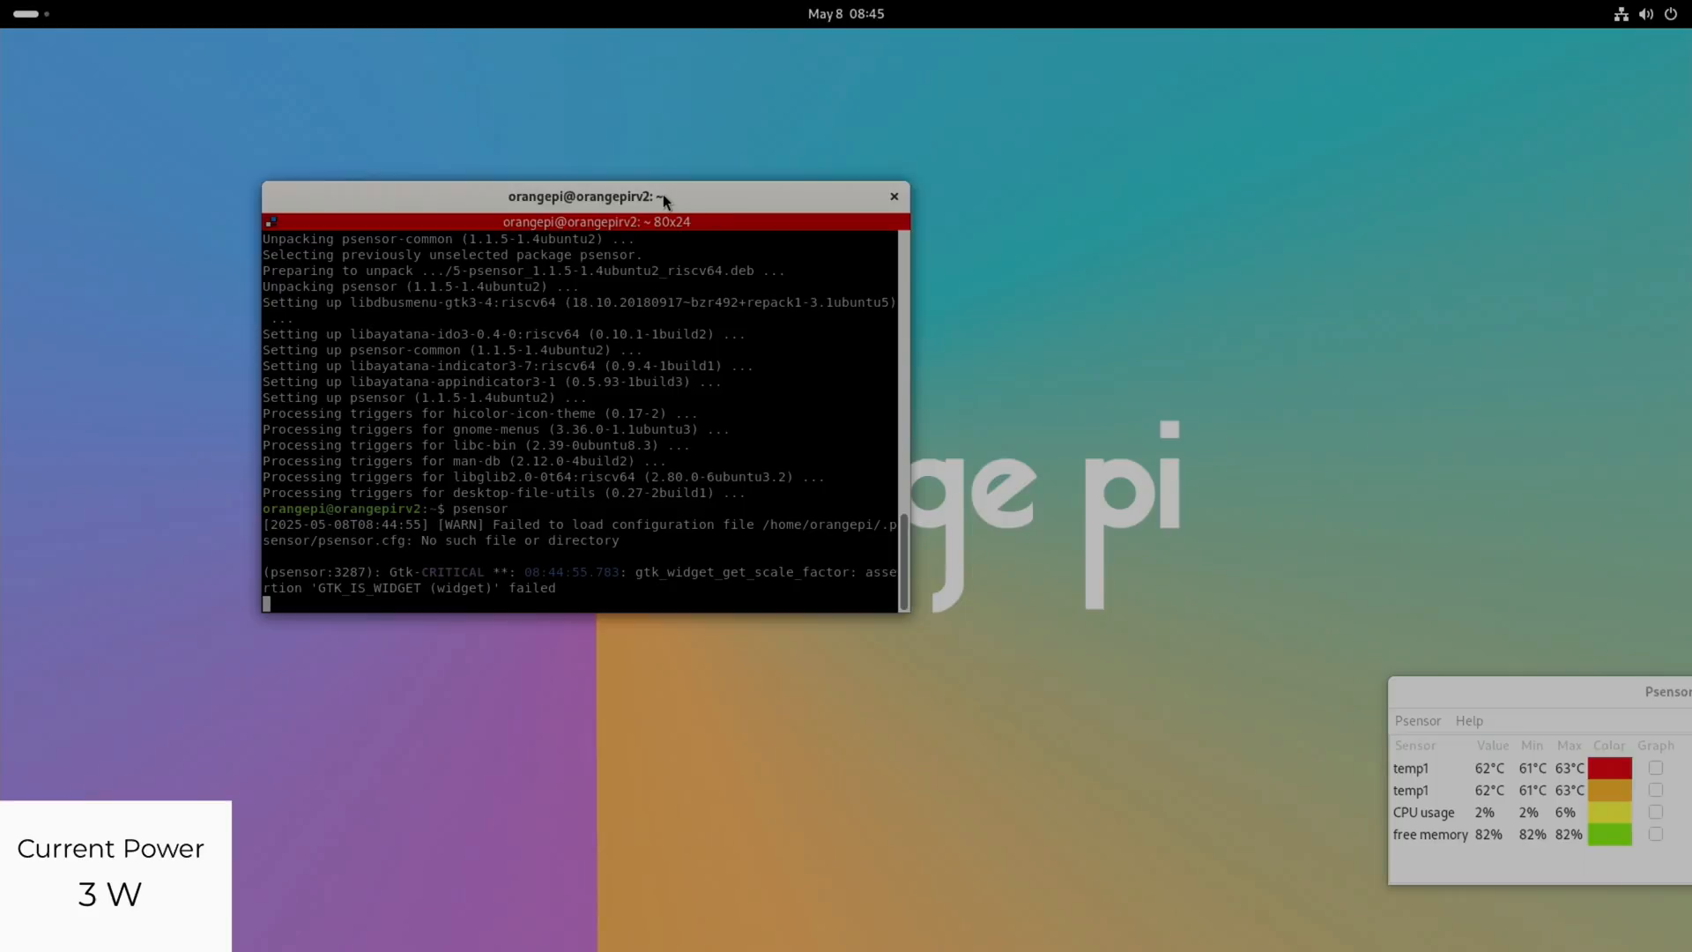
- Run neofetch in a new Terminator window to list the Orange Pi RV2 system info
left_click(892, 196)
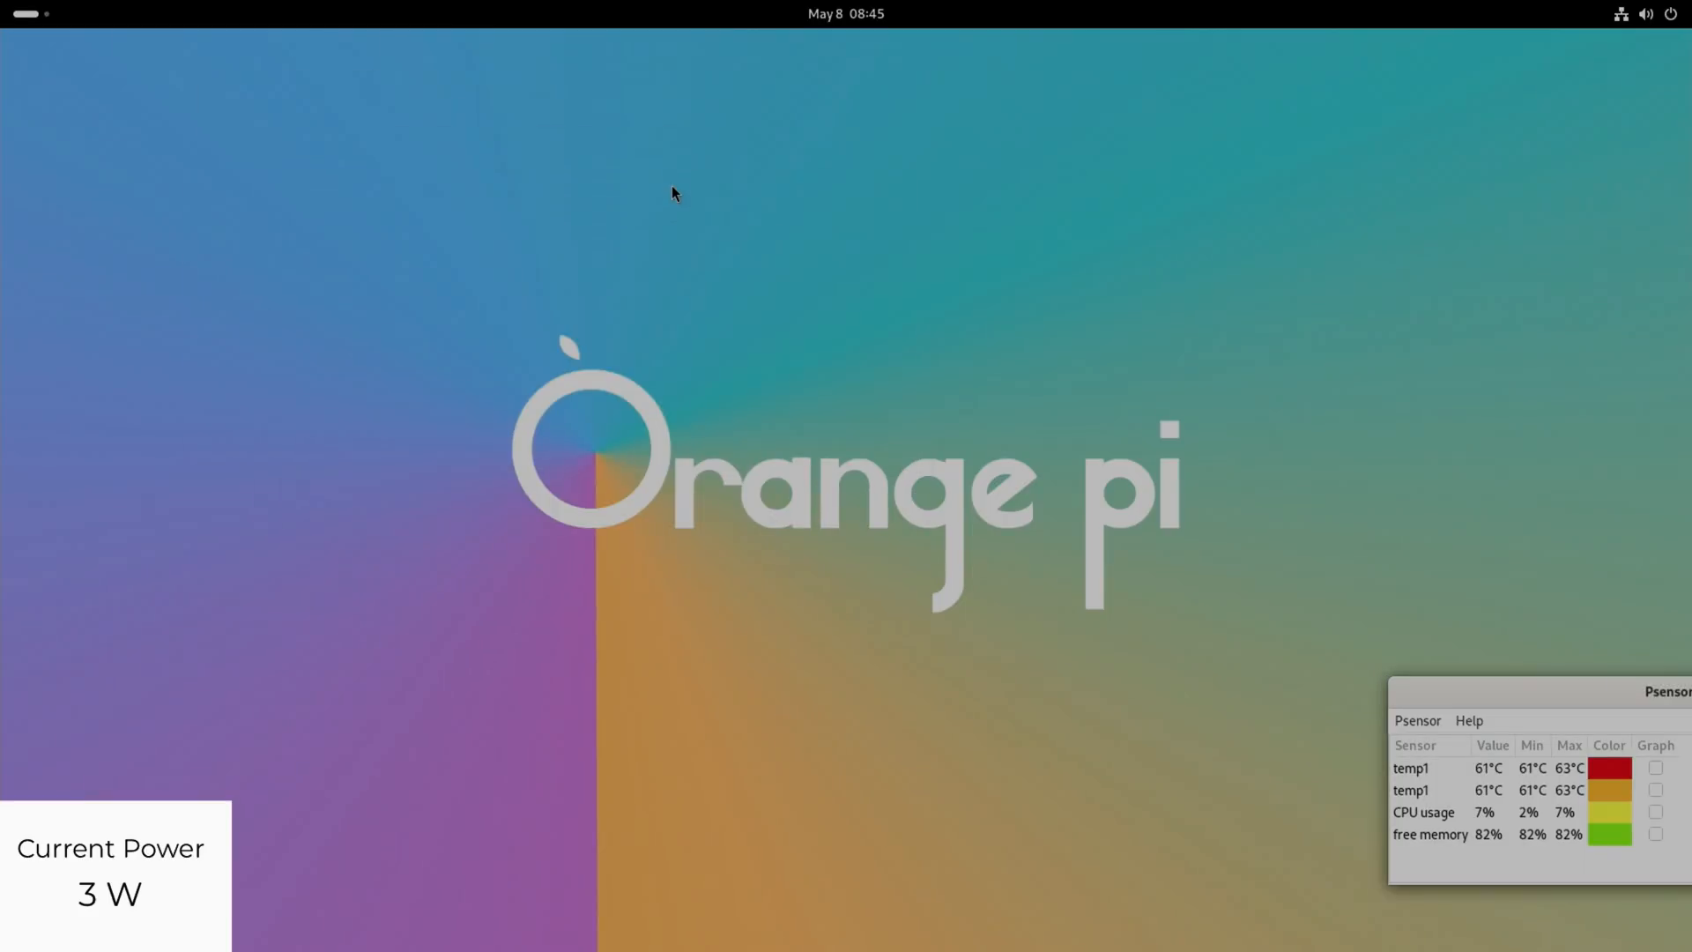
mouse_move(673, 179)
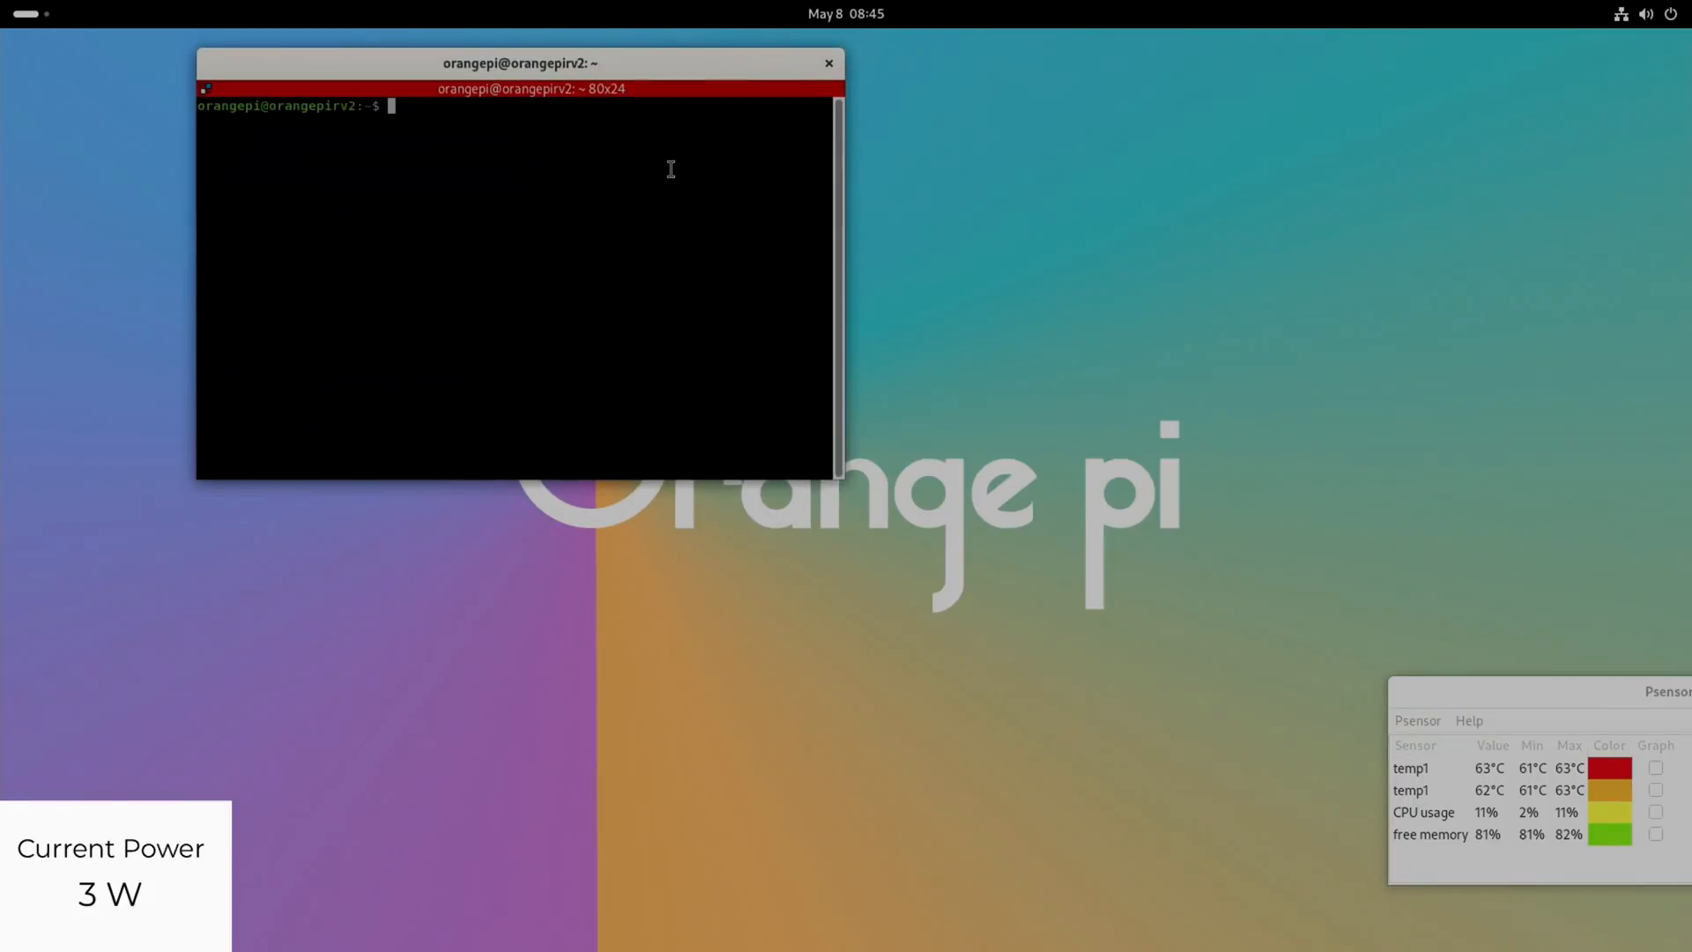
type("neo")
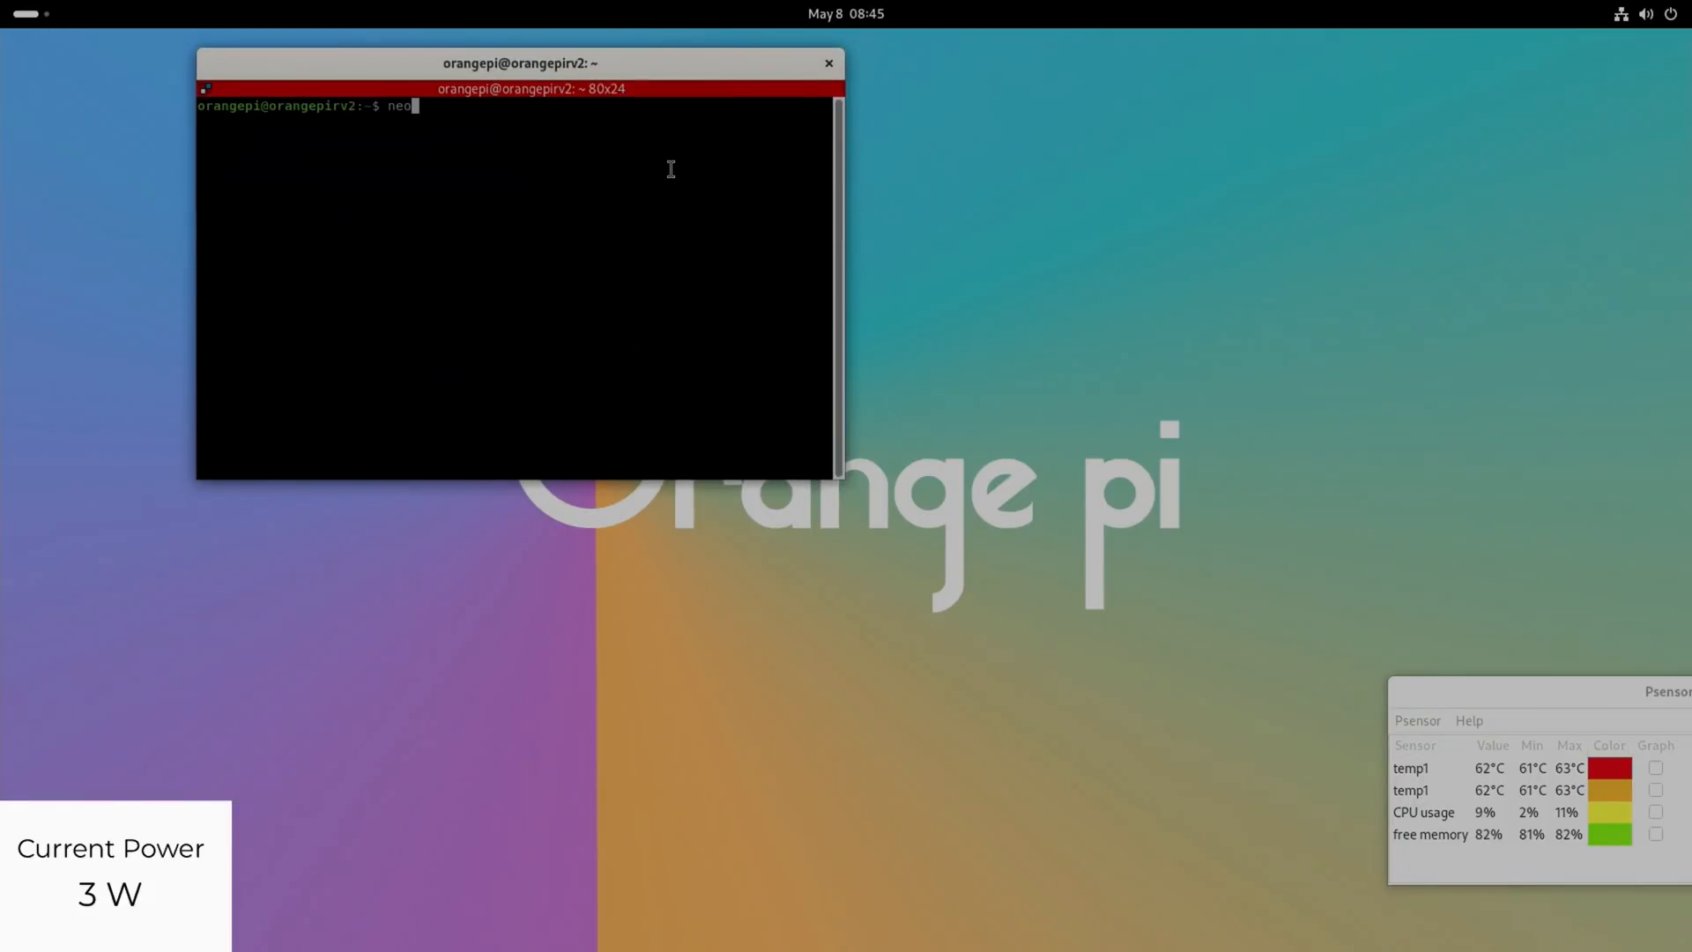
key("Return")
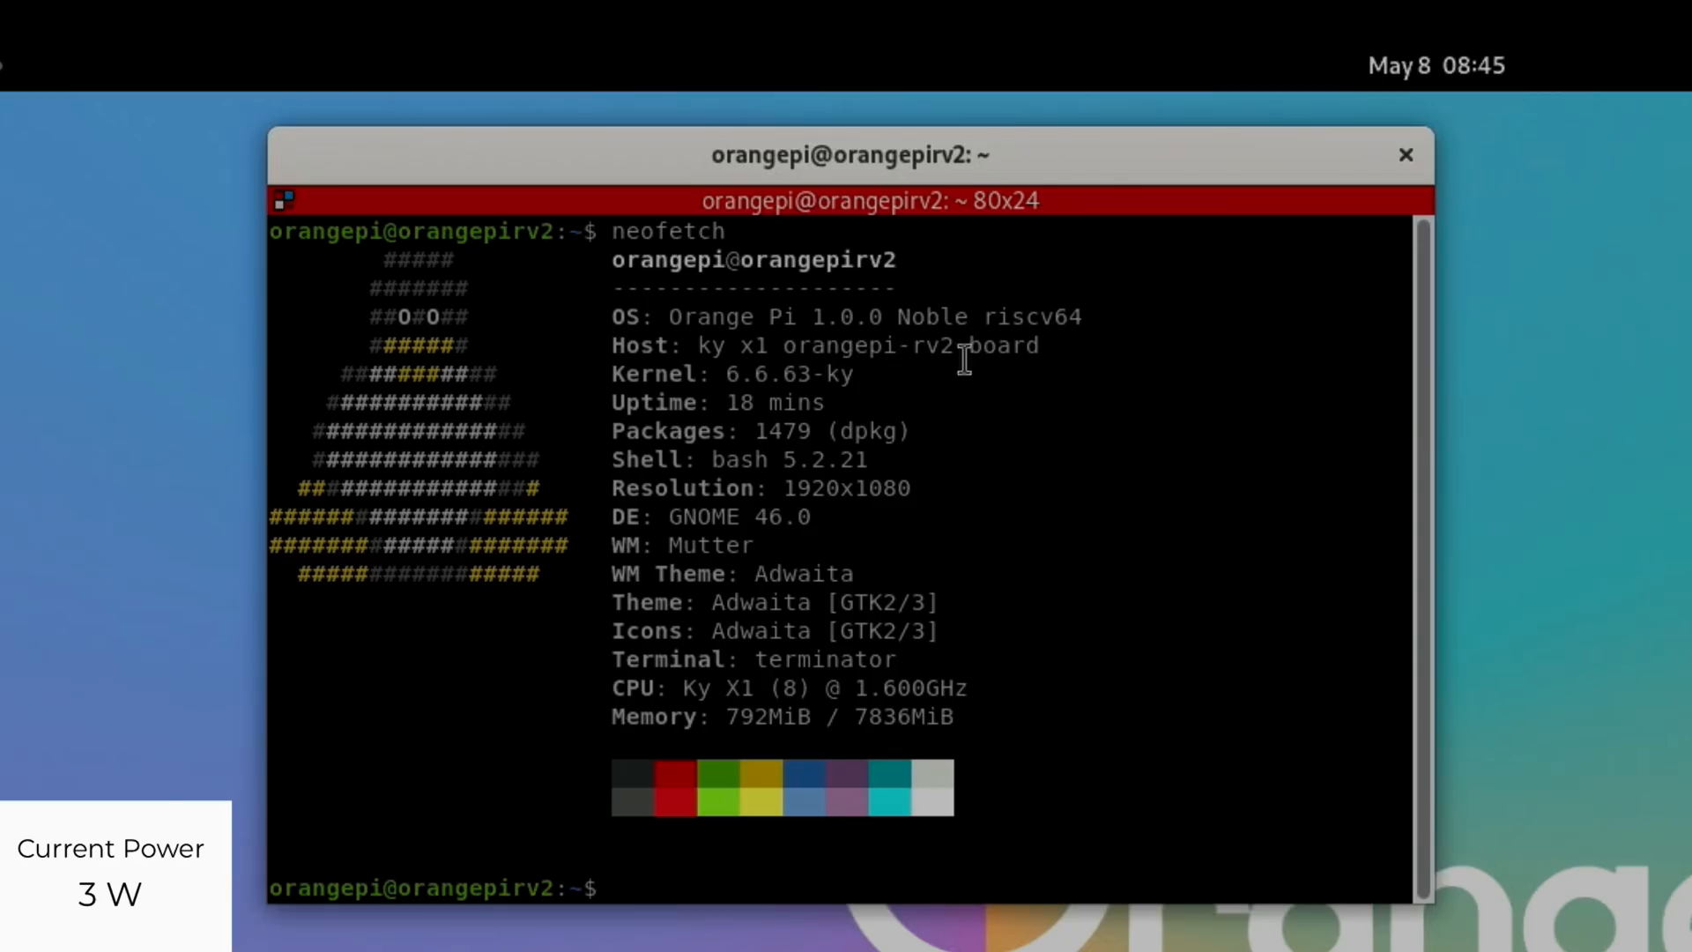
mouse_move(1100, 361)
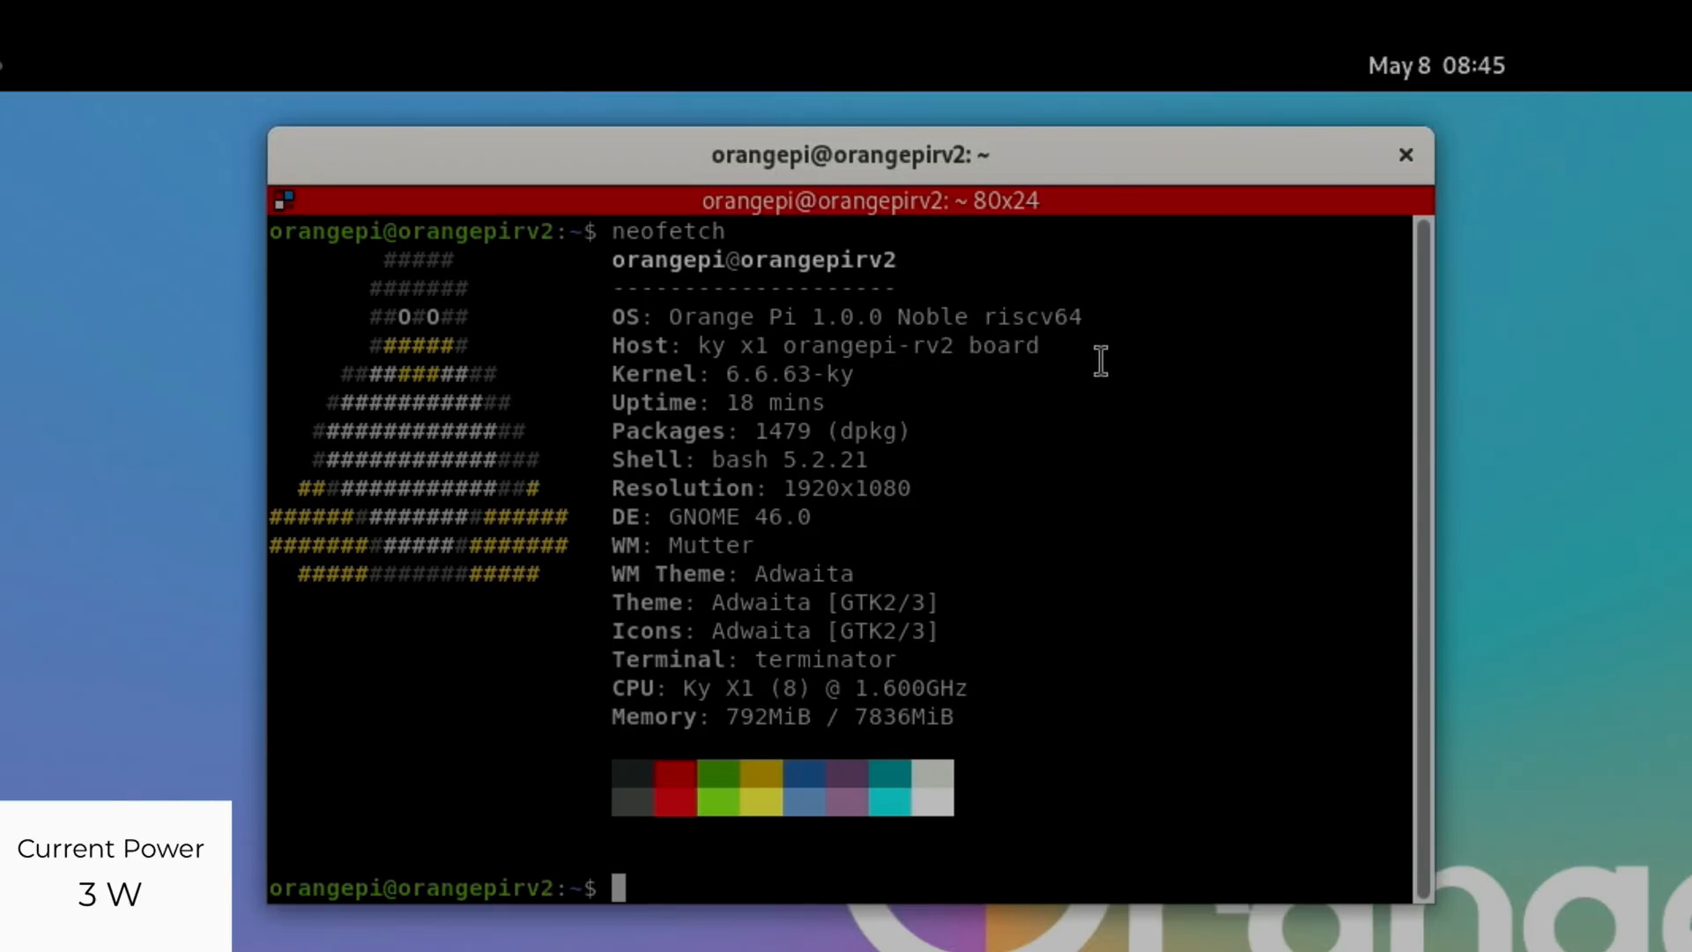
mouse_move(742, 382)
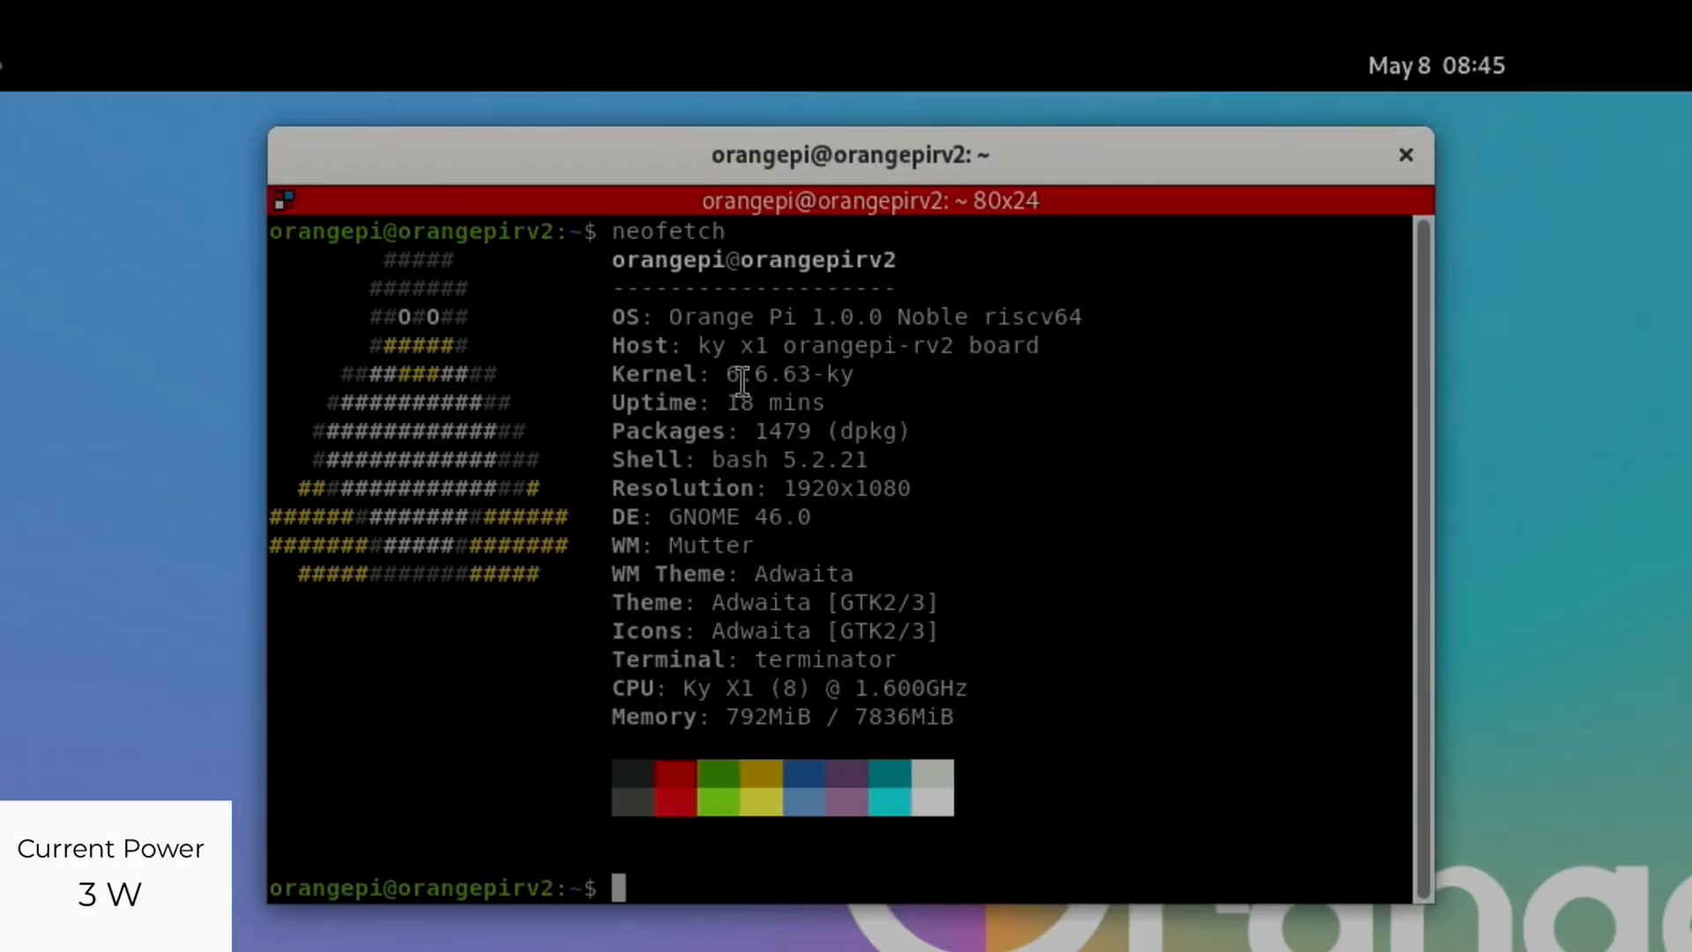
mouse_move(807, 752)
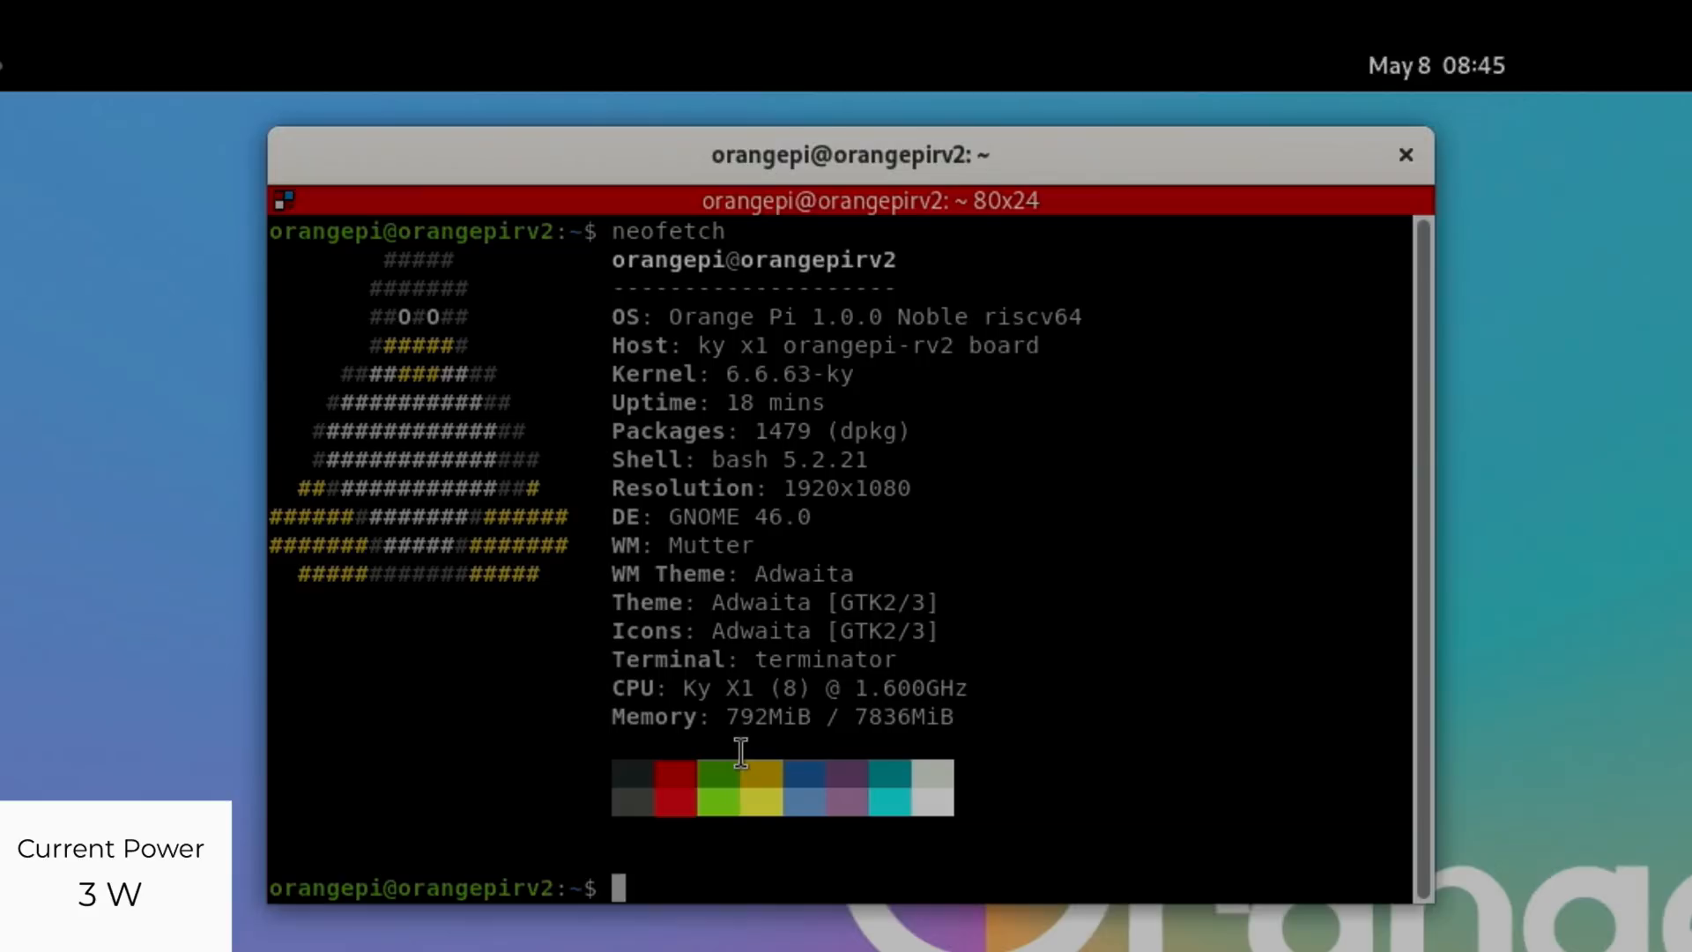
mouse_move(1090, 718)
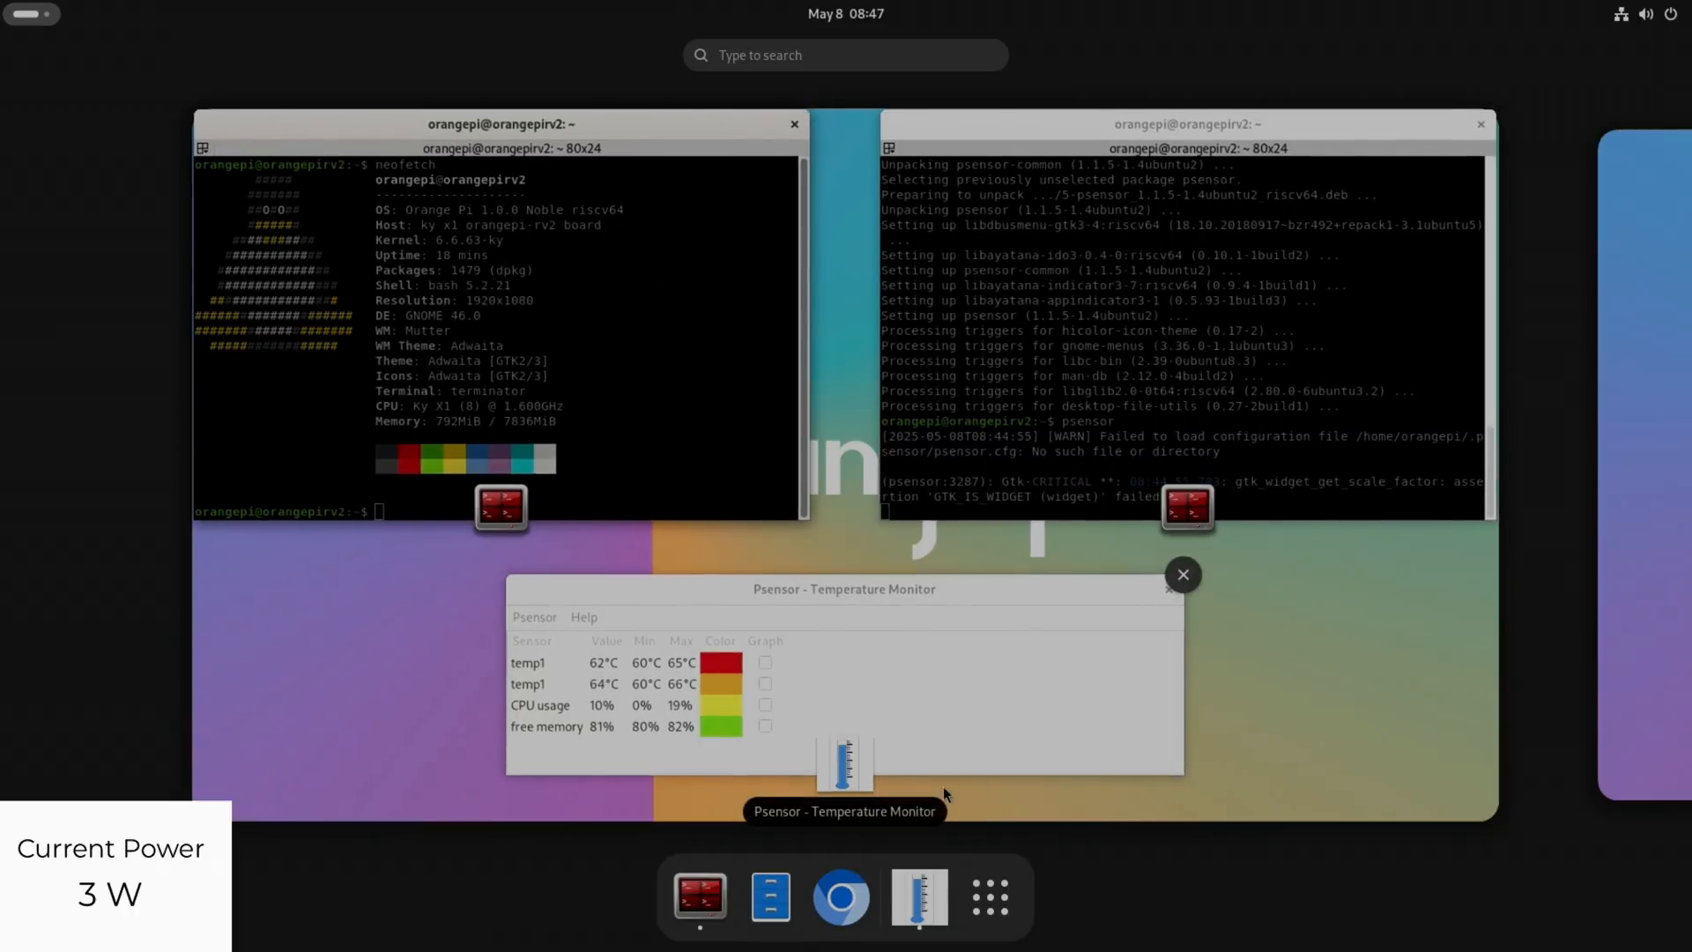
- Launch Midnight Commander, Files, htop and mpv from the app grid and Activities overview
left_click(987, 897)
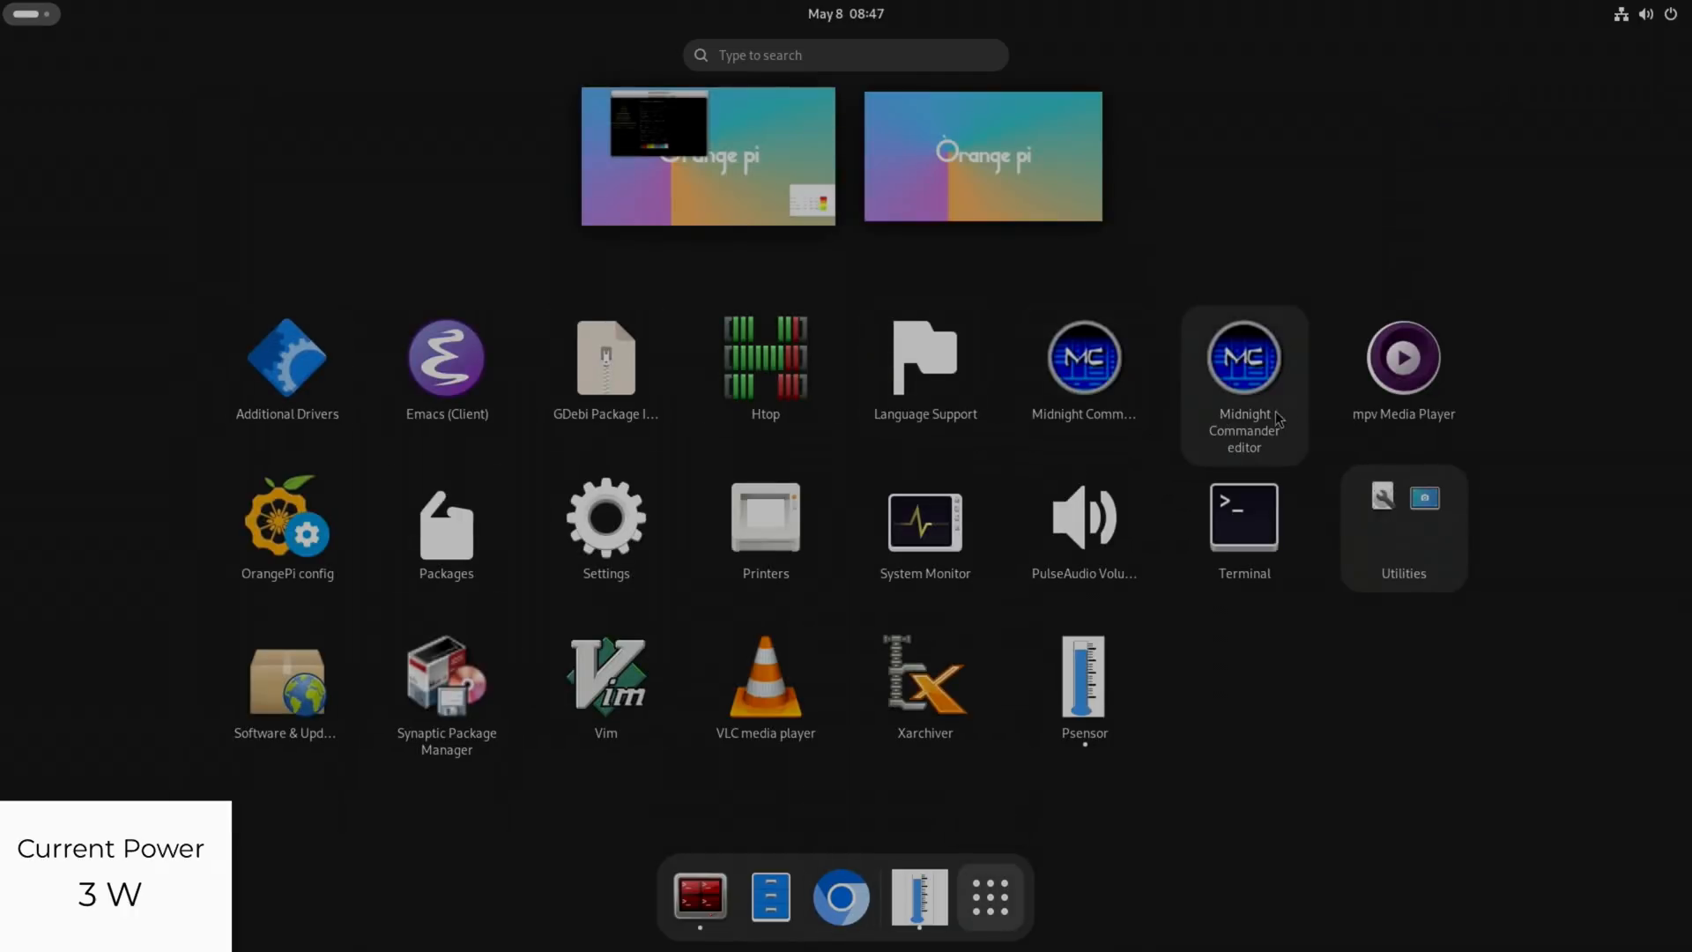
mouse_move(287, 366)
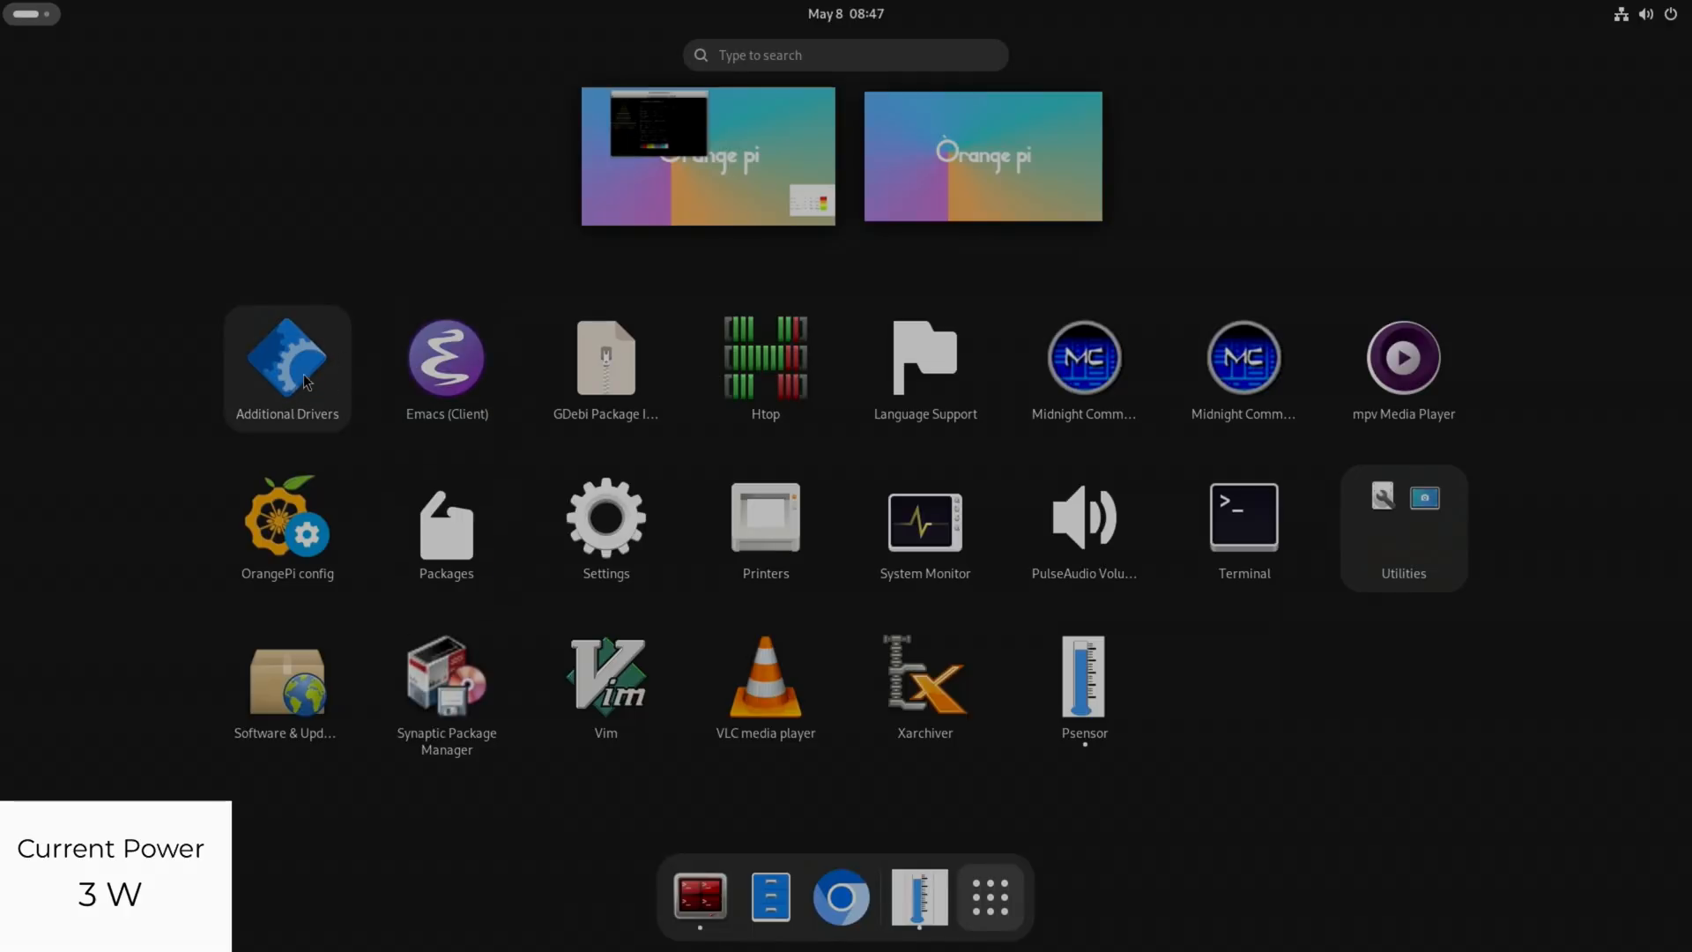
mouse_move(605, 367)
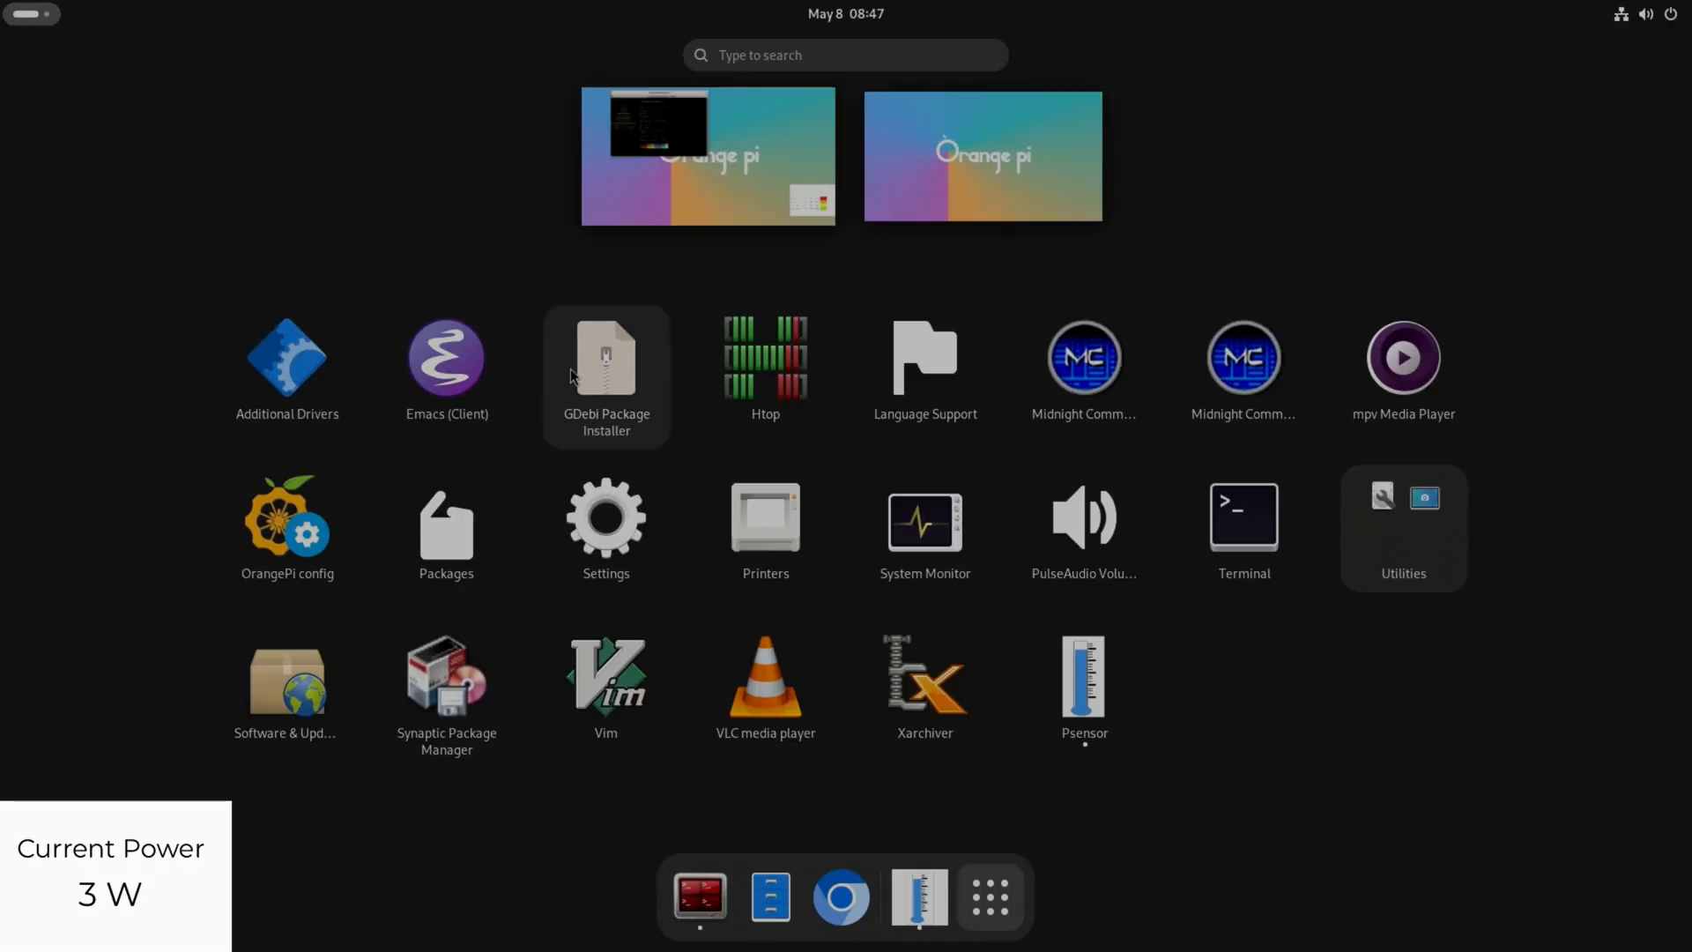
mouse_move(1280, 536)
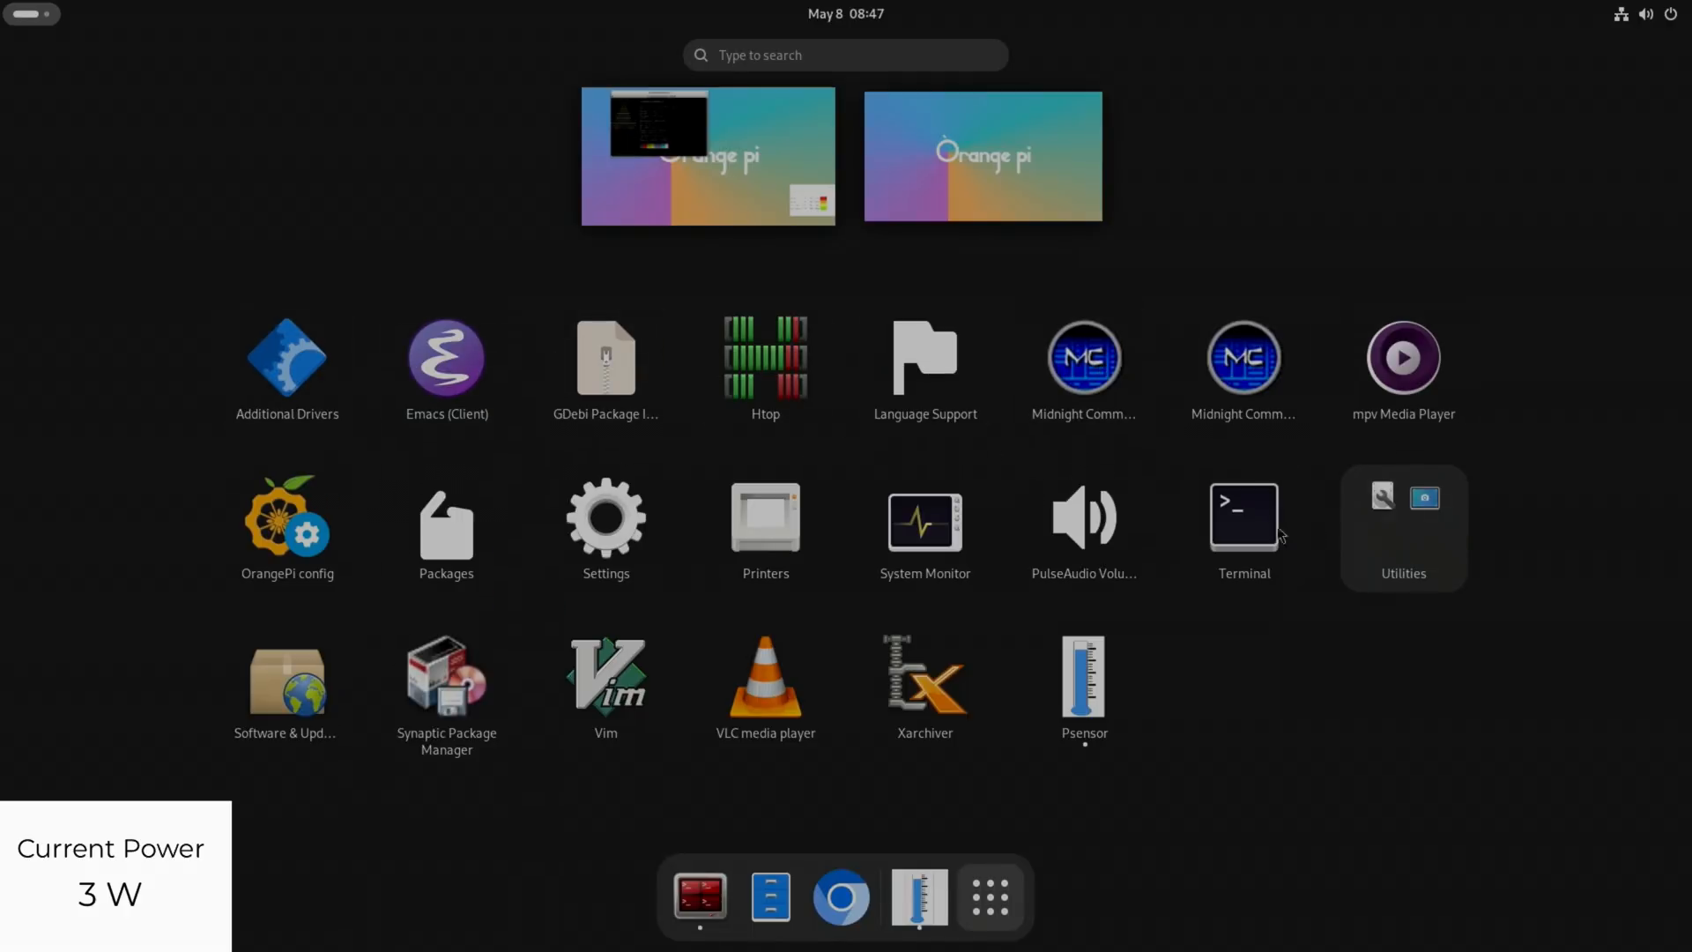
mouse_move(770, 898)
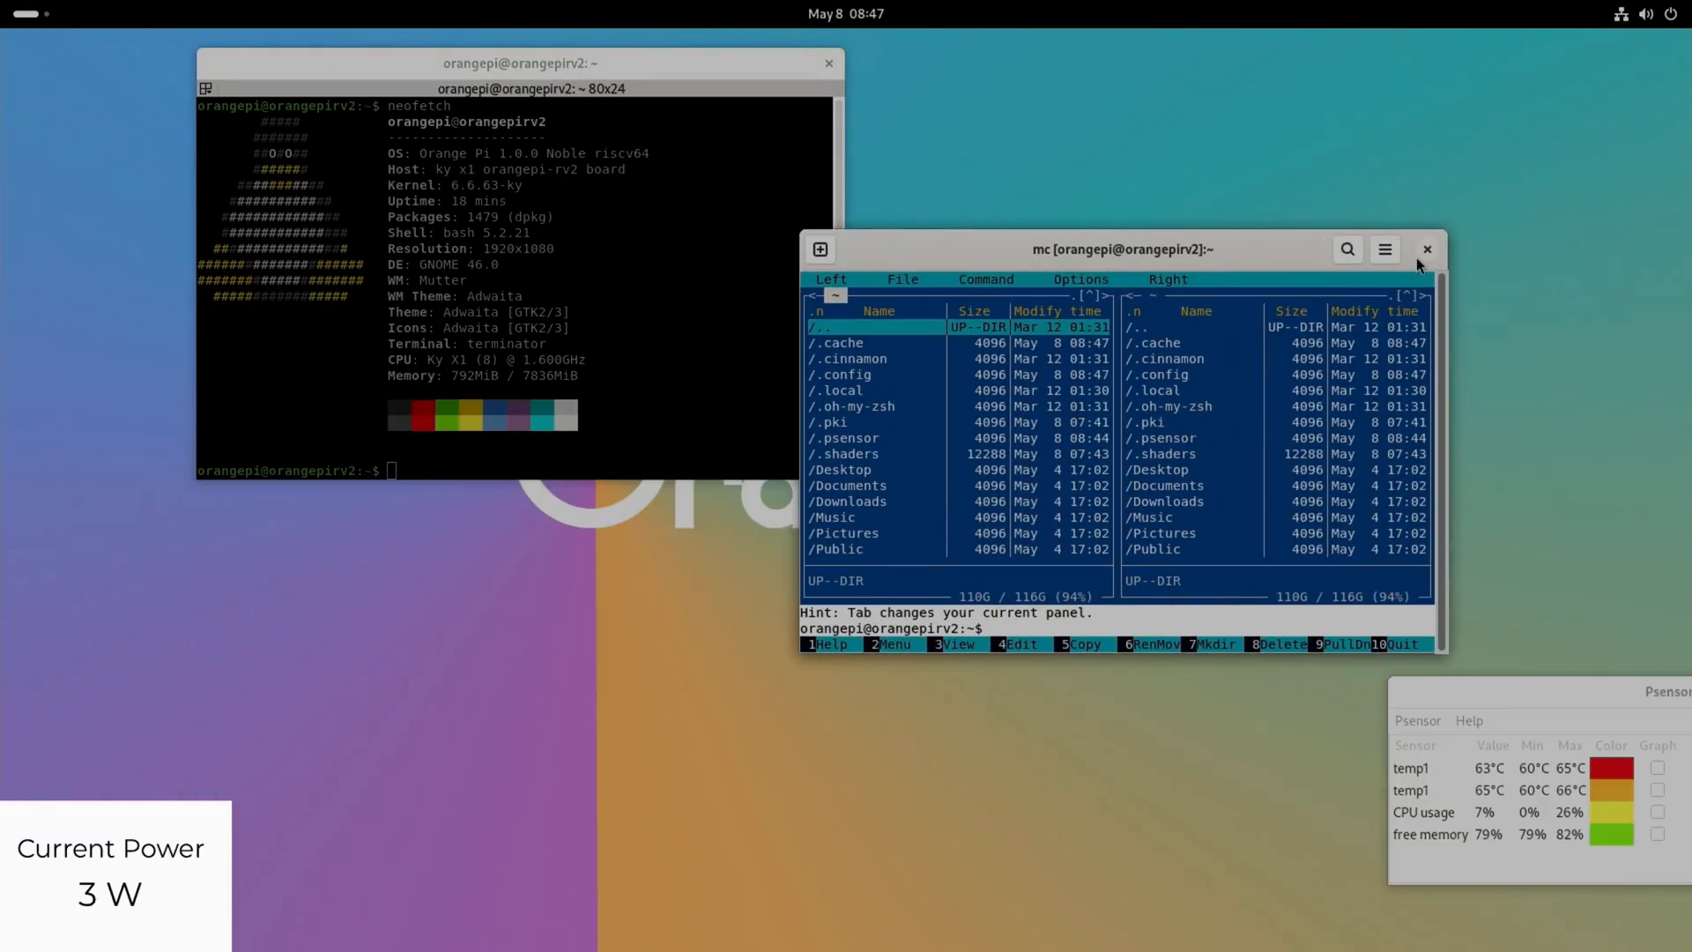
key("super")
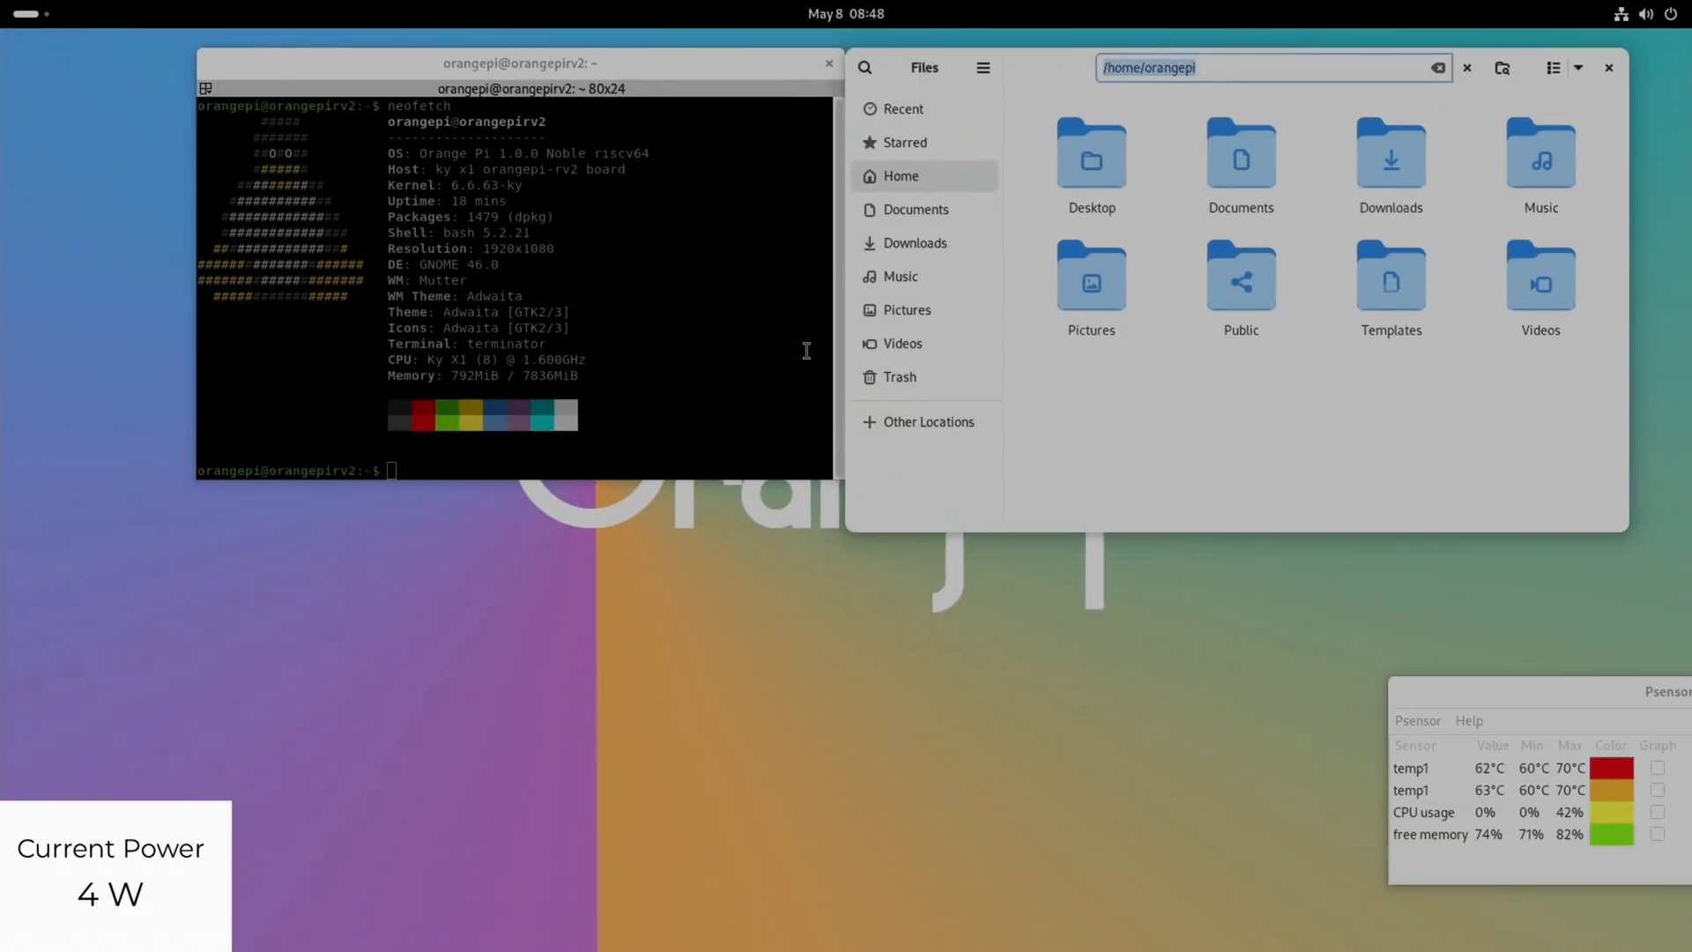
key("Super")
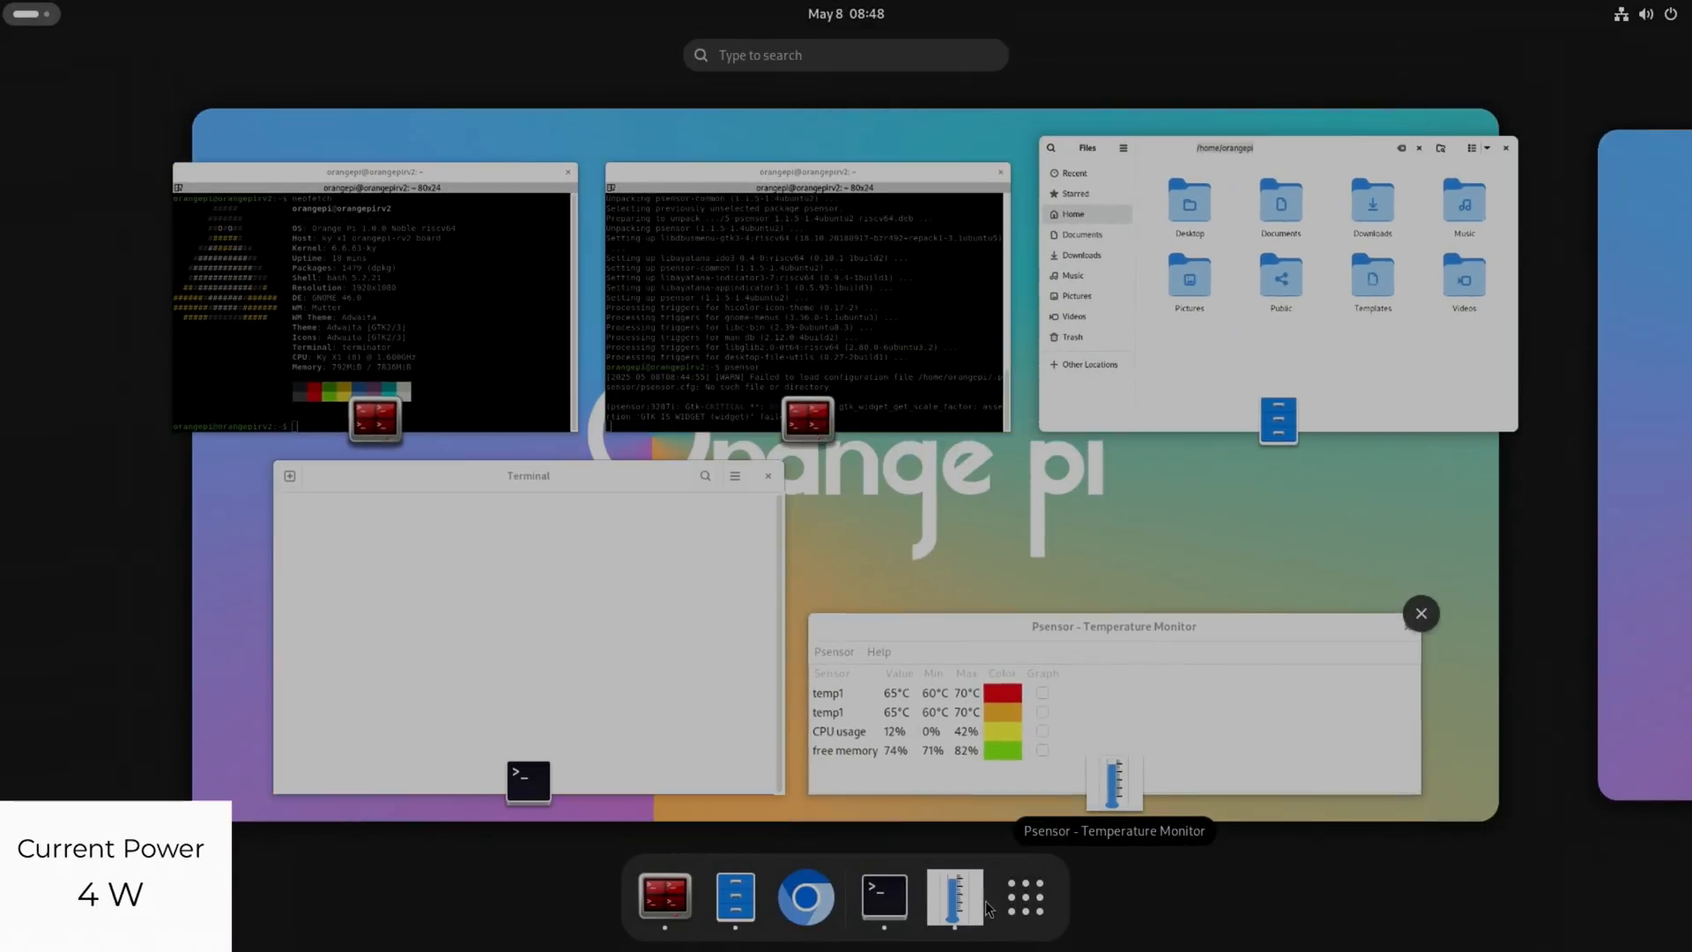
left_click(1023, 896)
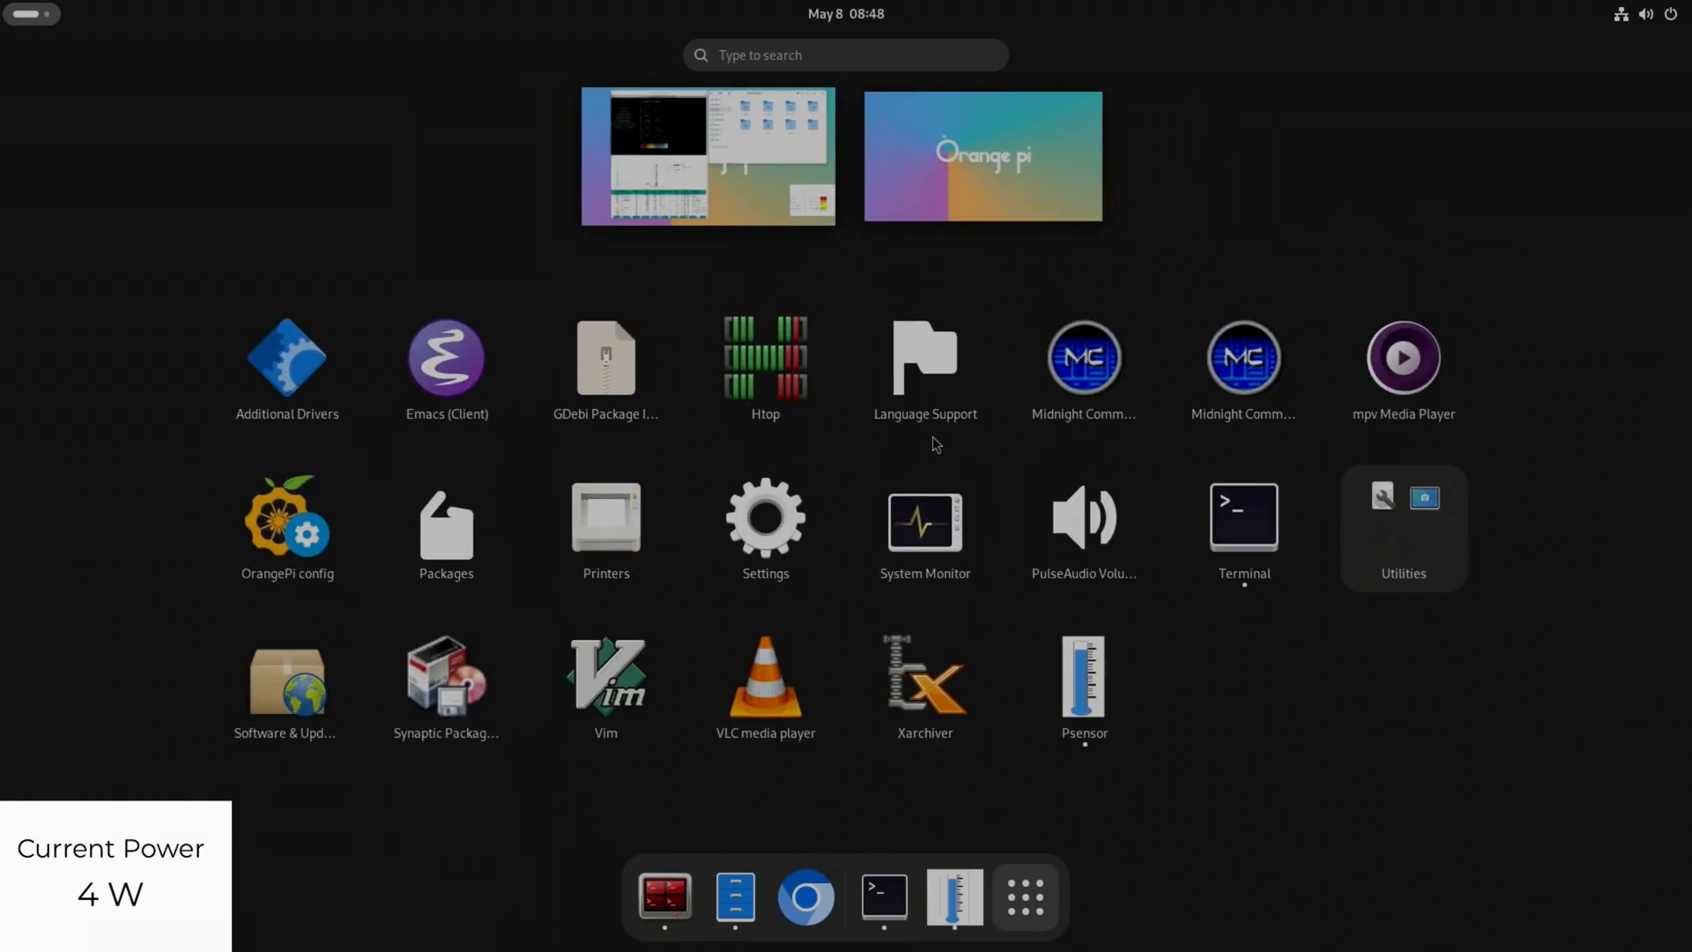
left_click(708, 155)
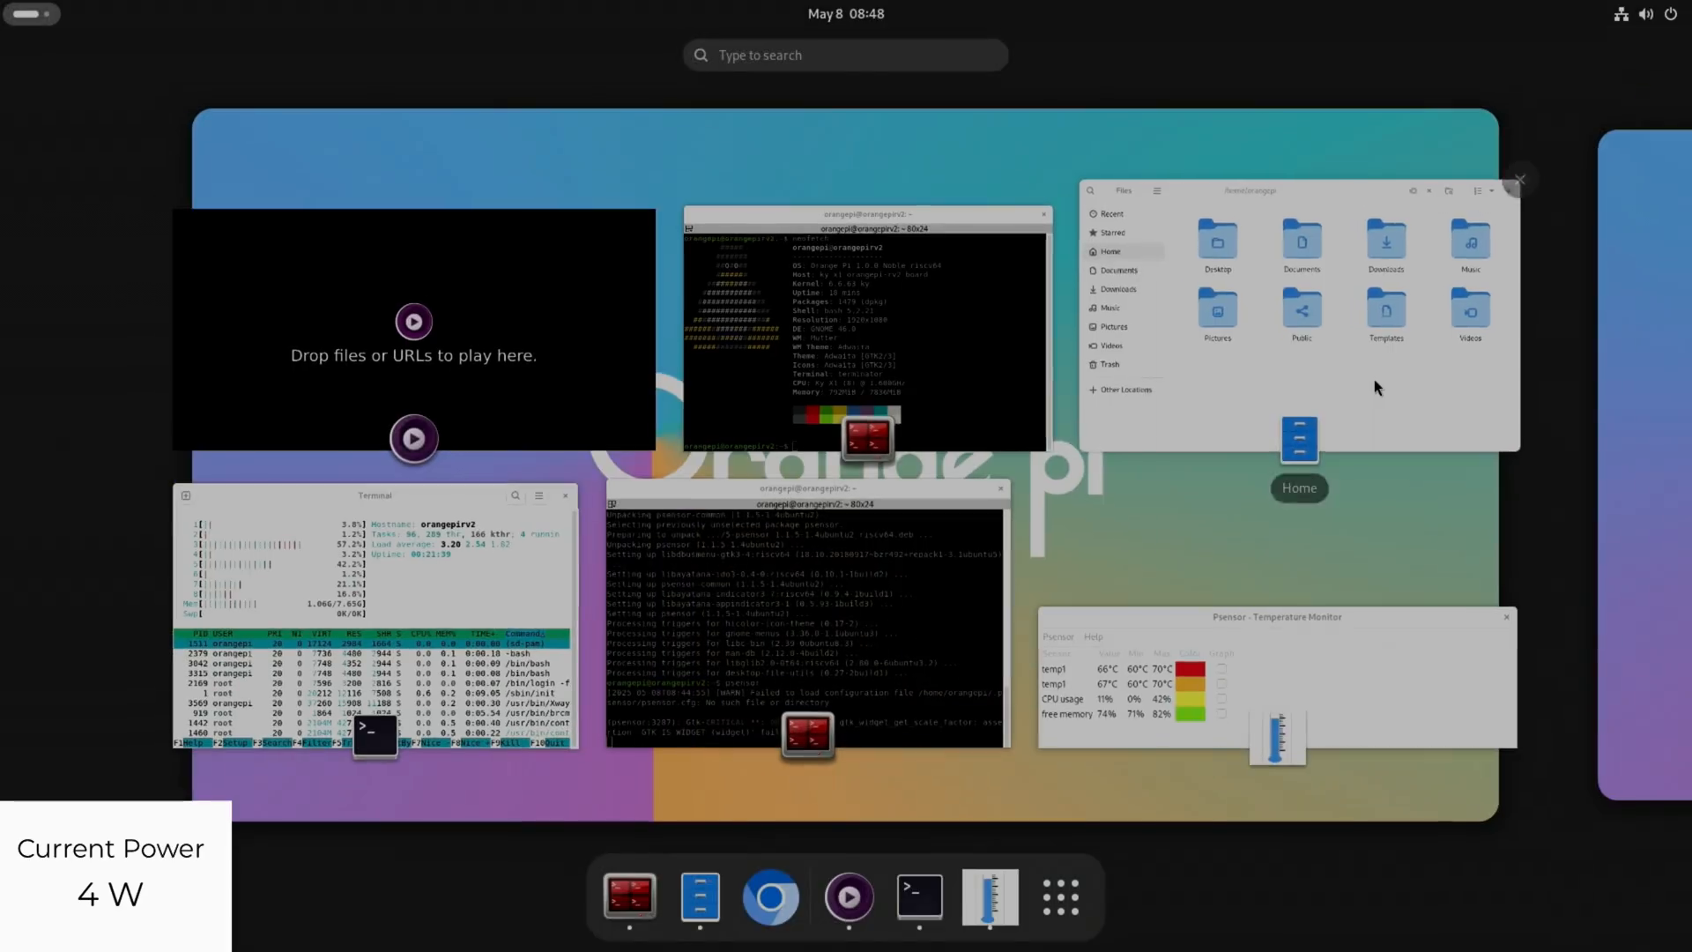
left_click(1059, 895)
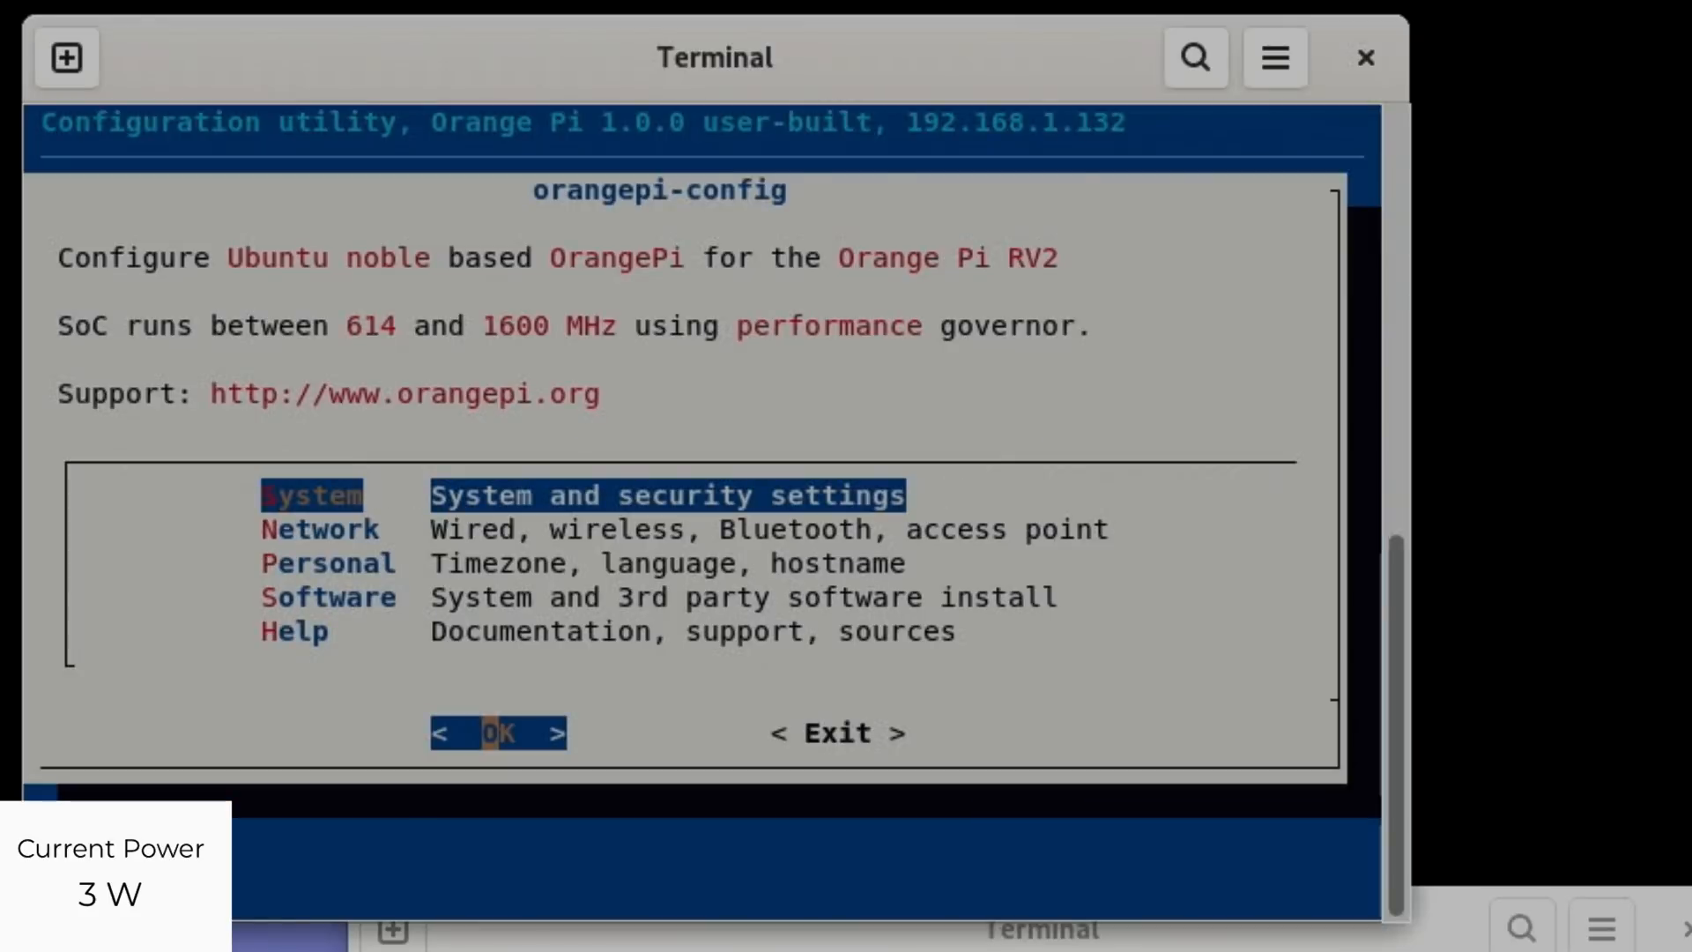
mouse_move(993, 450)
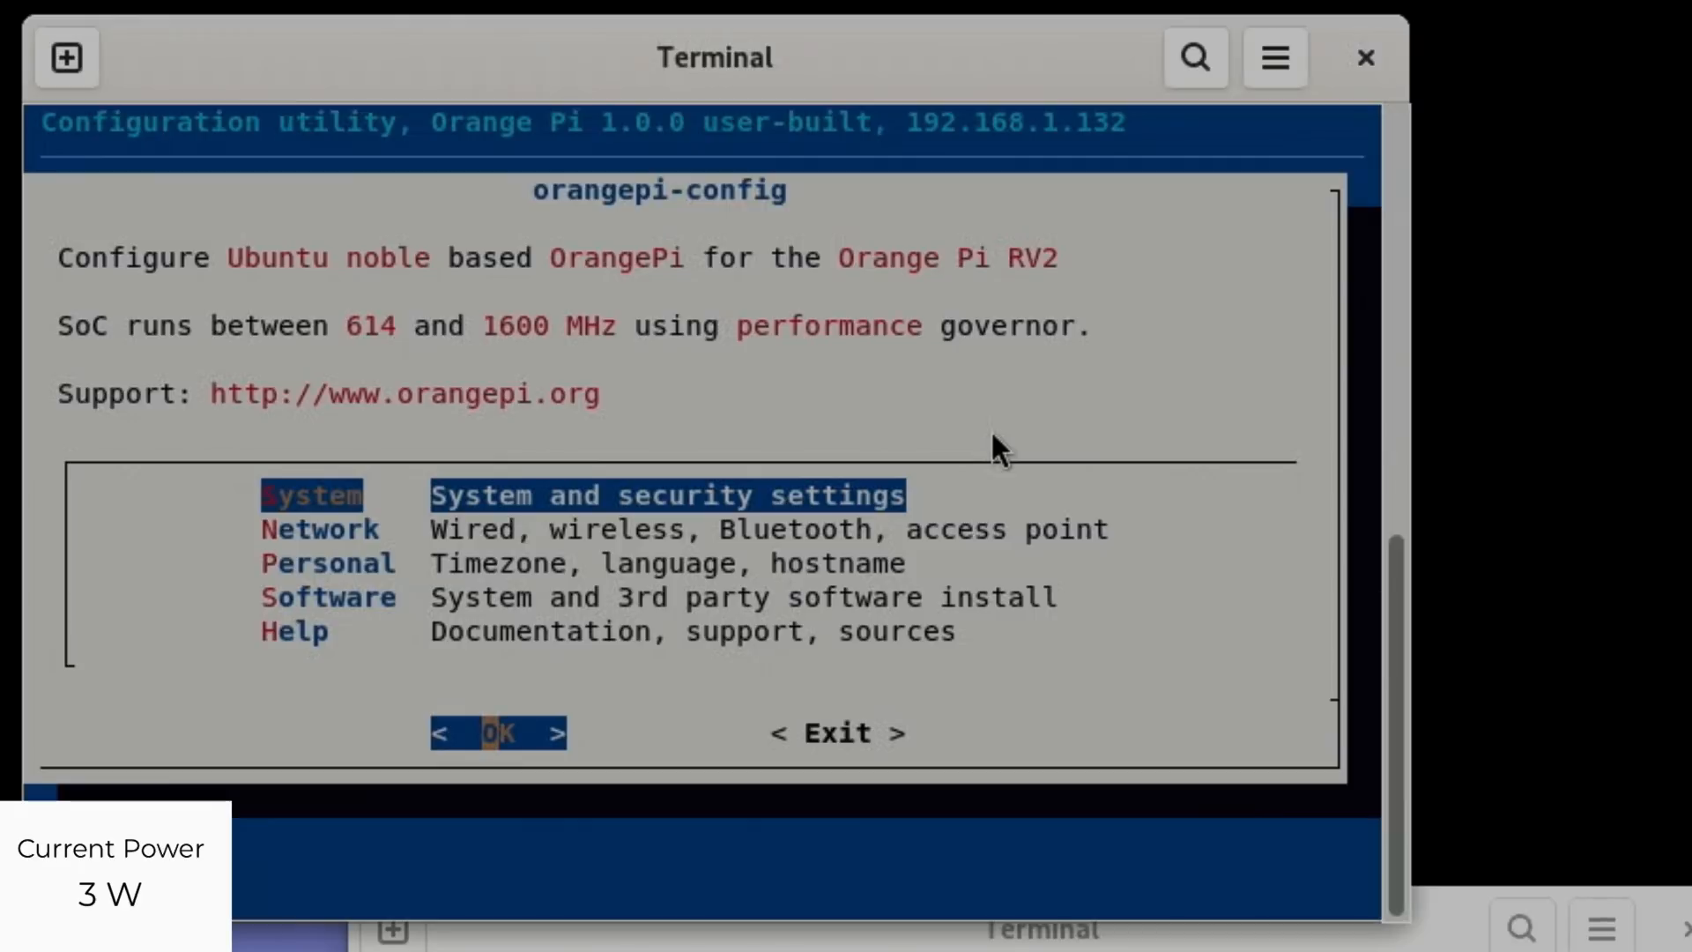
- Browse System settings, declining the firmware update and cancelling the desktop disable
left_click(497, 731)
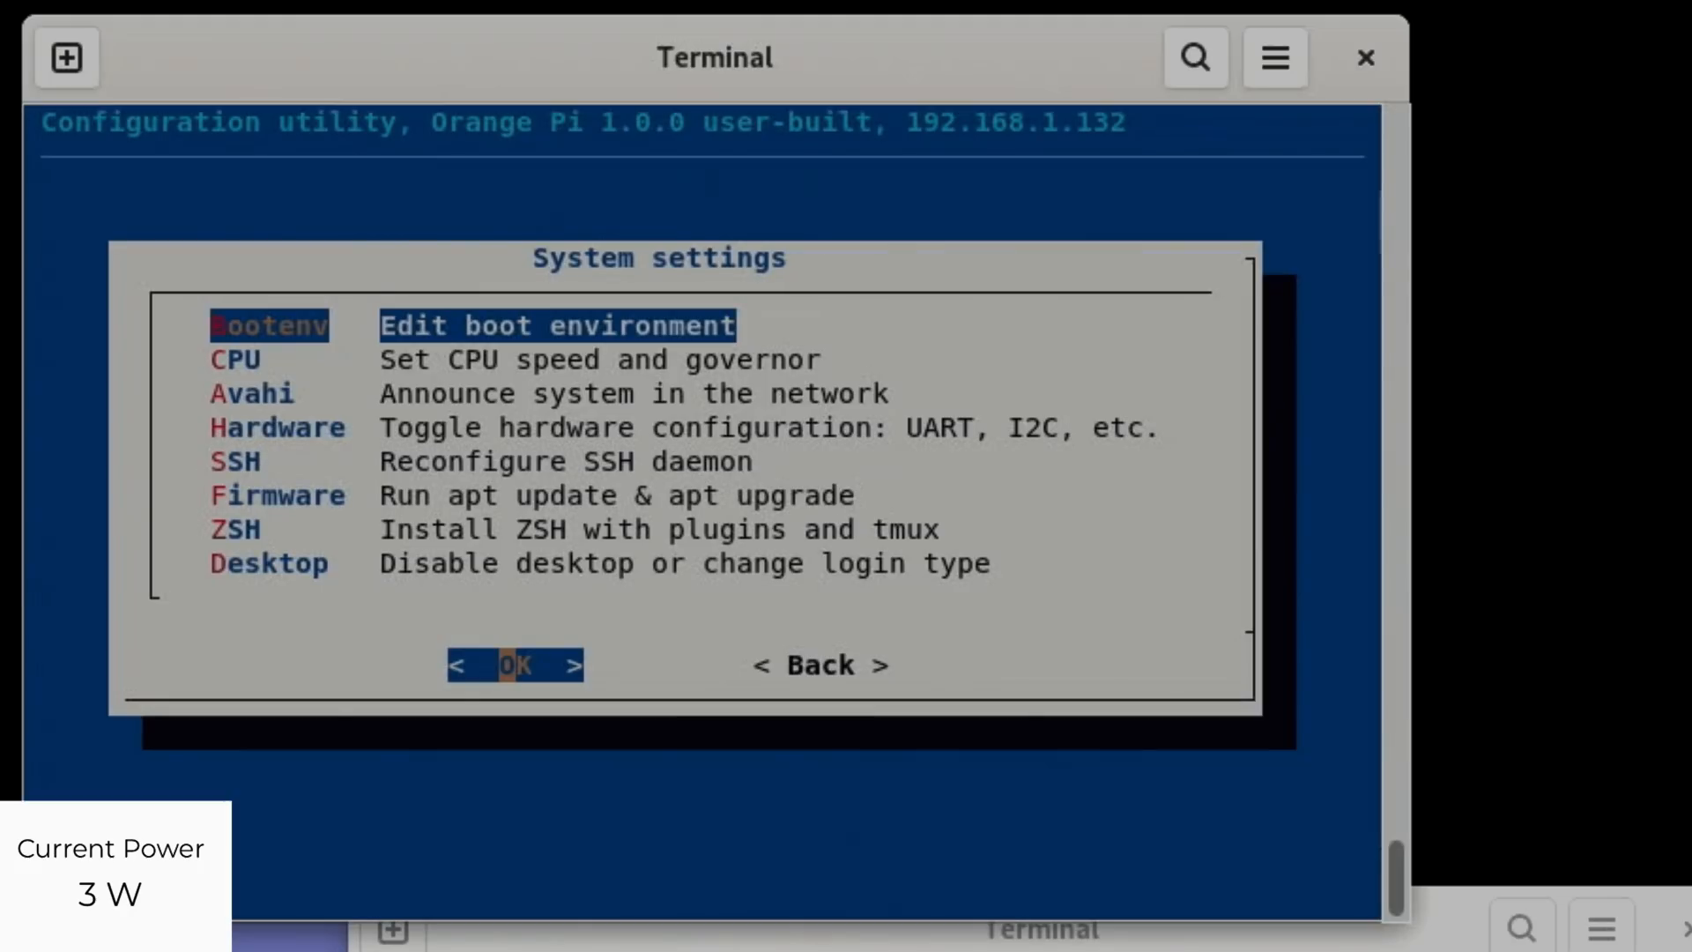
key("Down")
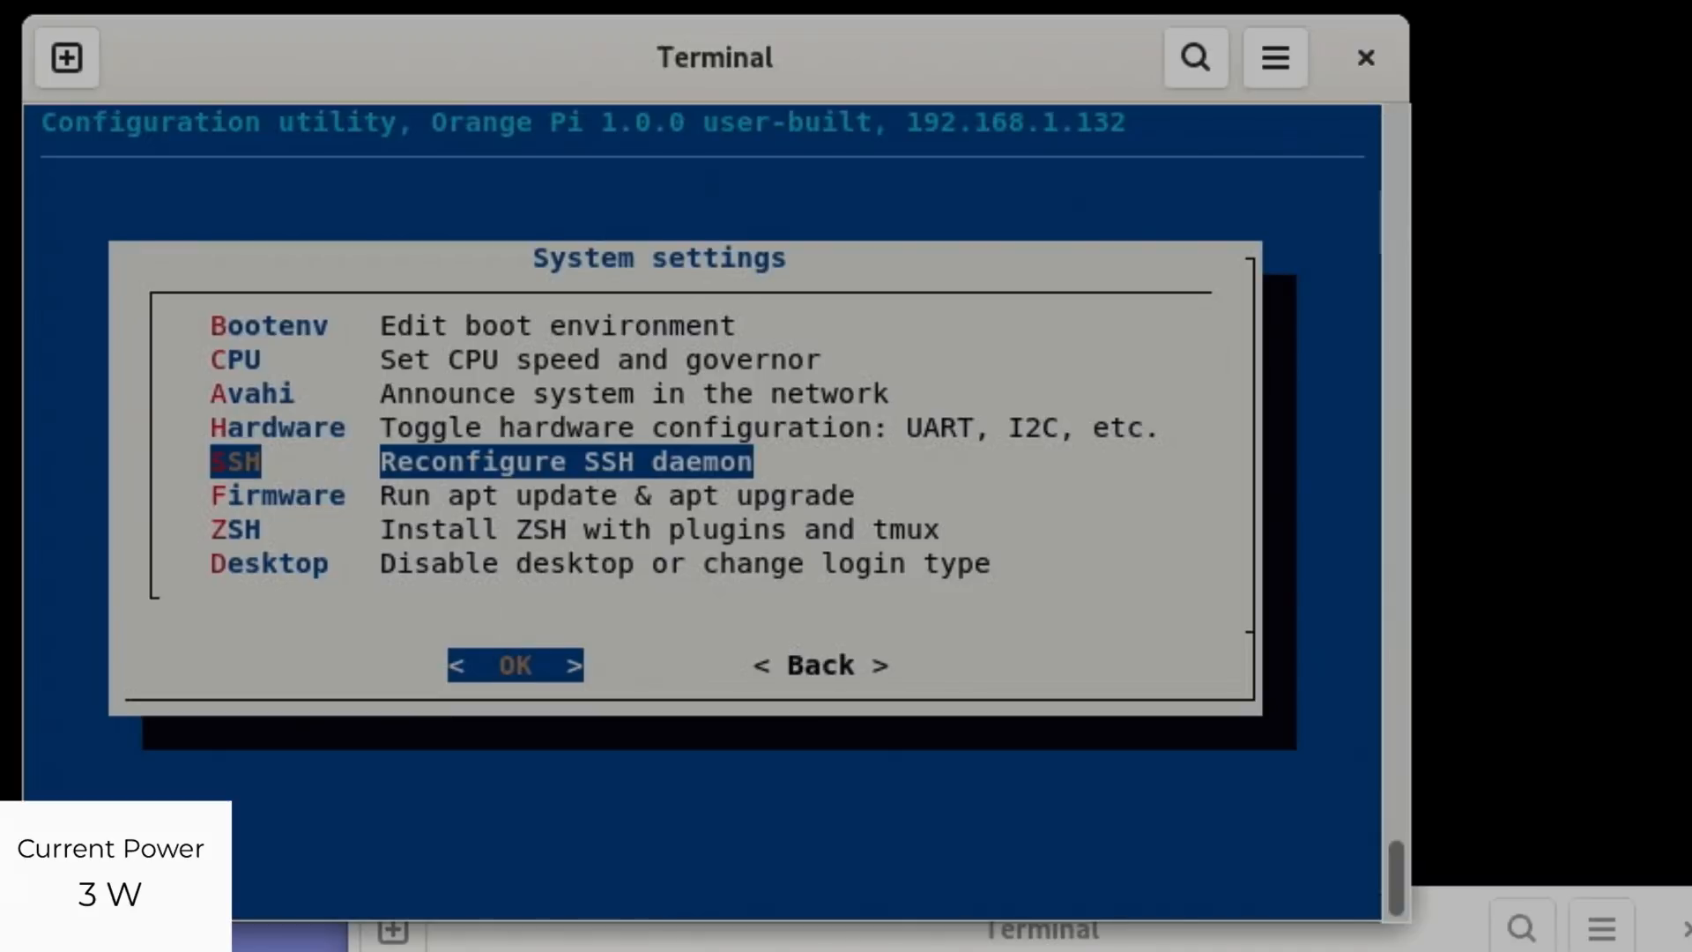
key("Down")
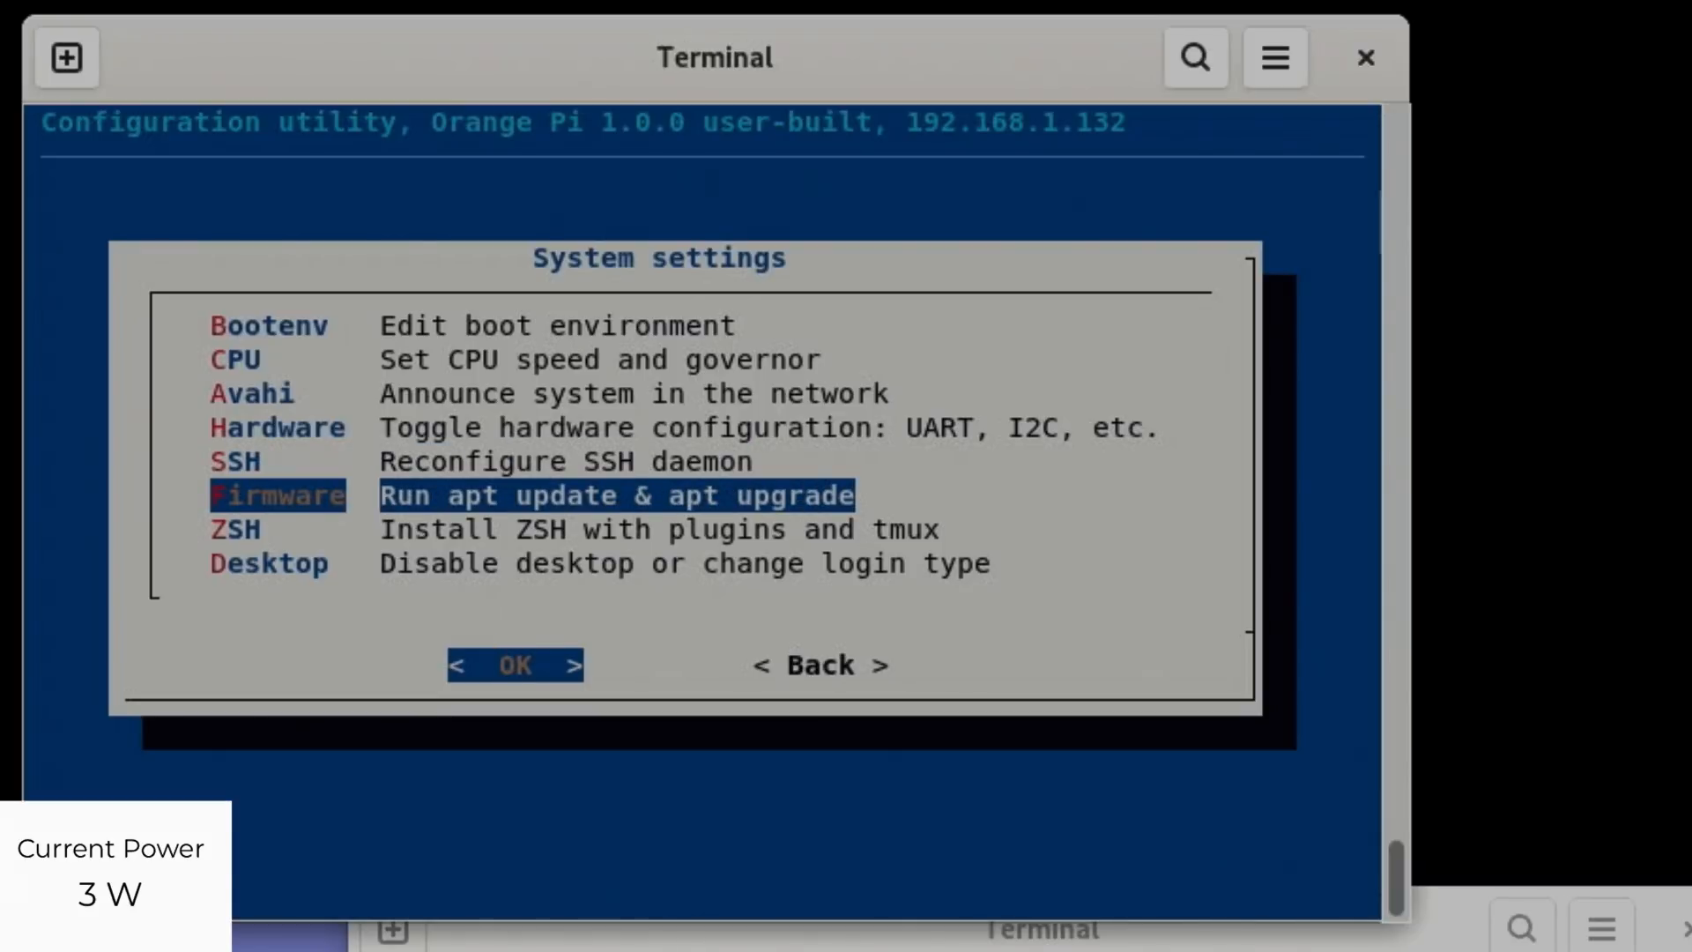
left_click(514, 665)
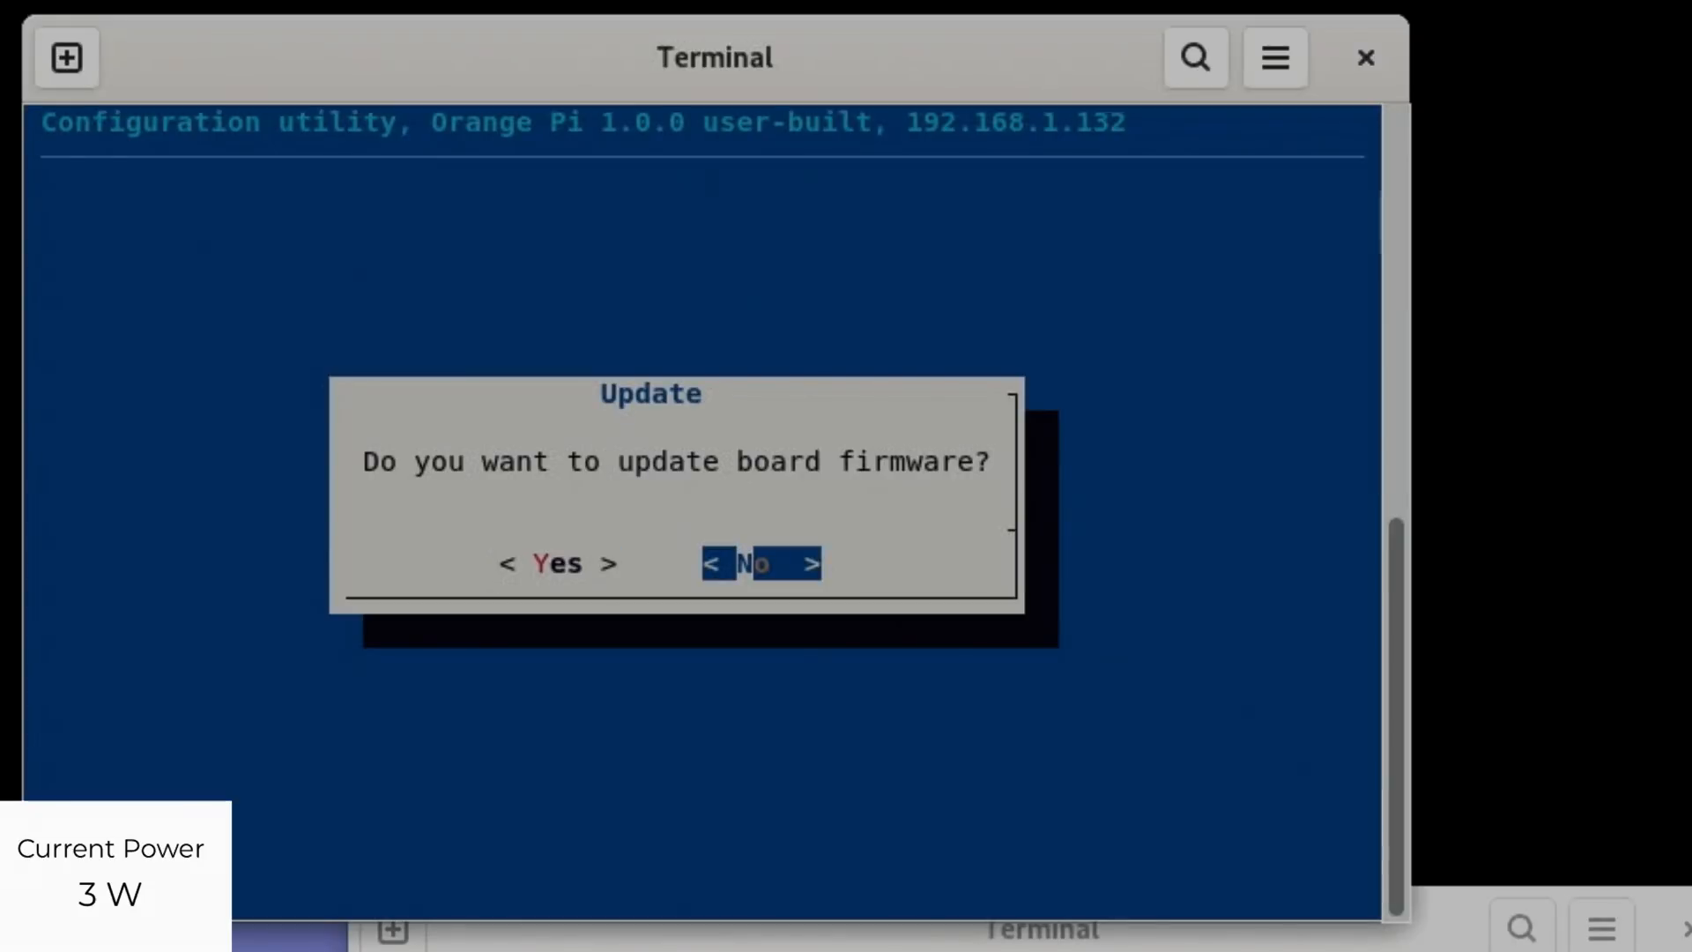
left_click(758, 563)
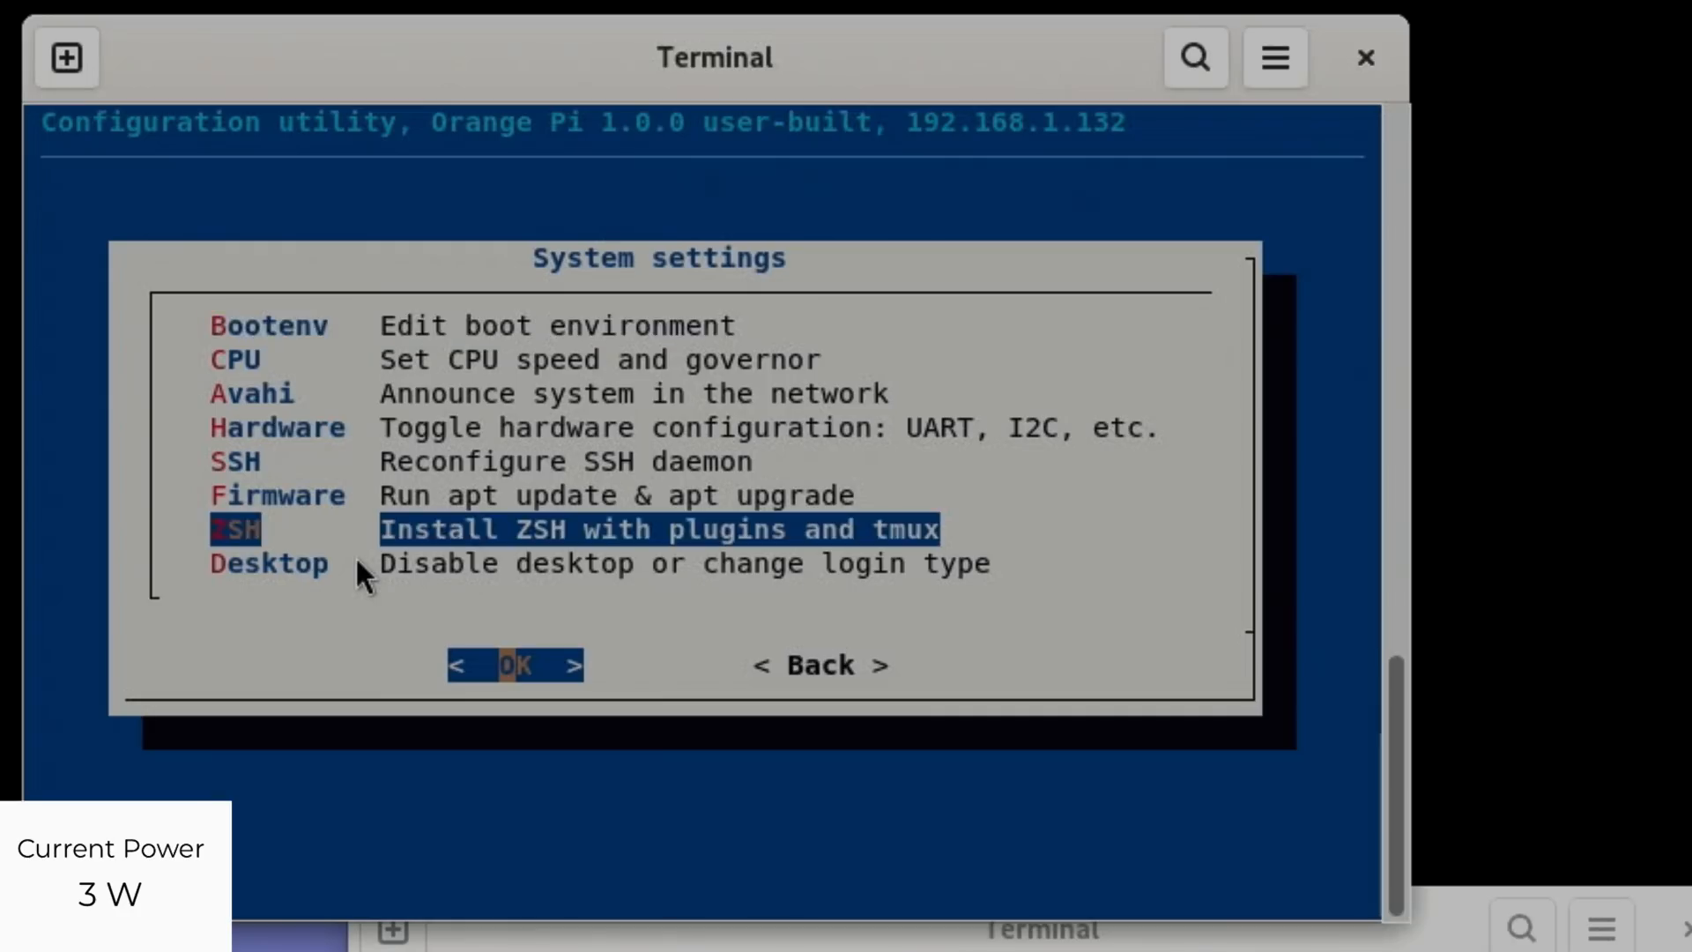
left_click(513, 665)
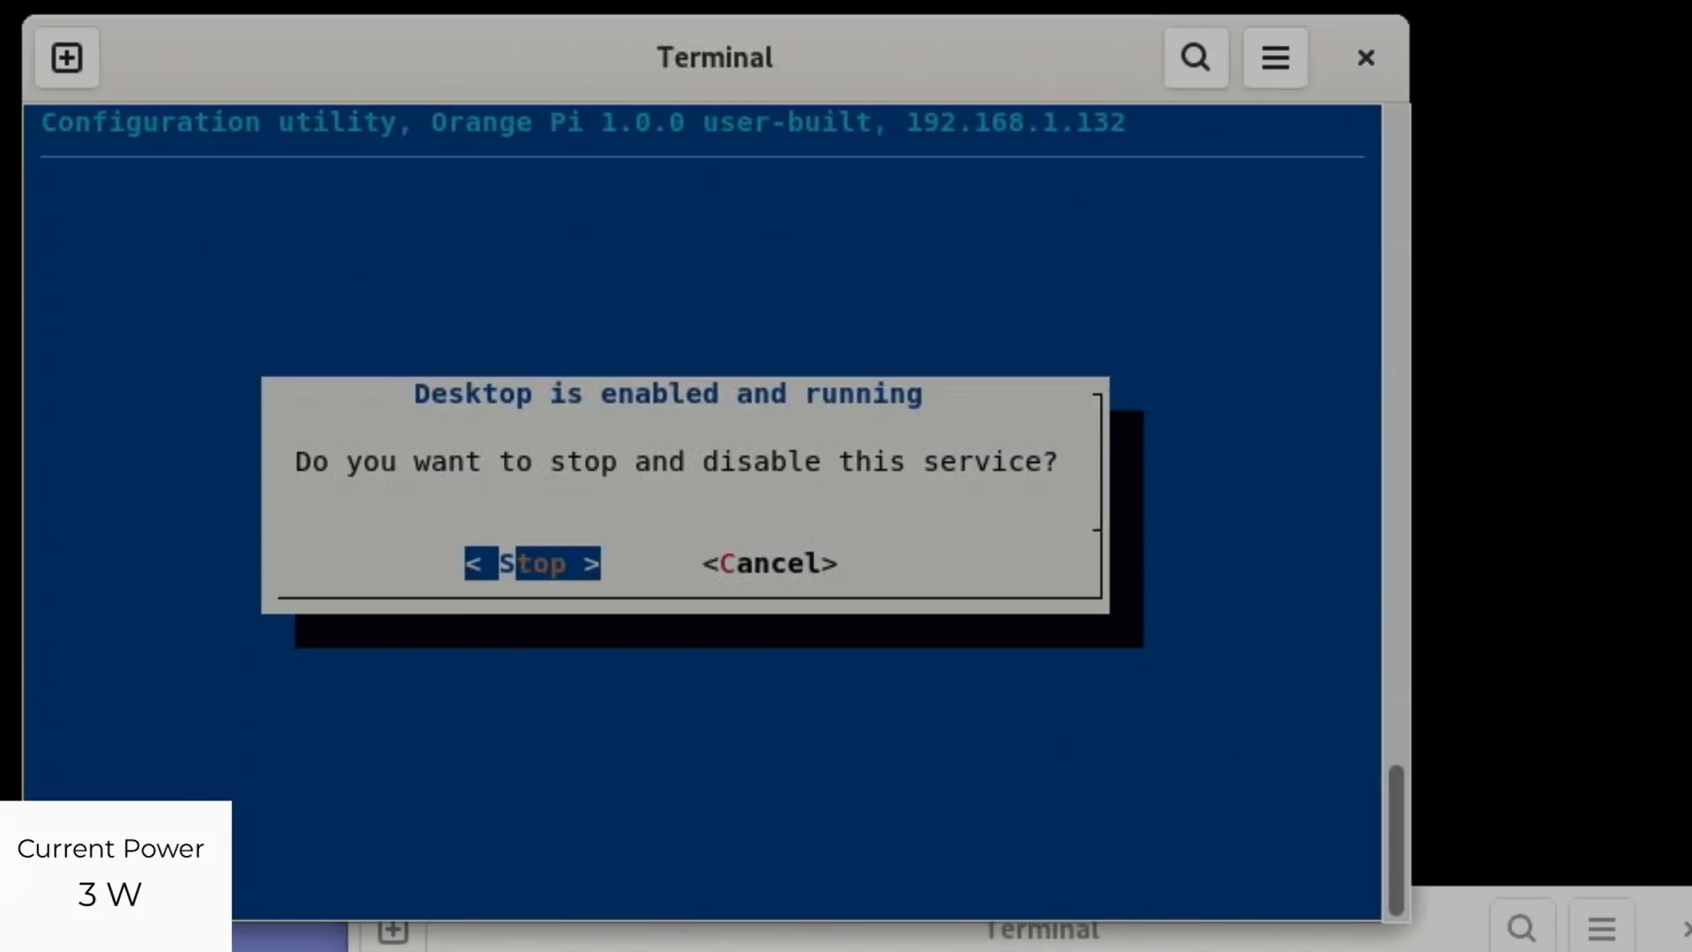
left_click(531, 564)
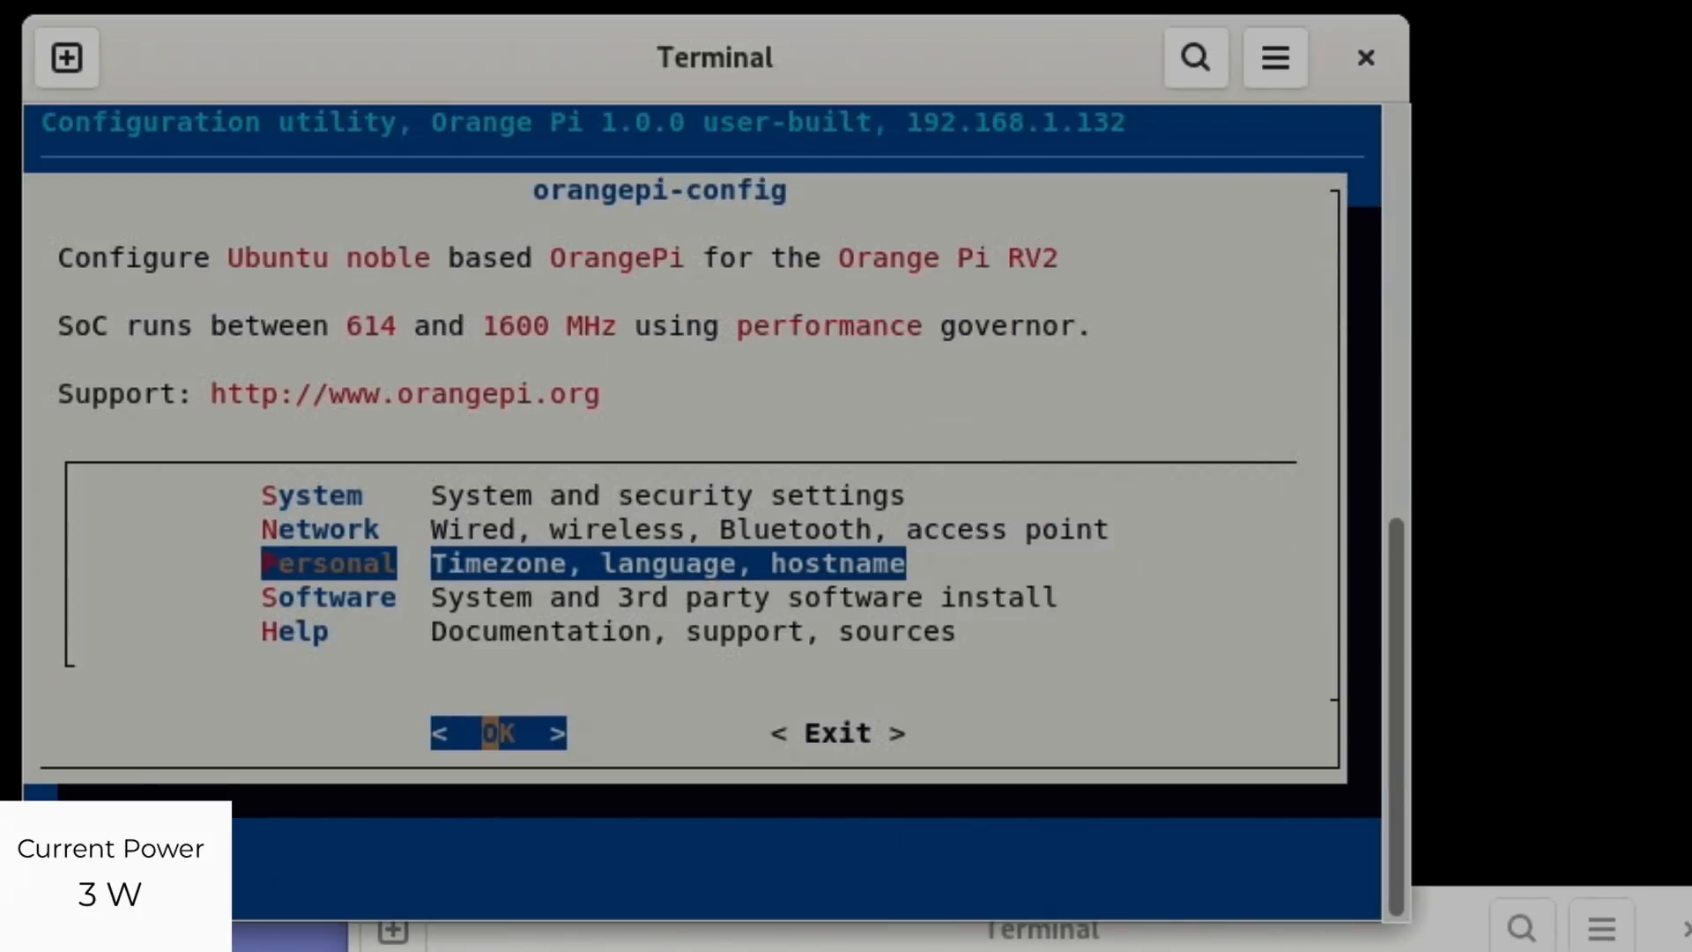
- Browse the Software list past remote desktop, email, photo tool and LibreOffice entries
key("Down")
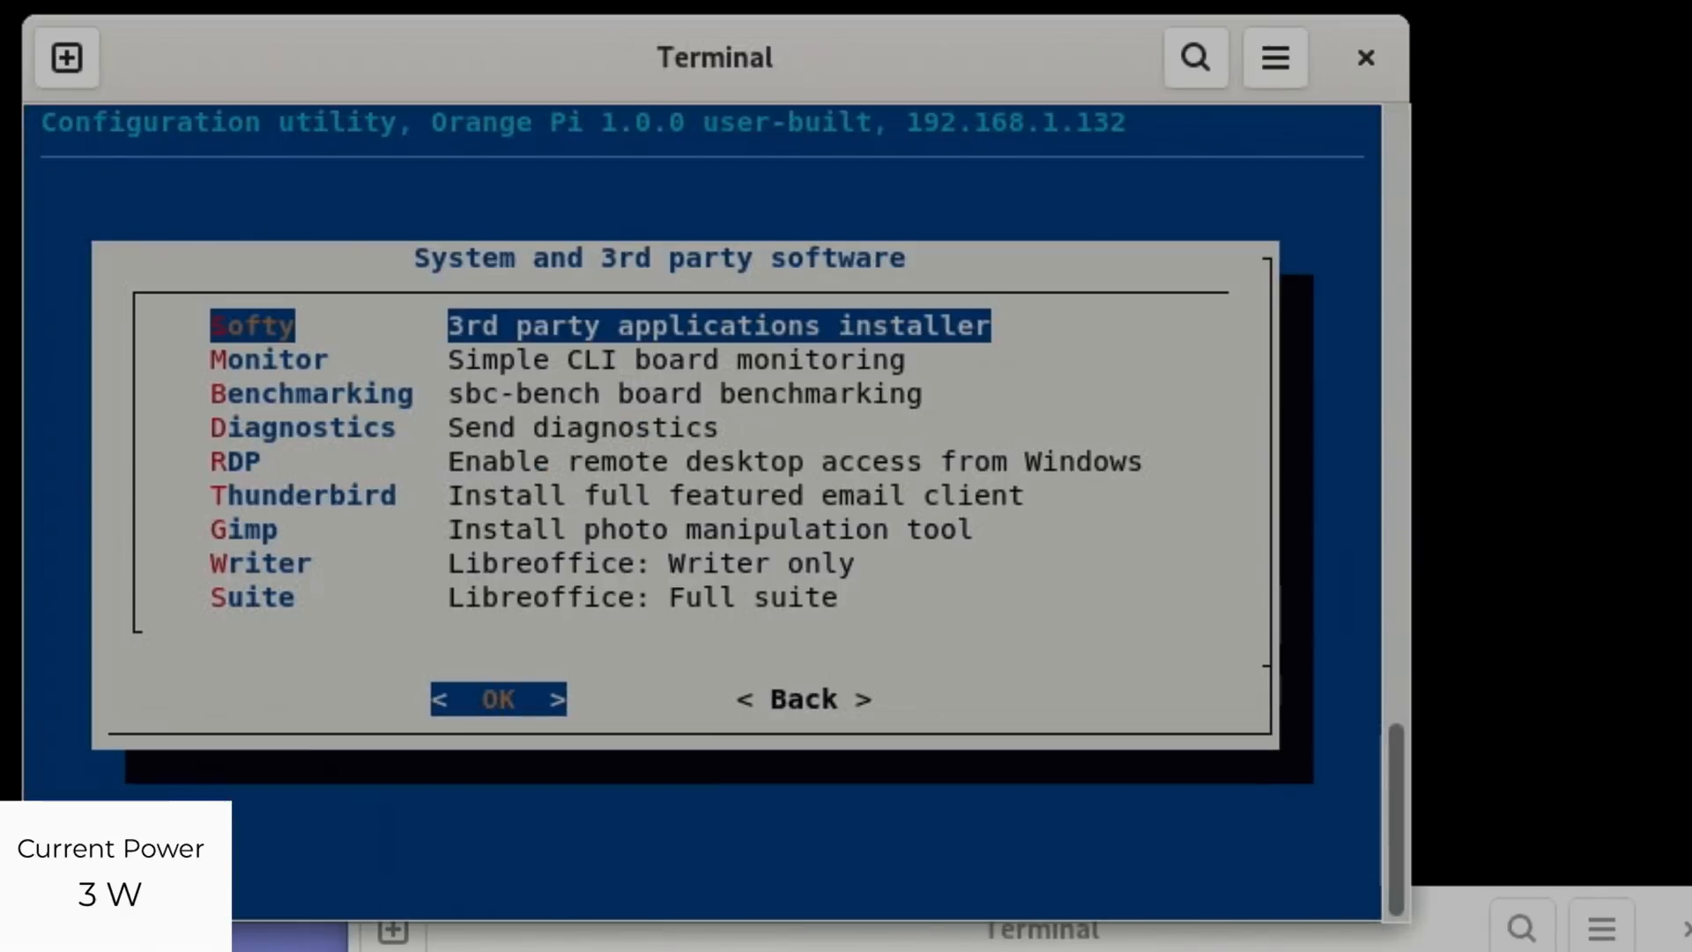
key("Down")
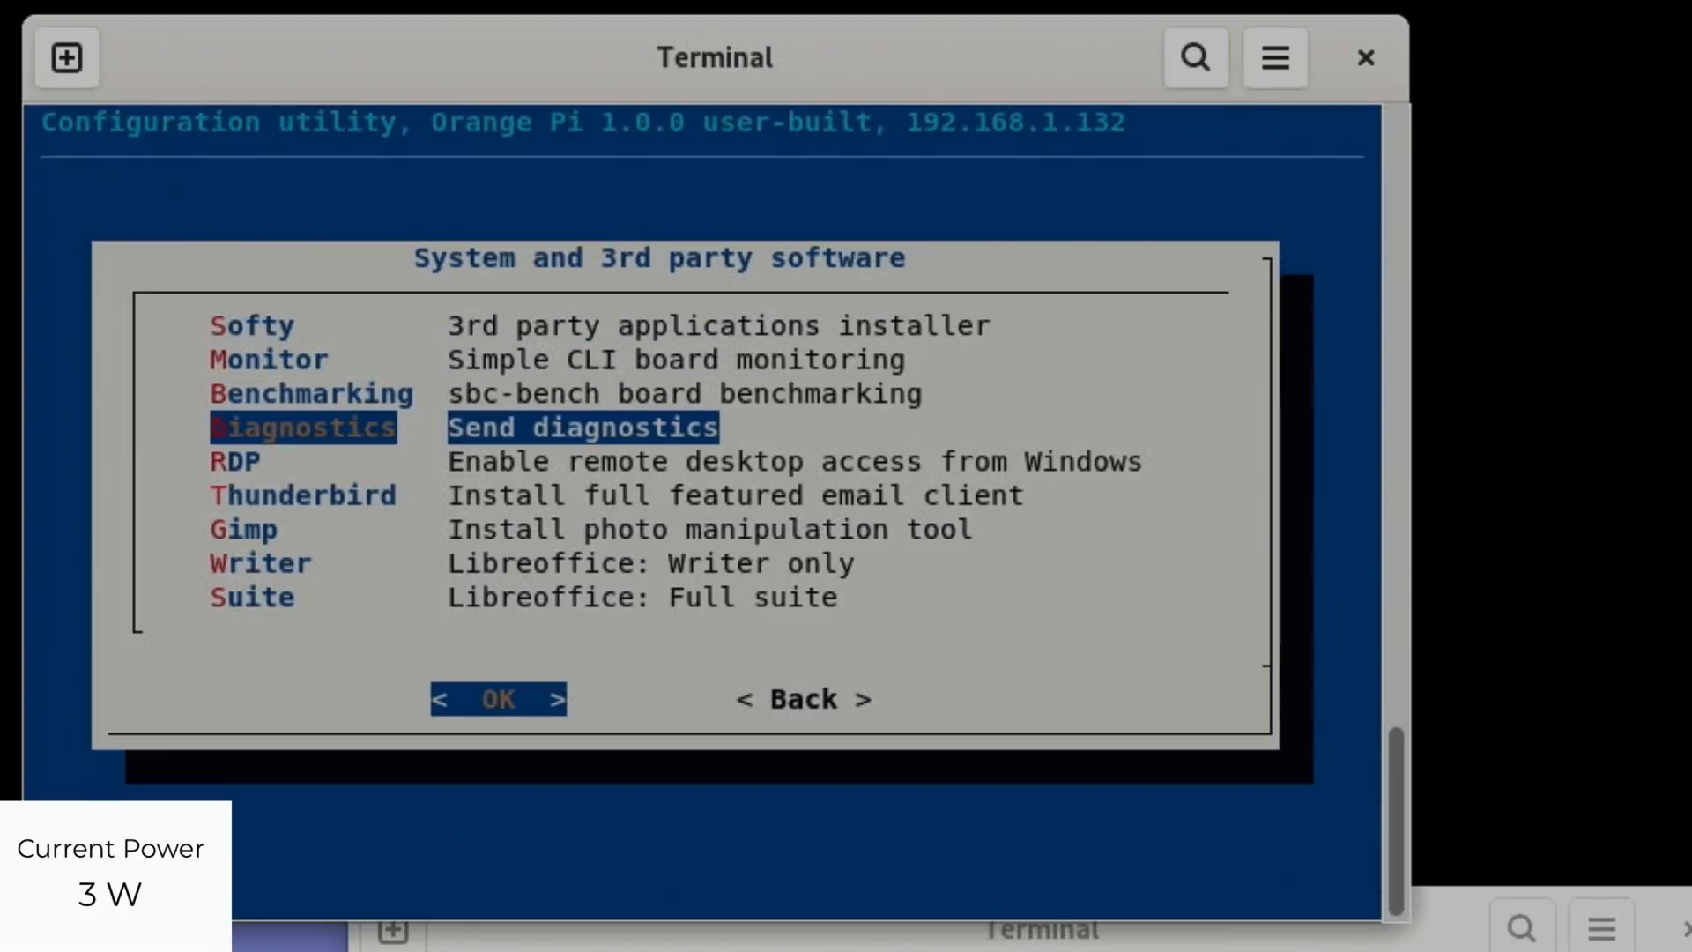
key("Down")
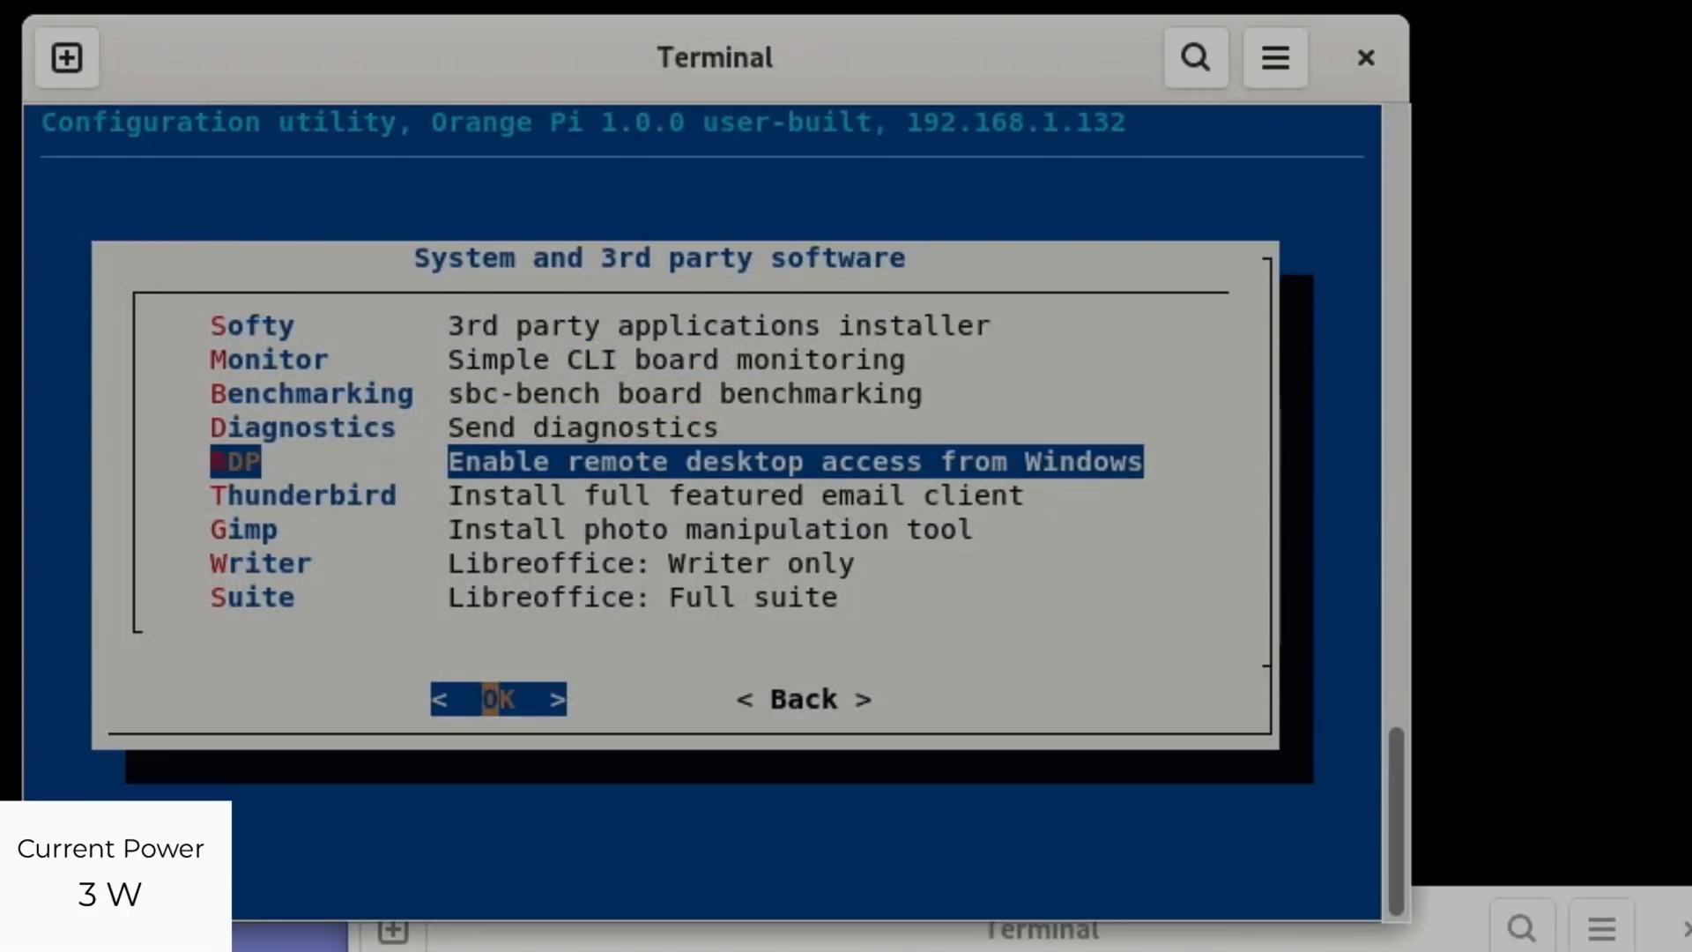
key("Down")
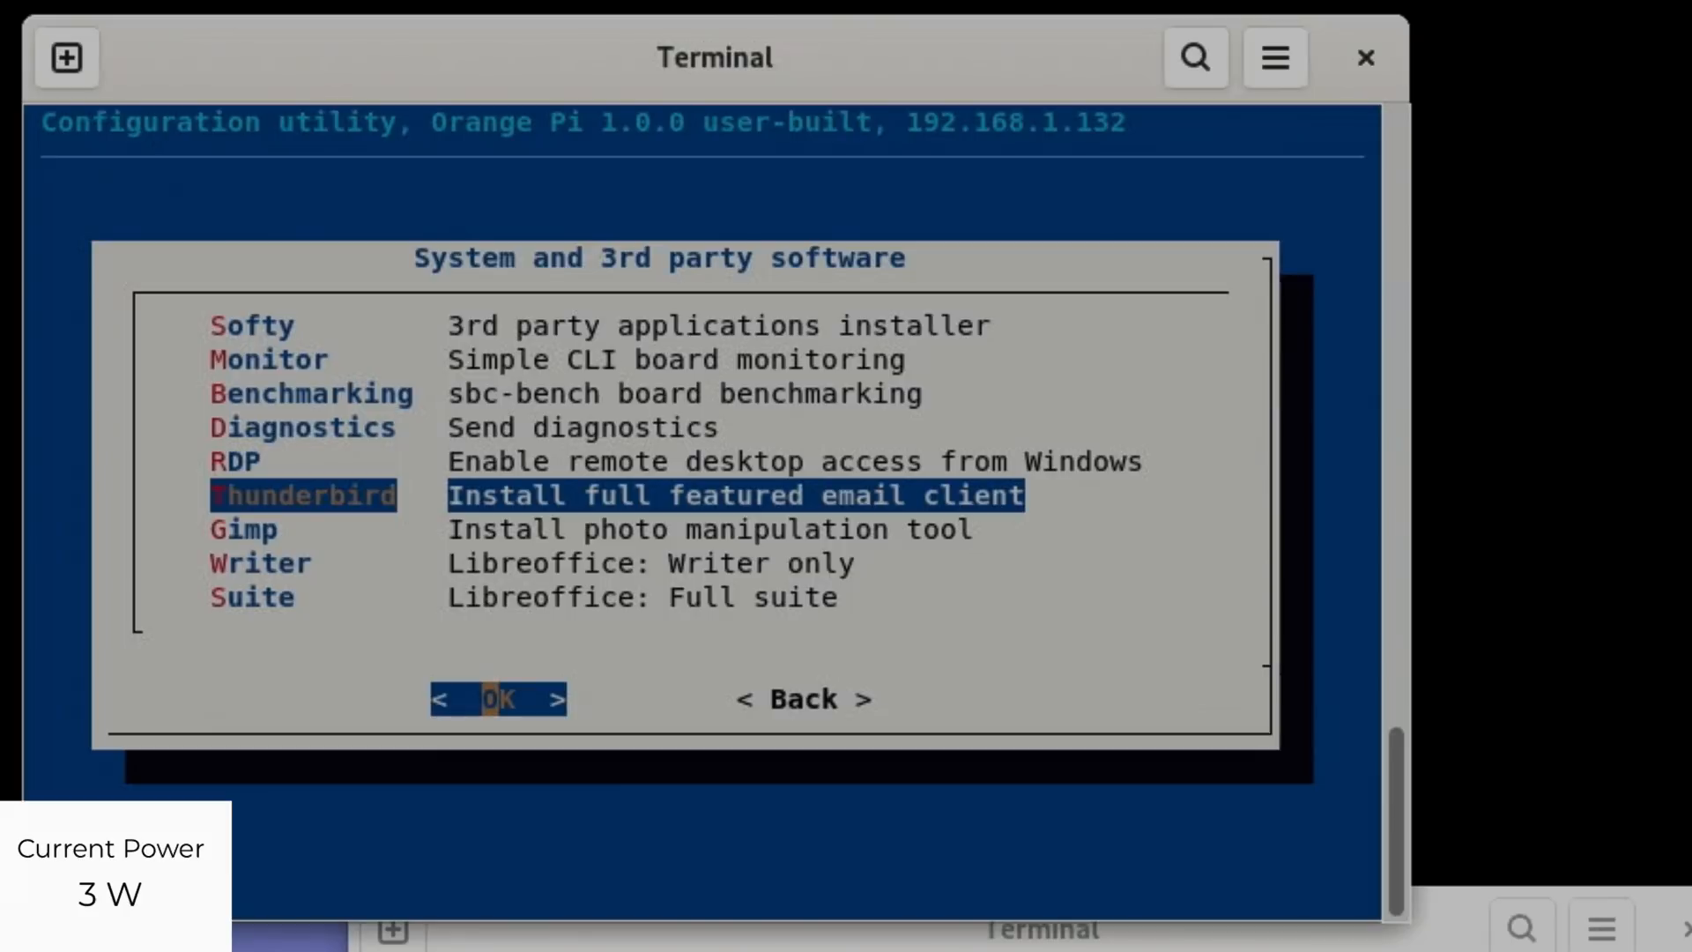
key("Down")
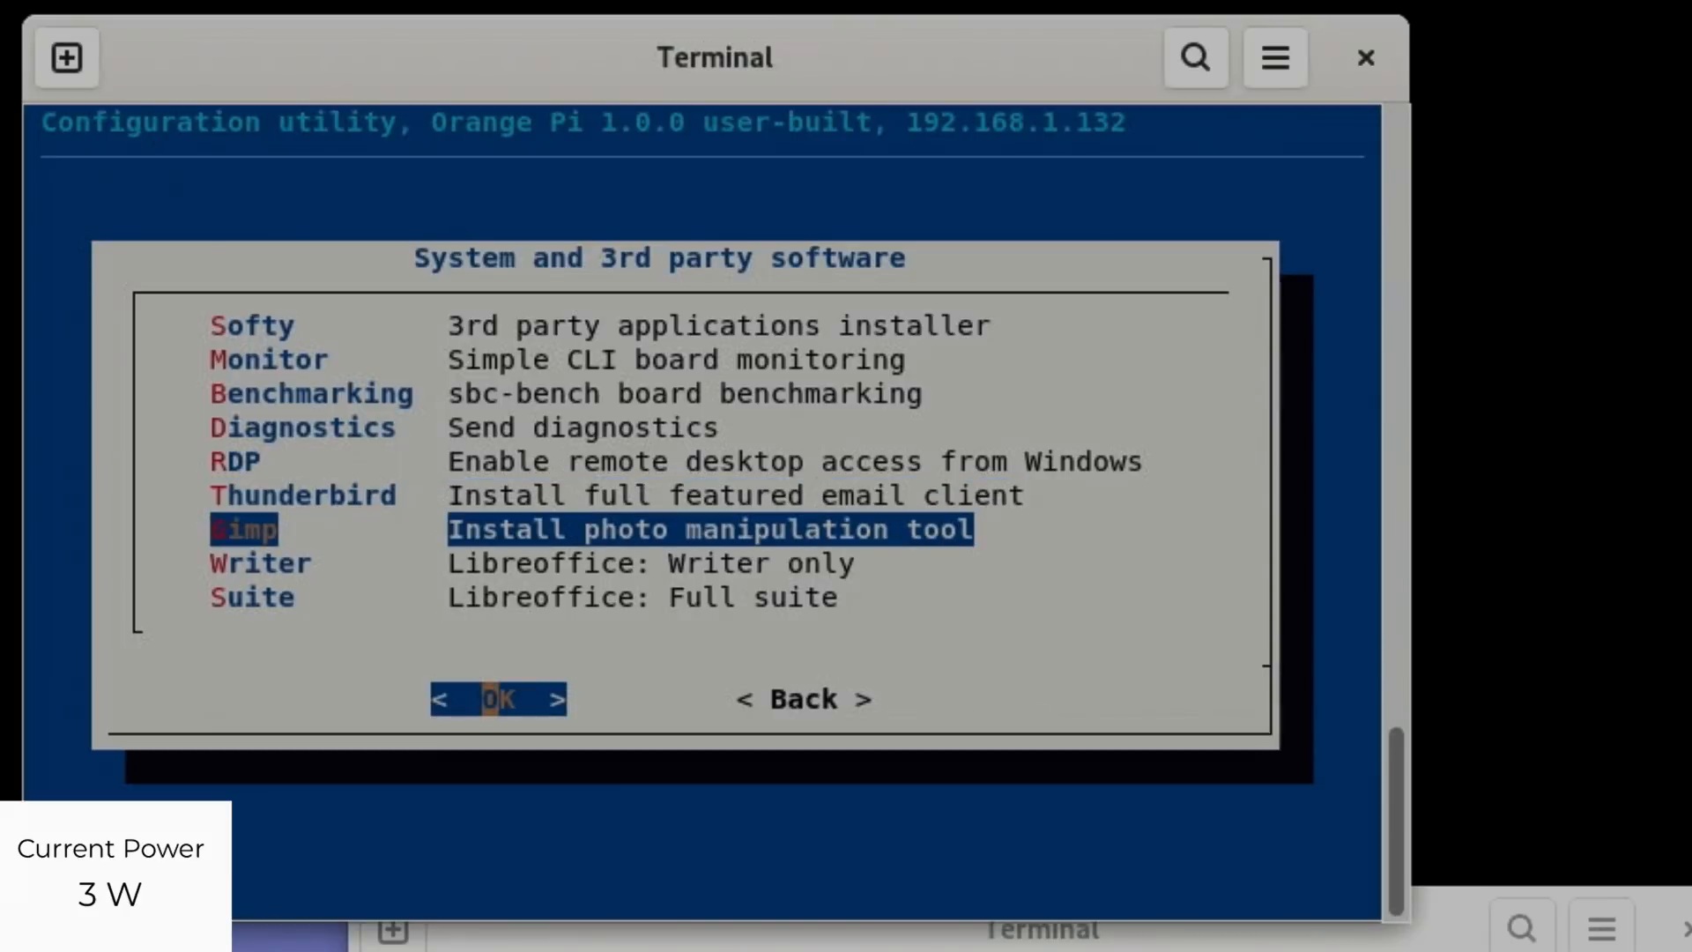
key("Down")
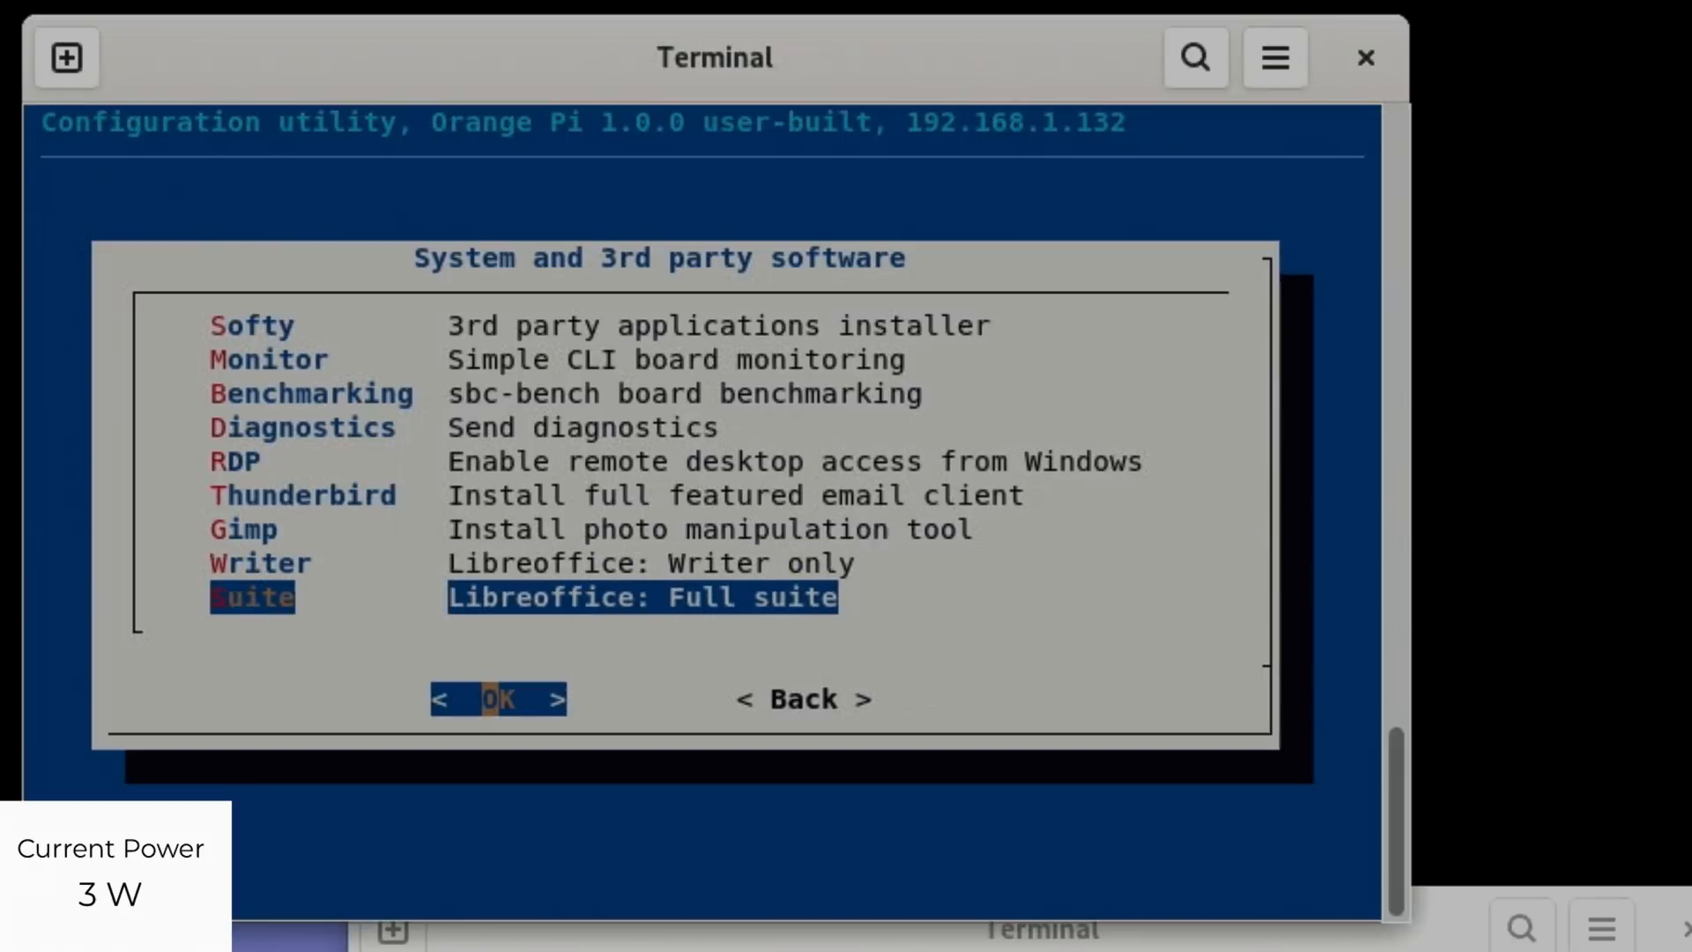
key("up")
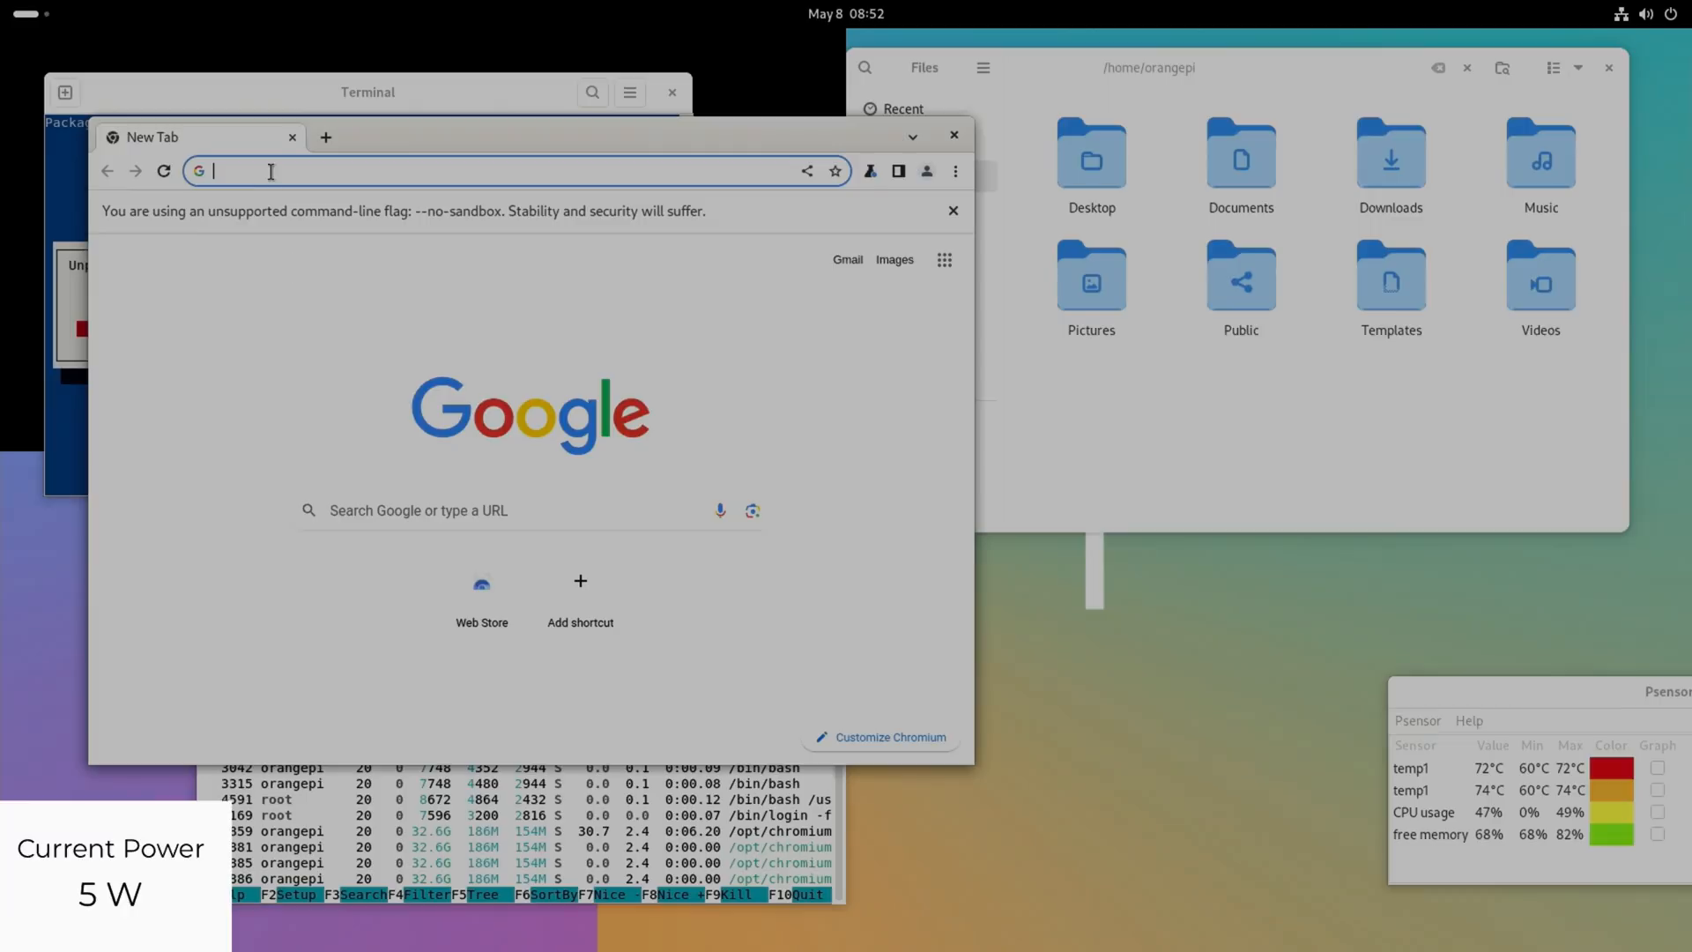
- Search Google for 'orange pi' and scroll through the results
type("ora")
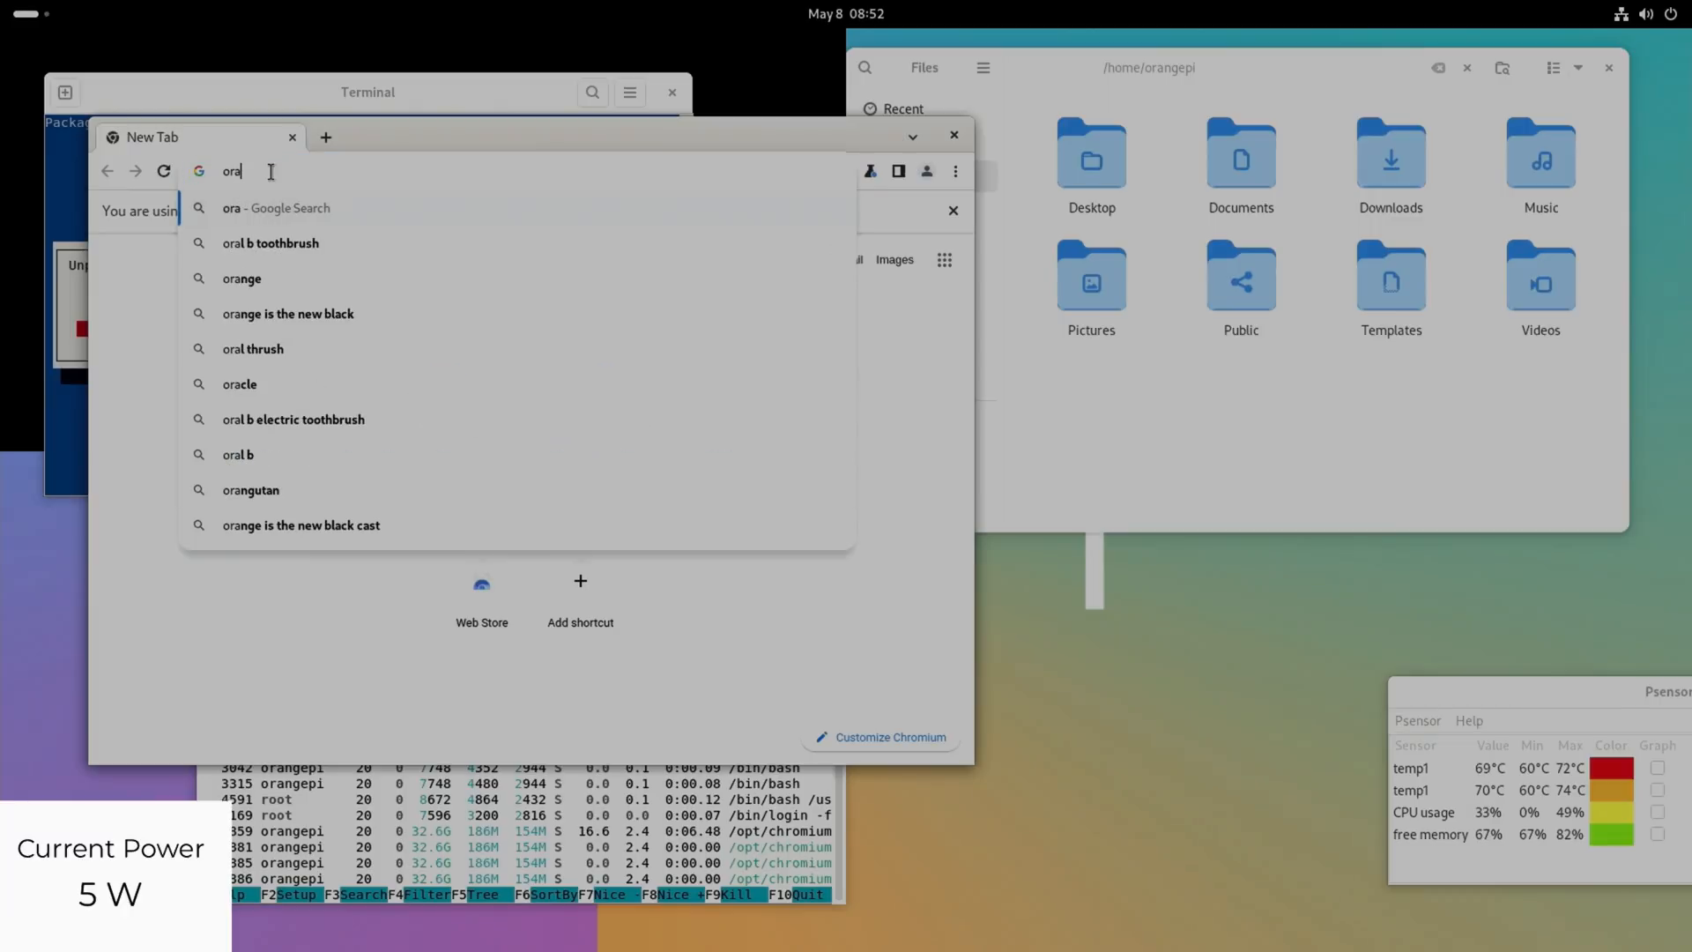
type("nge pi")
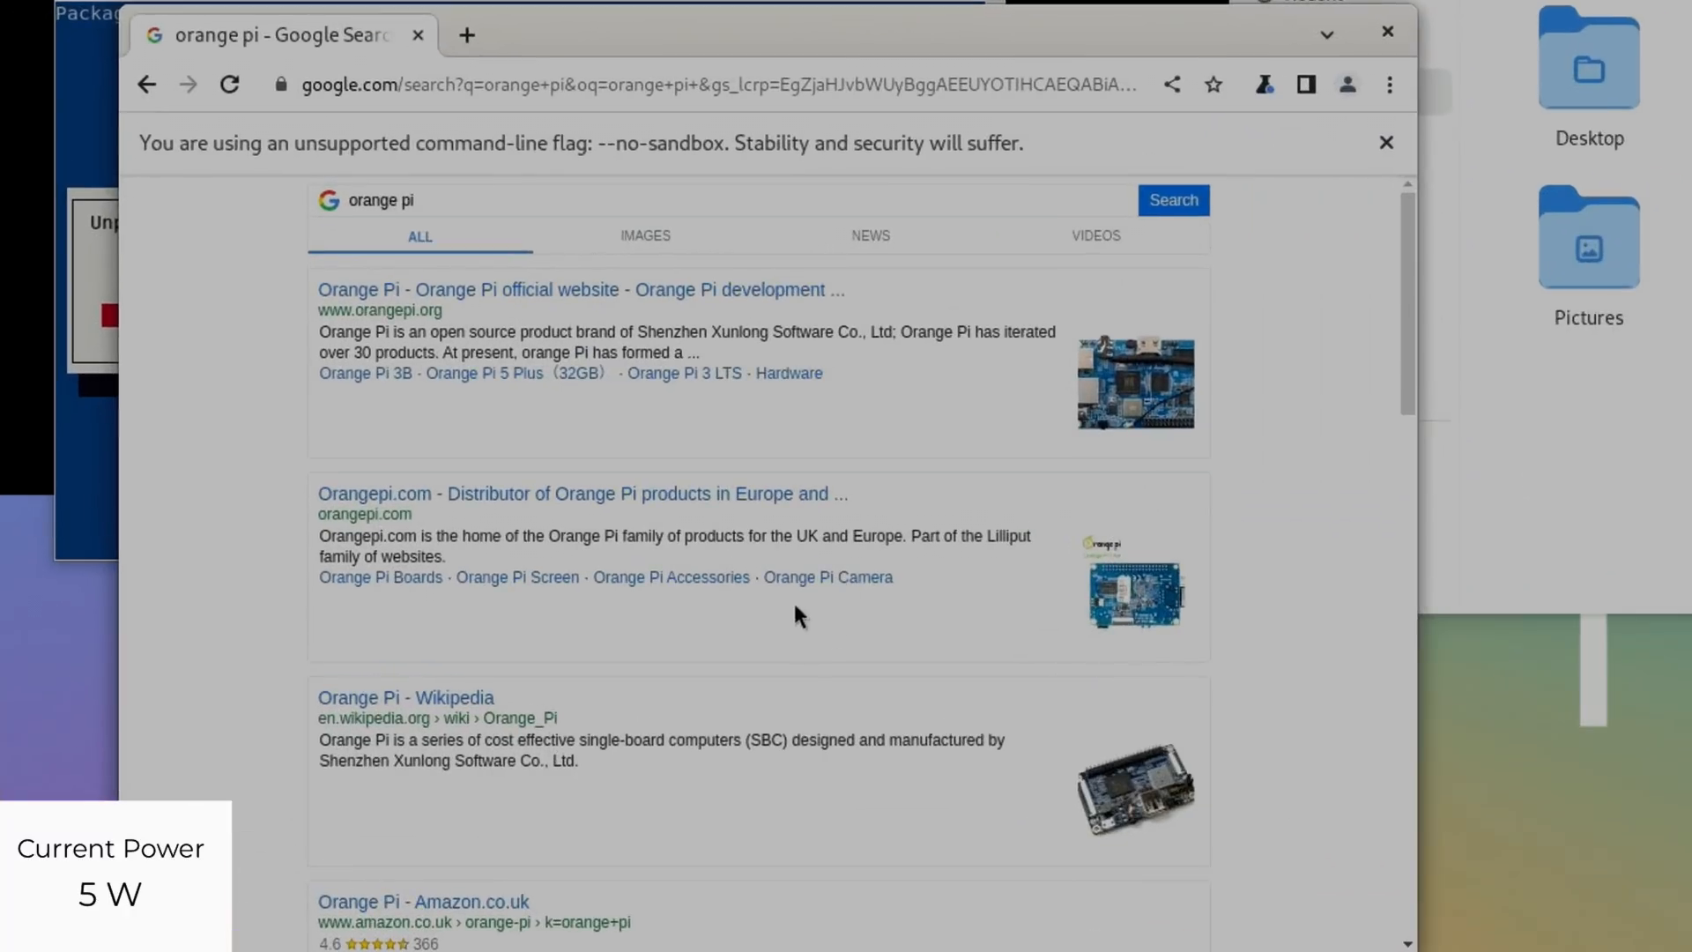
mouse_move(584, 508)
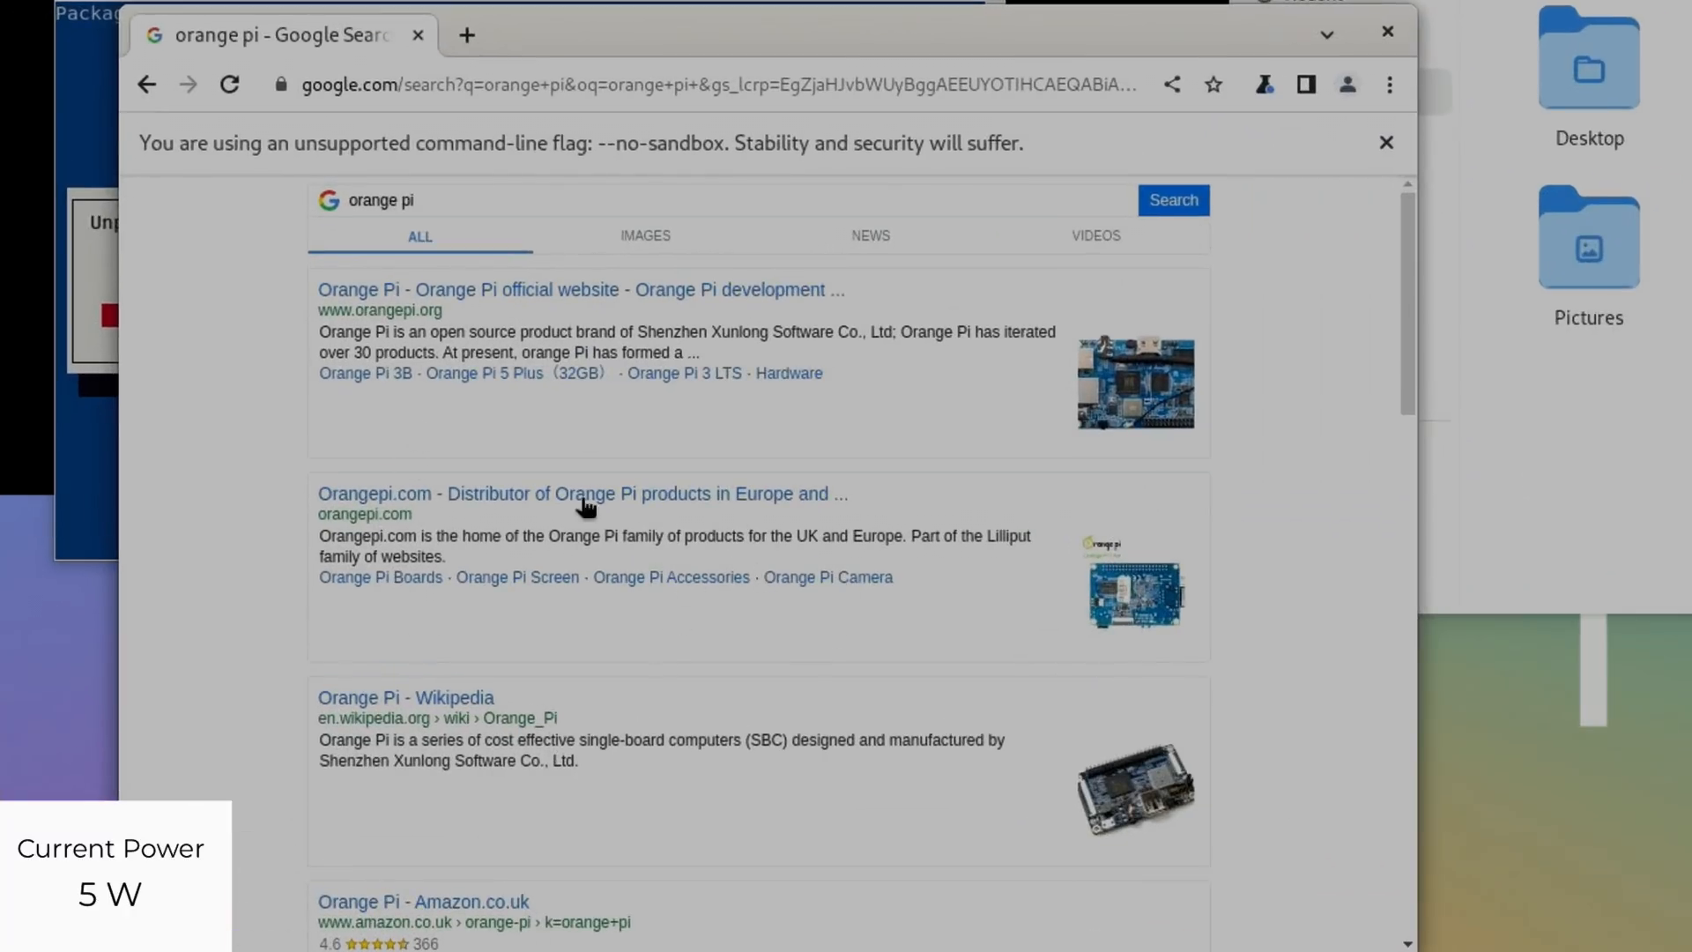
mouse_move(553, 169)
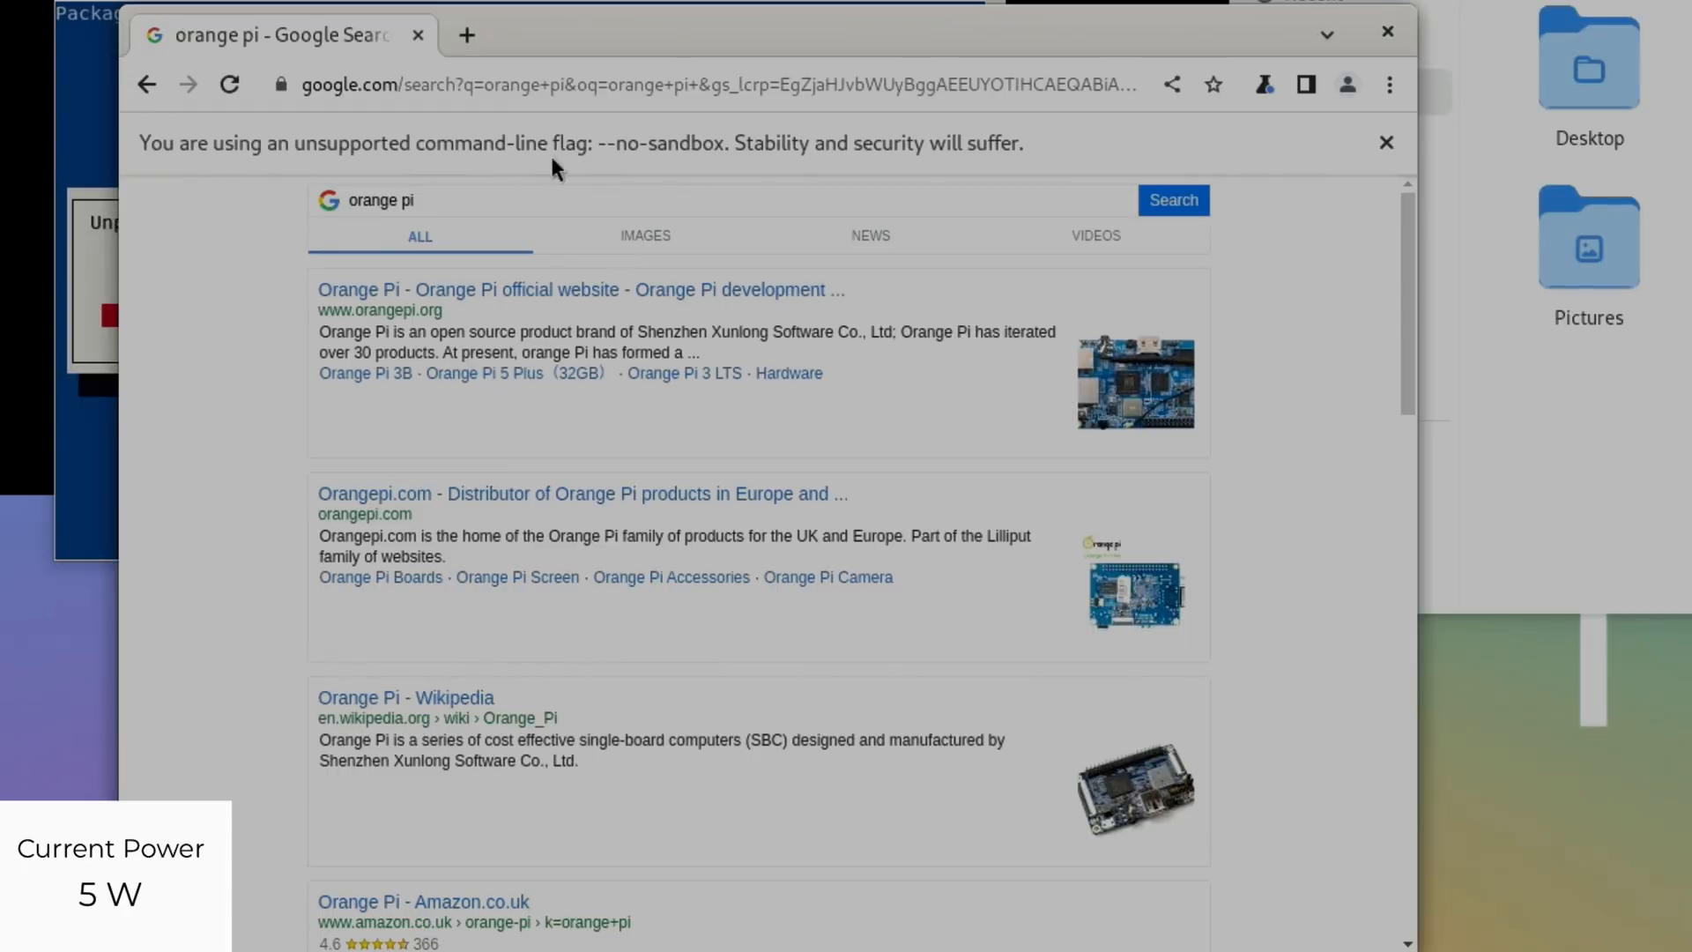
scroll("down", 3)
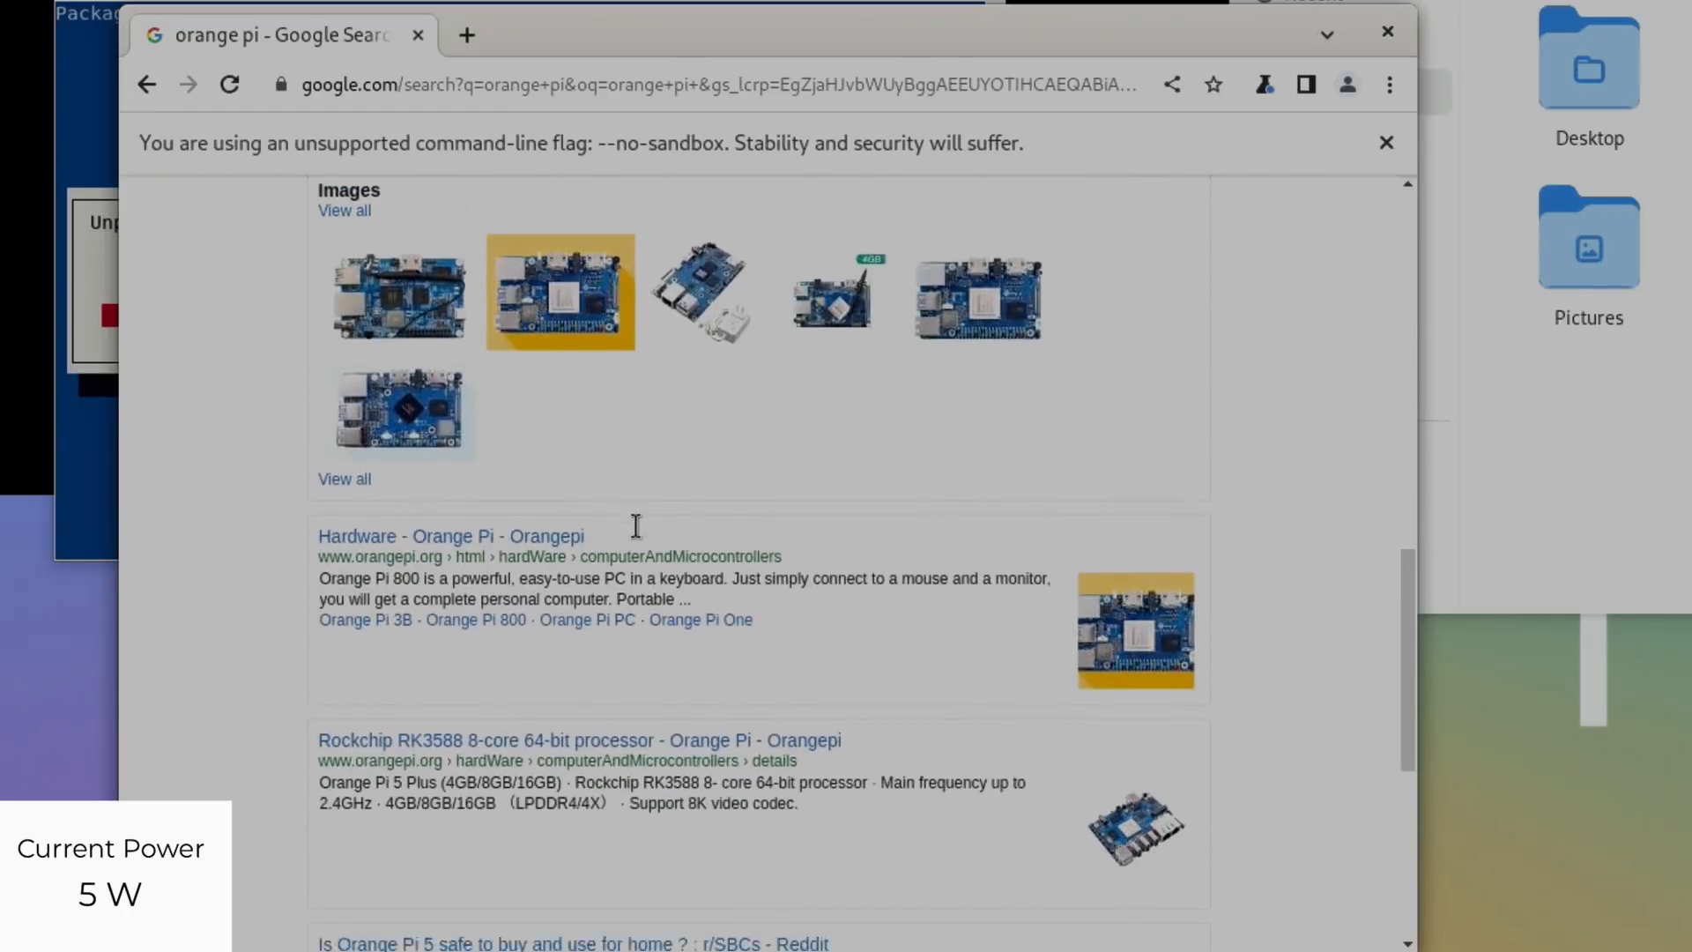
scroll("up", 3)
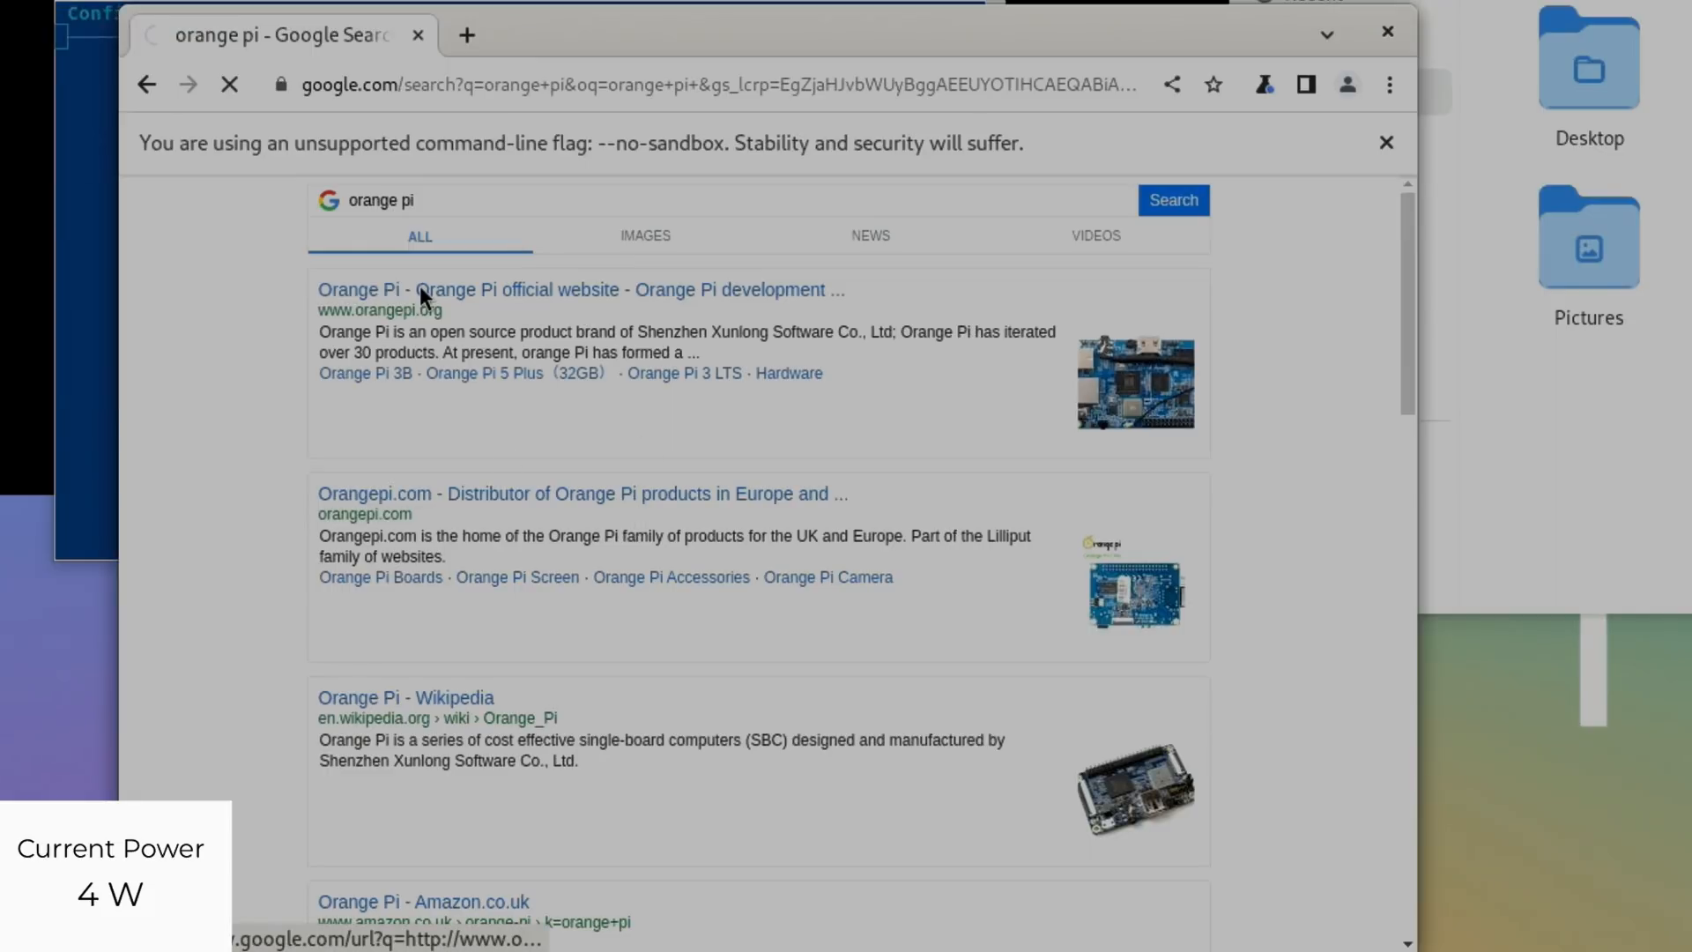
- Open orangepi.org, go to the RV2 page and open its Ubuntu image downloads
left_click(421, 289)
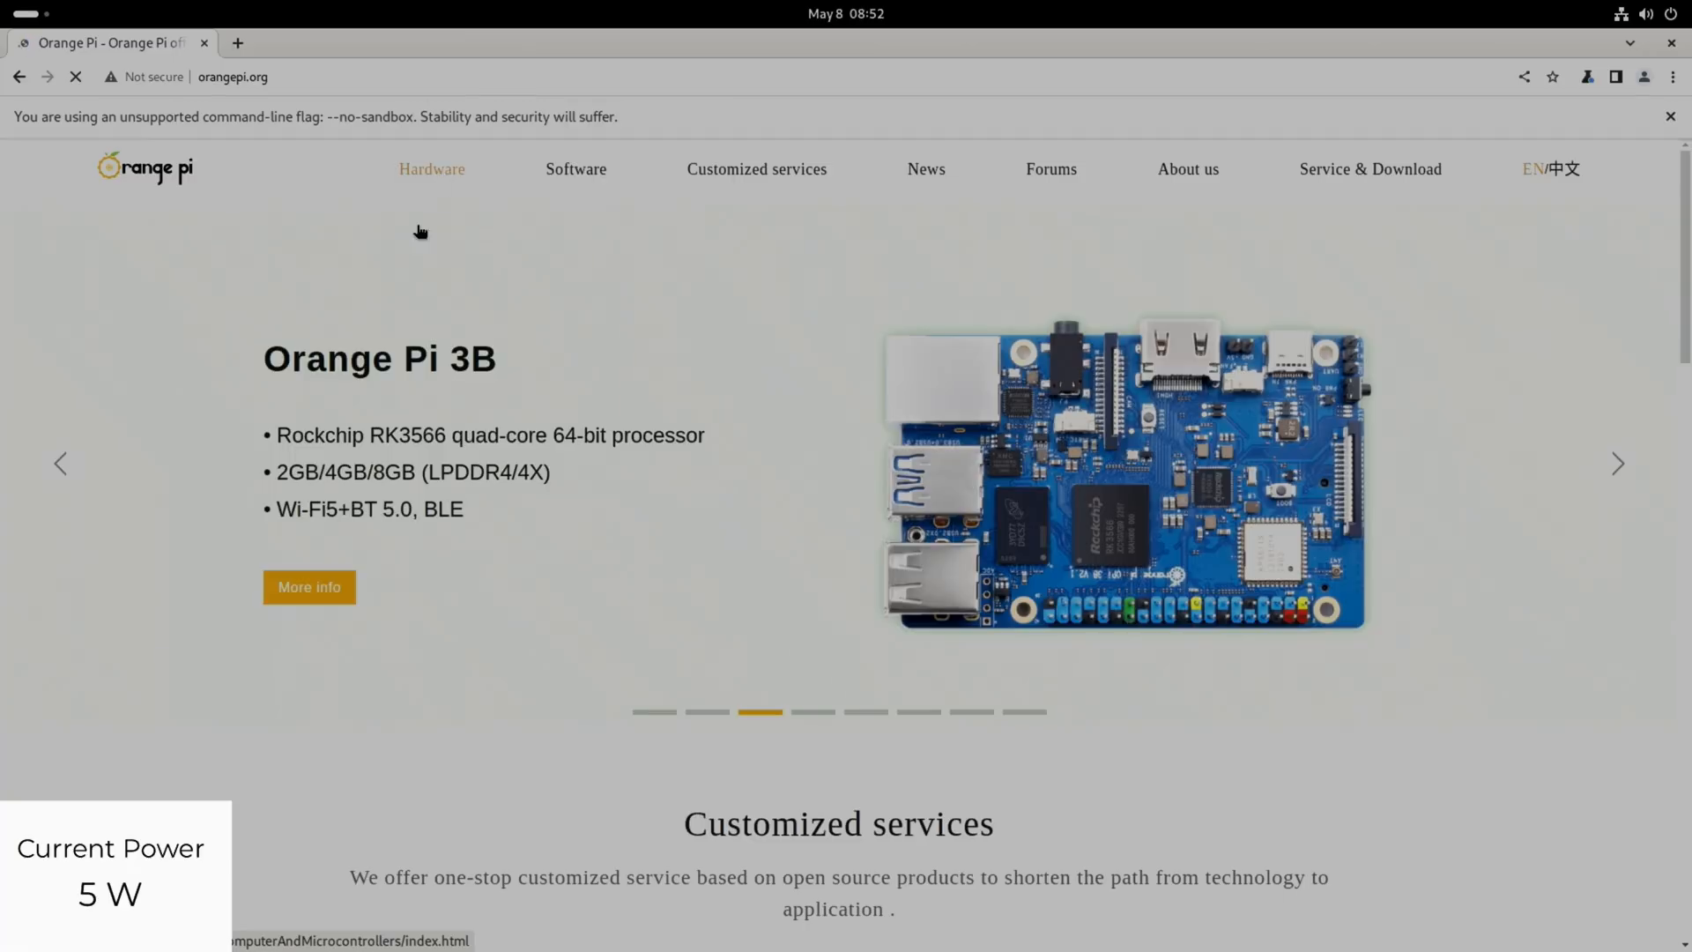
mouse_move(661, 686)
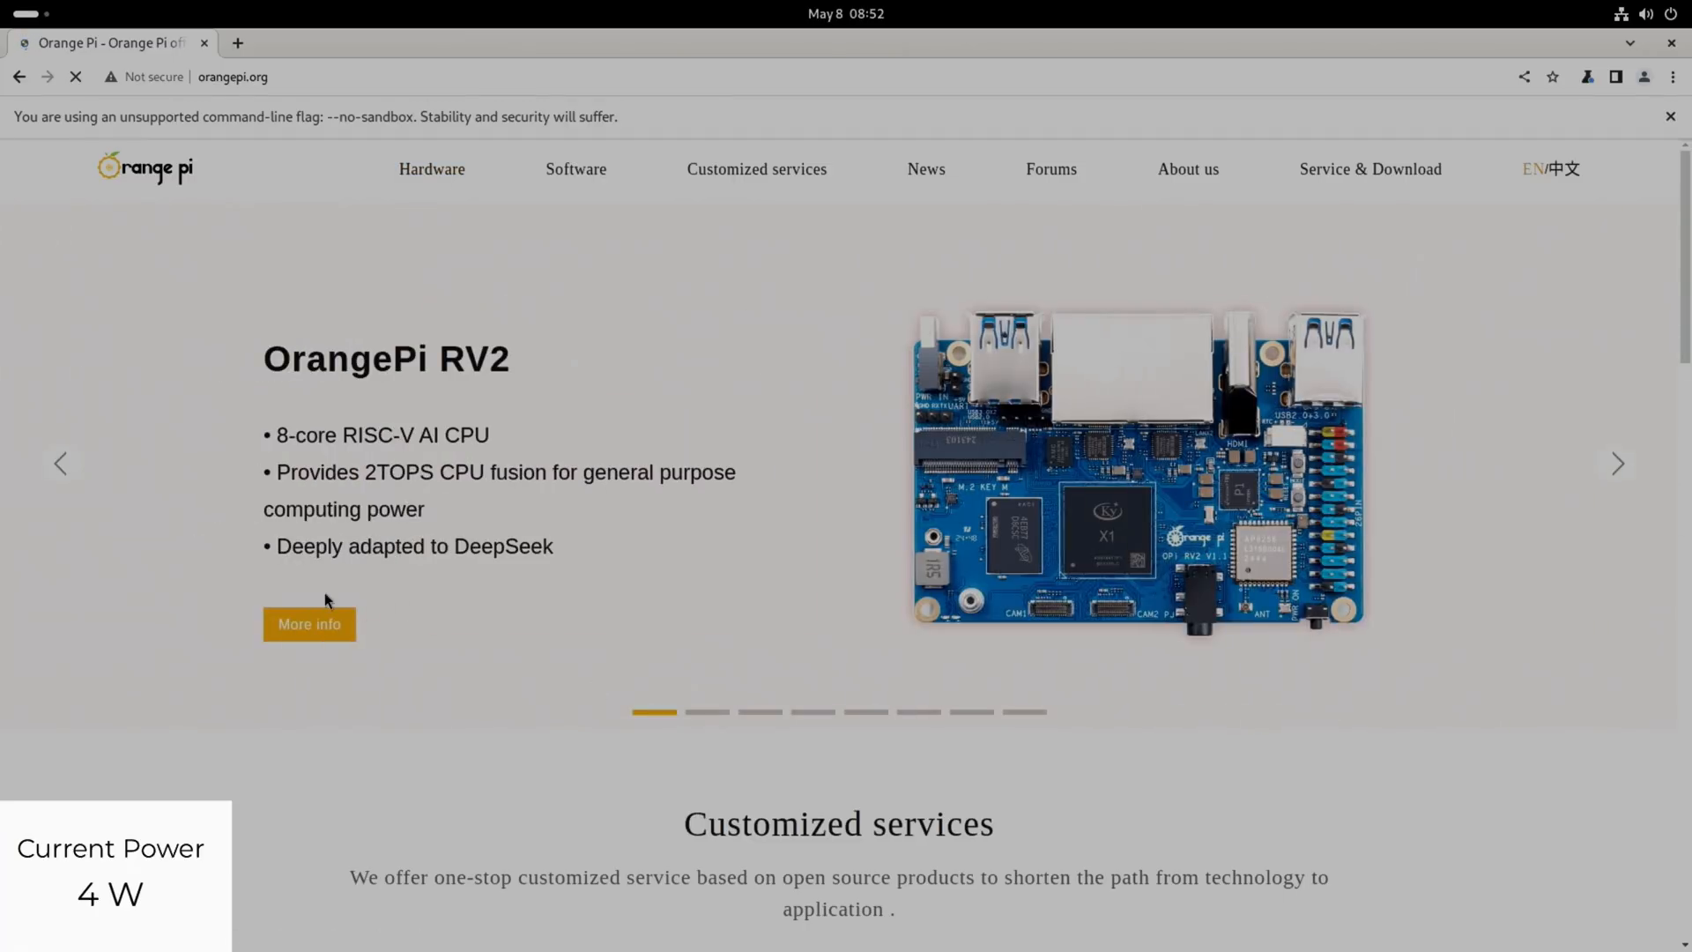
left_click(309, 624)
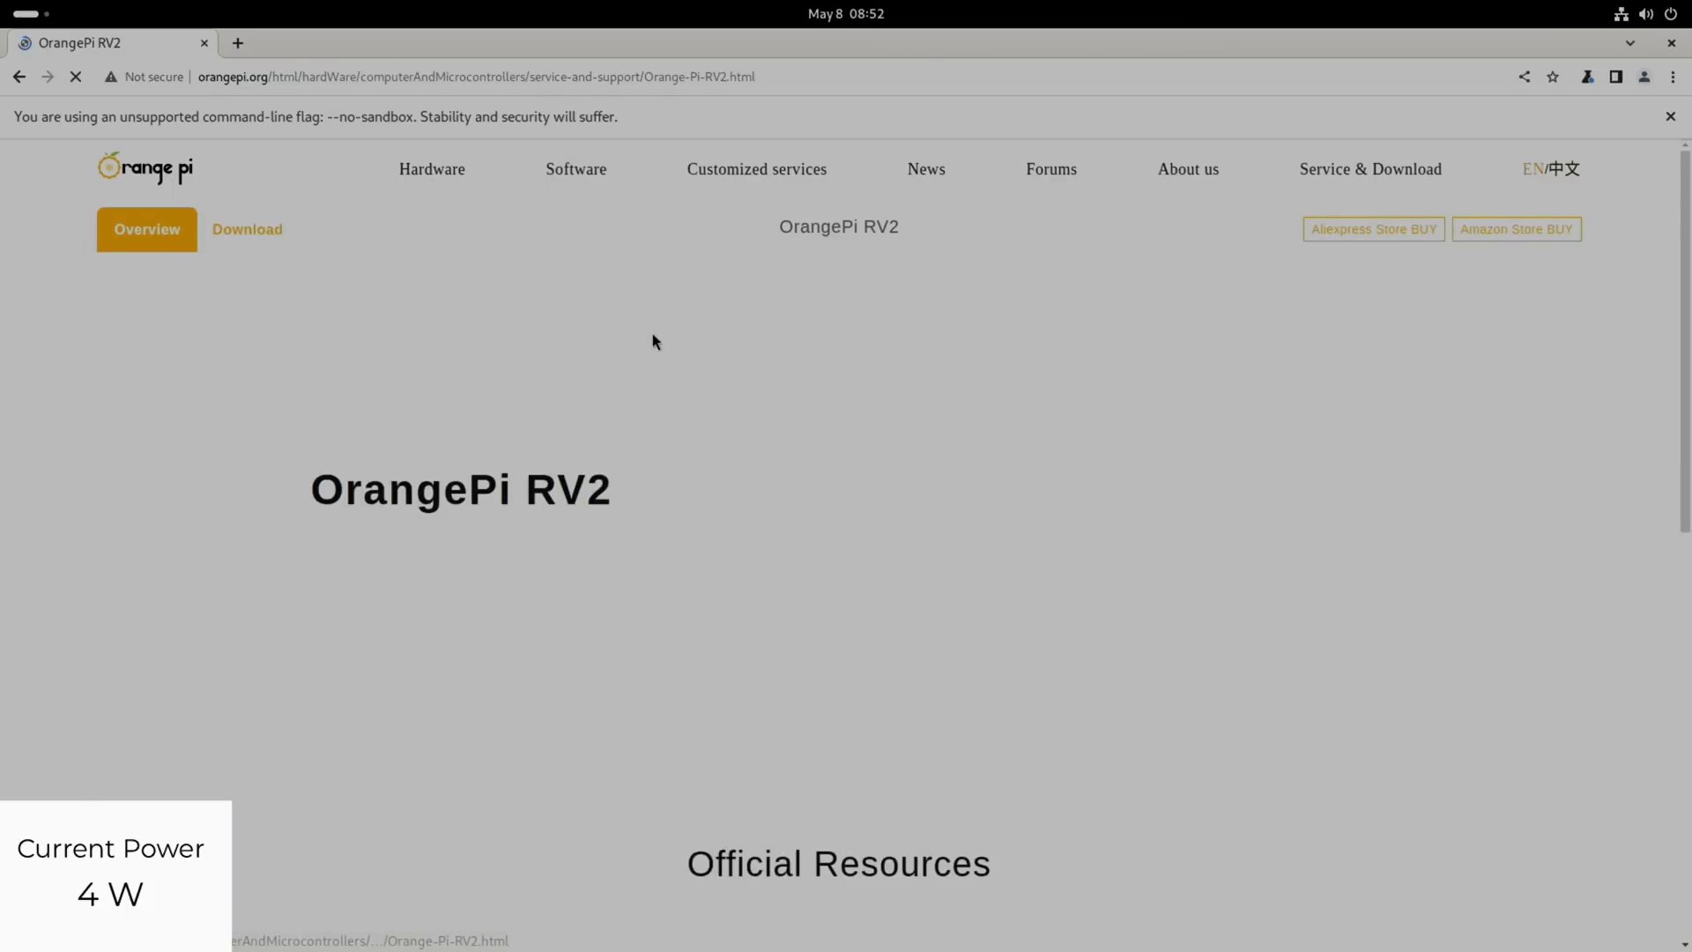
scroll("down", 3)
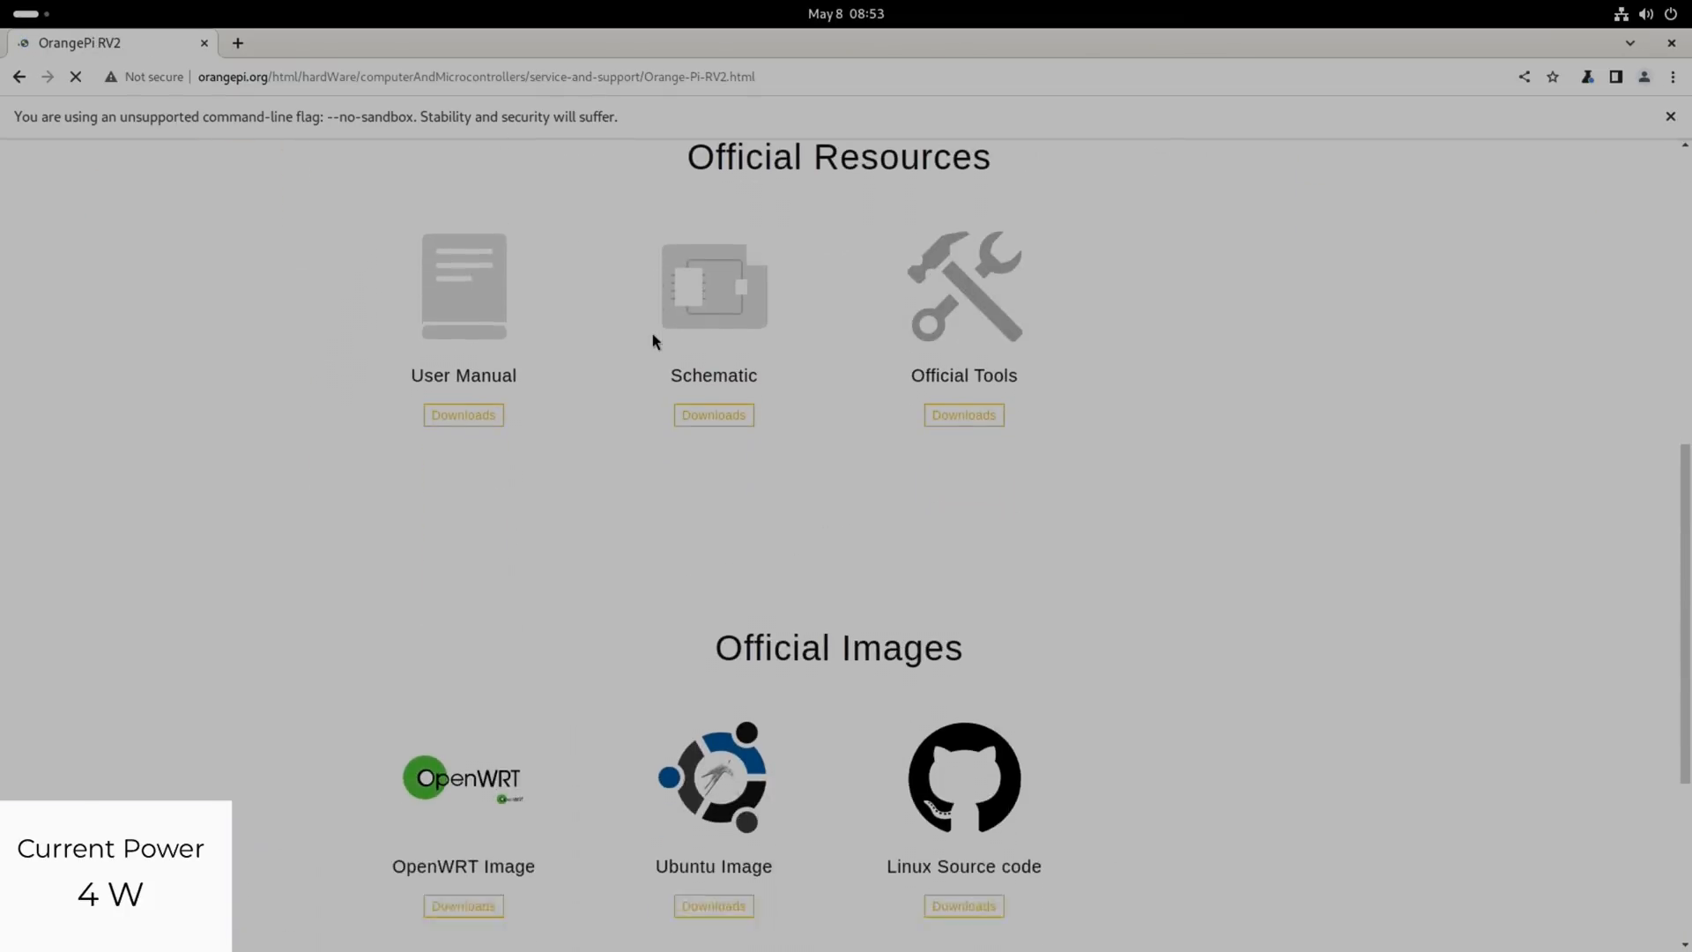
scroll("down", 3)
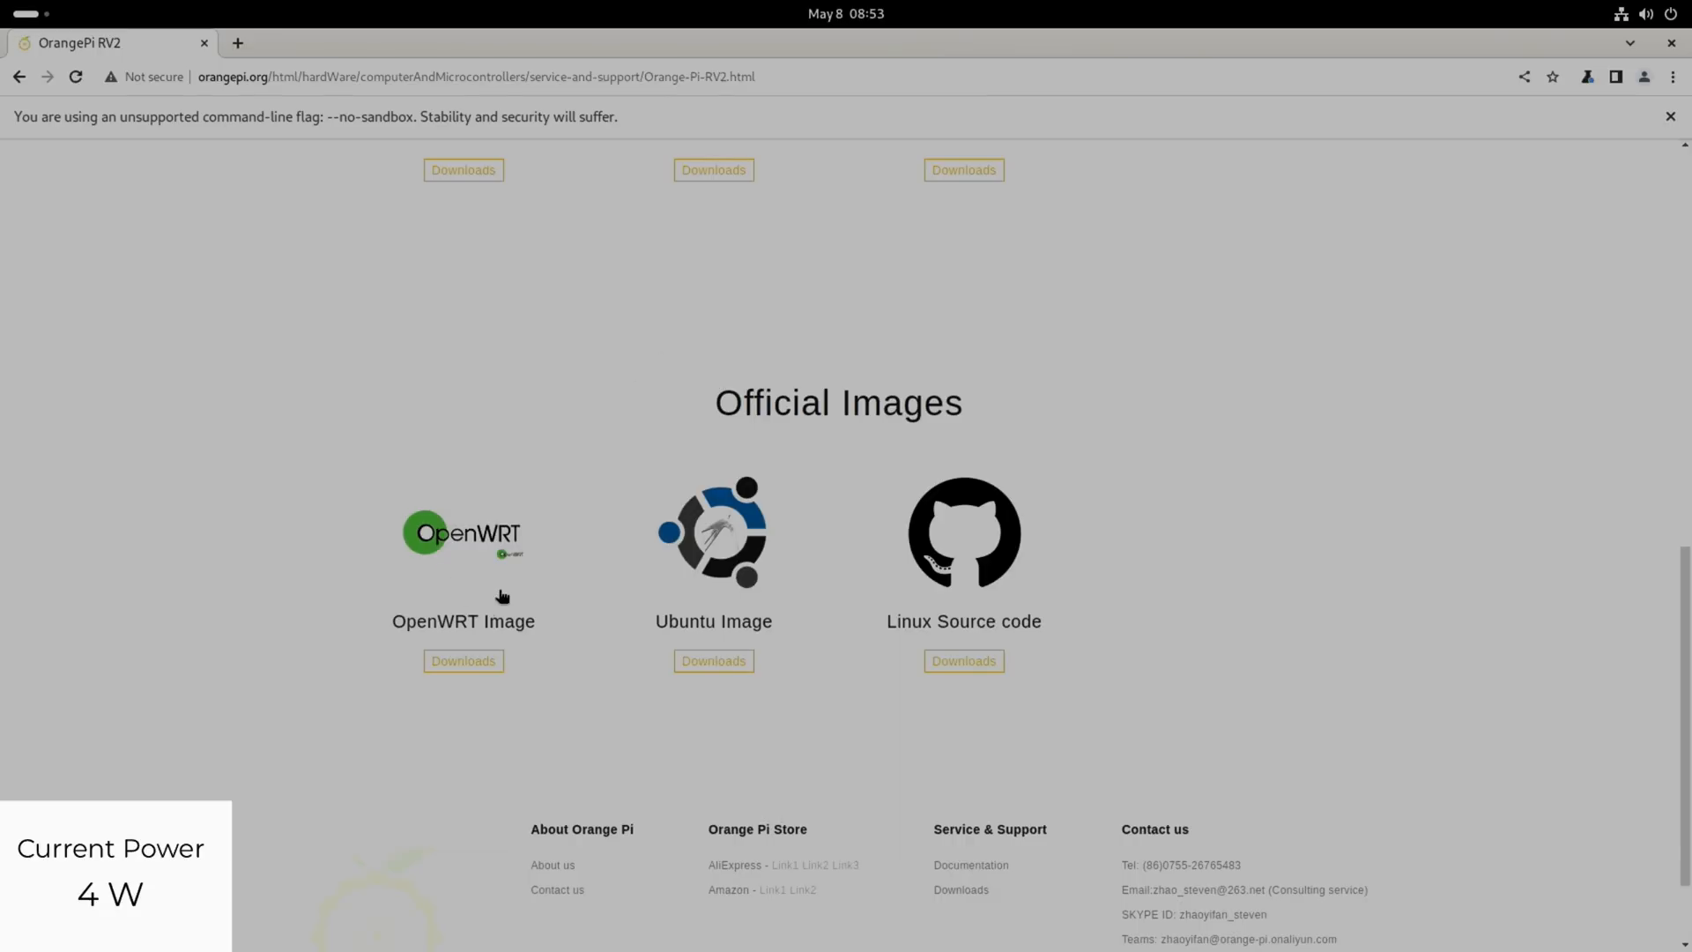
mouse_move(796, 617)
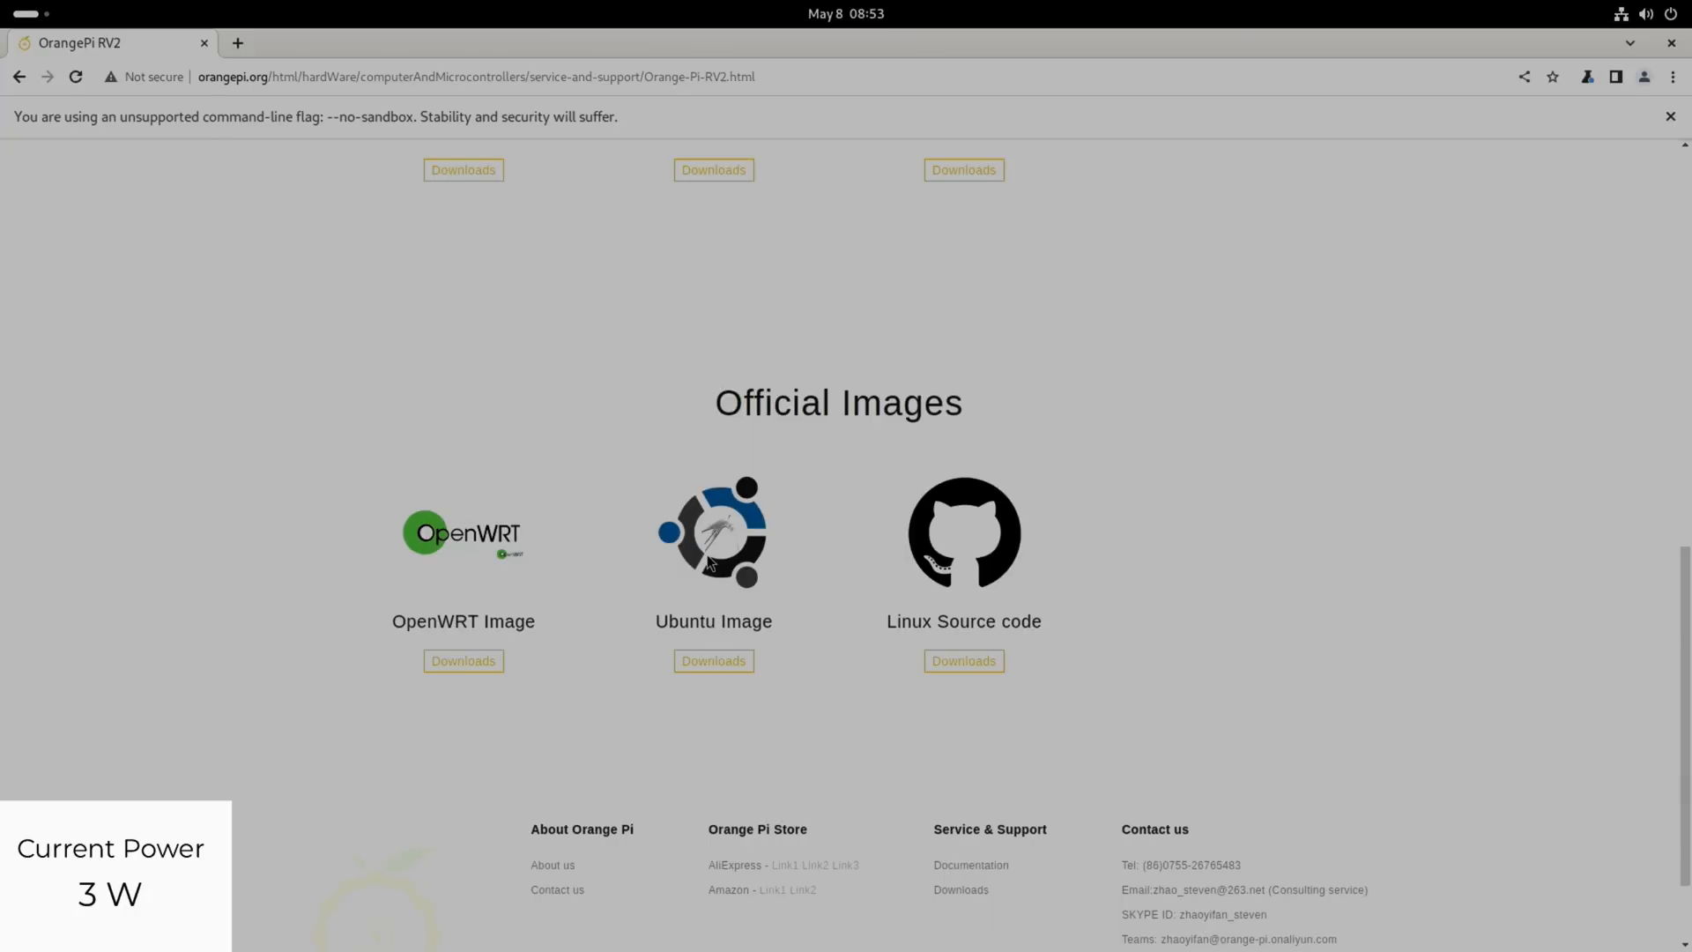
left_click(714, 661)
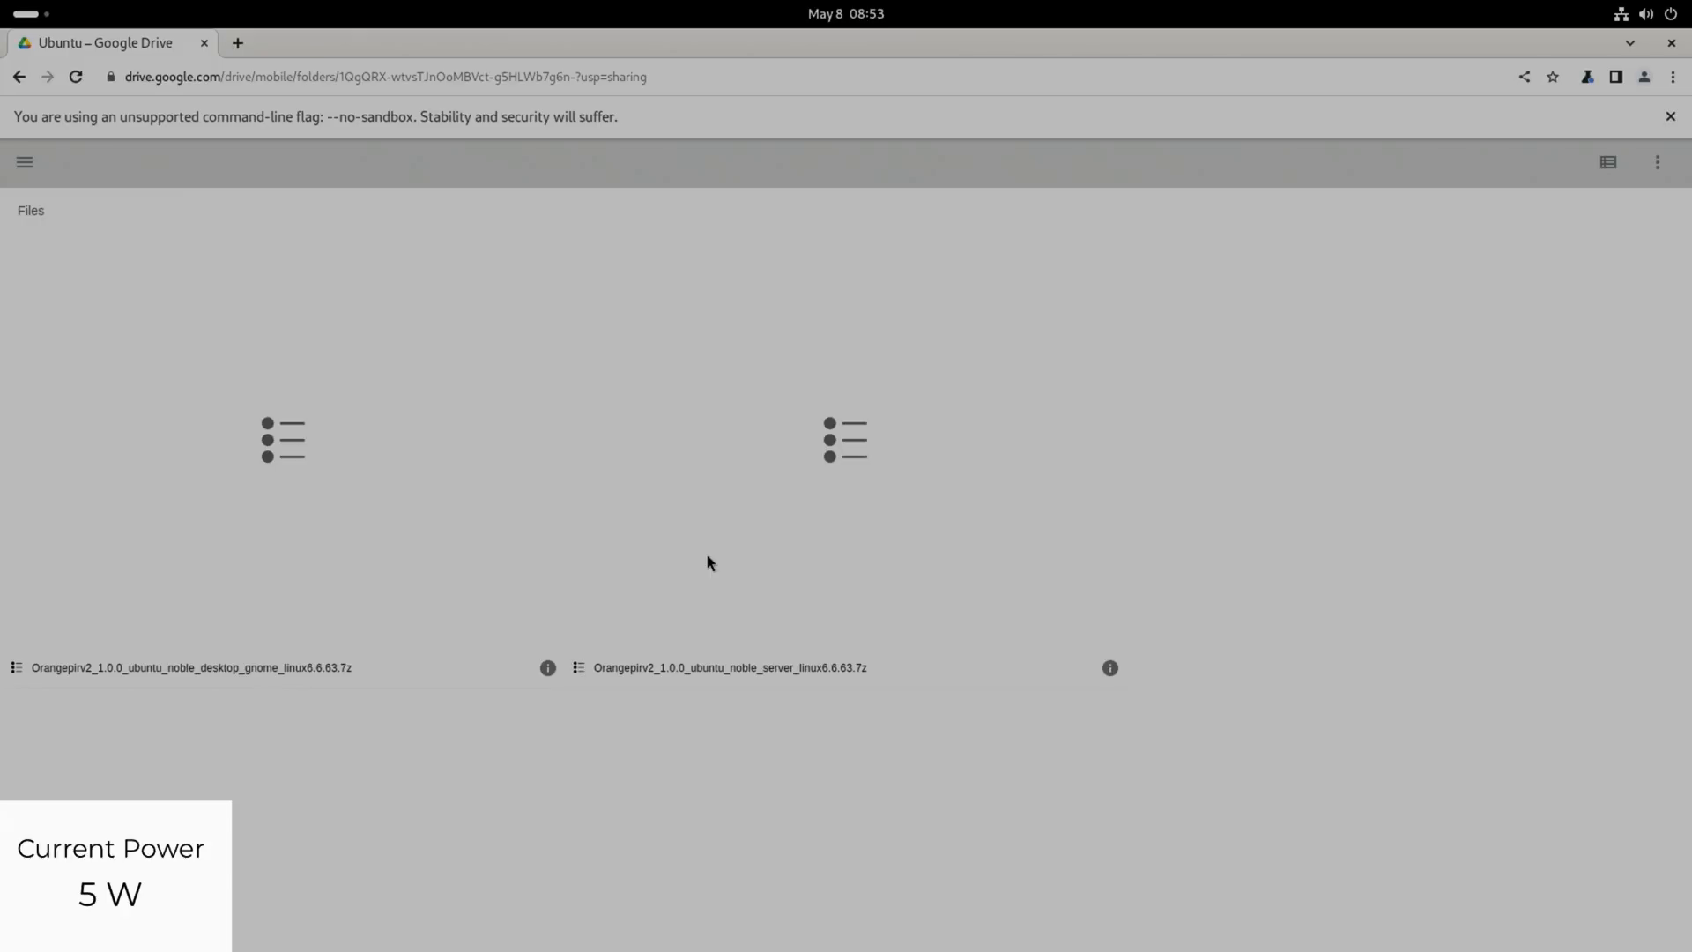
mouse_move(578, 661)
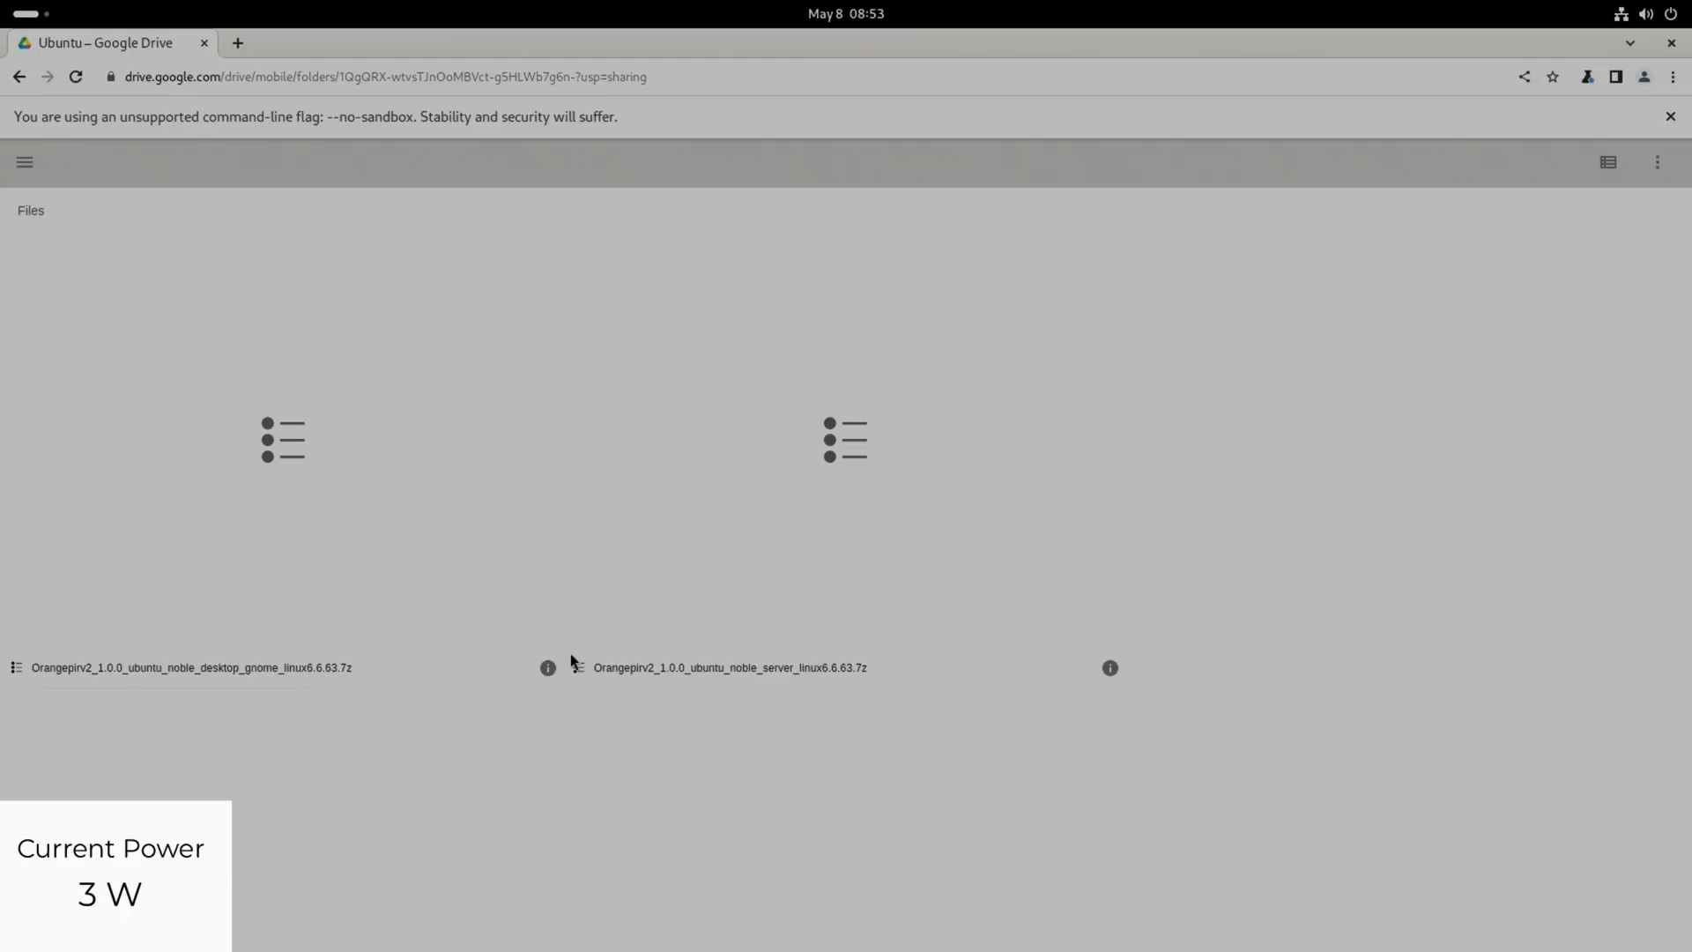
mouse_move(192, 603)
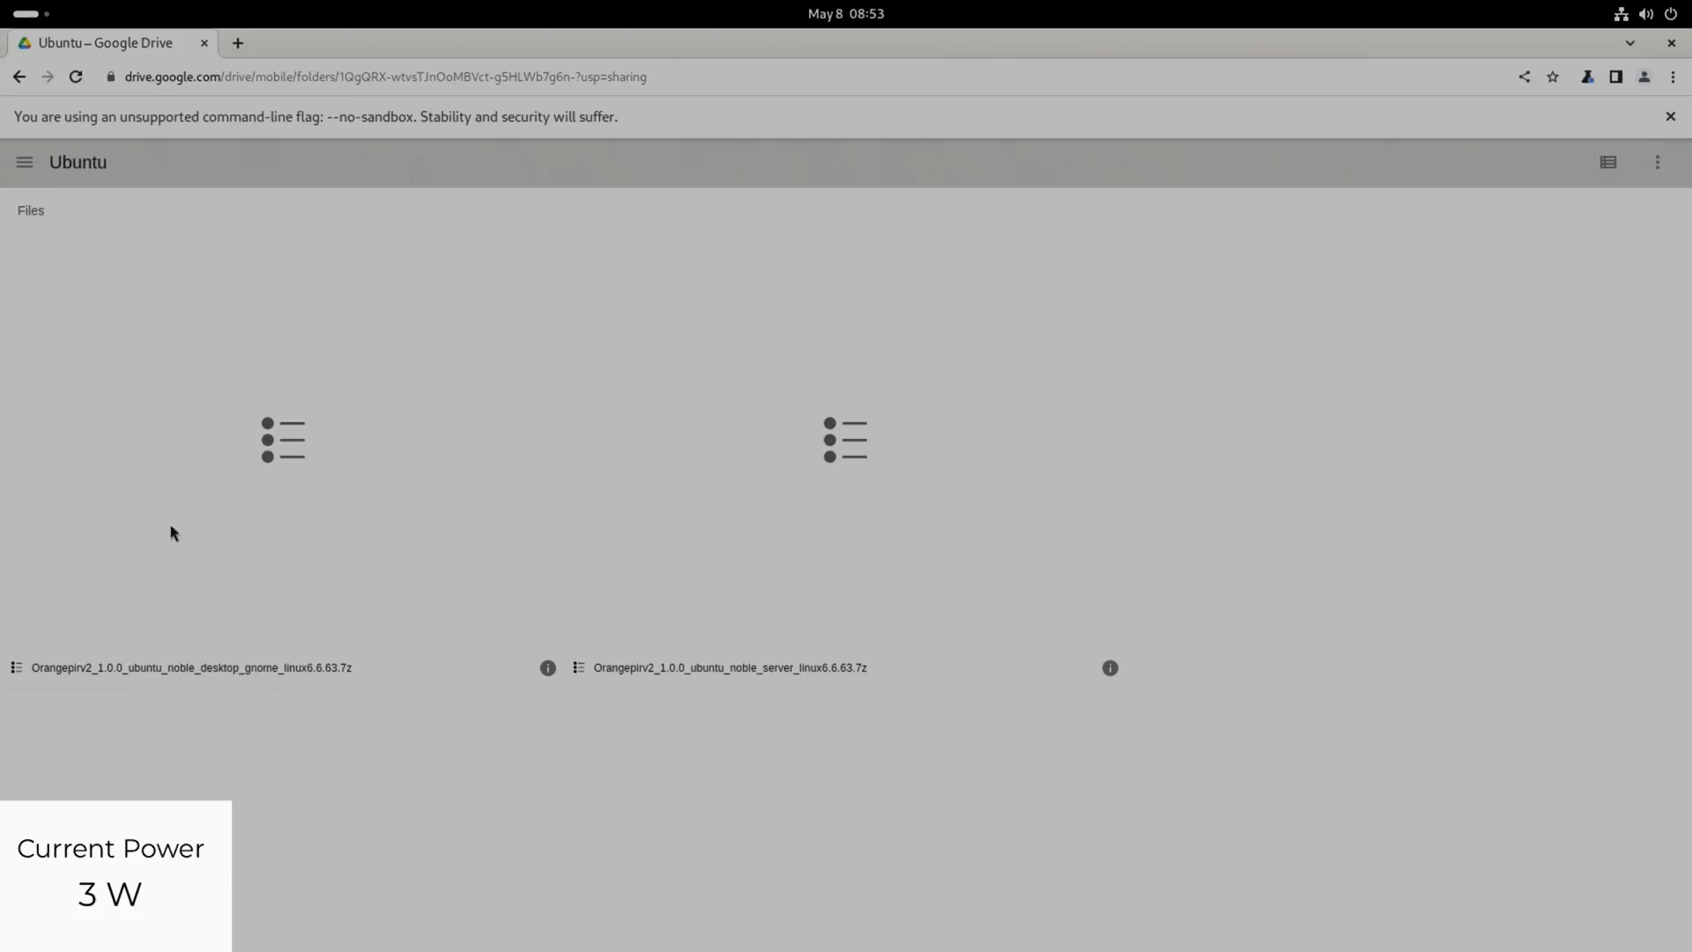
mouse_move(182, 550)
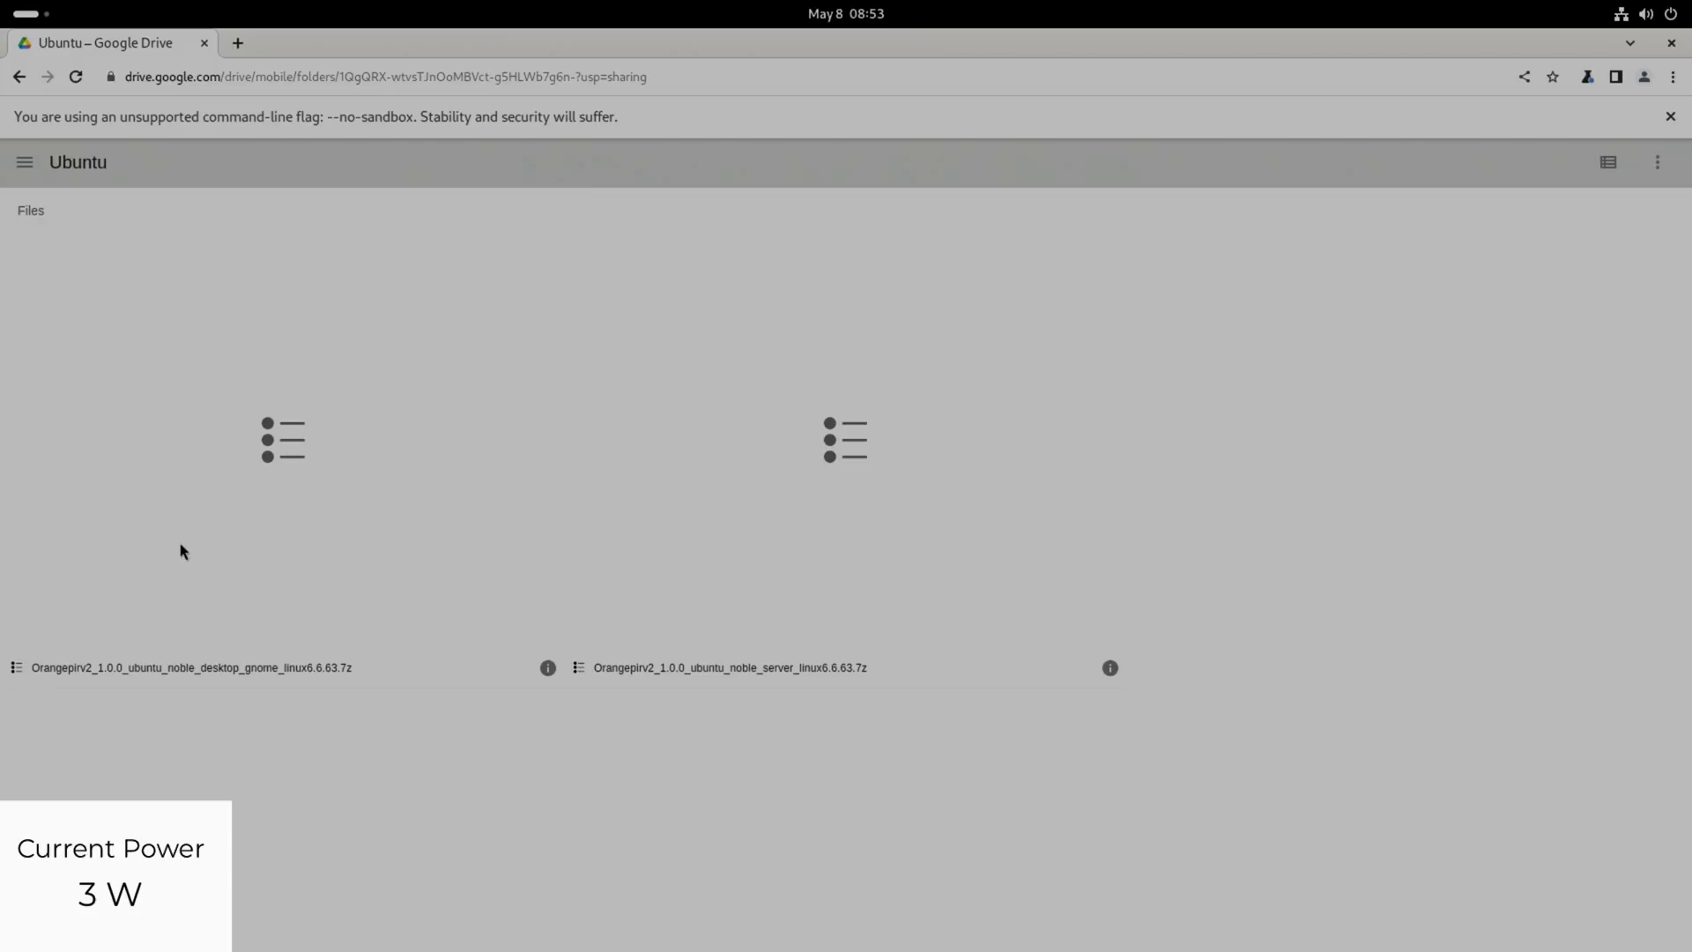
mouse_move(275, 42)
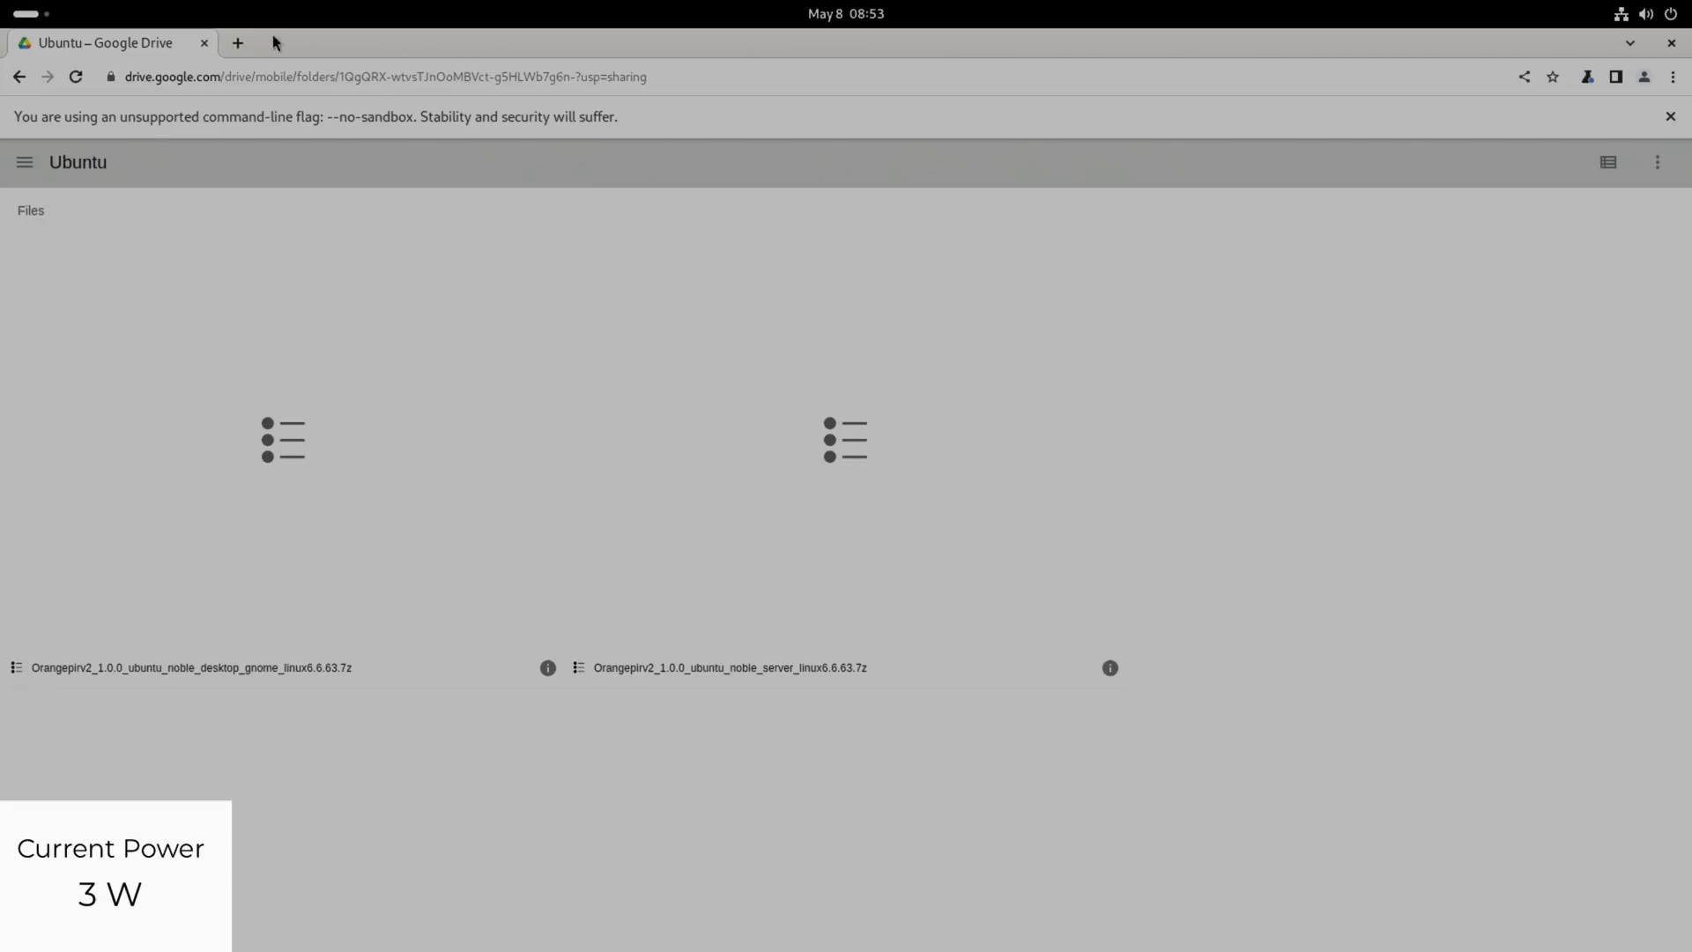
- Go back to the RV2 support page and scroll to the Official Resources section
left_click(17, 76)
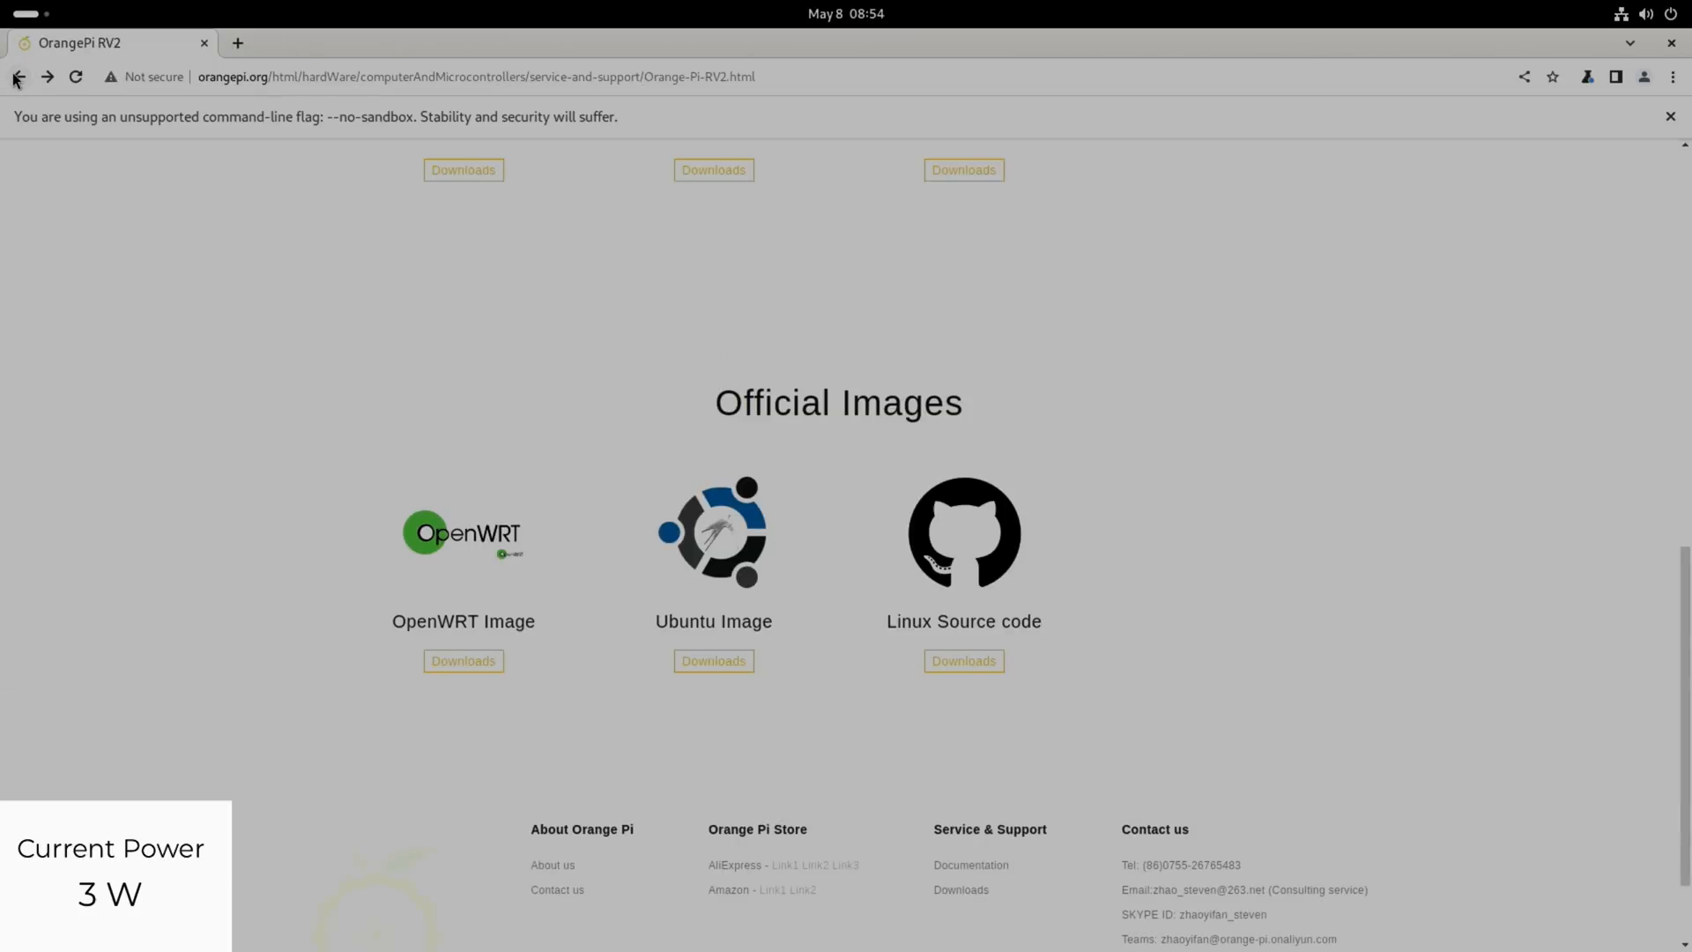
scroll("up", 3)
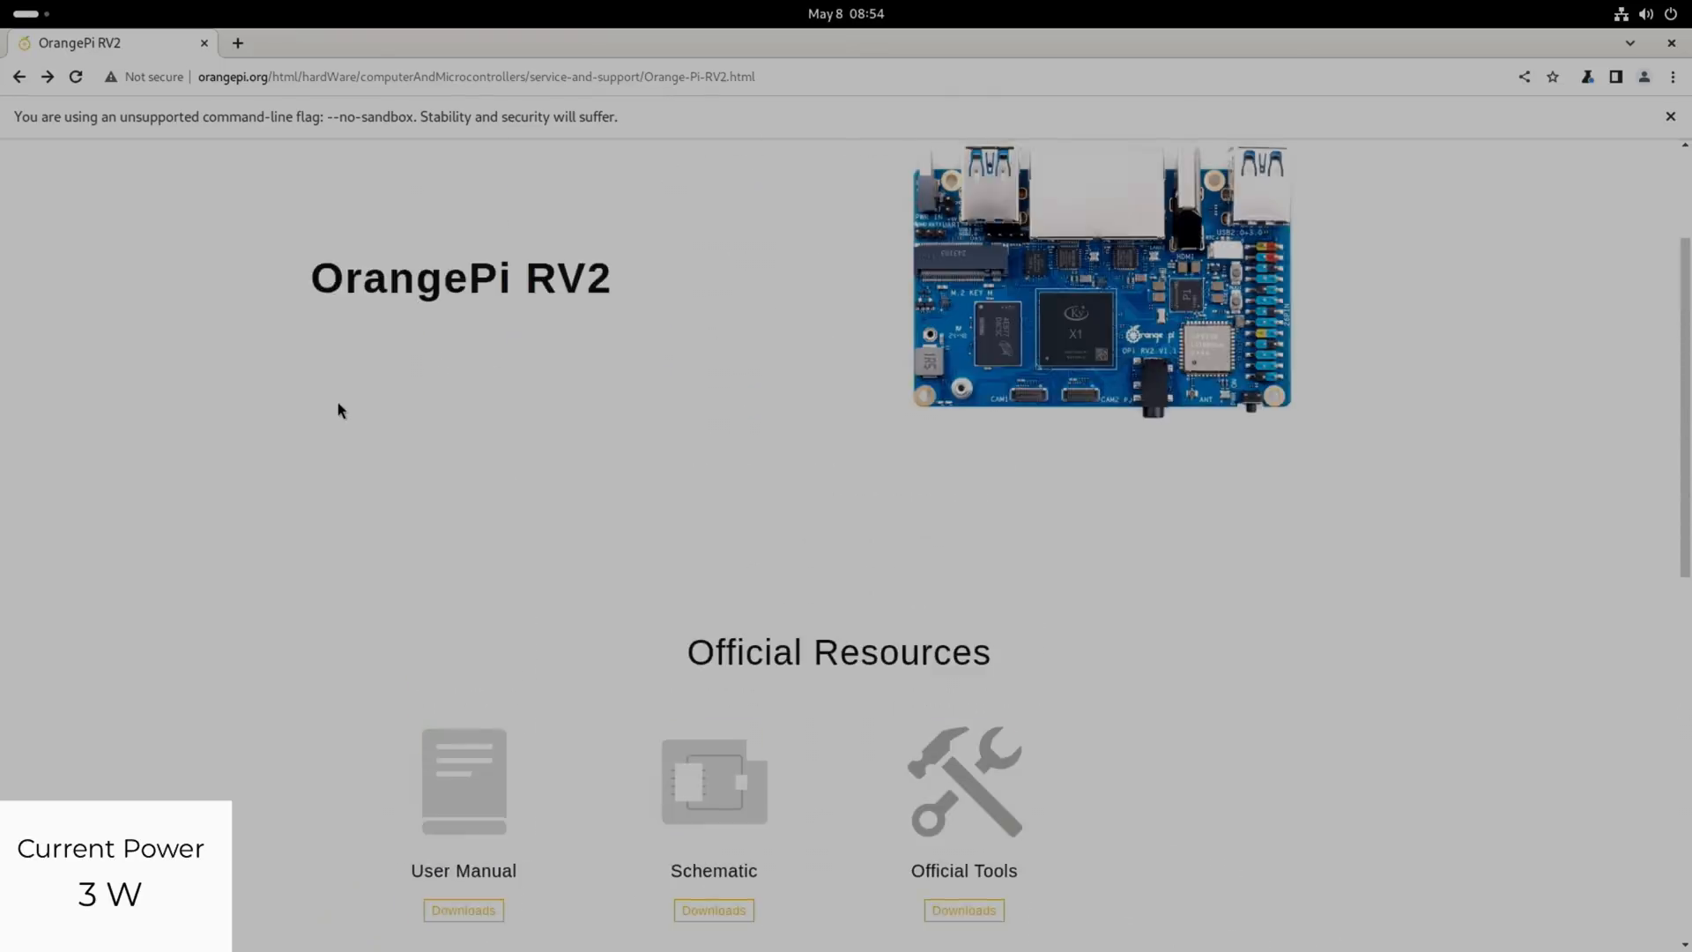
scroll("up", 3)
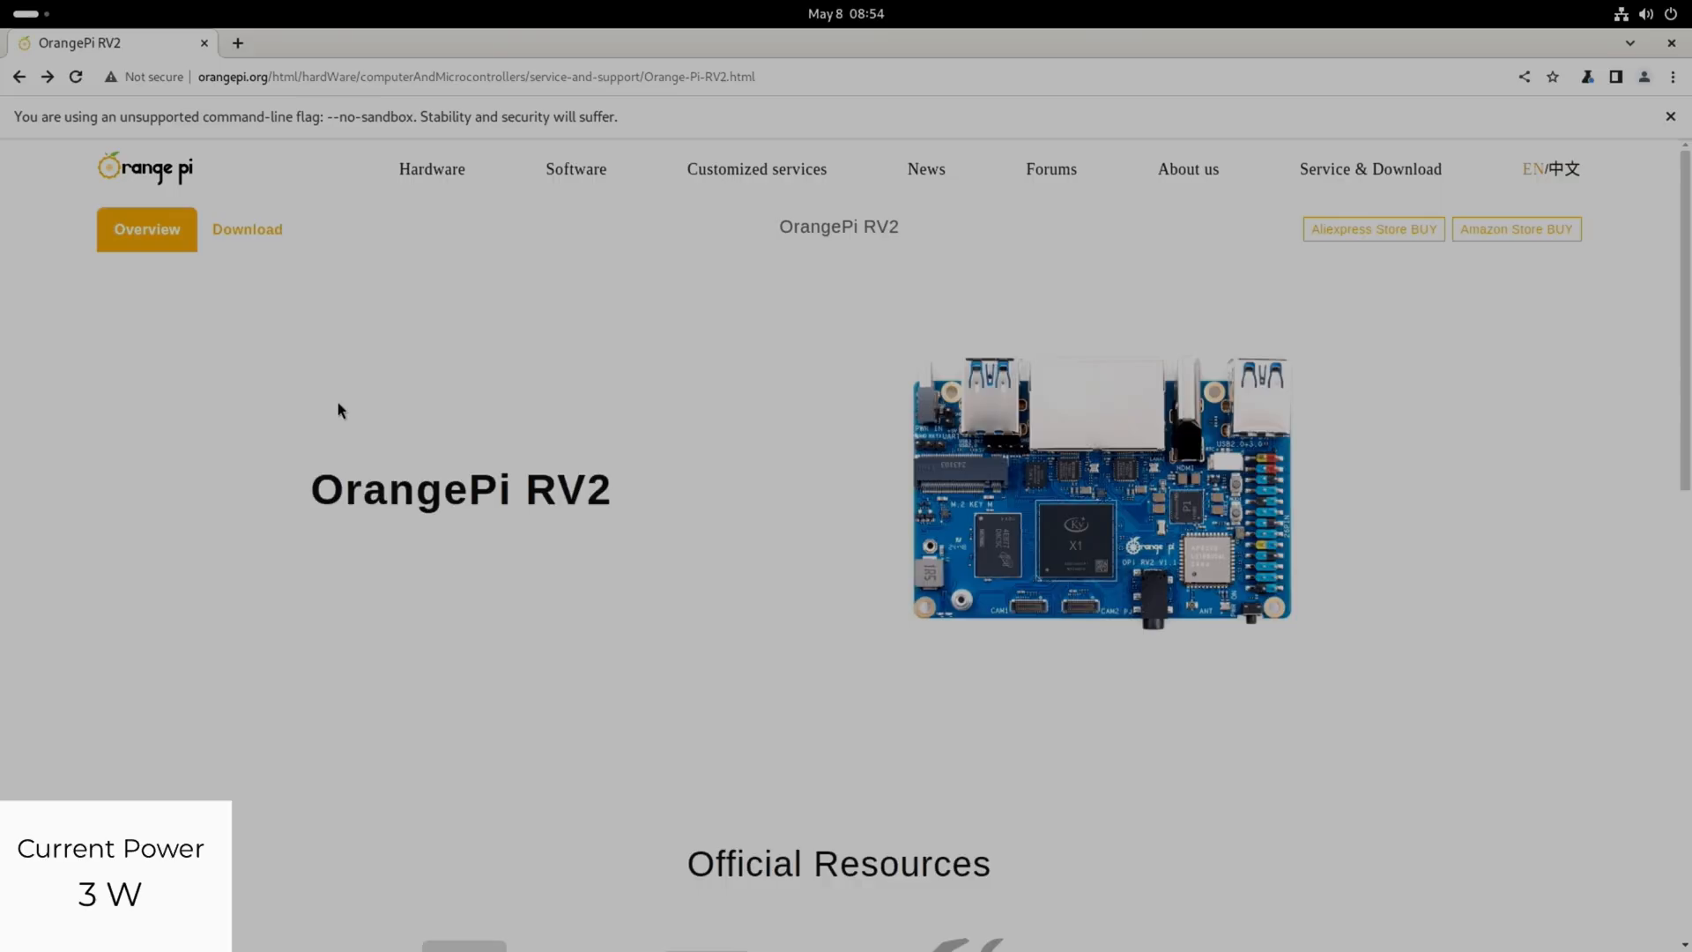
scroll("down", 3)
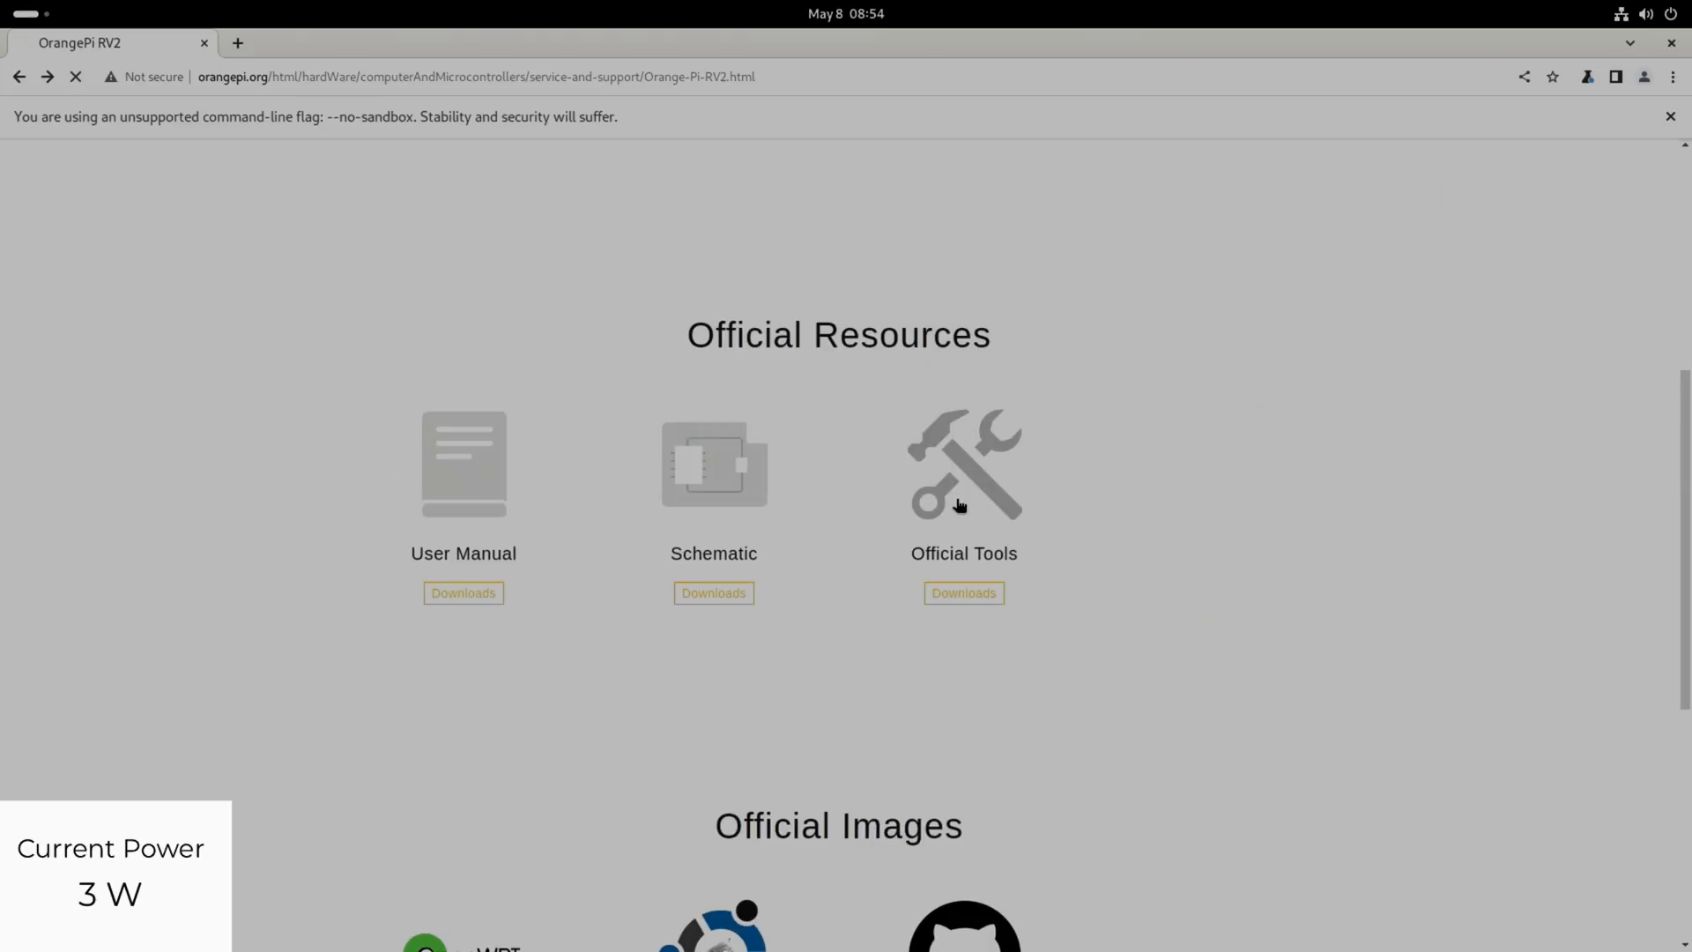
- Open the Official Tools Downloads link to the shared Google Drive folder
left_click(962, 593)
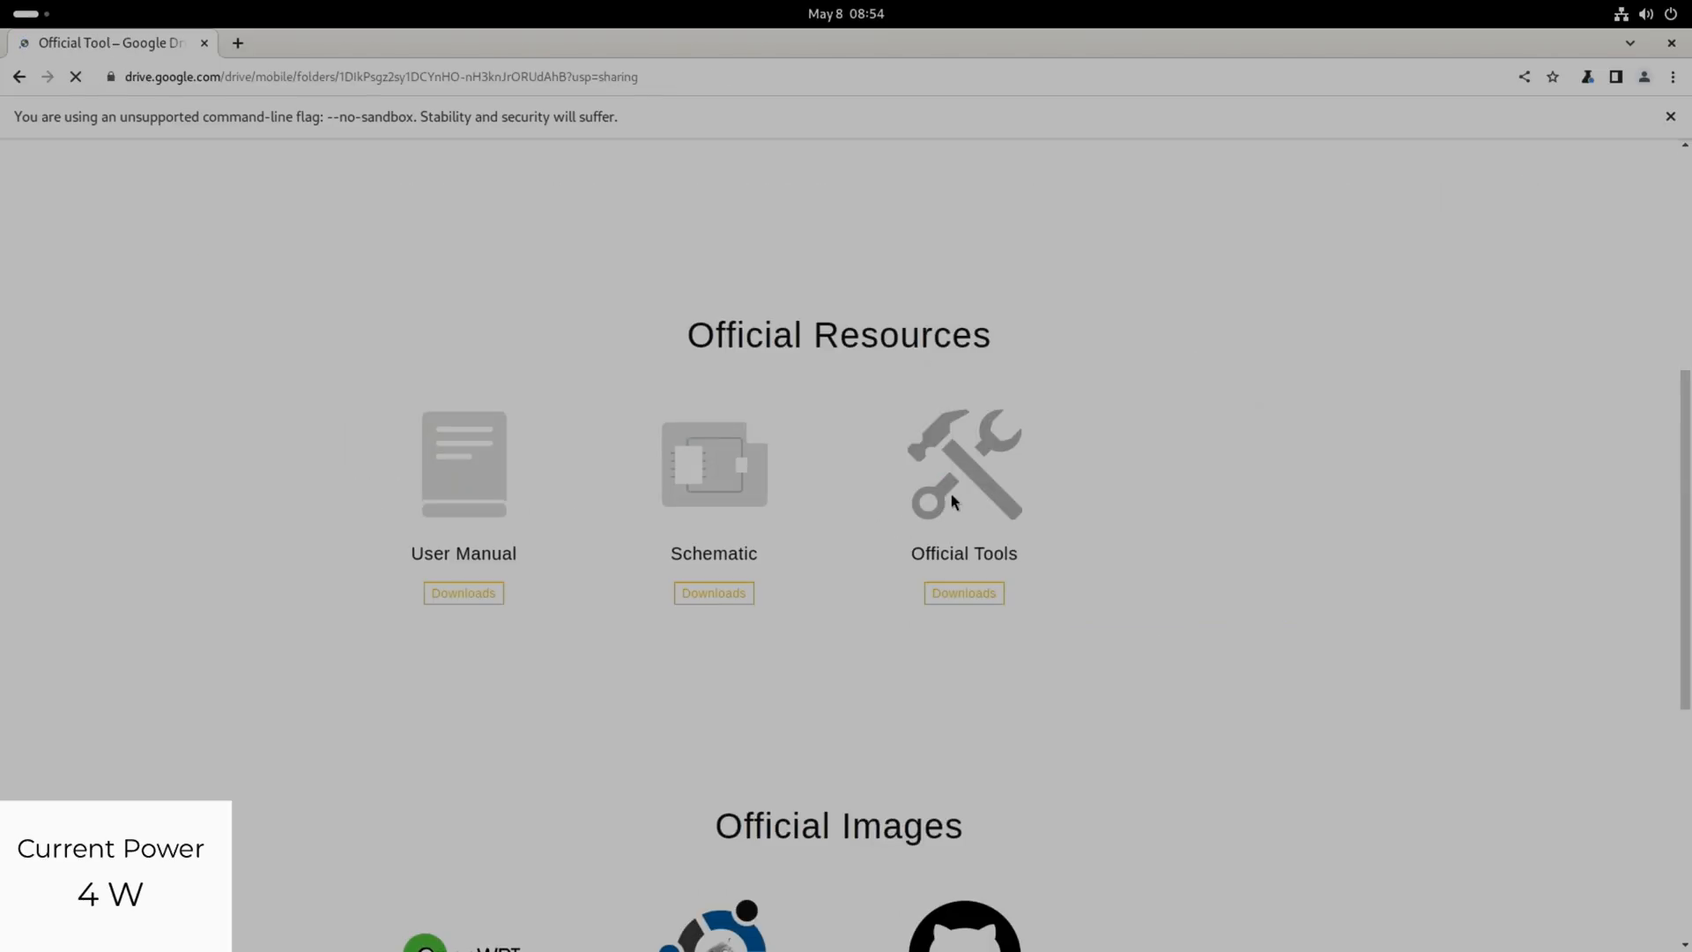
left_click(963, 592)
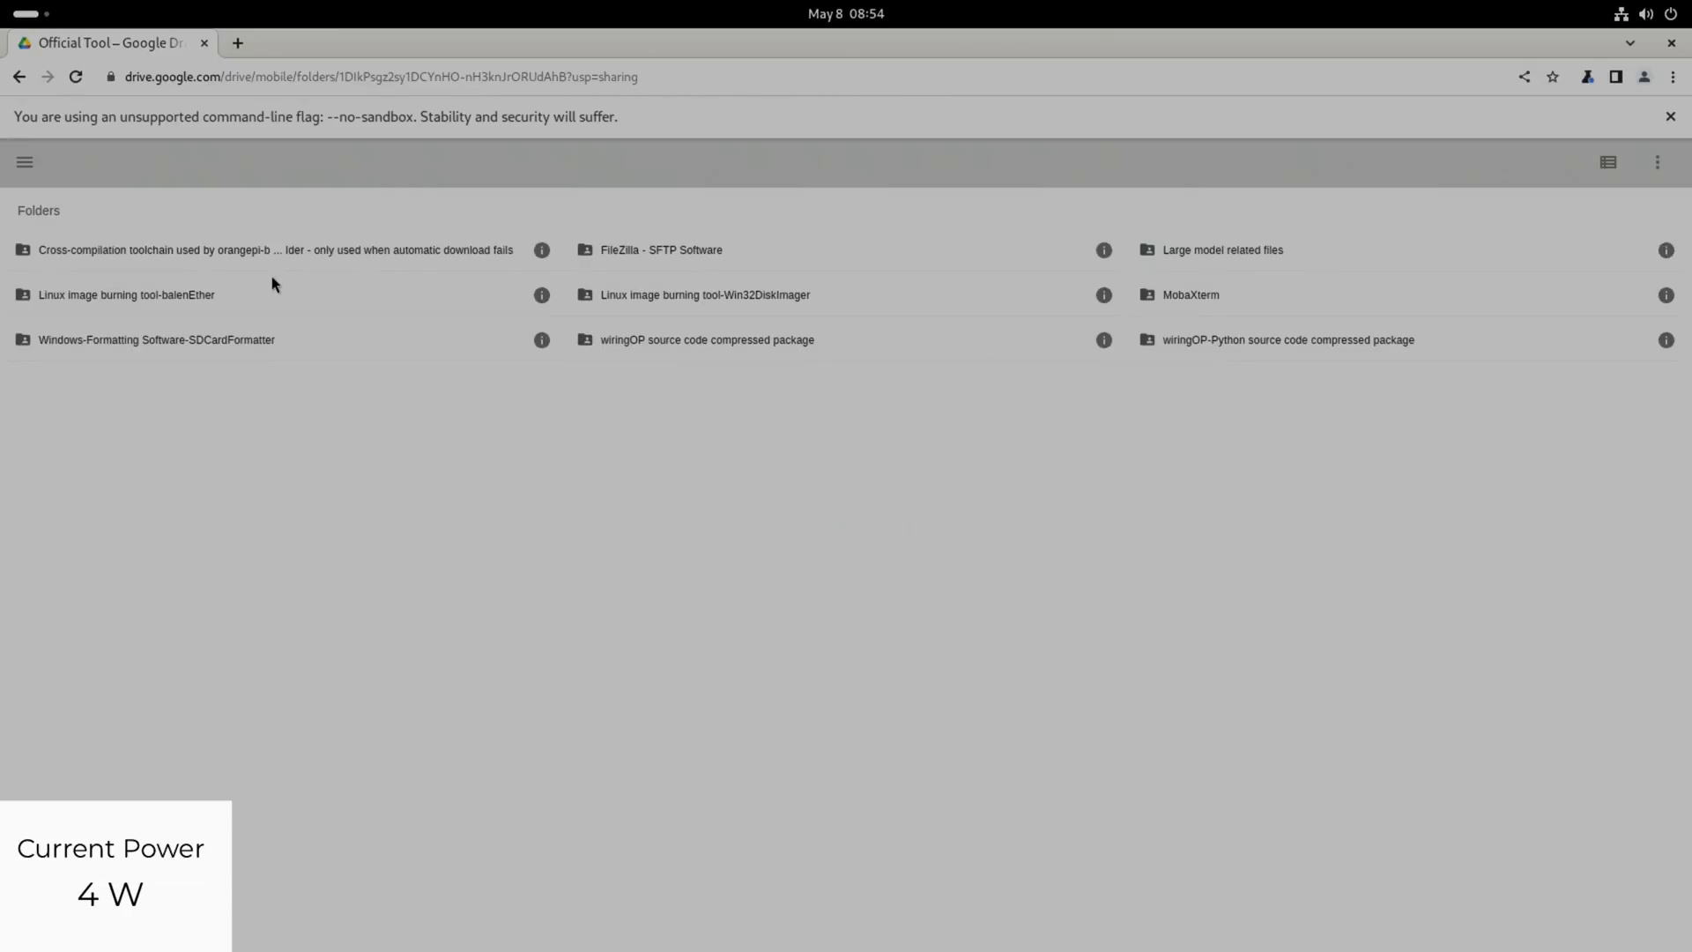
mouse_move(229, 307)
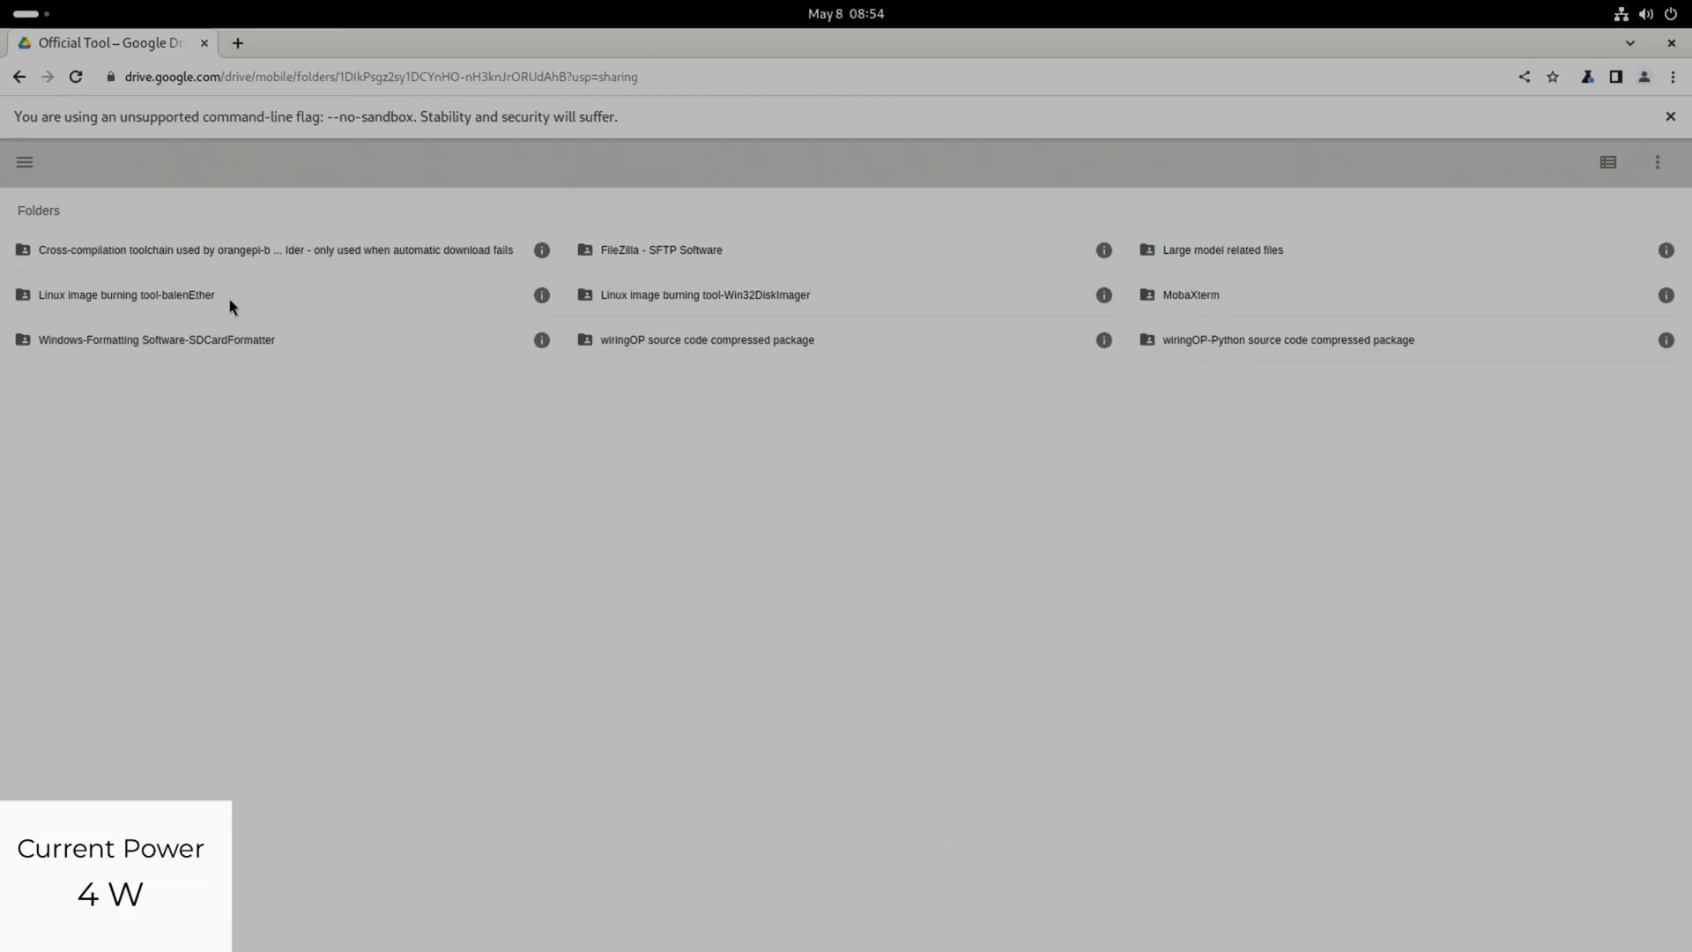
mouse_move(199, 321)
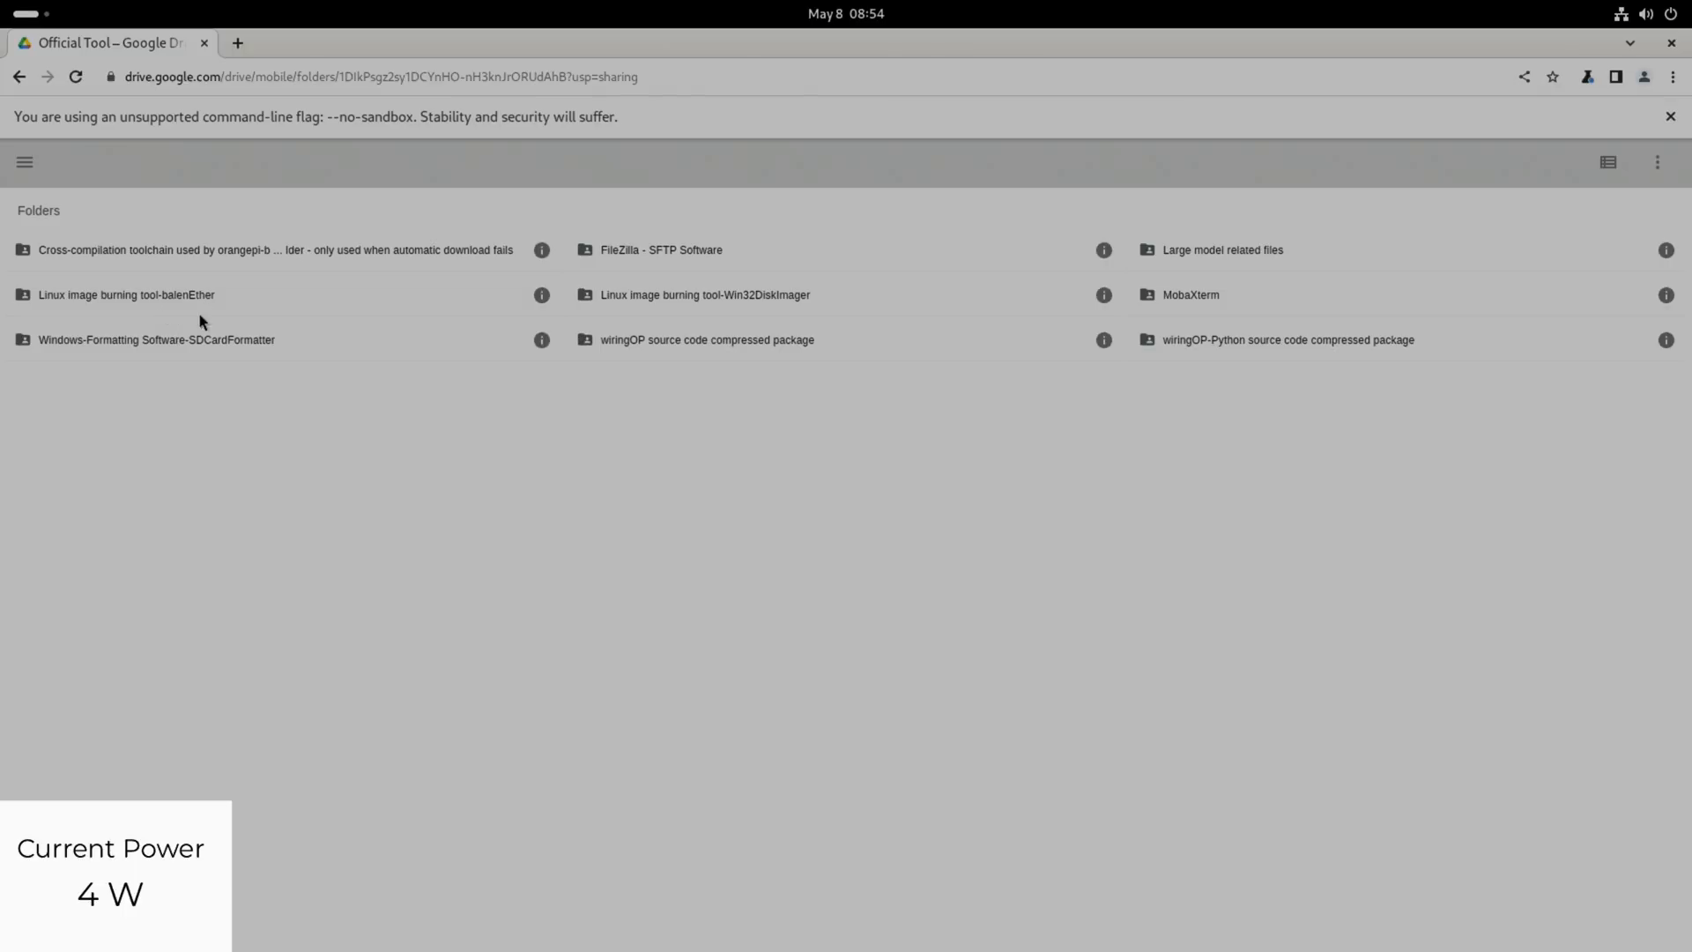
mouse_move(285, 359)
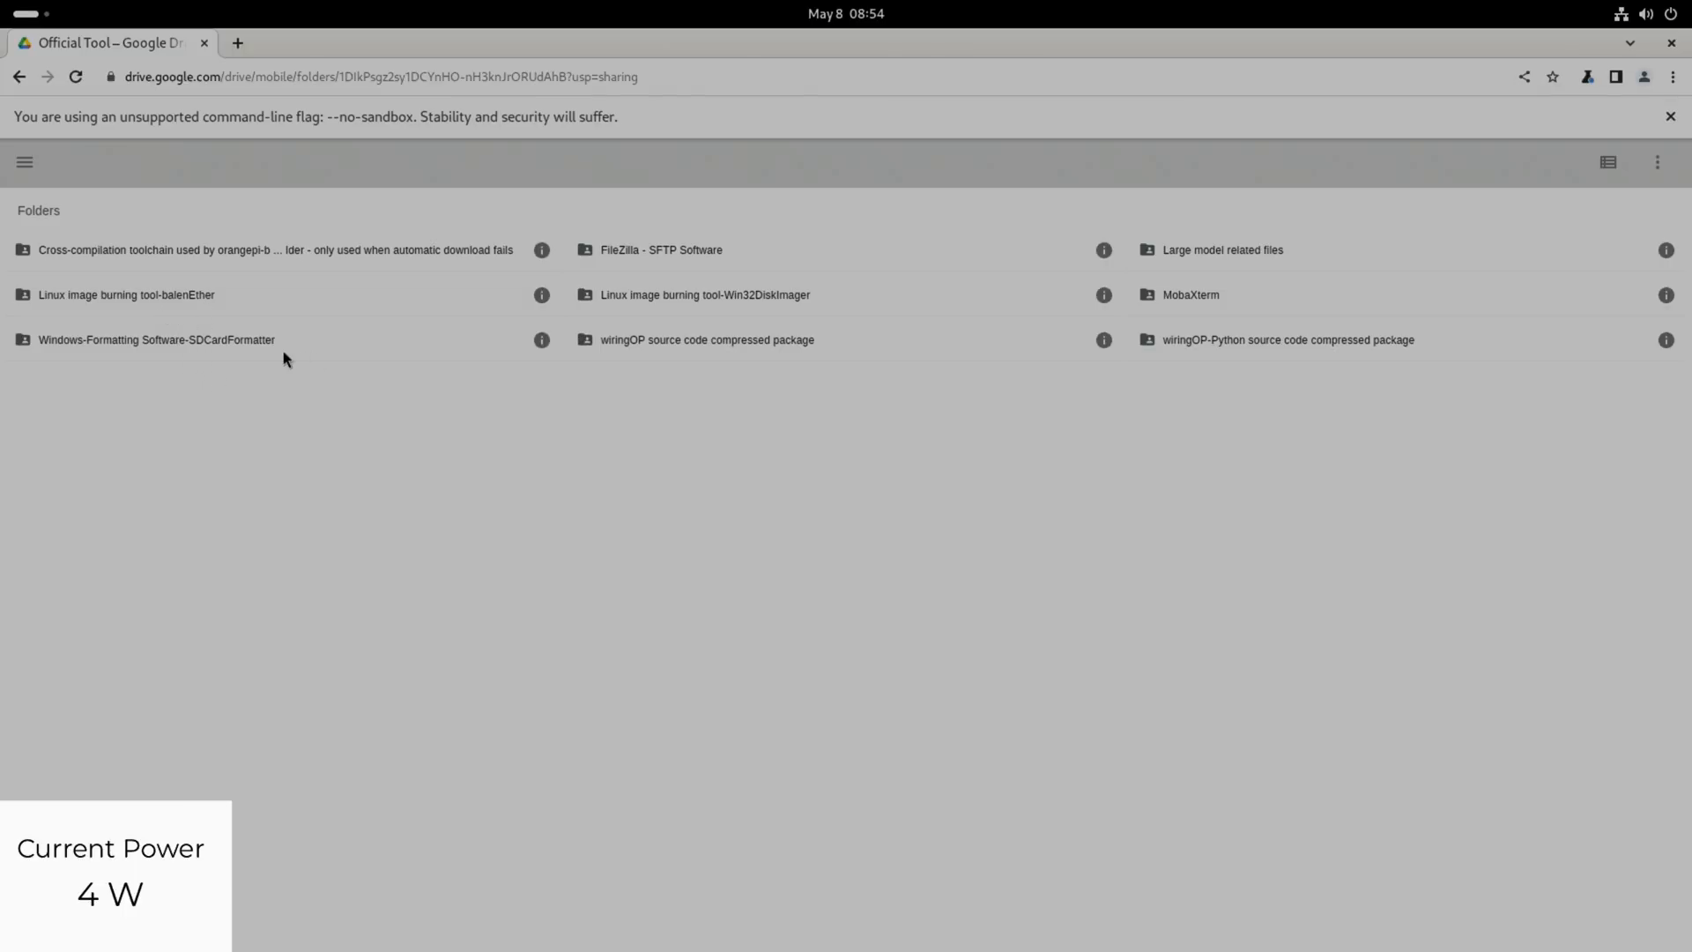
mouse_move(617, 365)
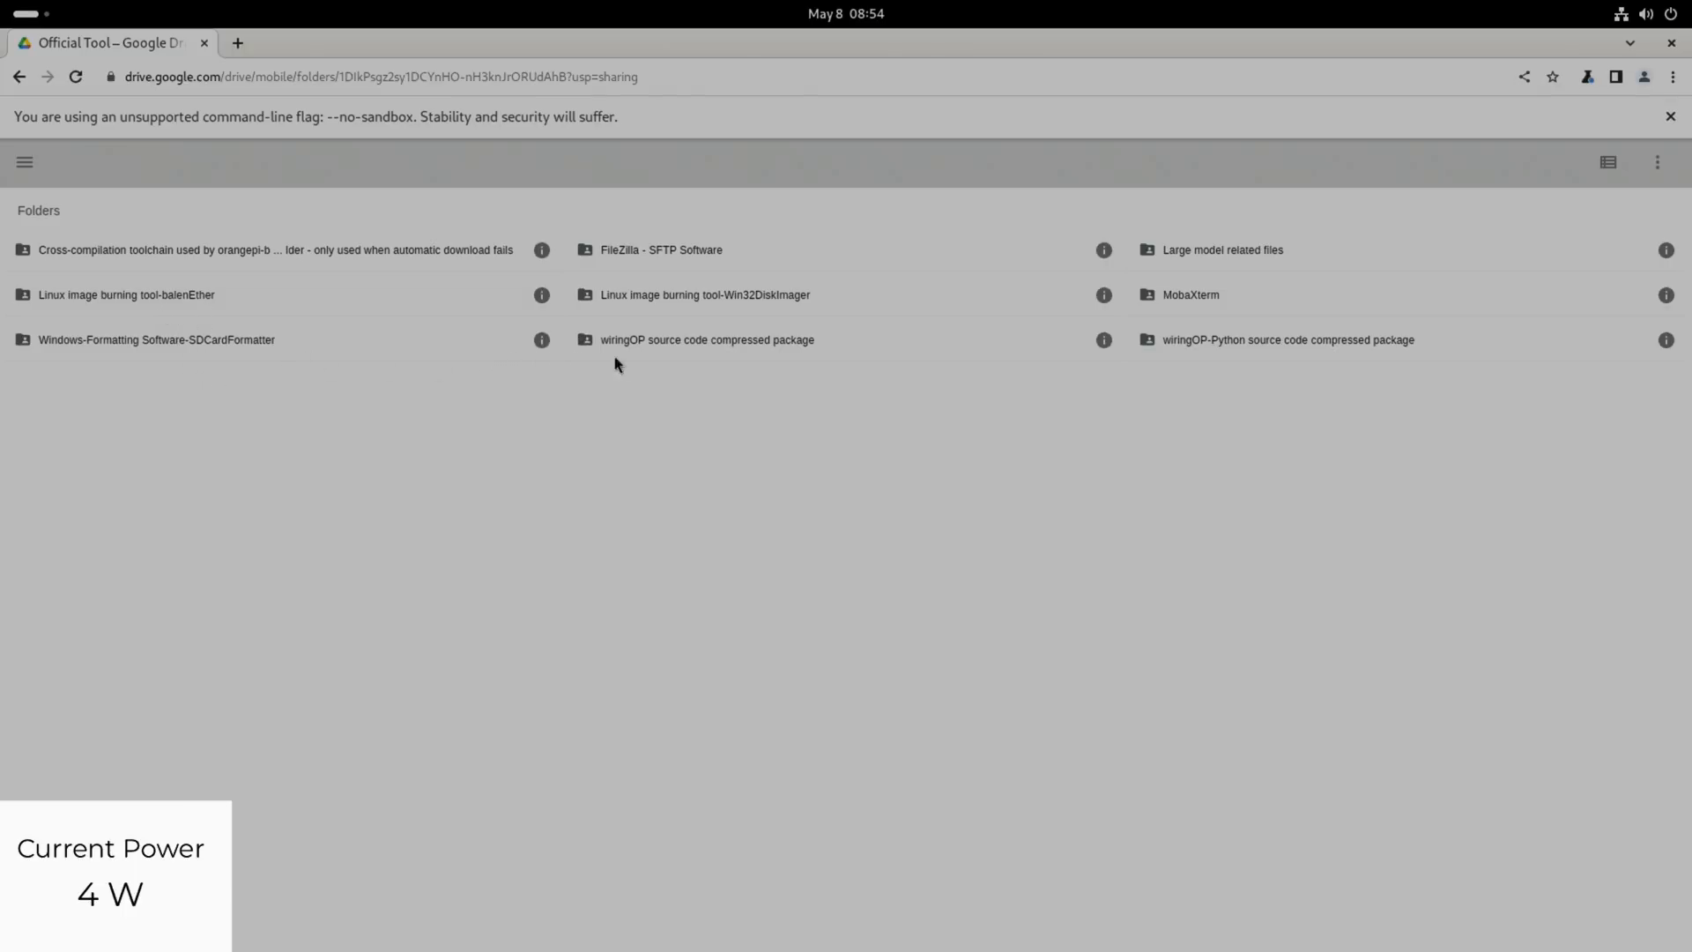
mouse_move(804, 303)
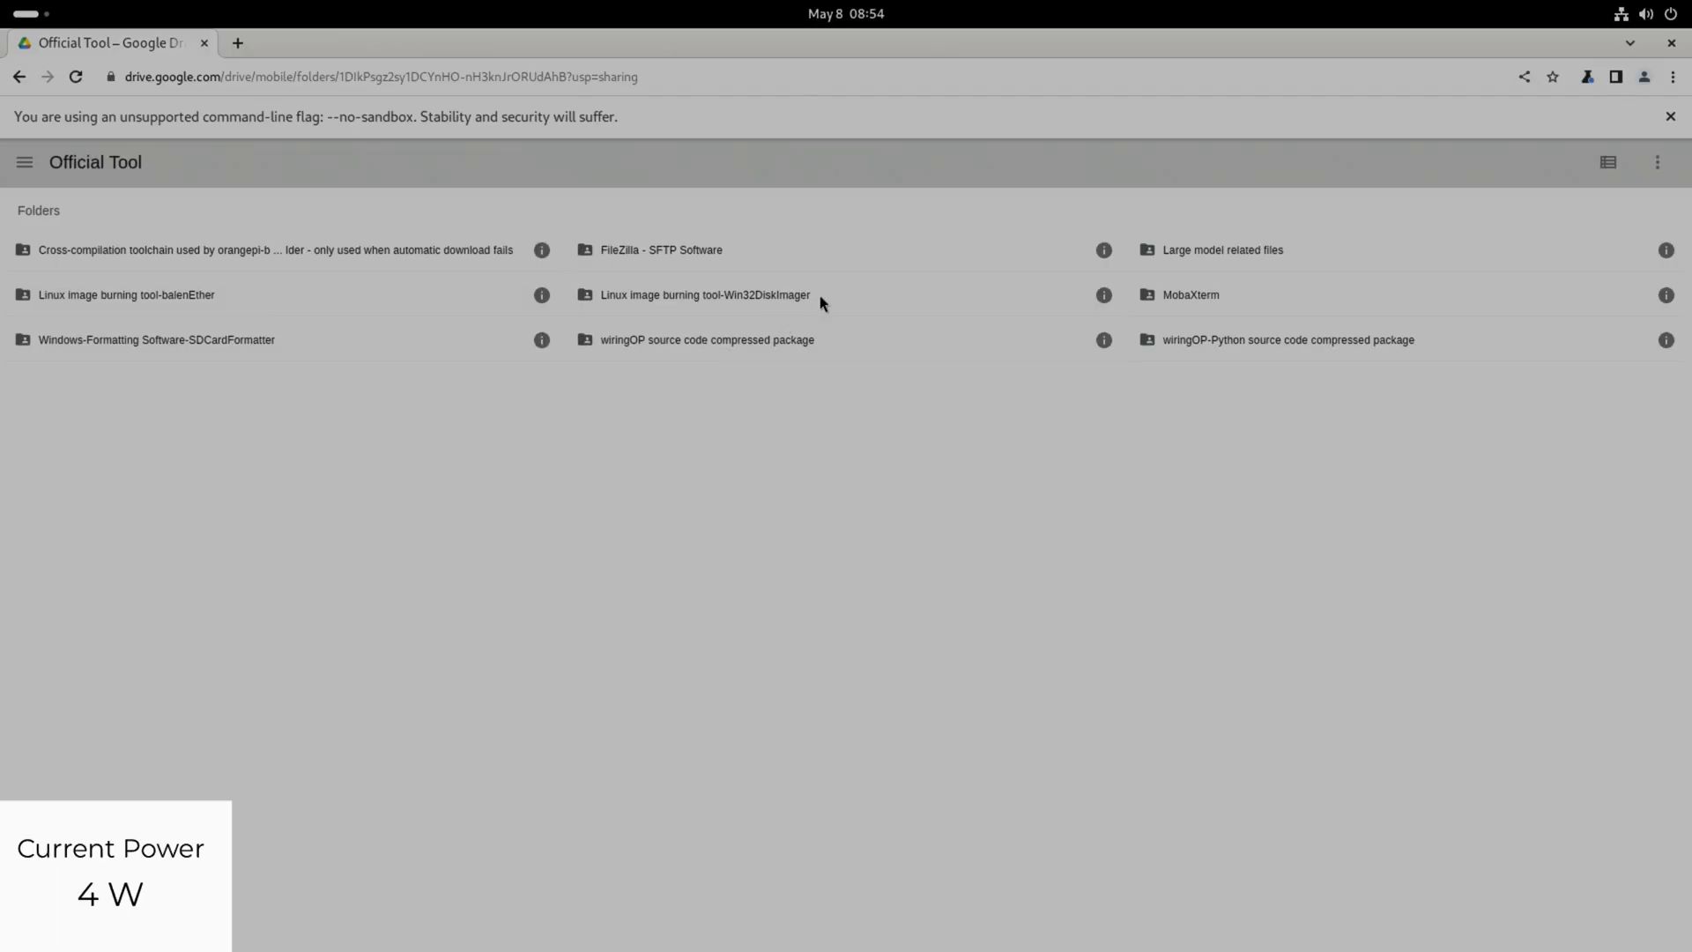
mouse_move(23, 173)
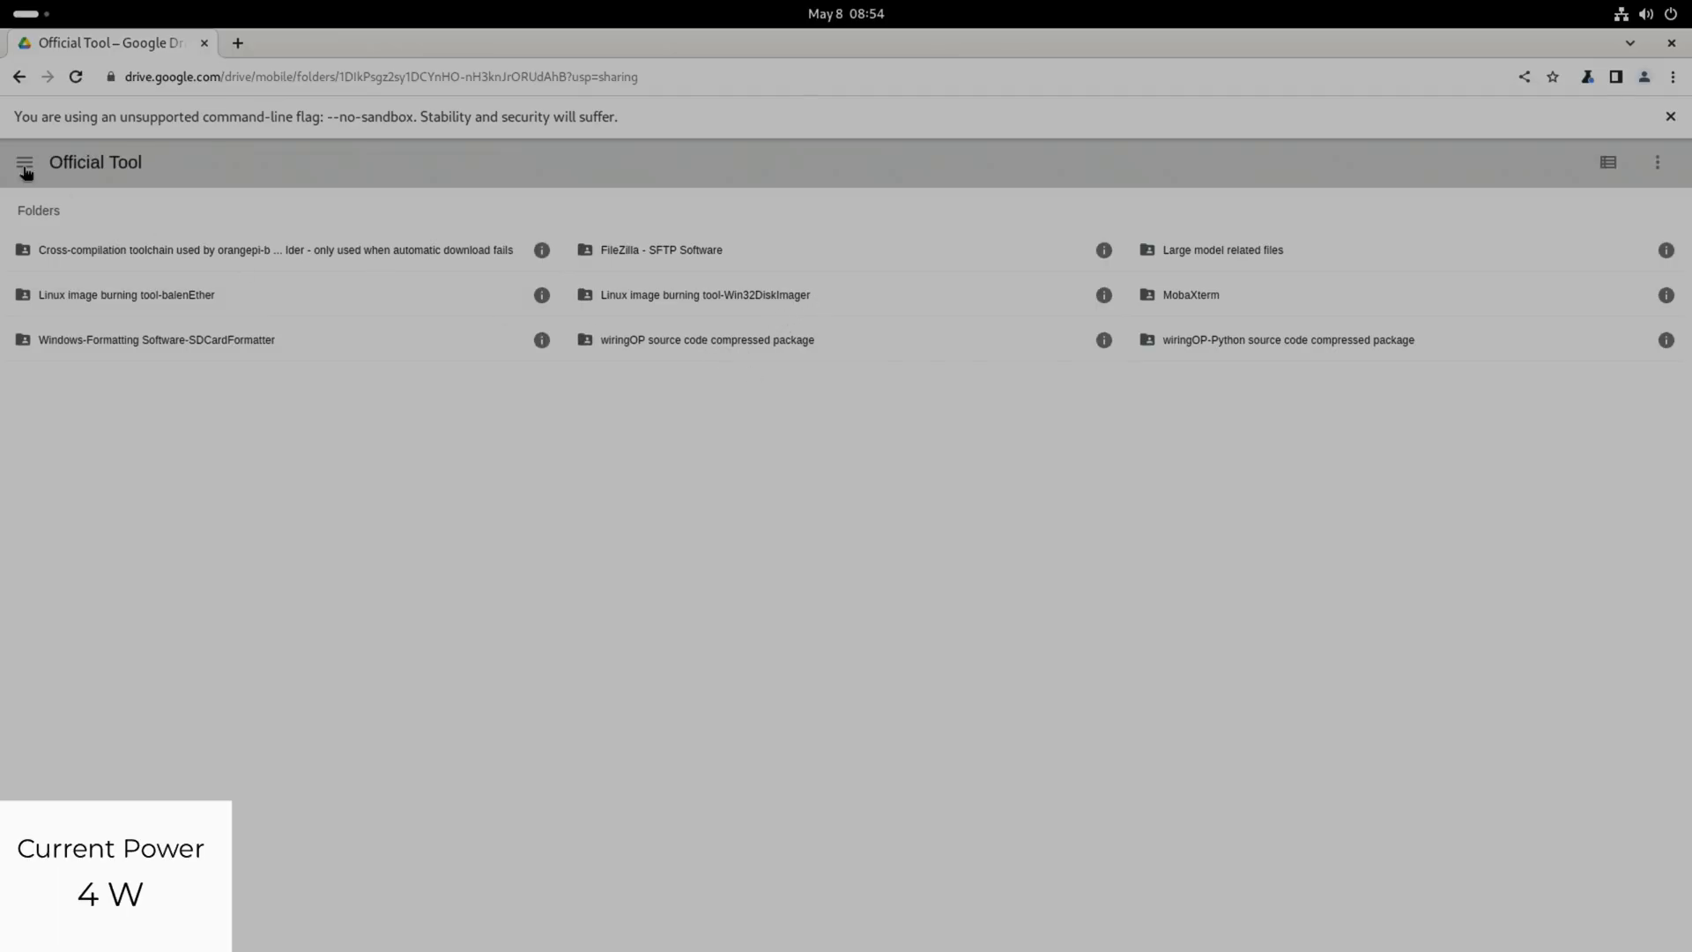
- Go back, open the User Manual PDF in Drive and scroll to the basic characteristics chapter
left_click(20, 76)
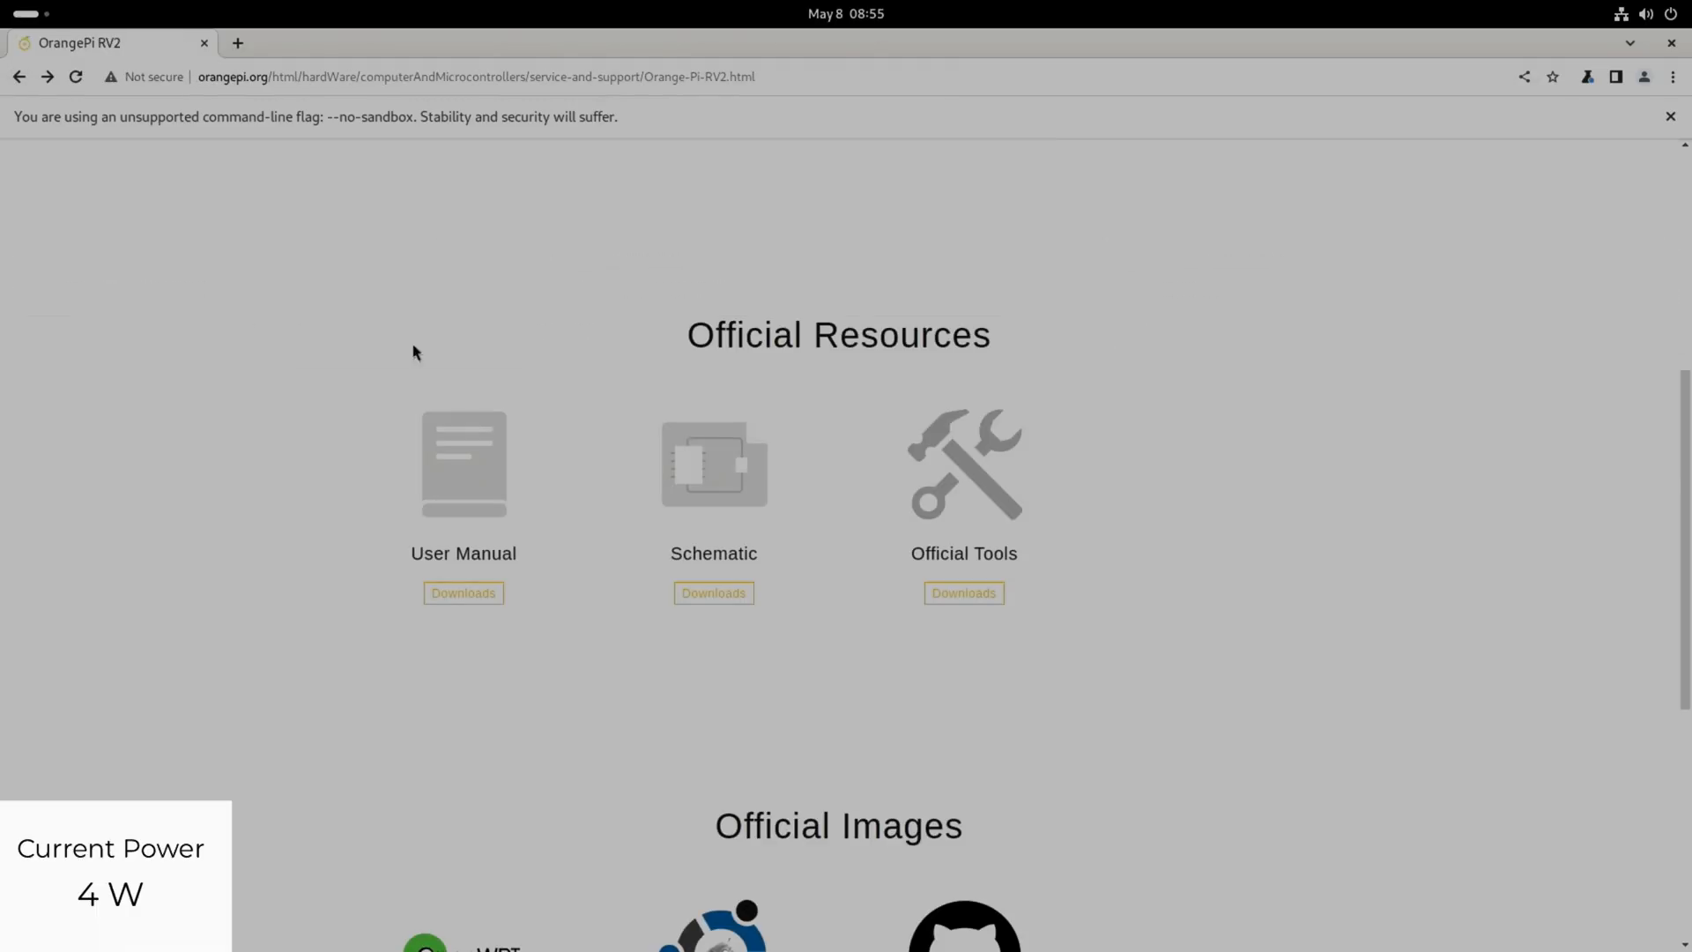
mouse_move(533, 446)
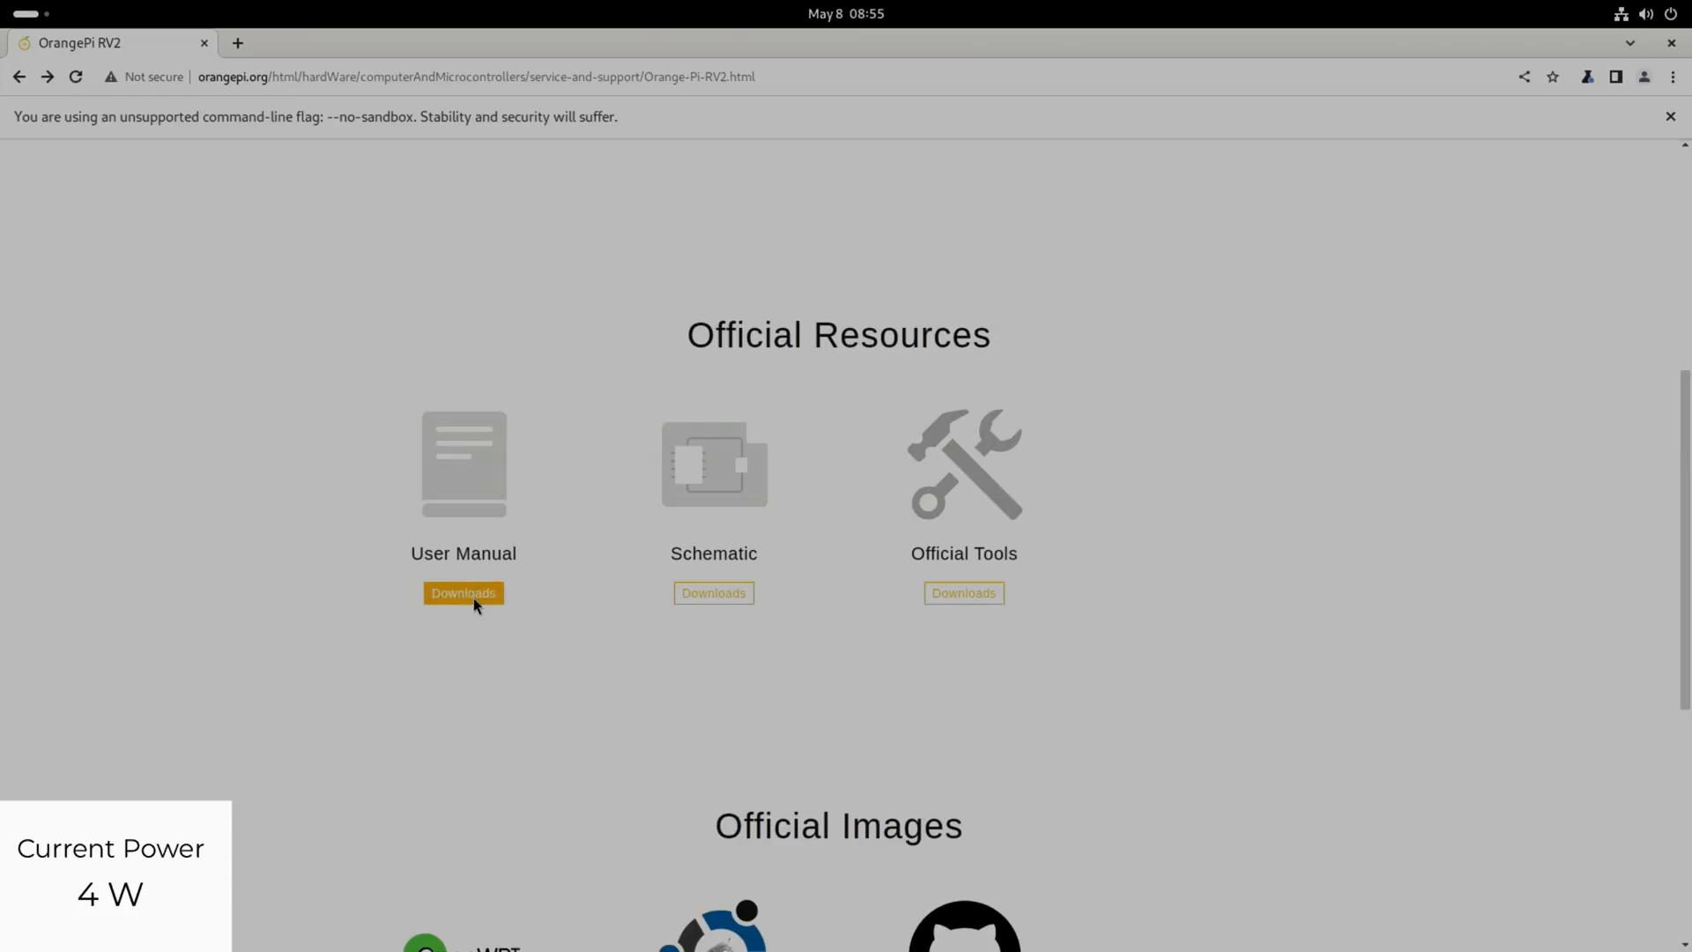
left_click(464, 592)
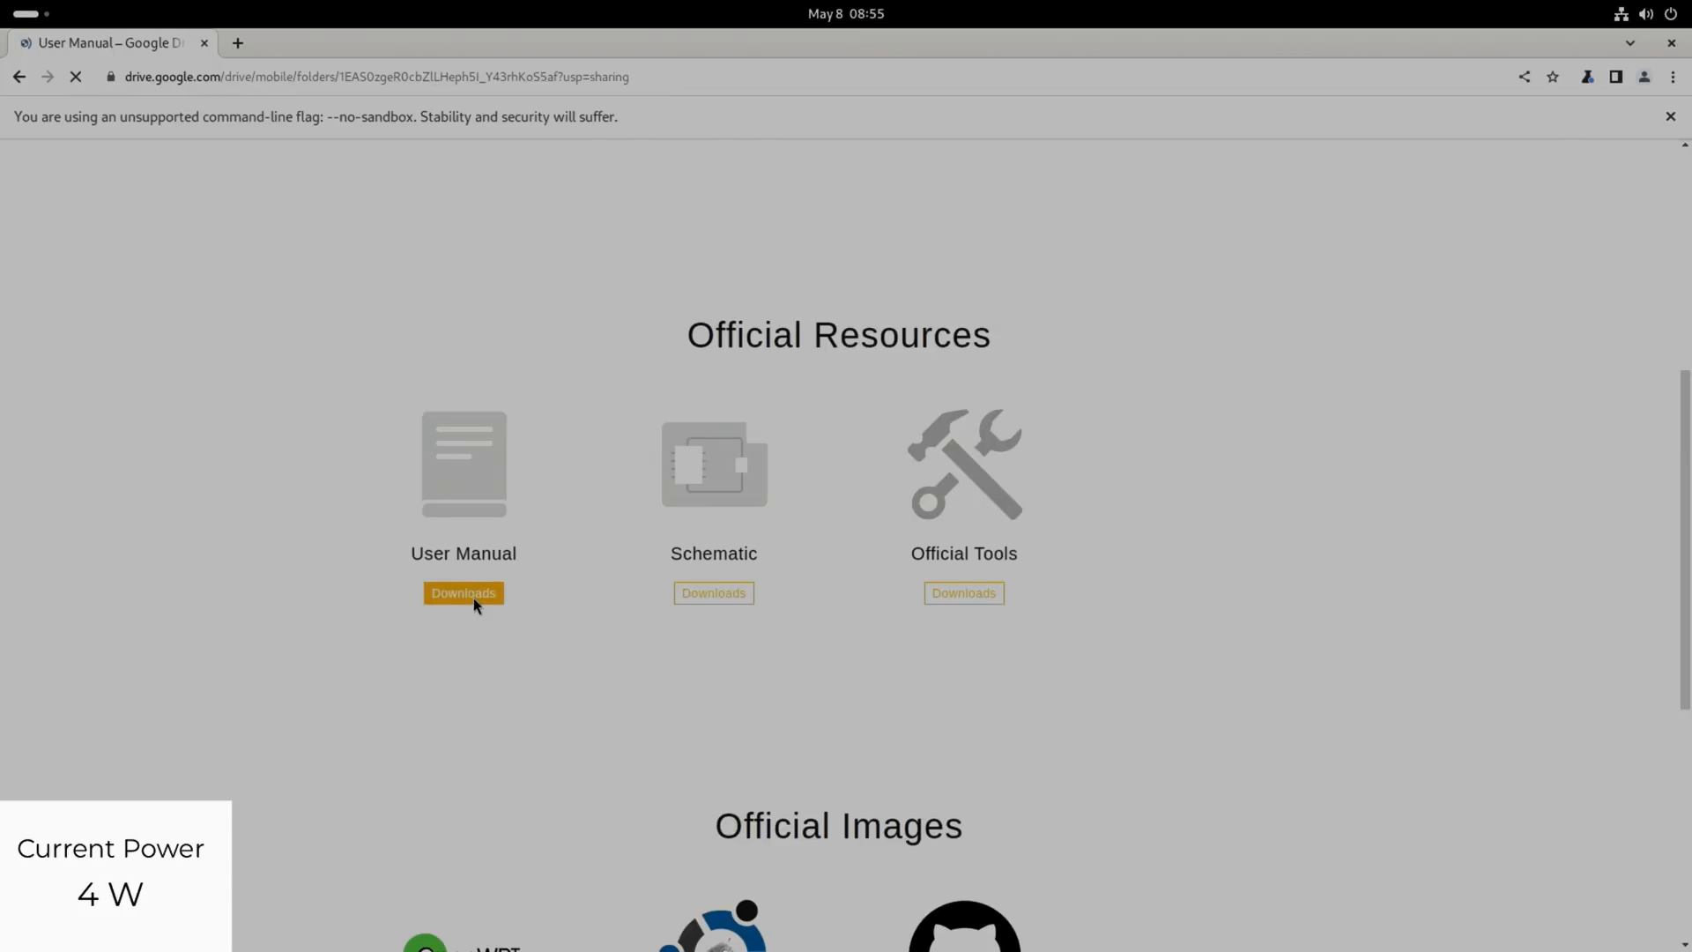
left_click(464, 592)
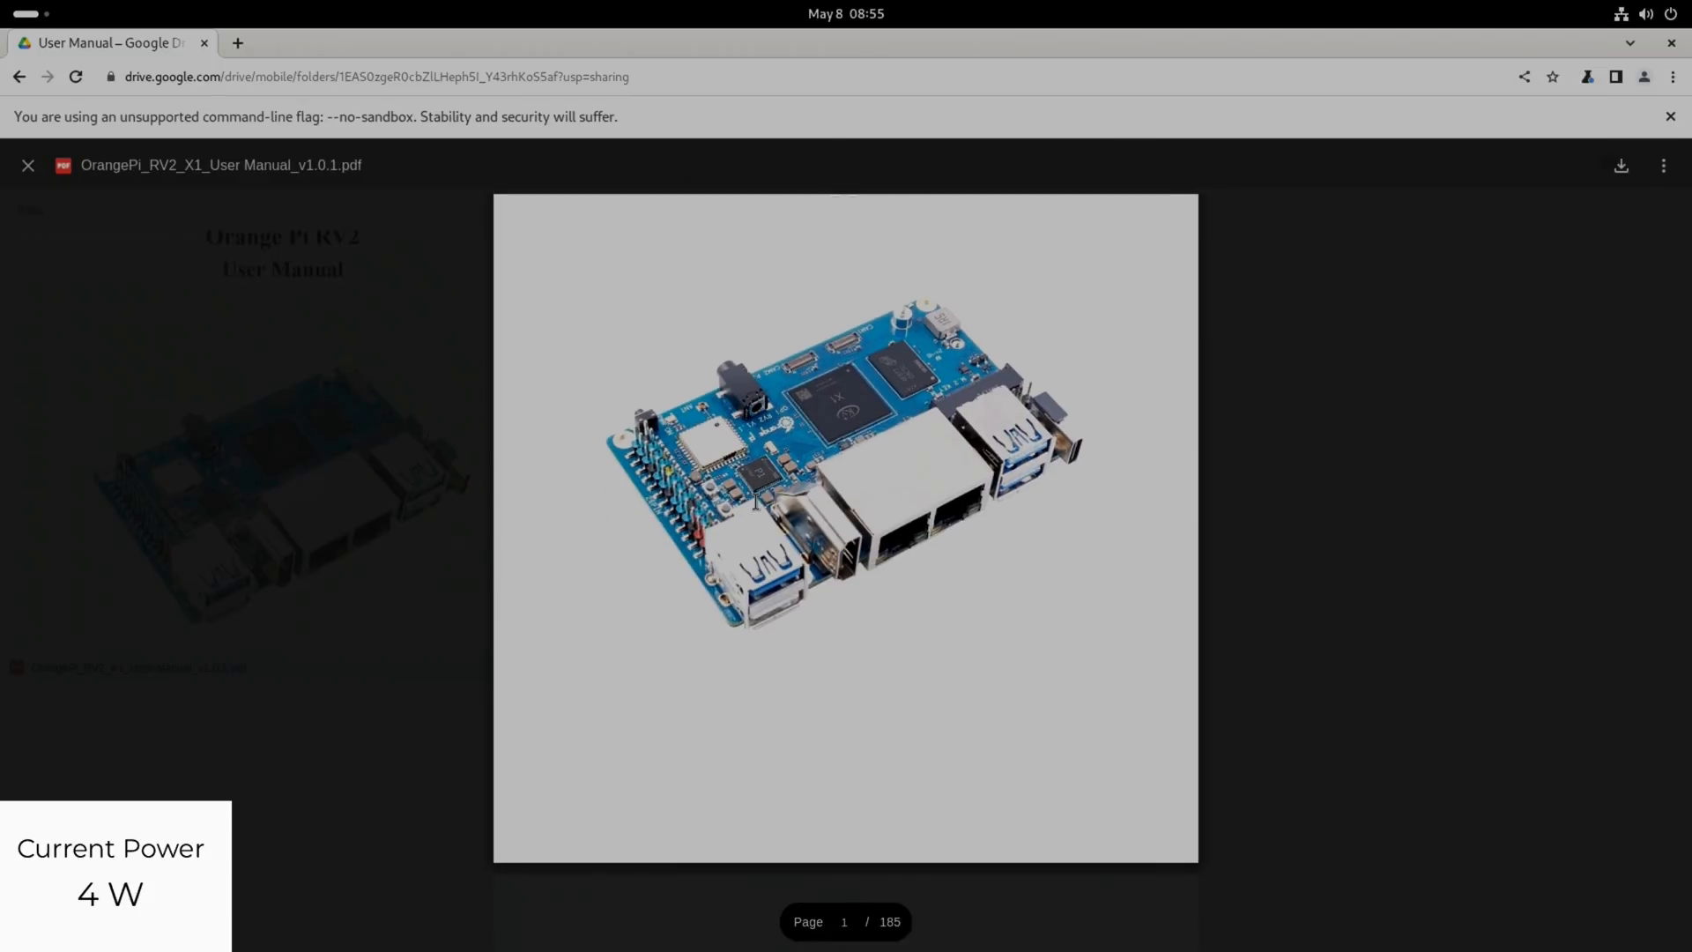
scroll("down", 3)
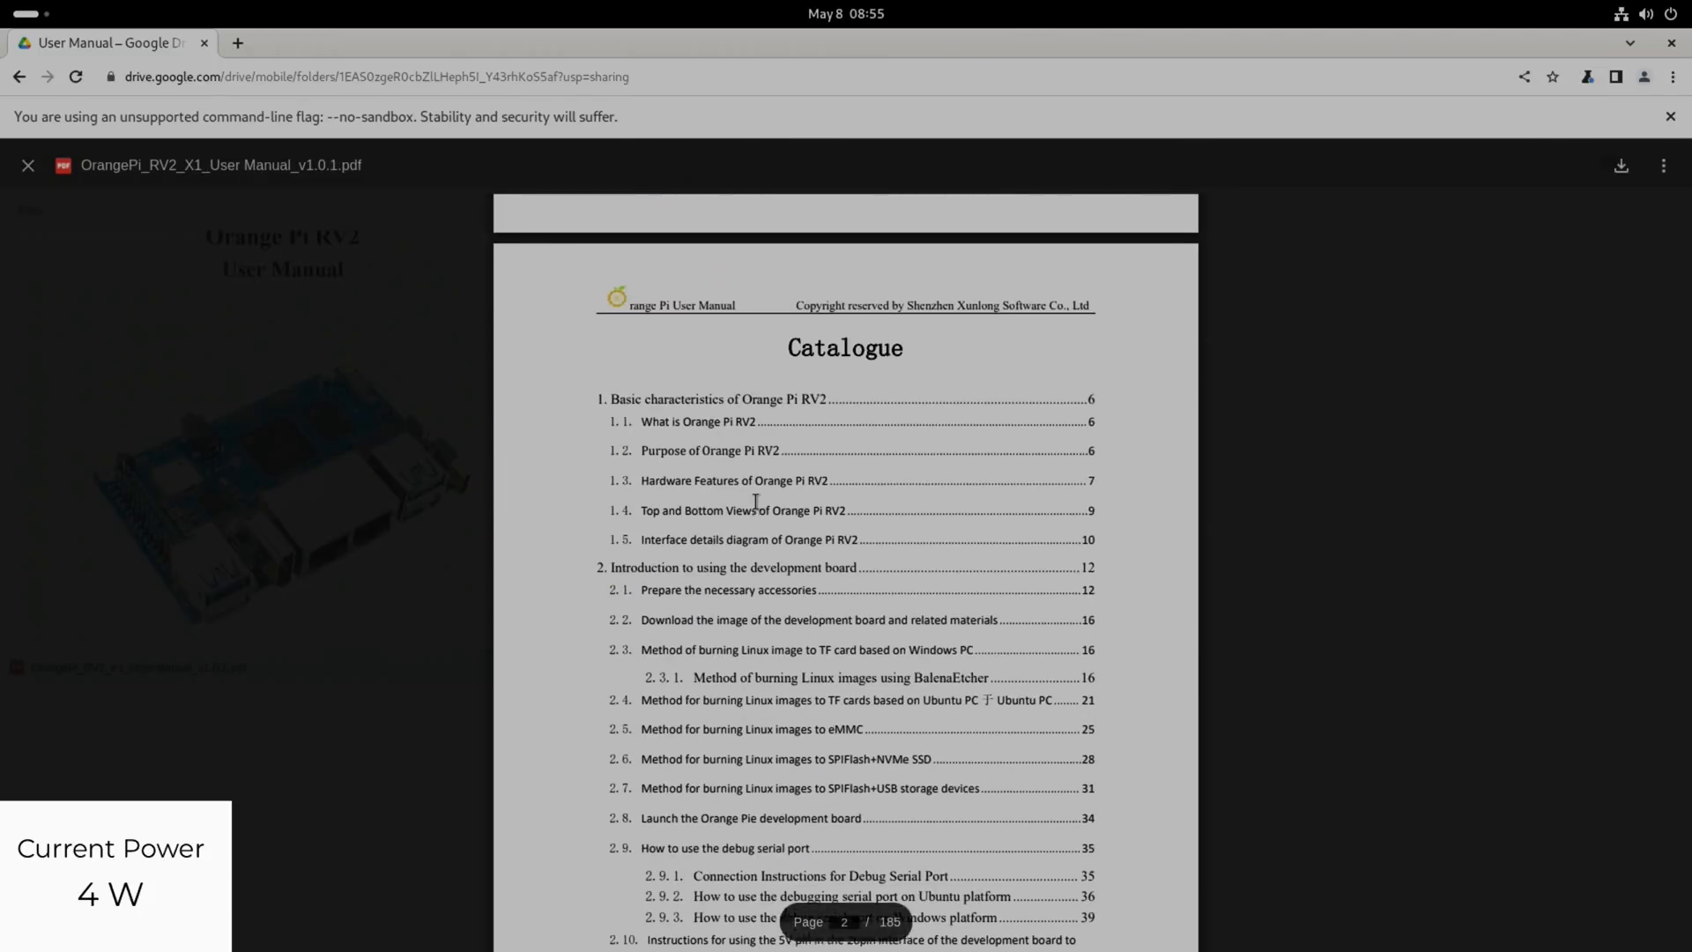
scroll("down", 3)
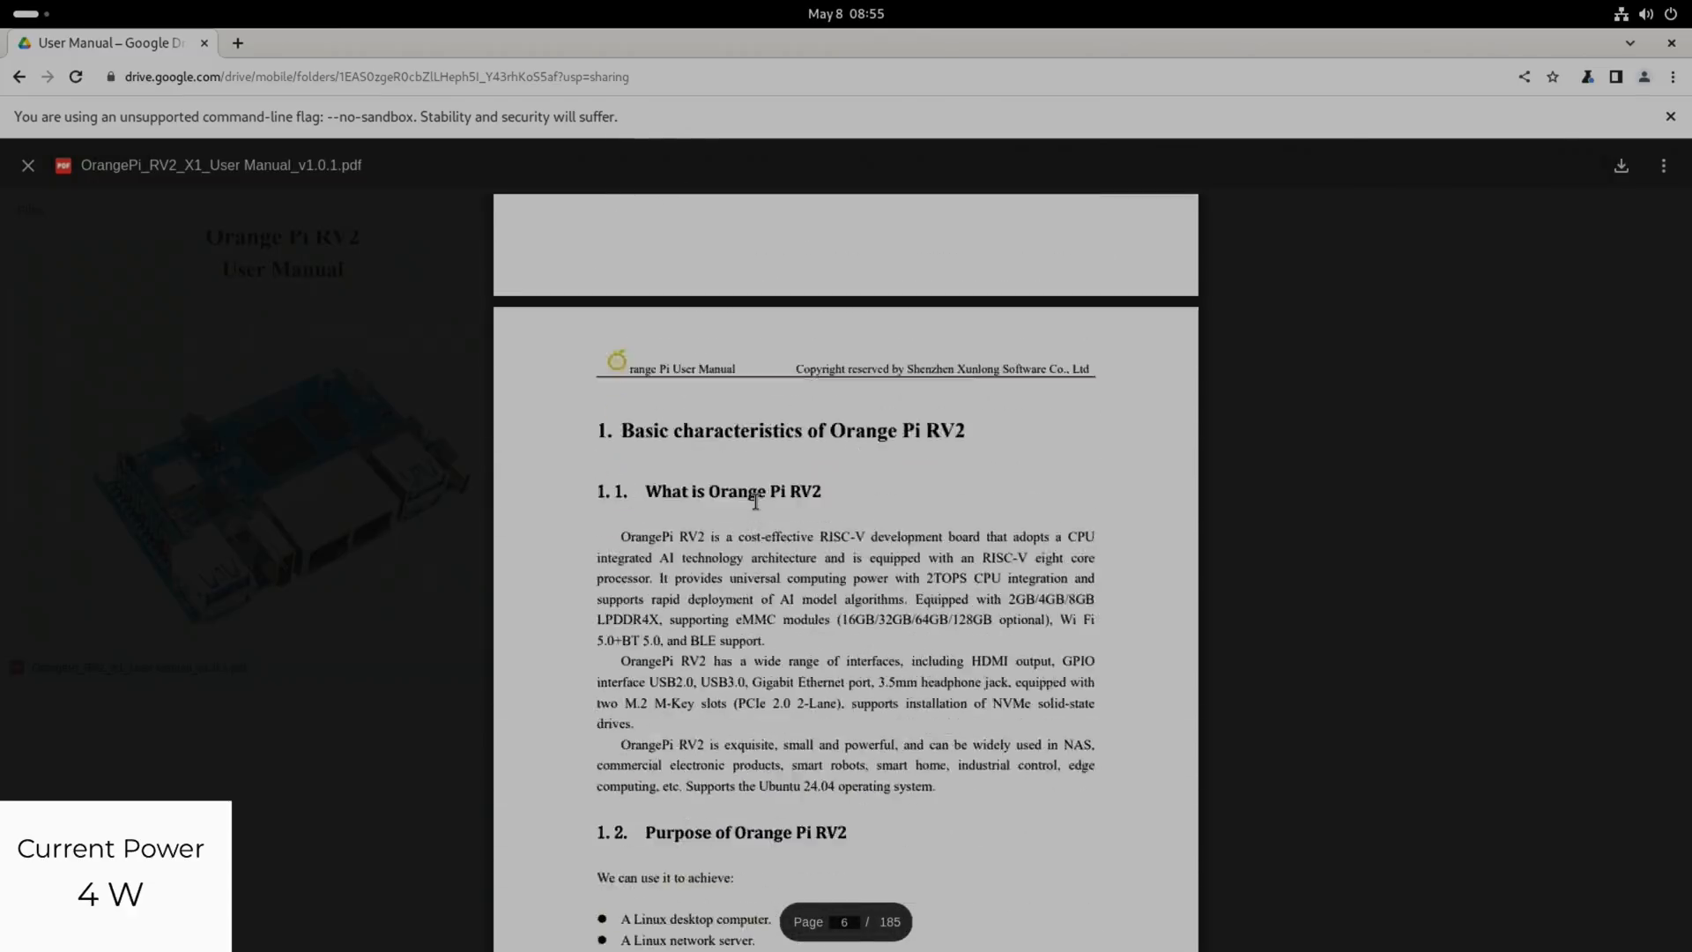
scroll("down", 3)
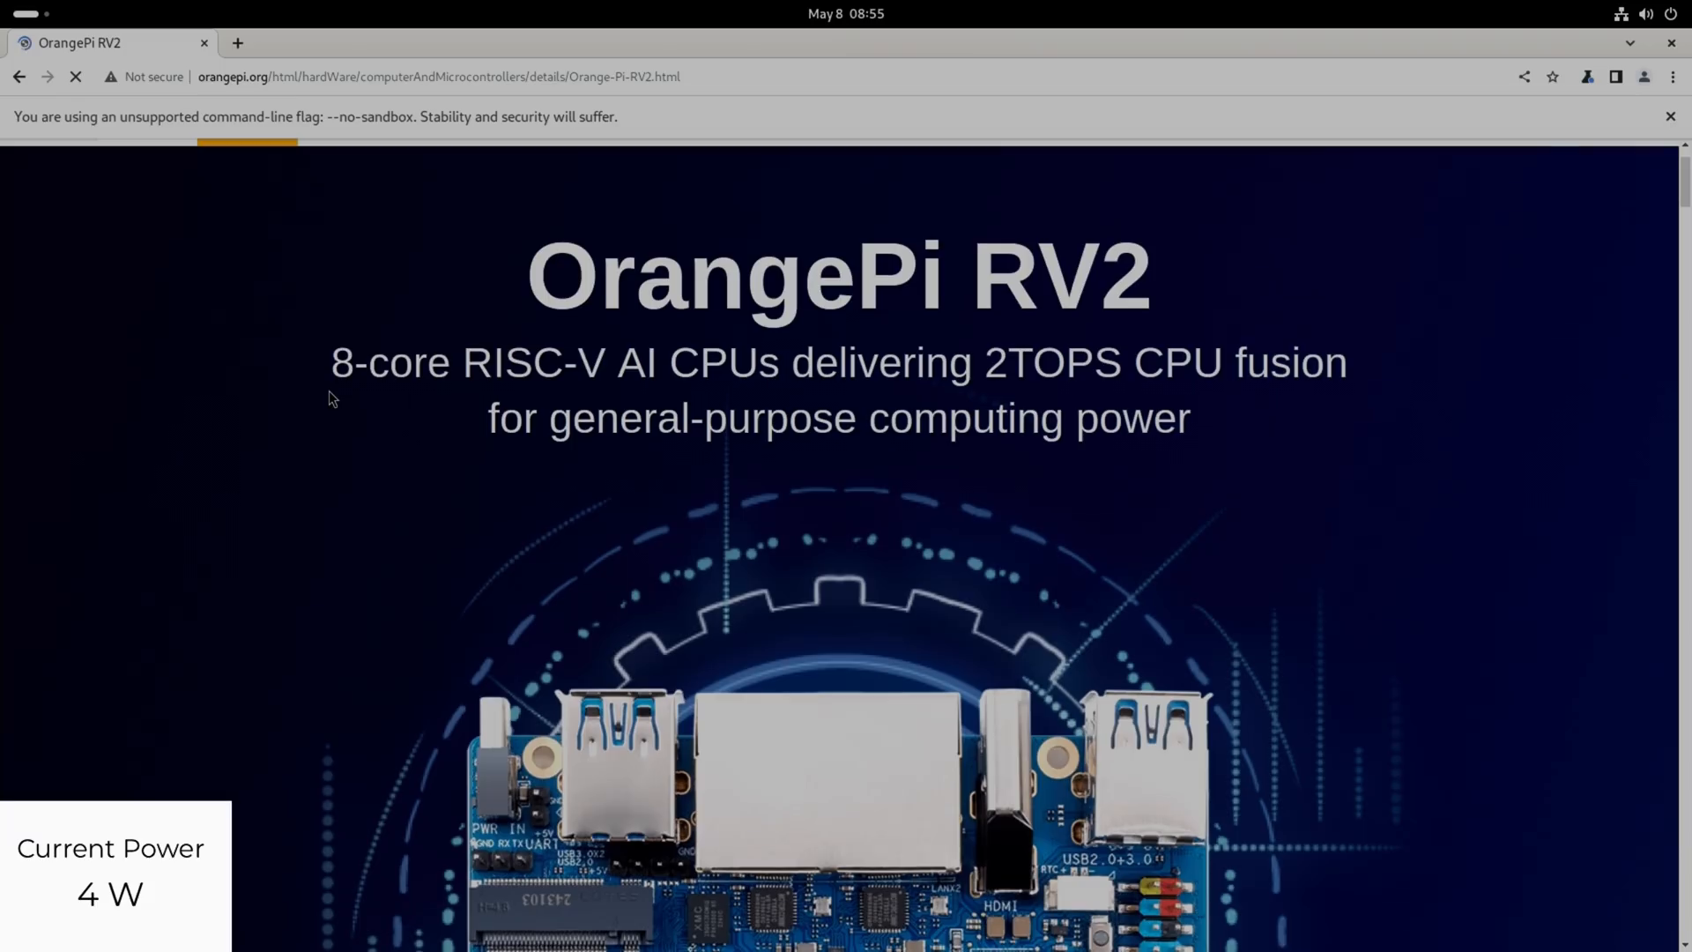
mouse_move(564, 404)
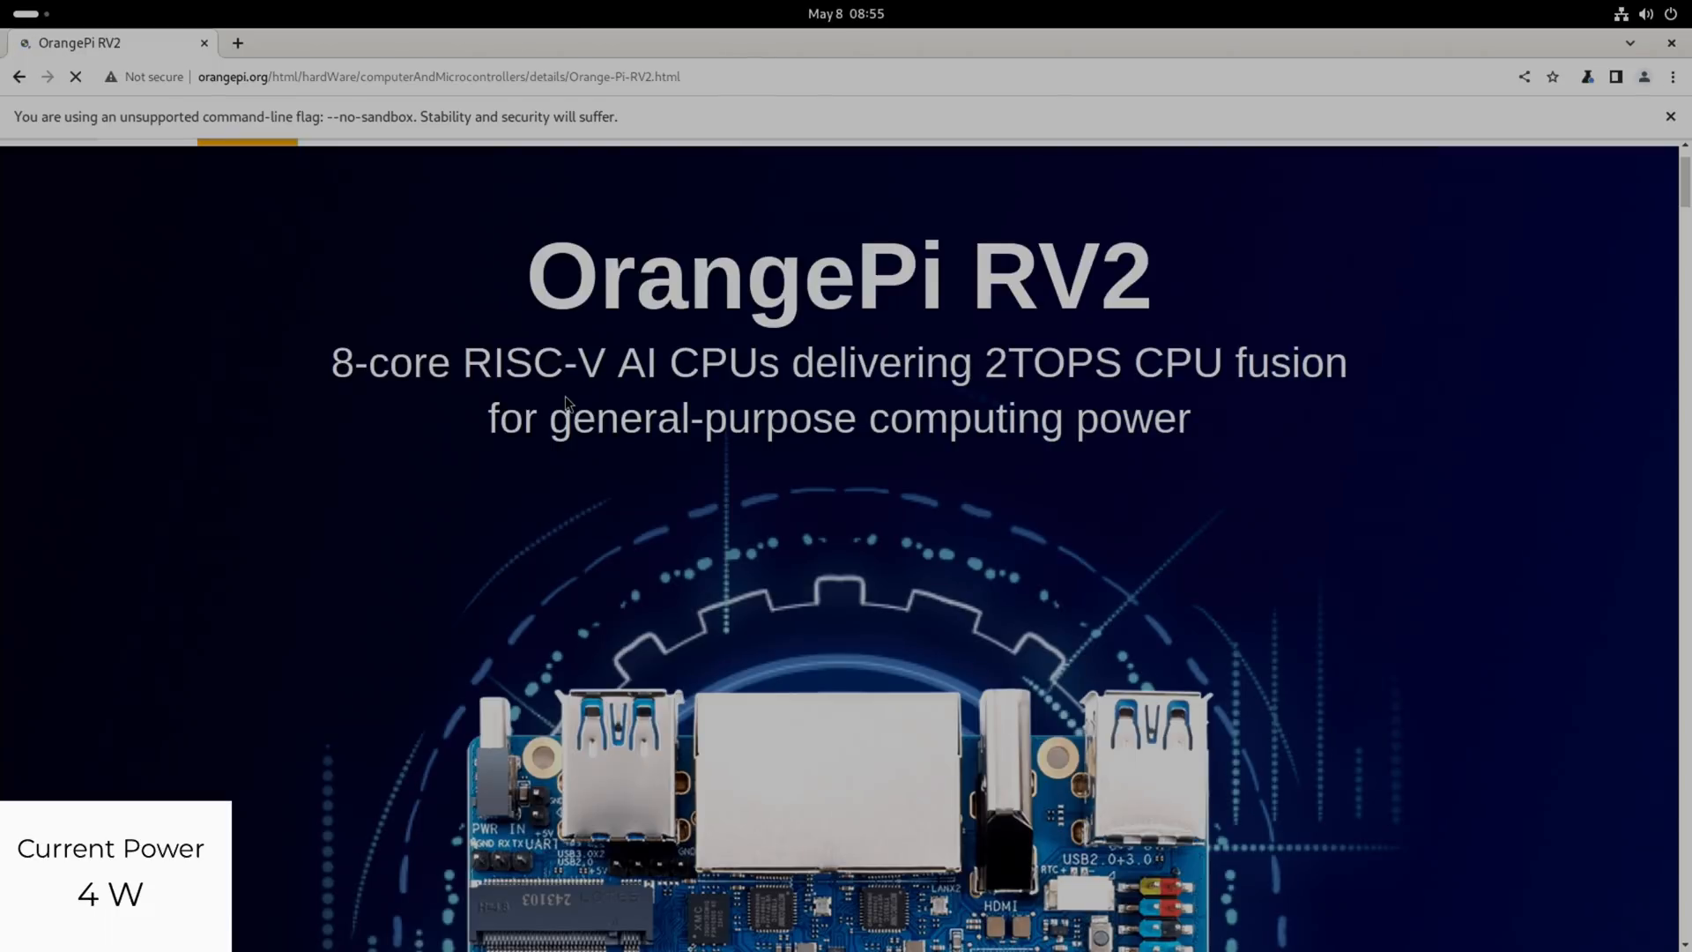
- Scroll the Orange Pi RV2 product page past the title banner to the board photo
scroll("down", 3)
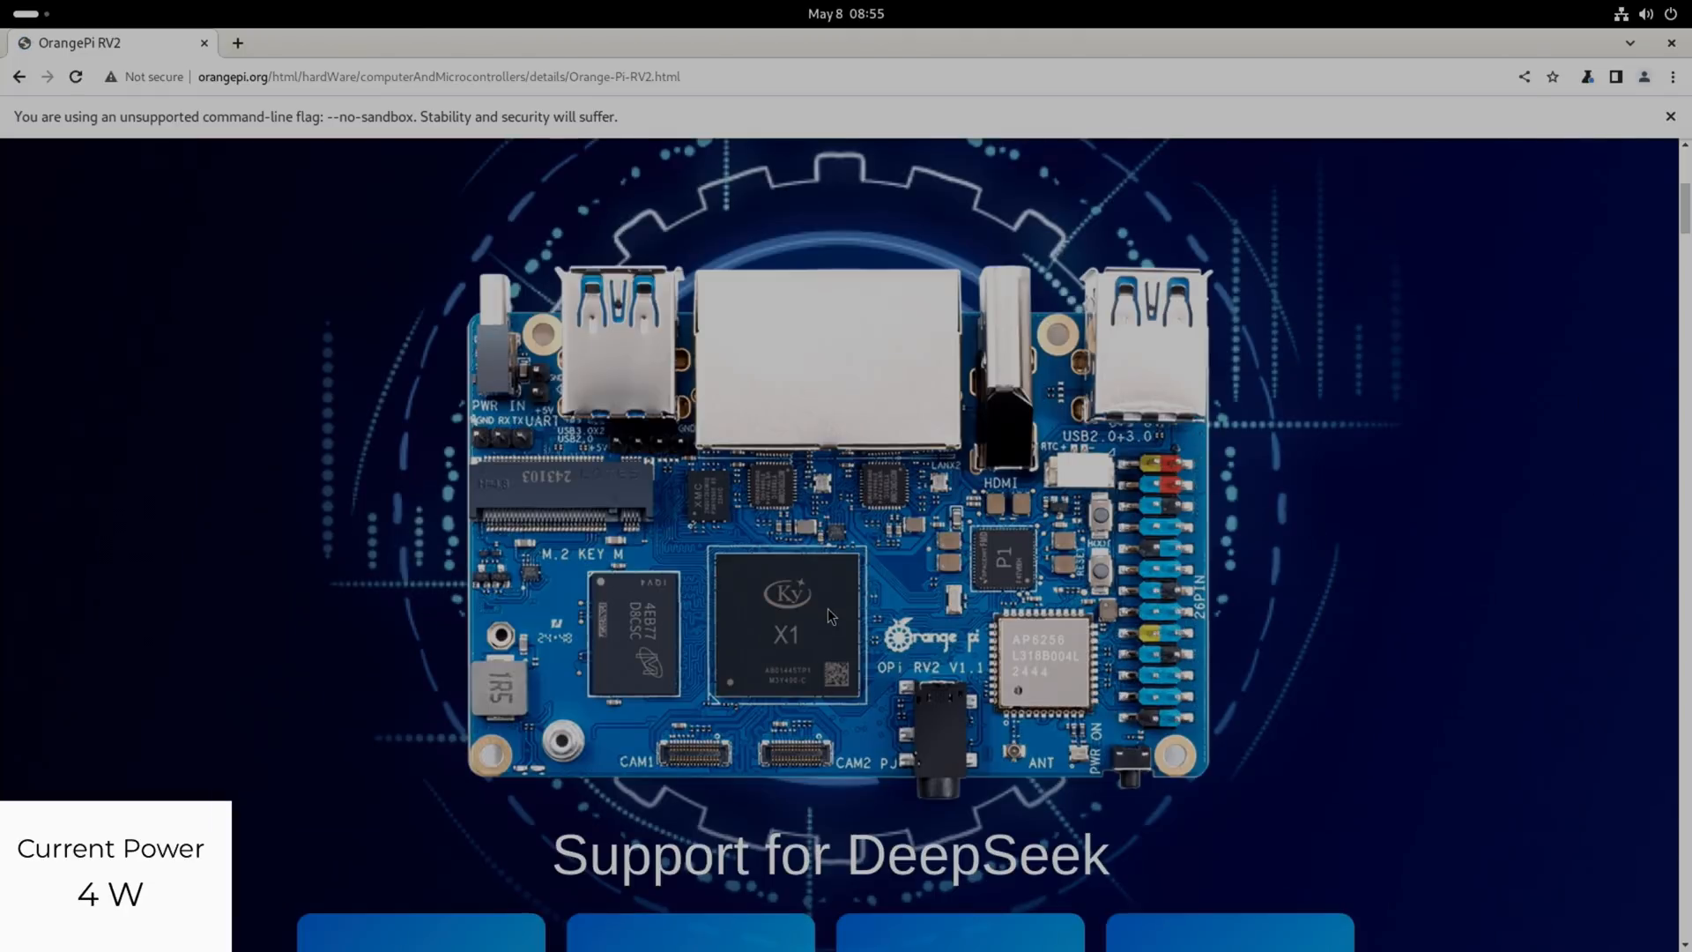
mouse_move(1195, 712)
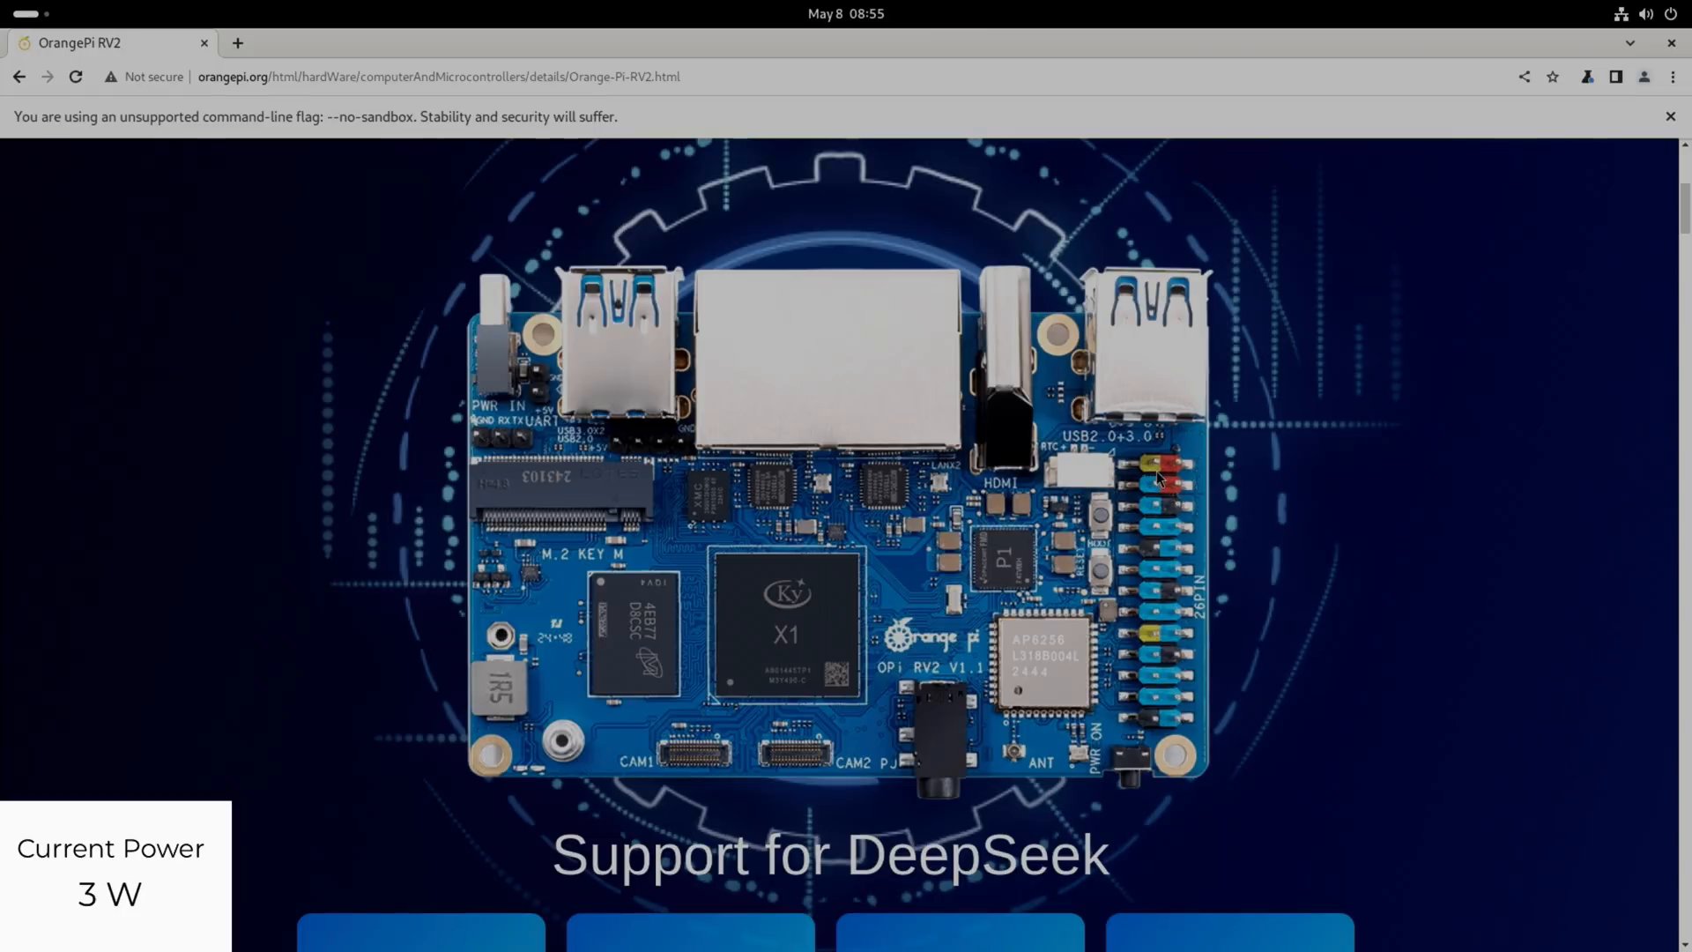
mouse_move(1179, 485)
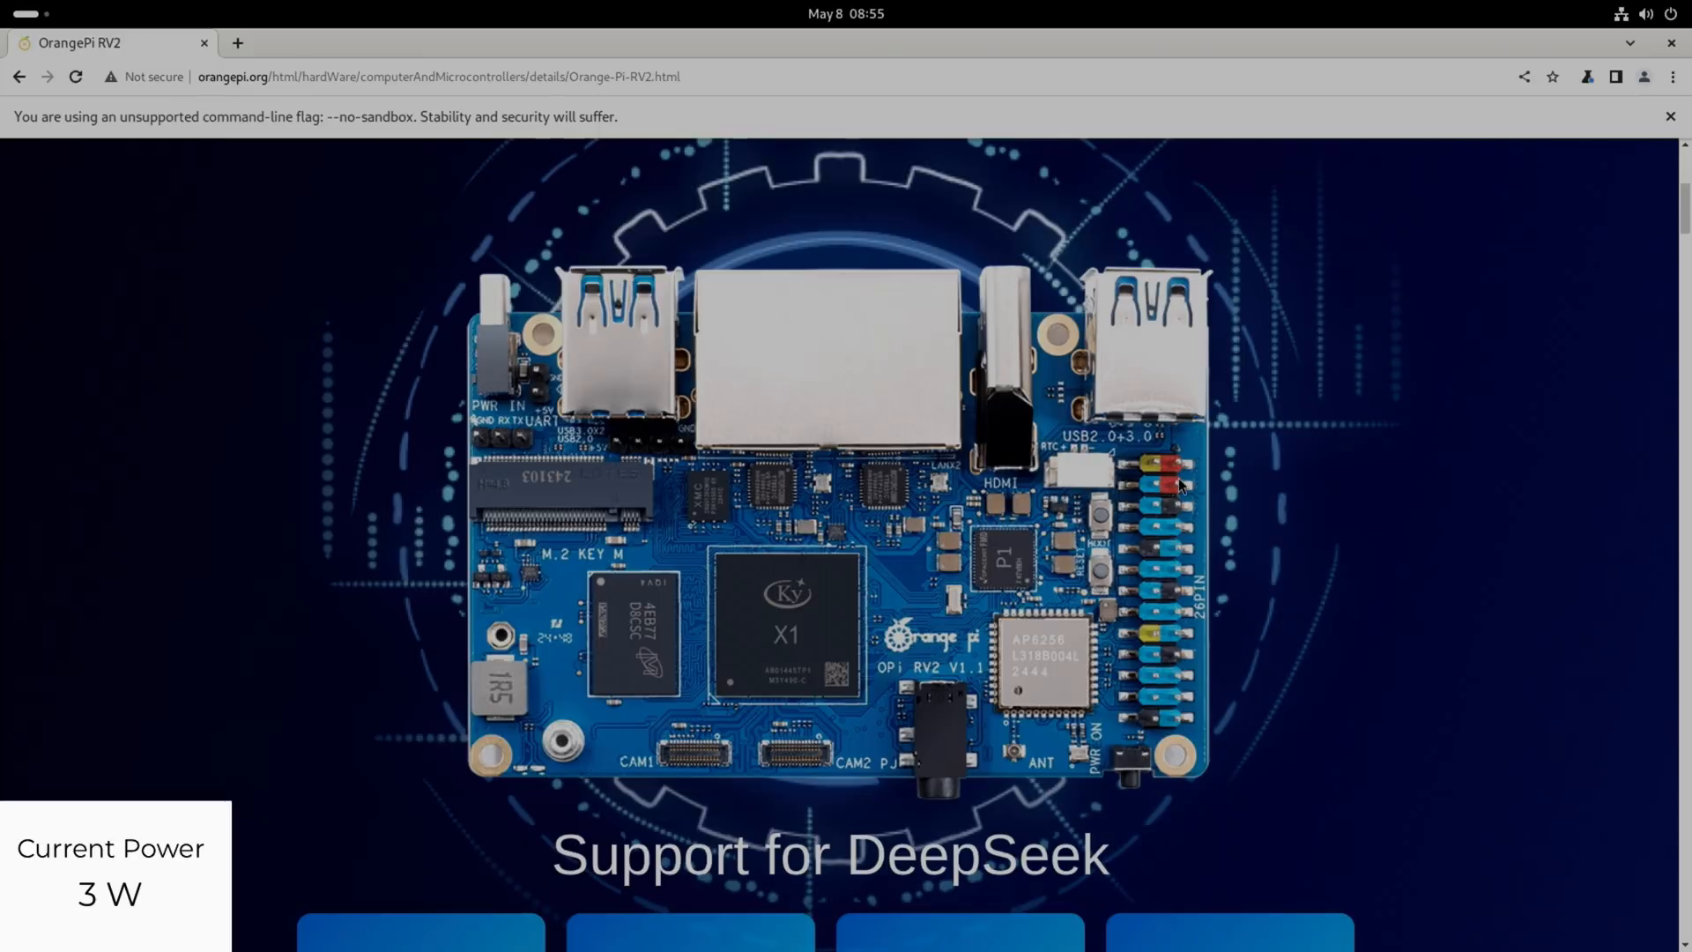
mouse_move(1152, 521)
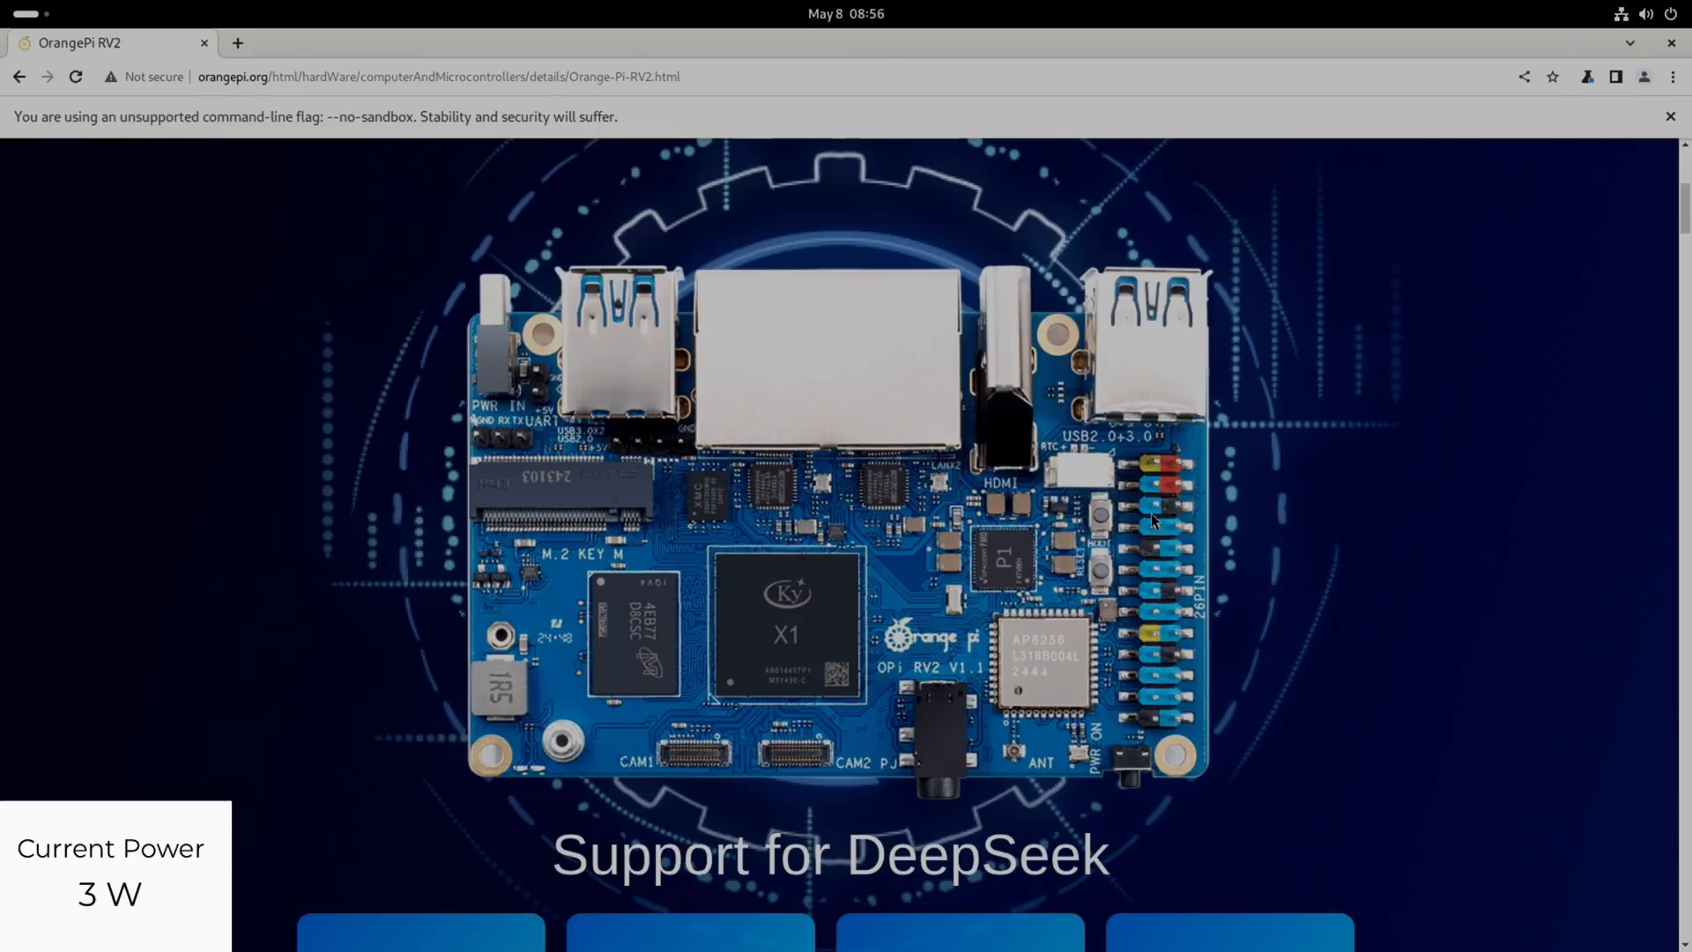
scroll("down", 3)
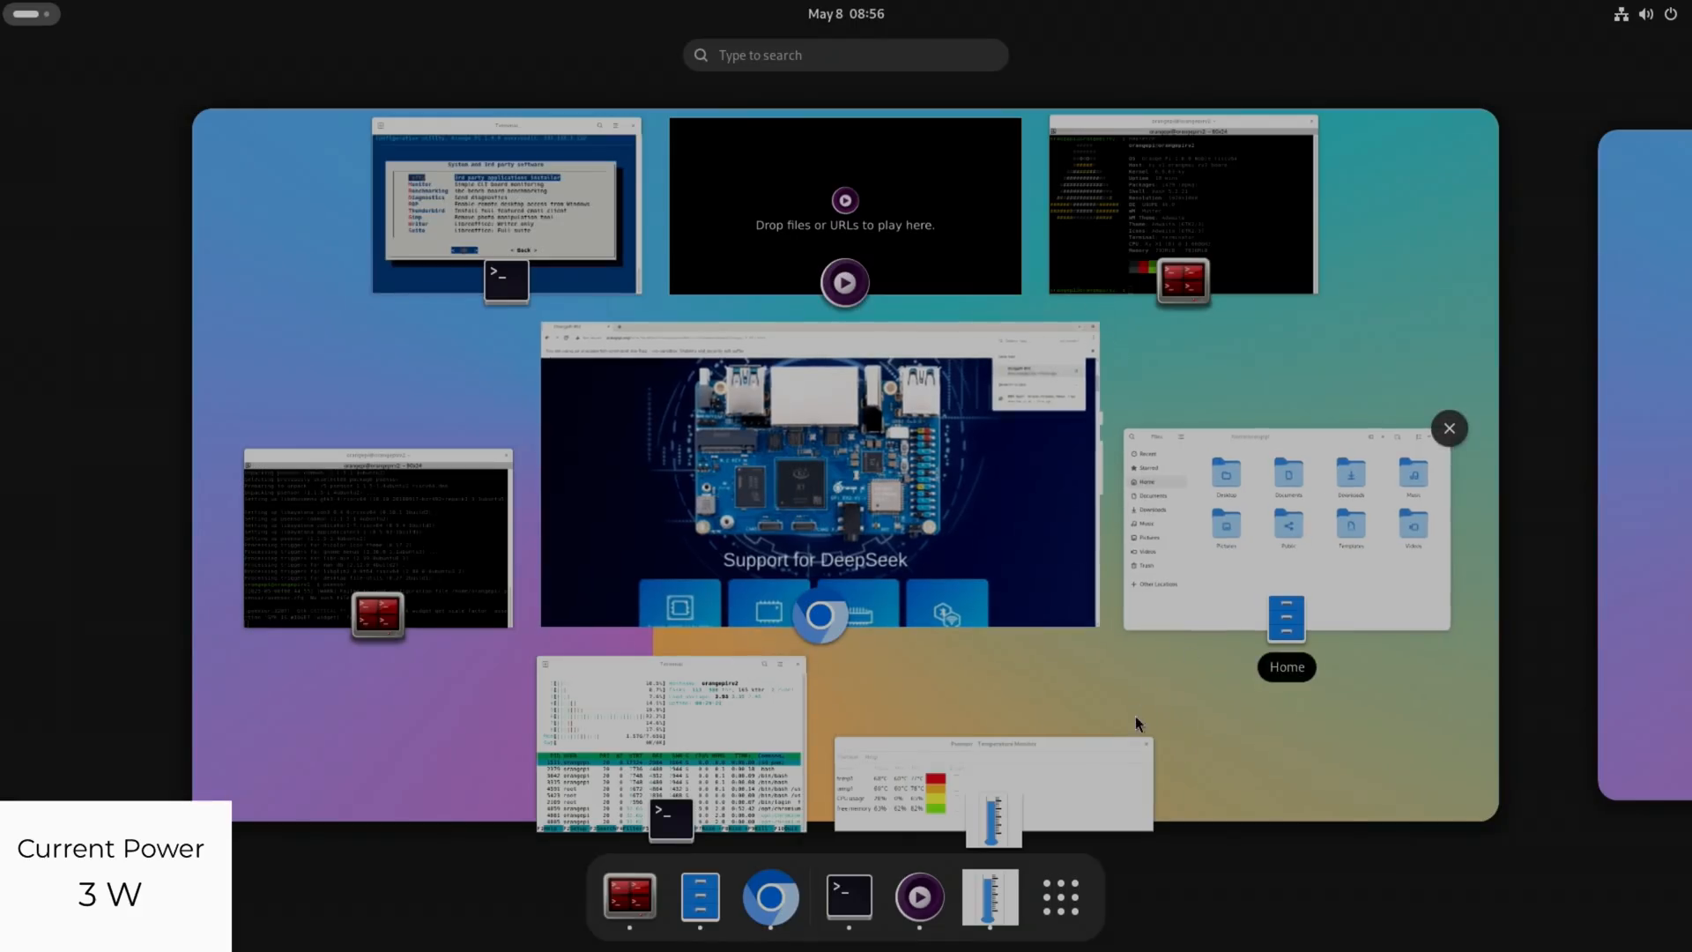
- Check the Psensor temperature window, then bring the RV2 Chromium window back to the front
left_click(819, 475)
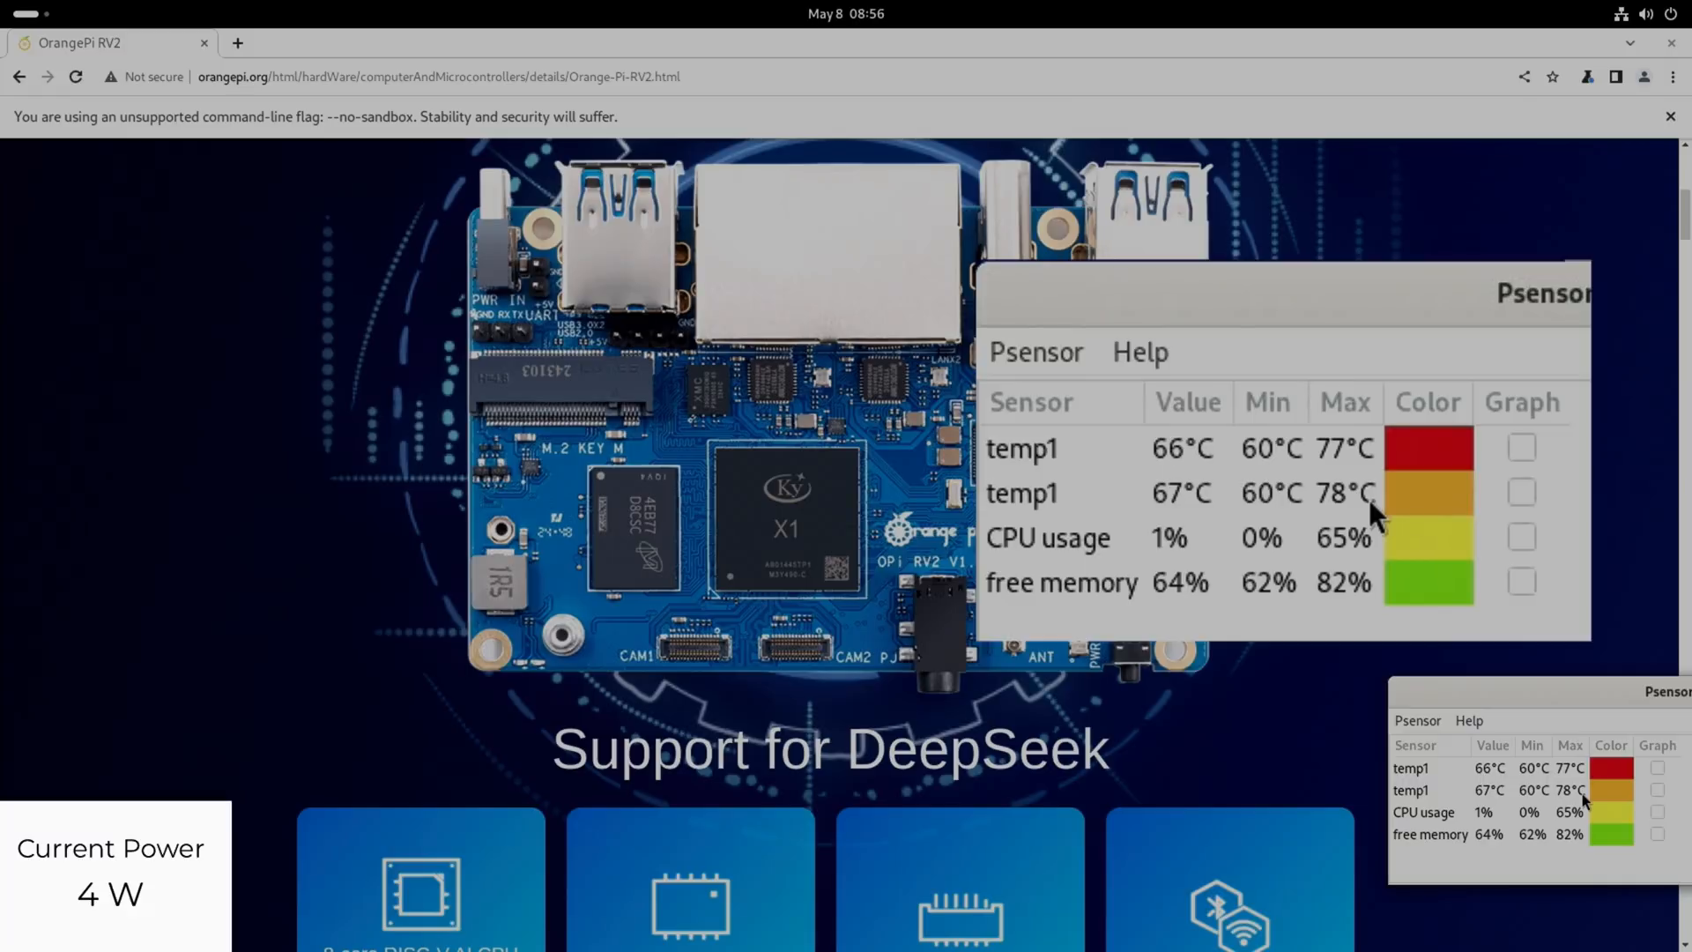
key("Super")
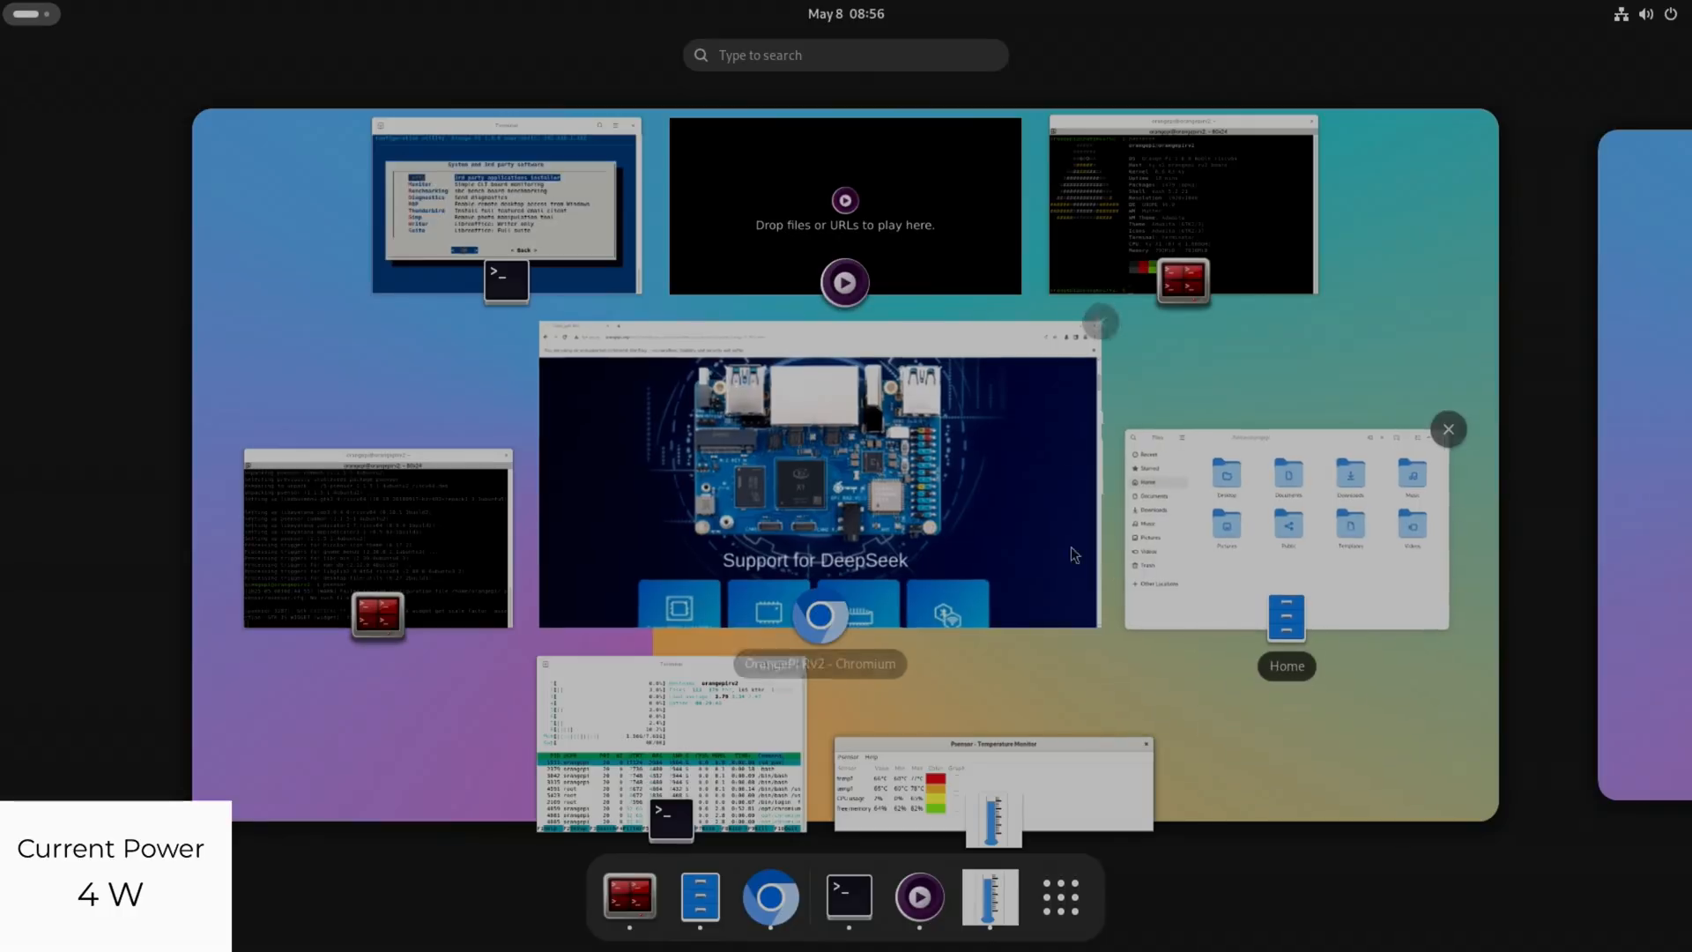
mouse_move(1022, 497)
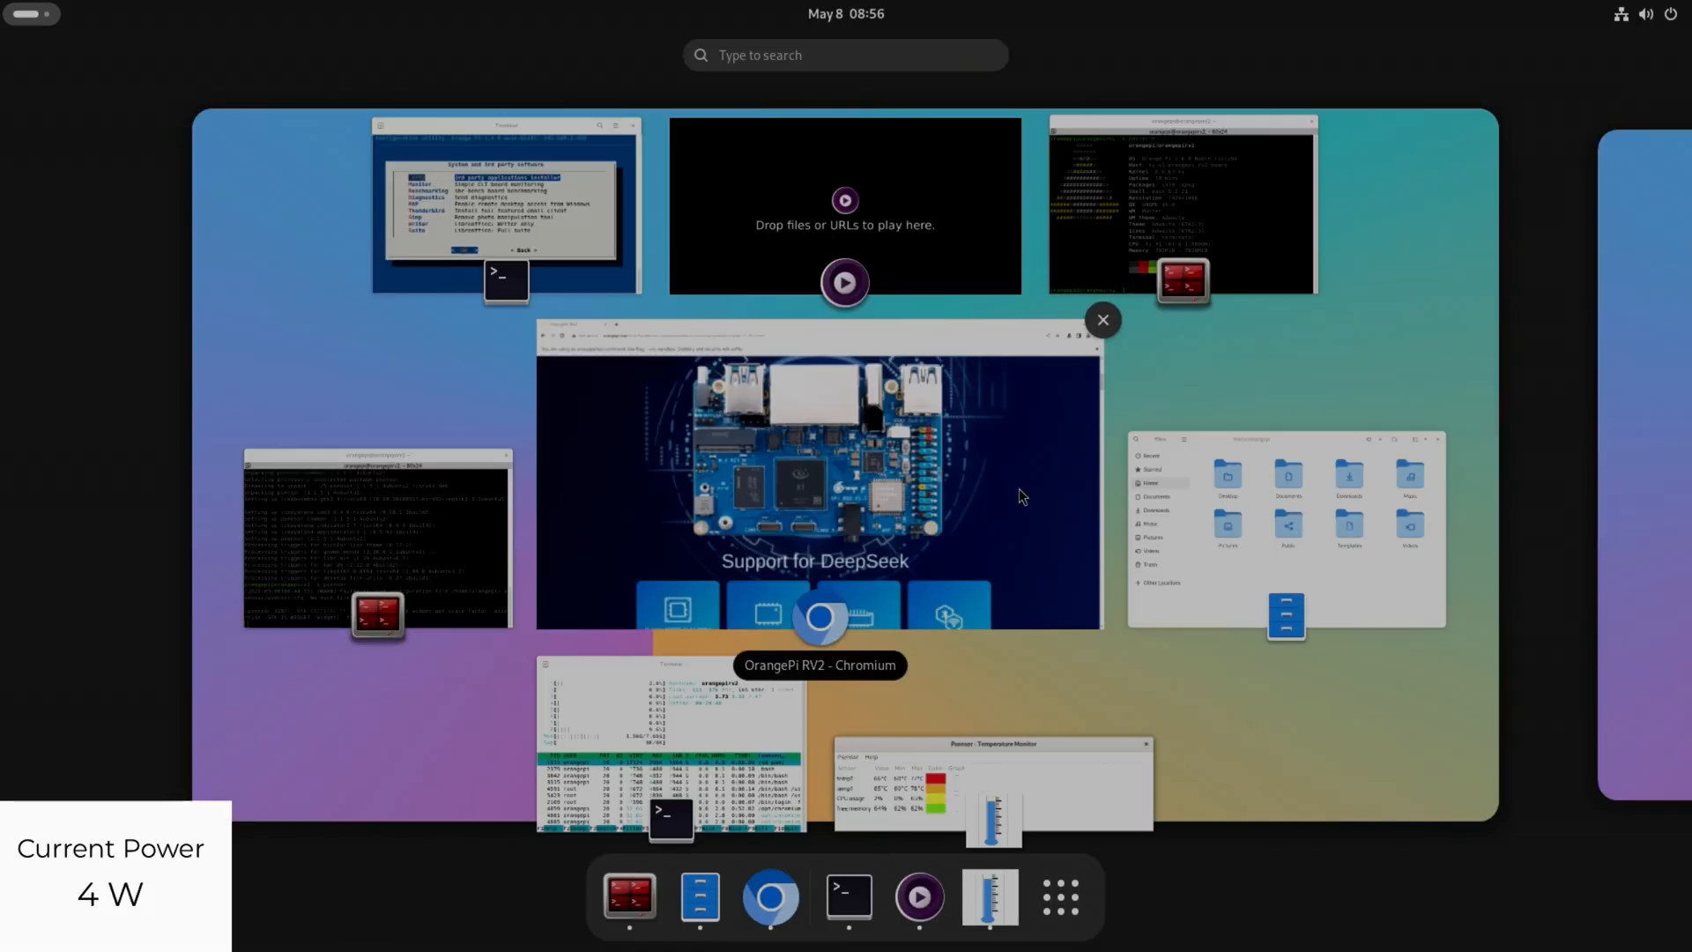
left_click(820, 478)
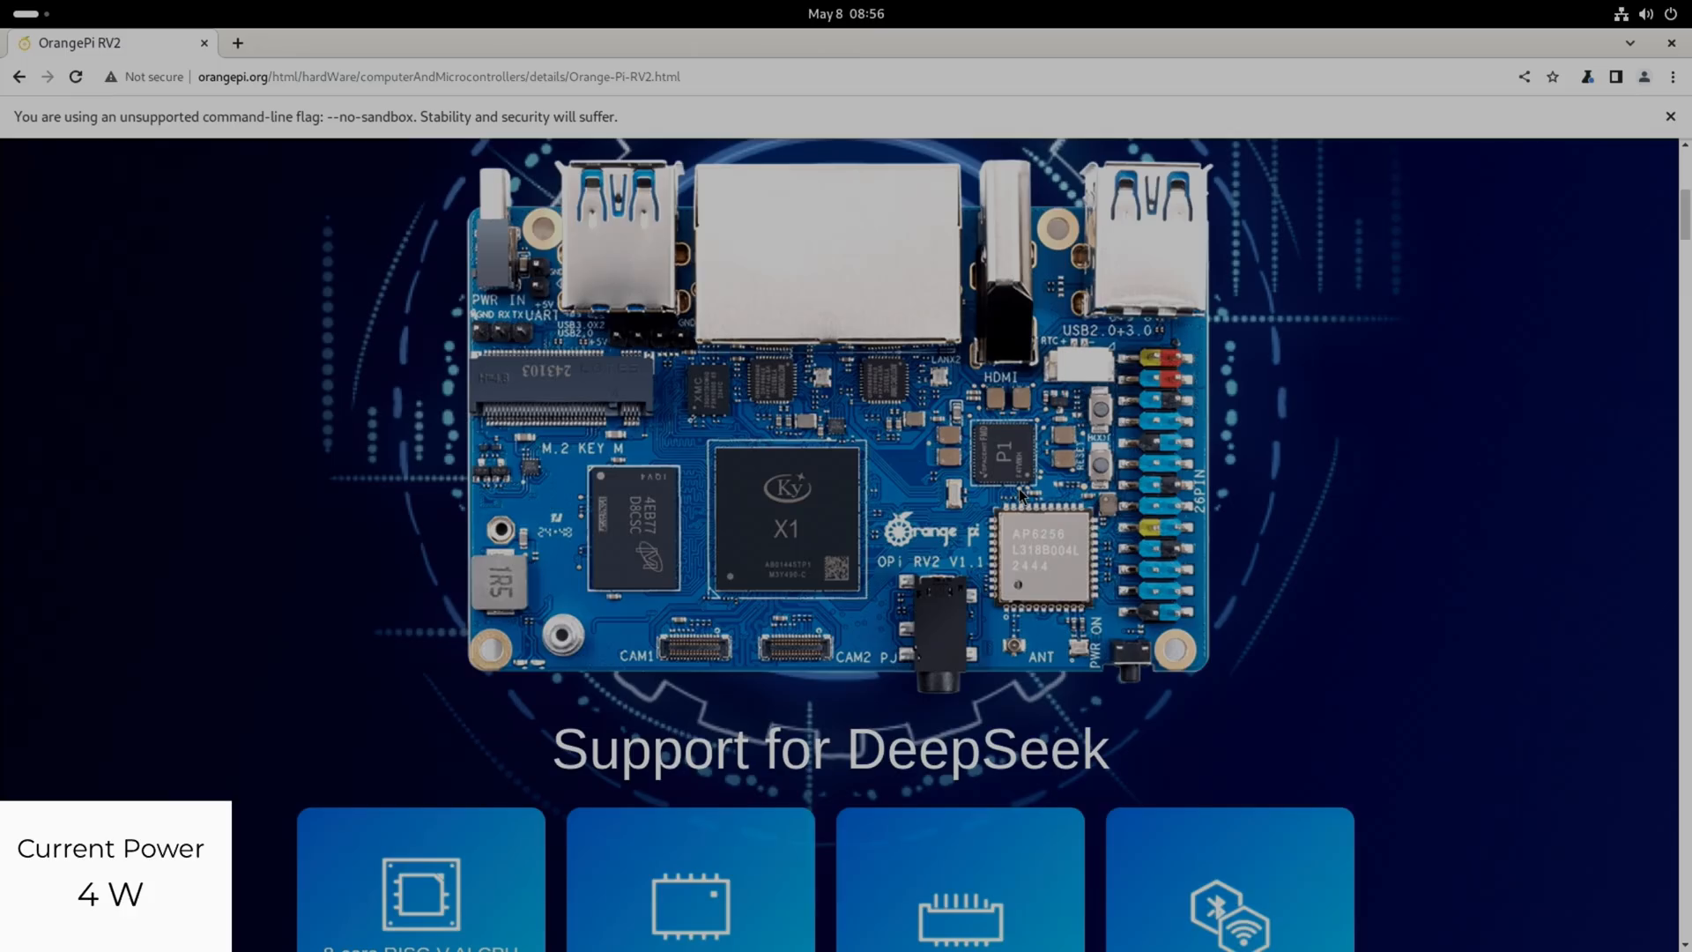
- Scroll the RV2 page down to the eight feature tiles and start of the description paragraph
scroll("down", 3)
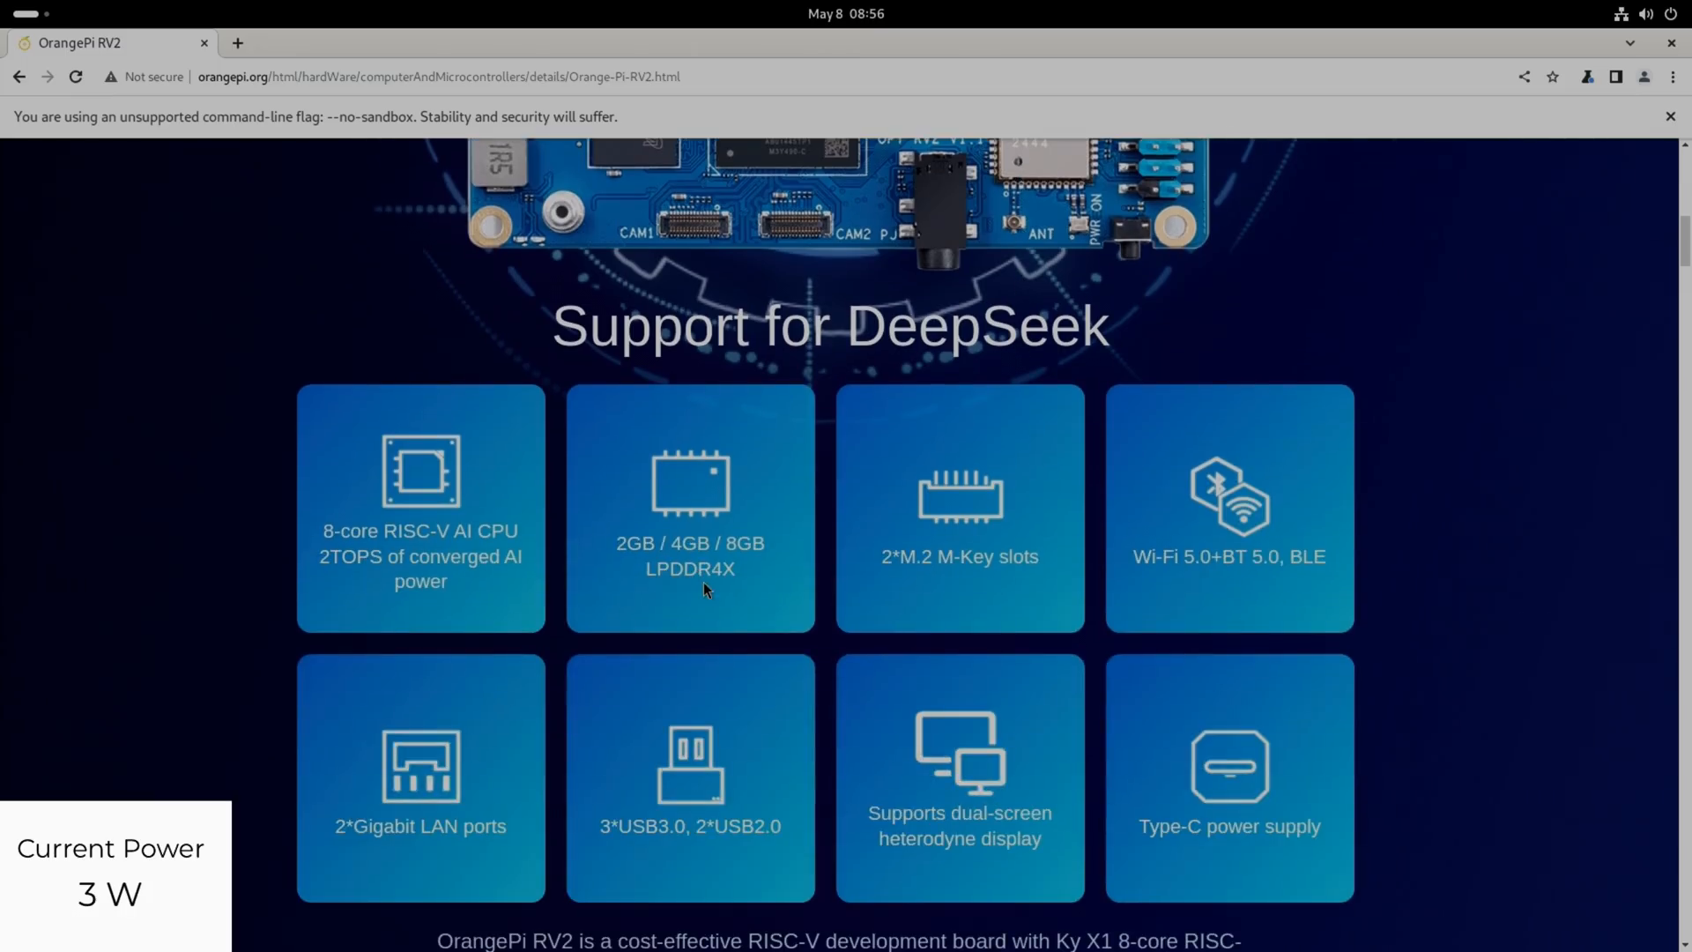
mouse_move(776, 593)
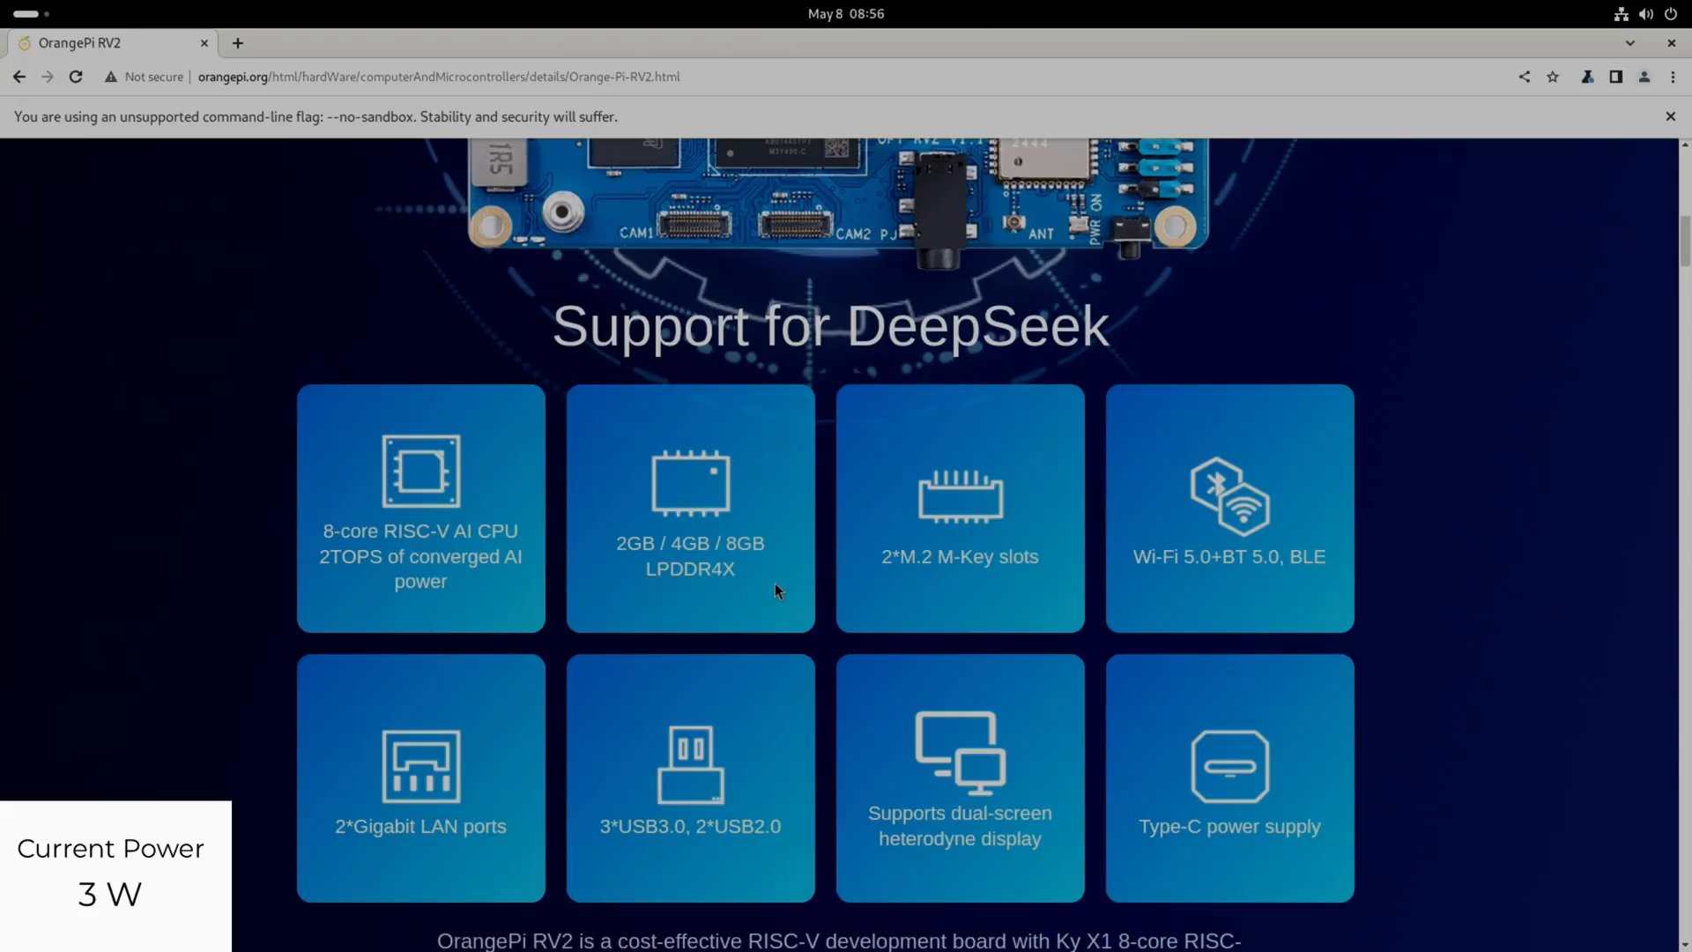
mouse_move(690, 600)
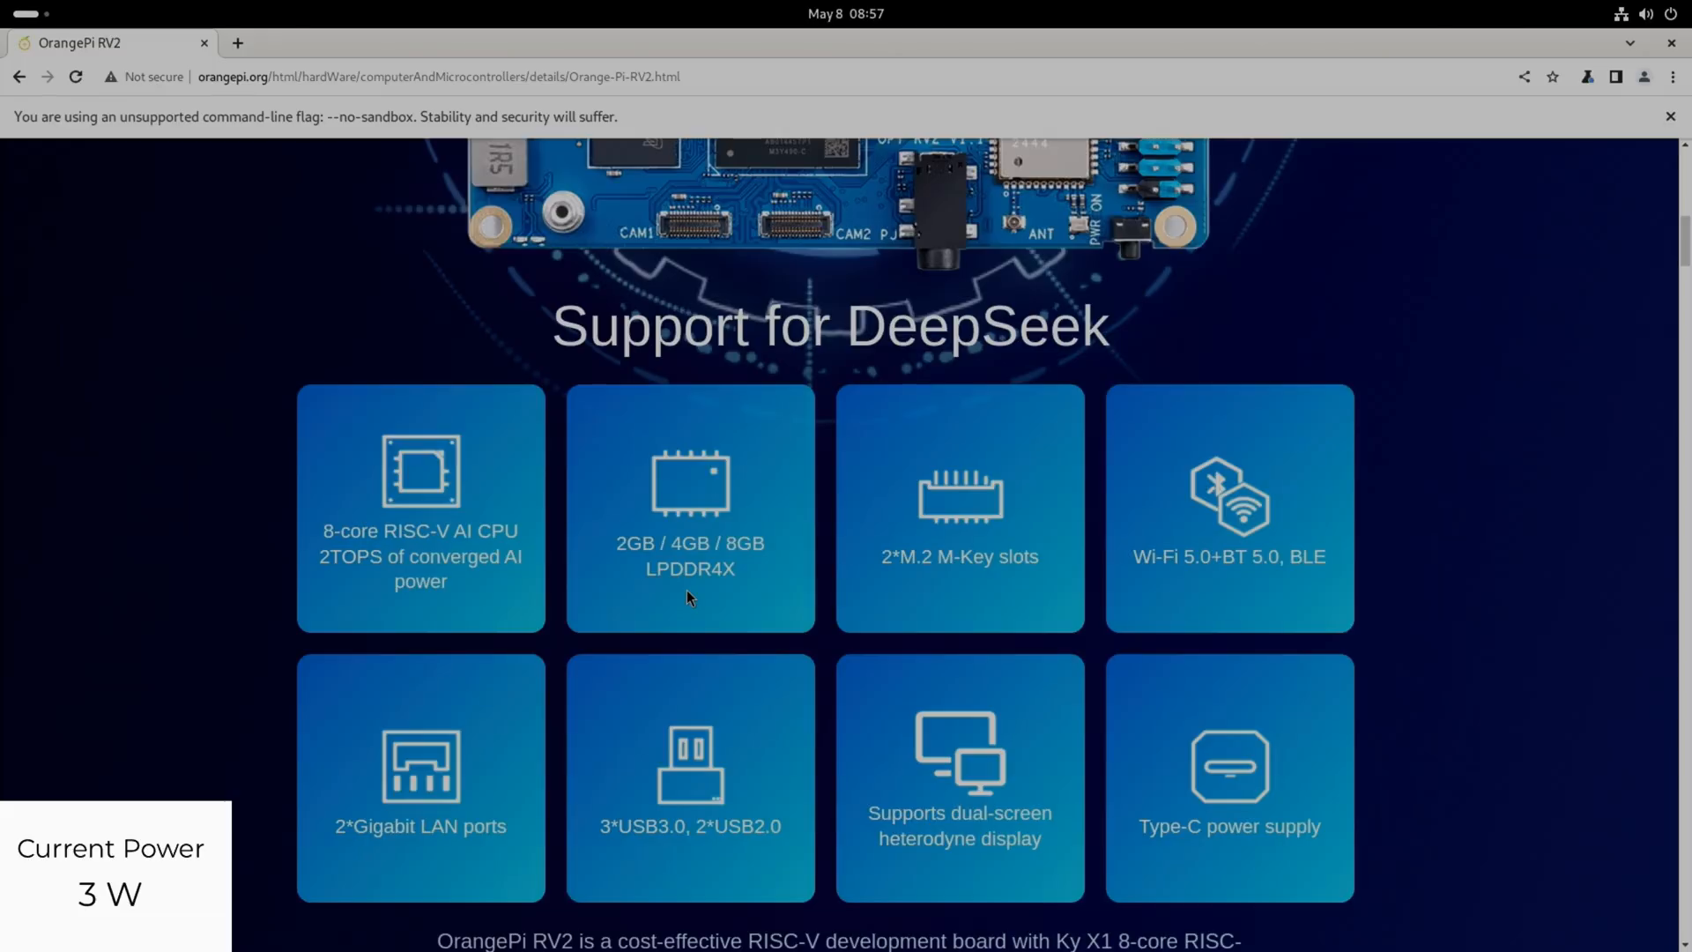
scroll("up", 3)
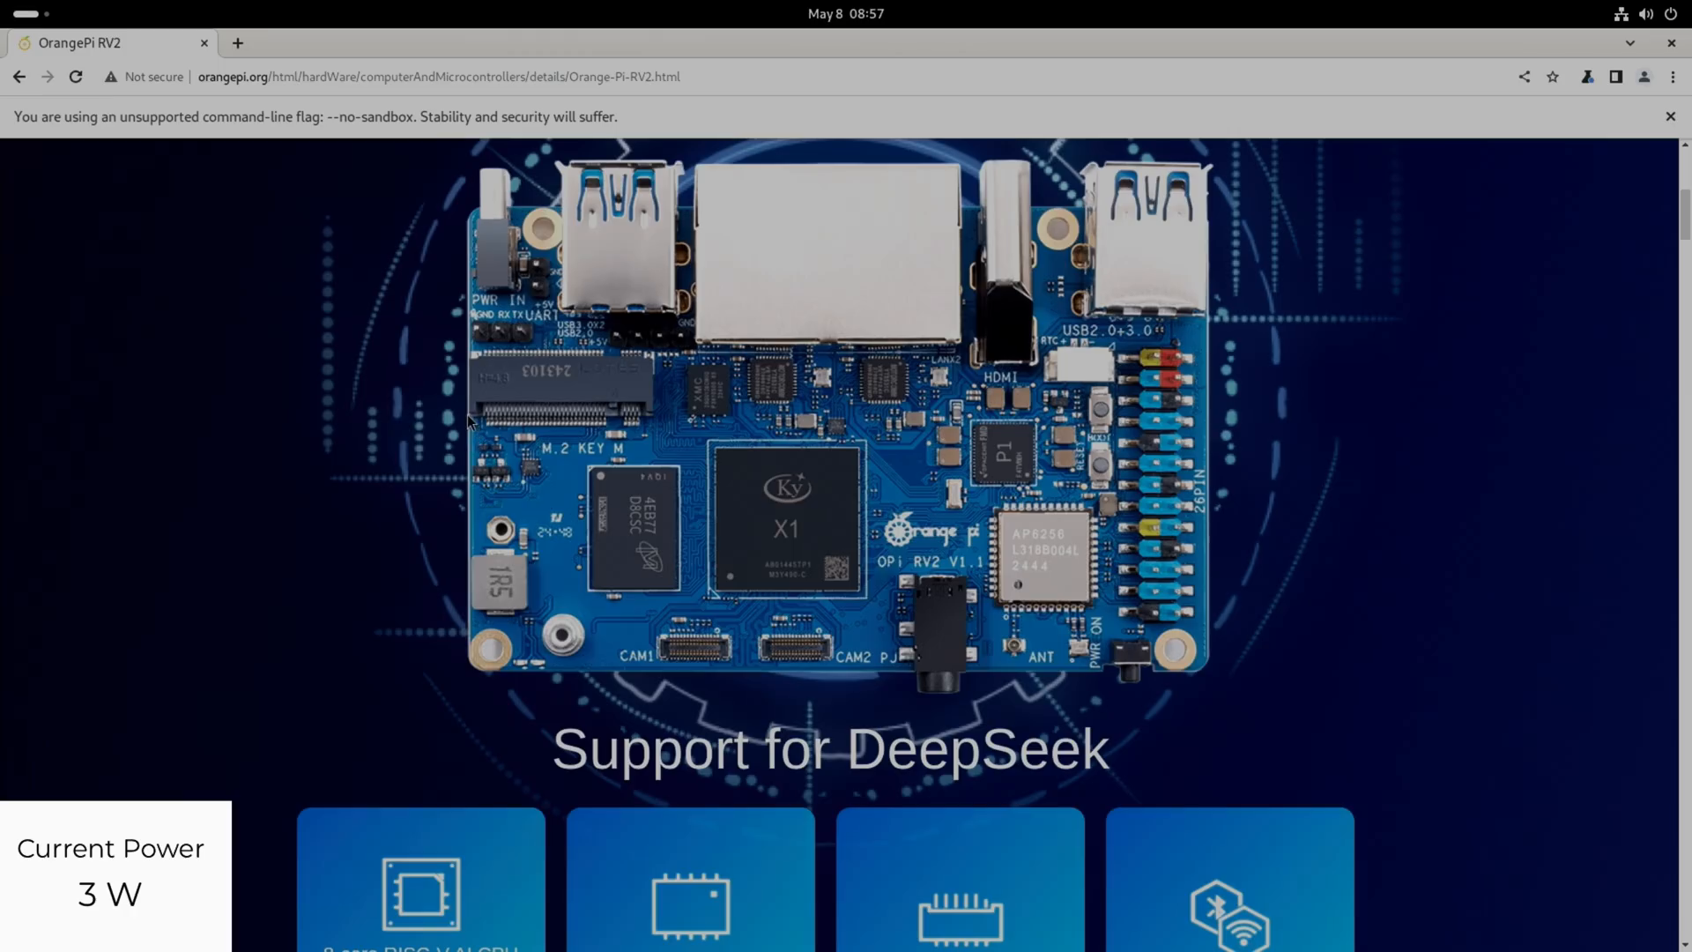
mouse_move(580, 375)
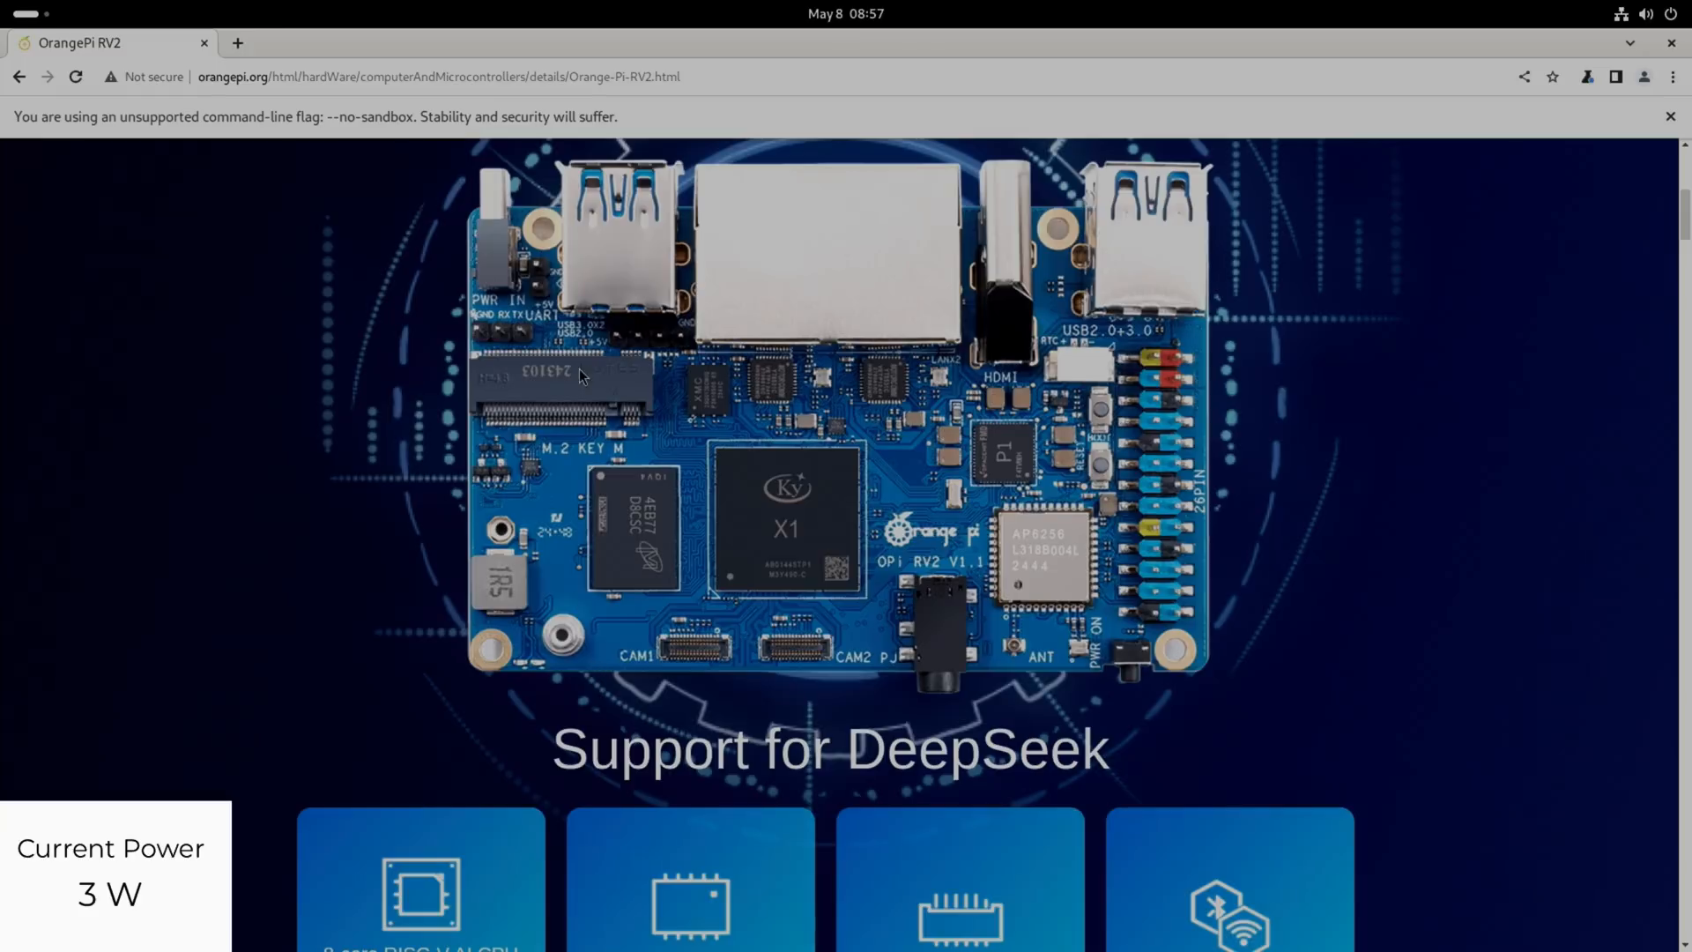
mouse_move(553, 638)
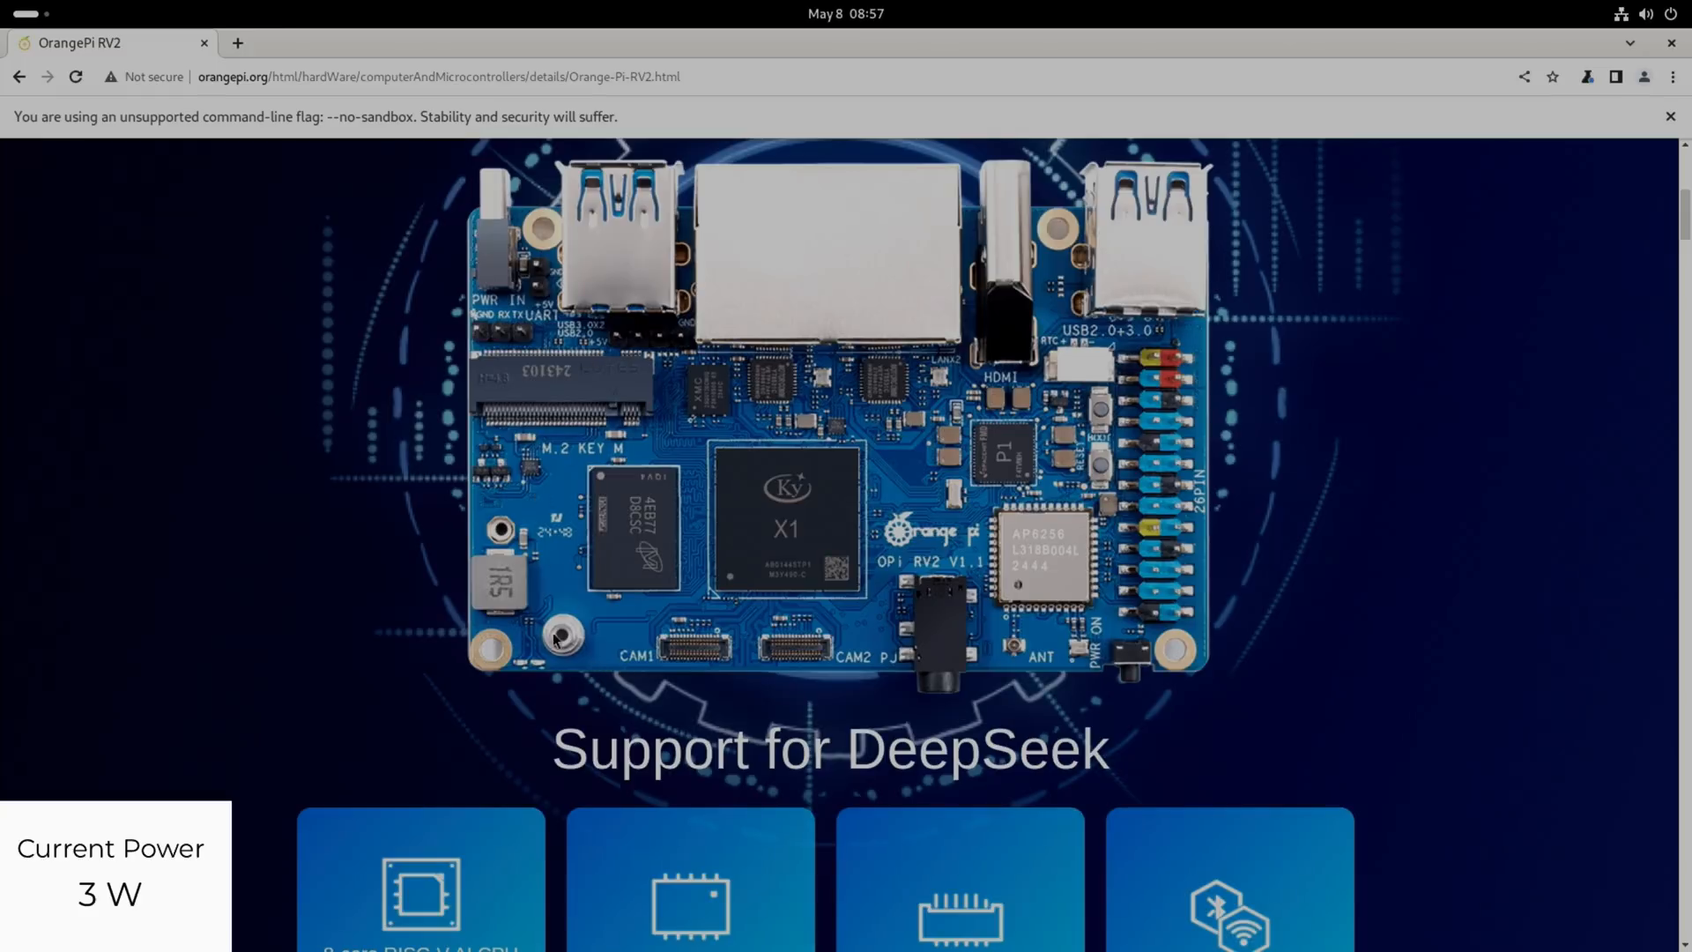
scroll("down", 3)
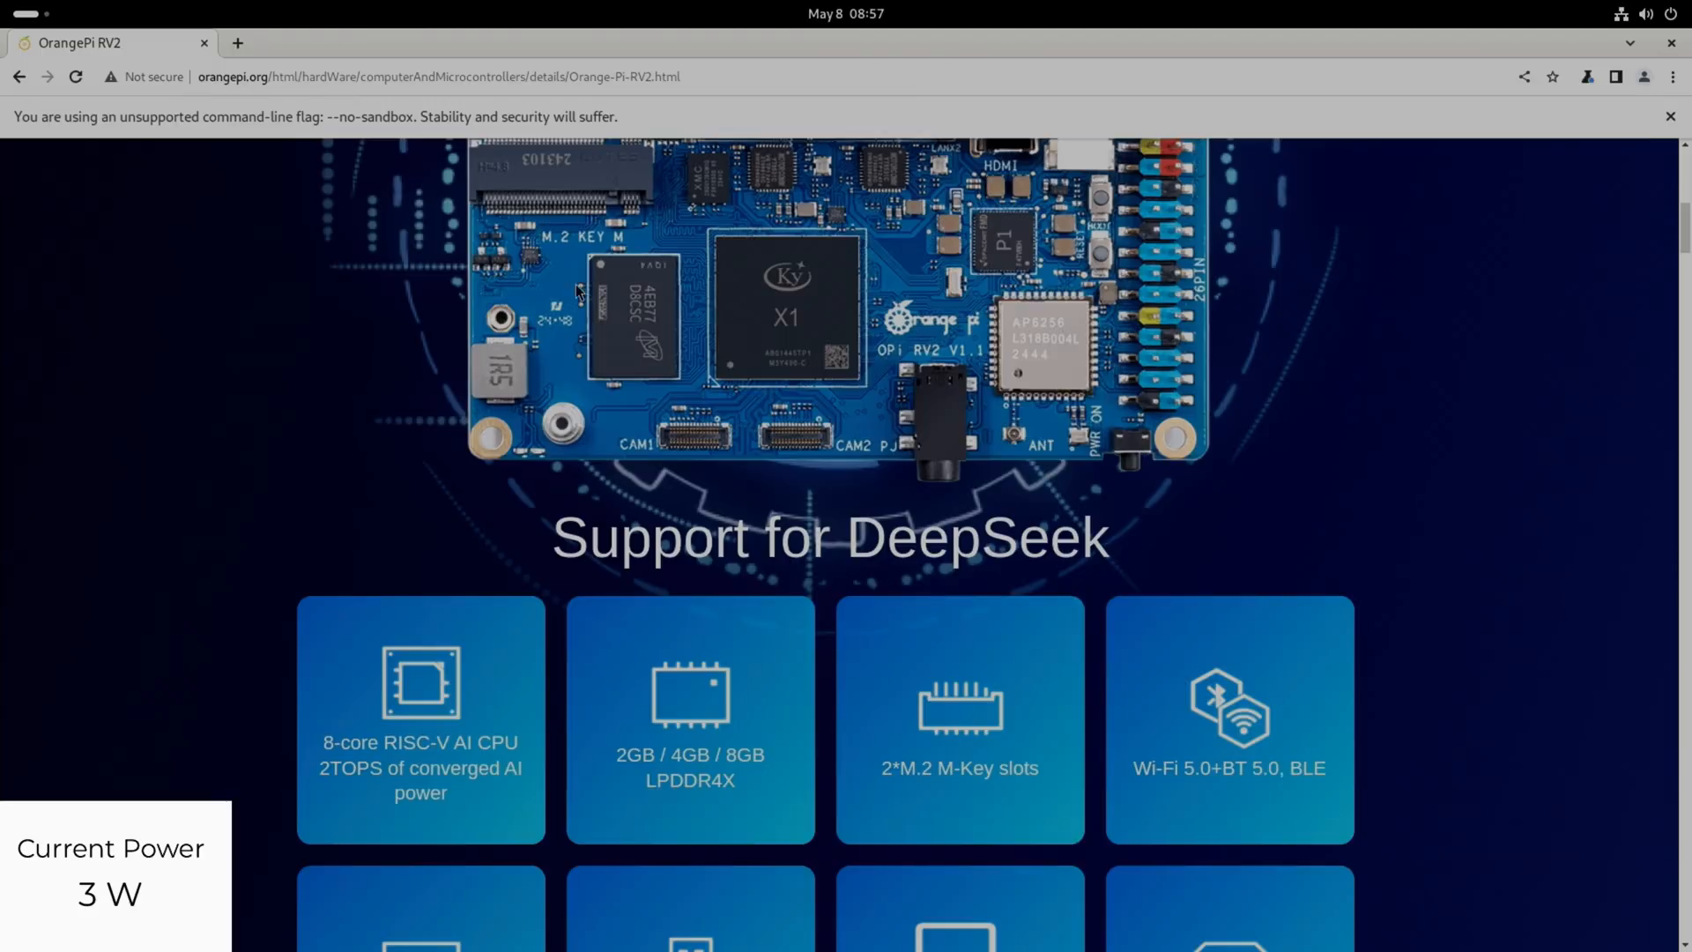
mouse_move(975, 719)
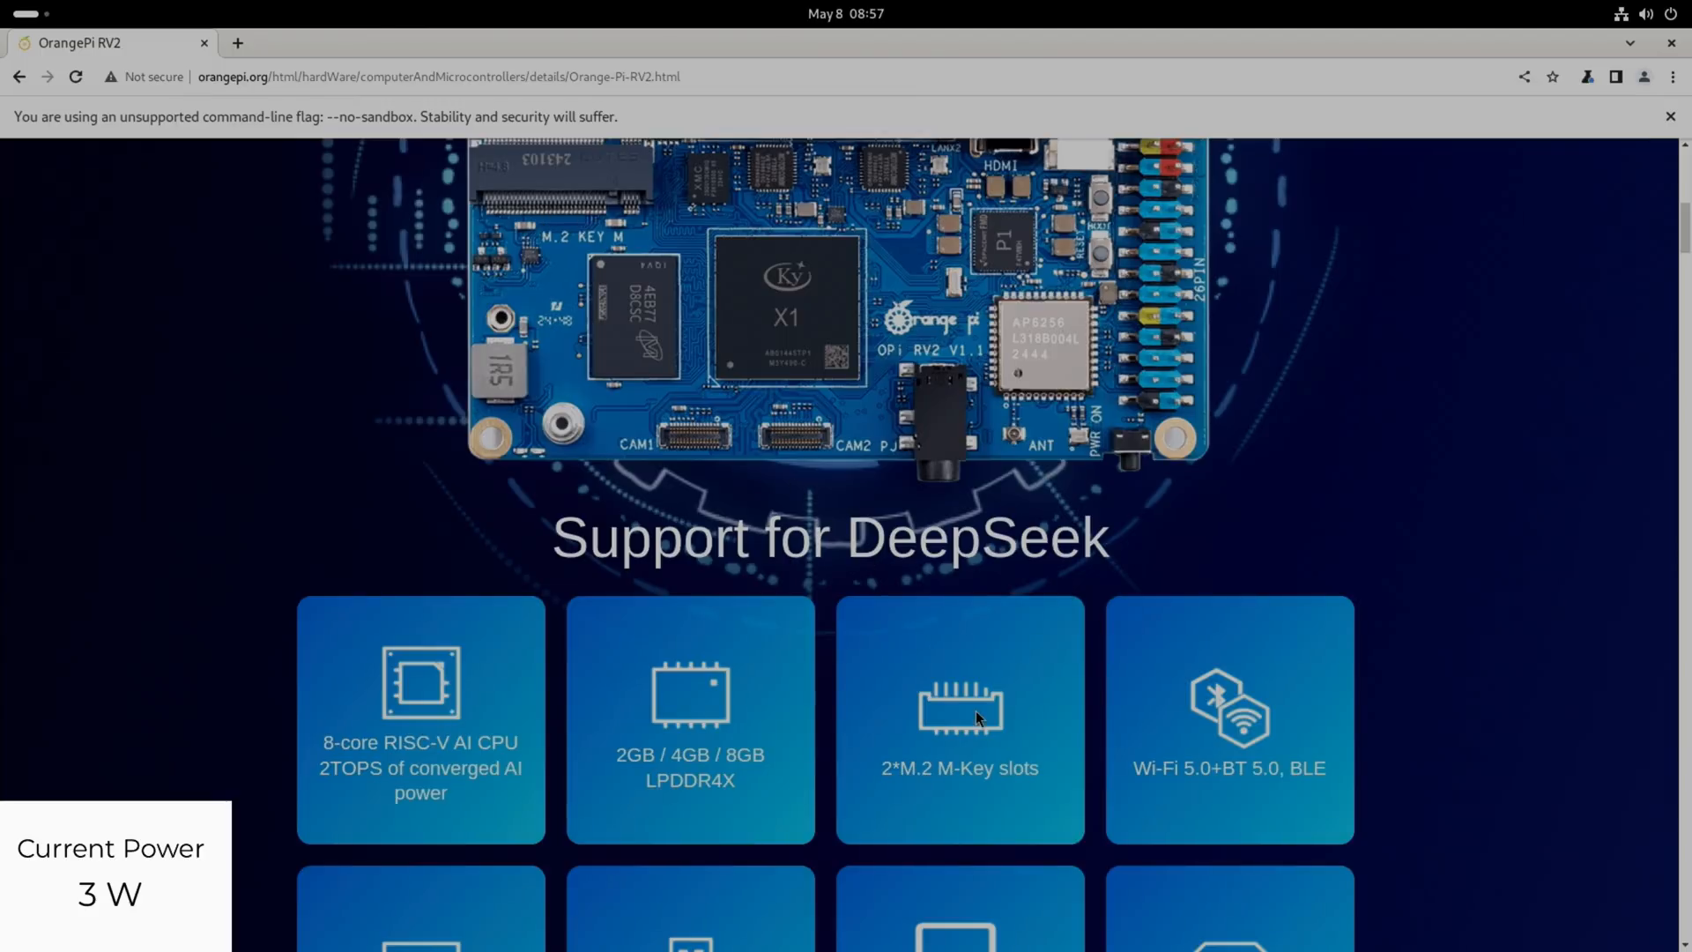
scroll("down", 3)
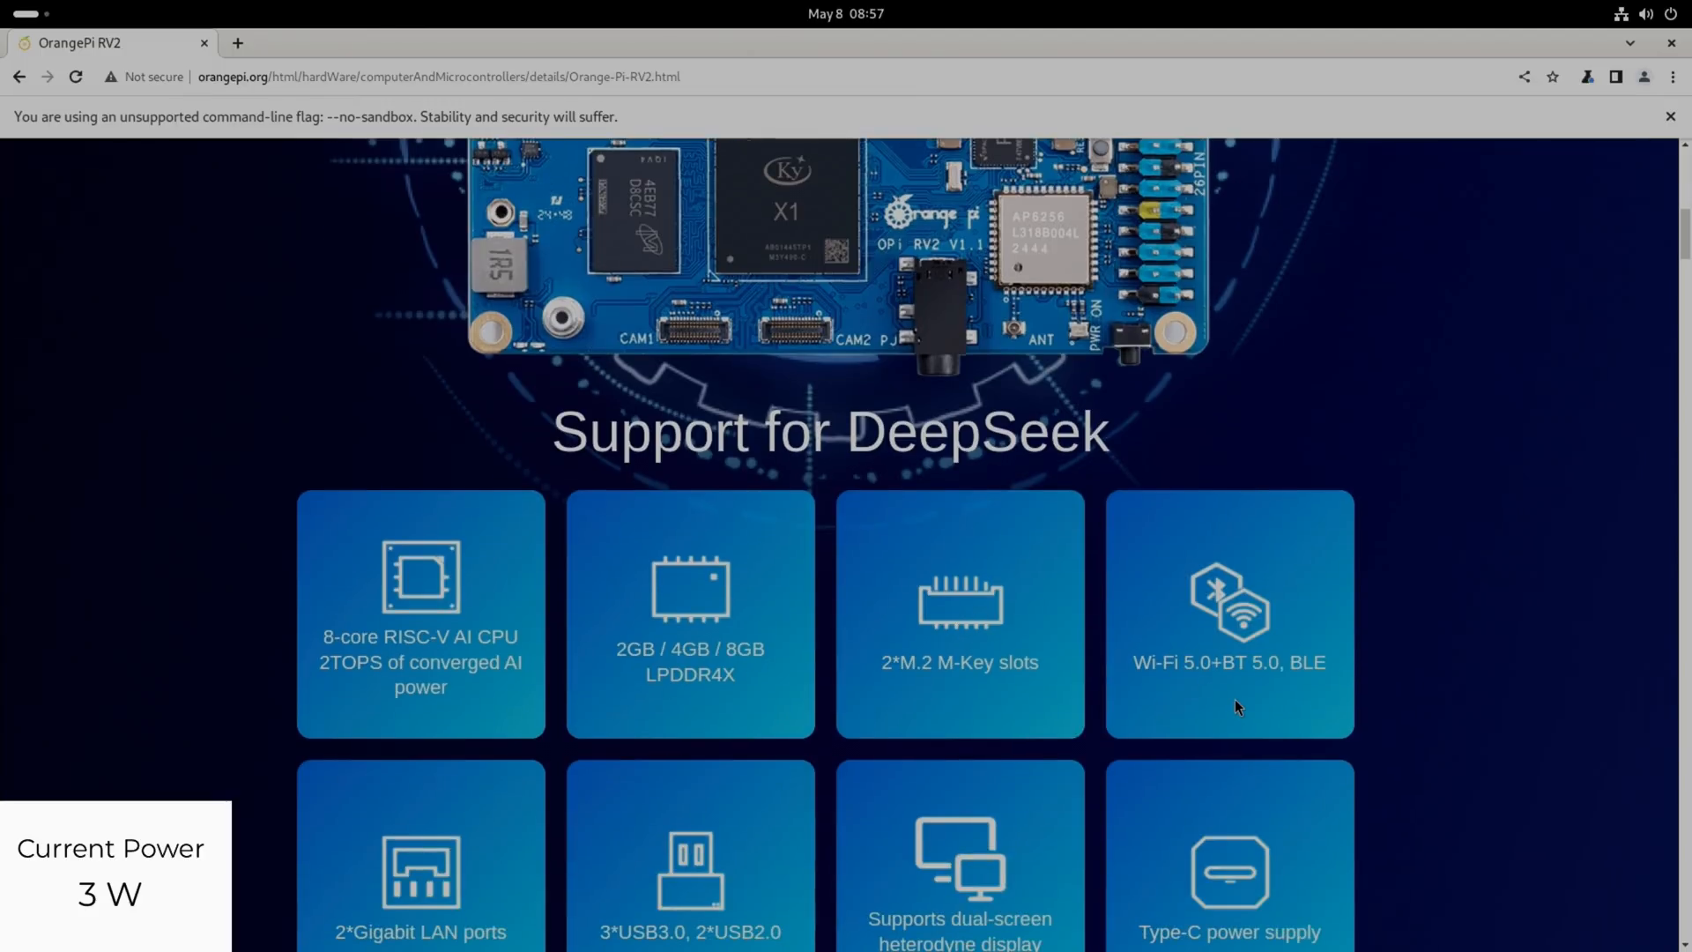
mouse_move(1262, 712)
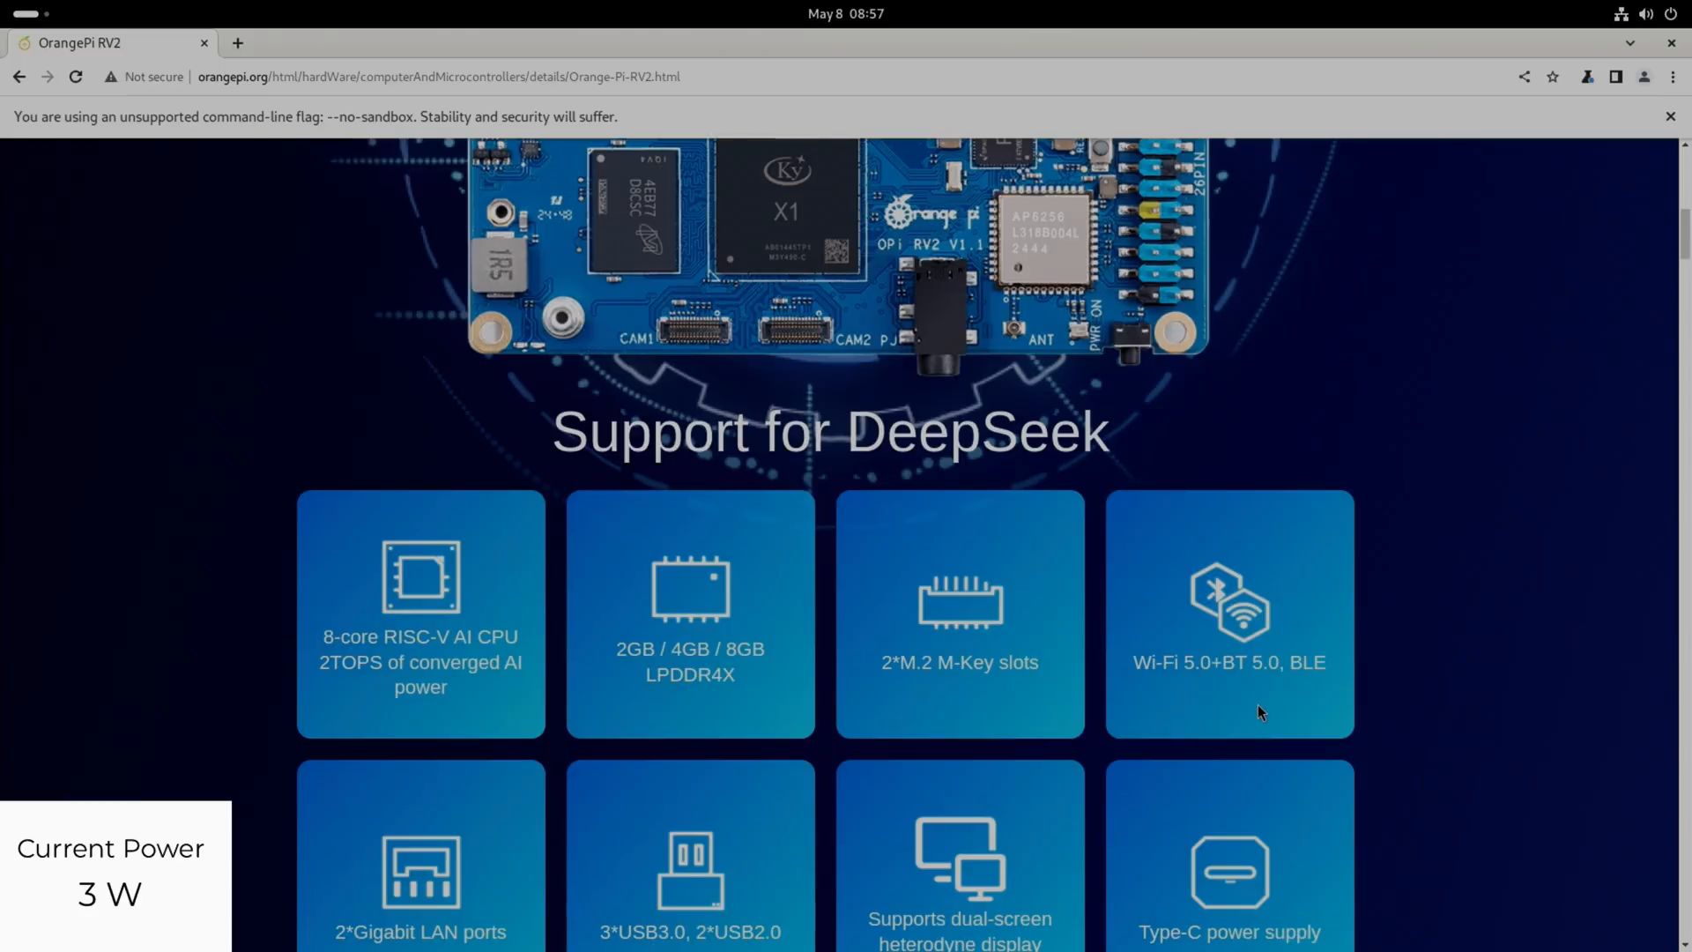
scroll("down", 3)
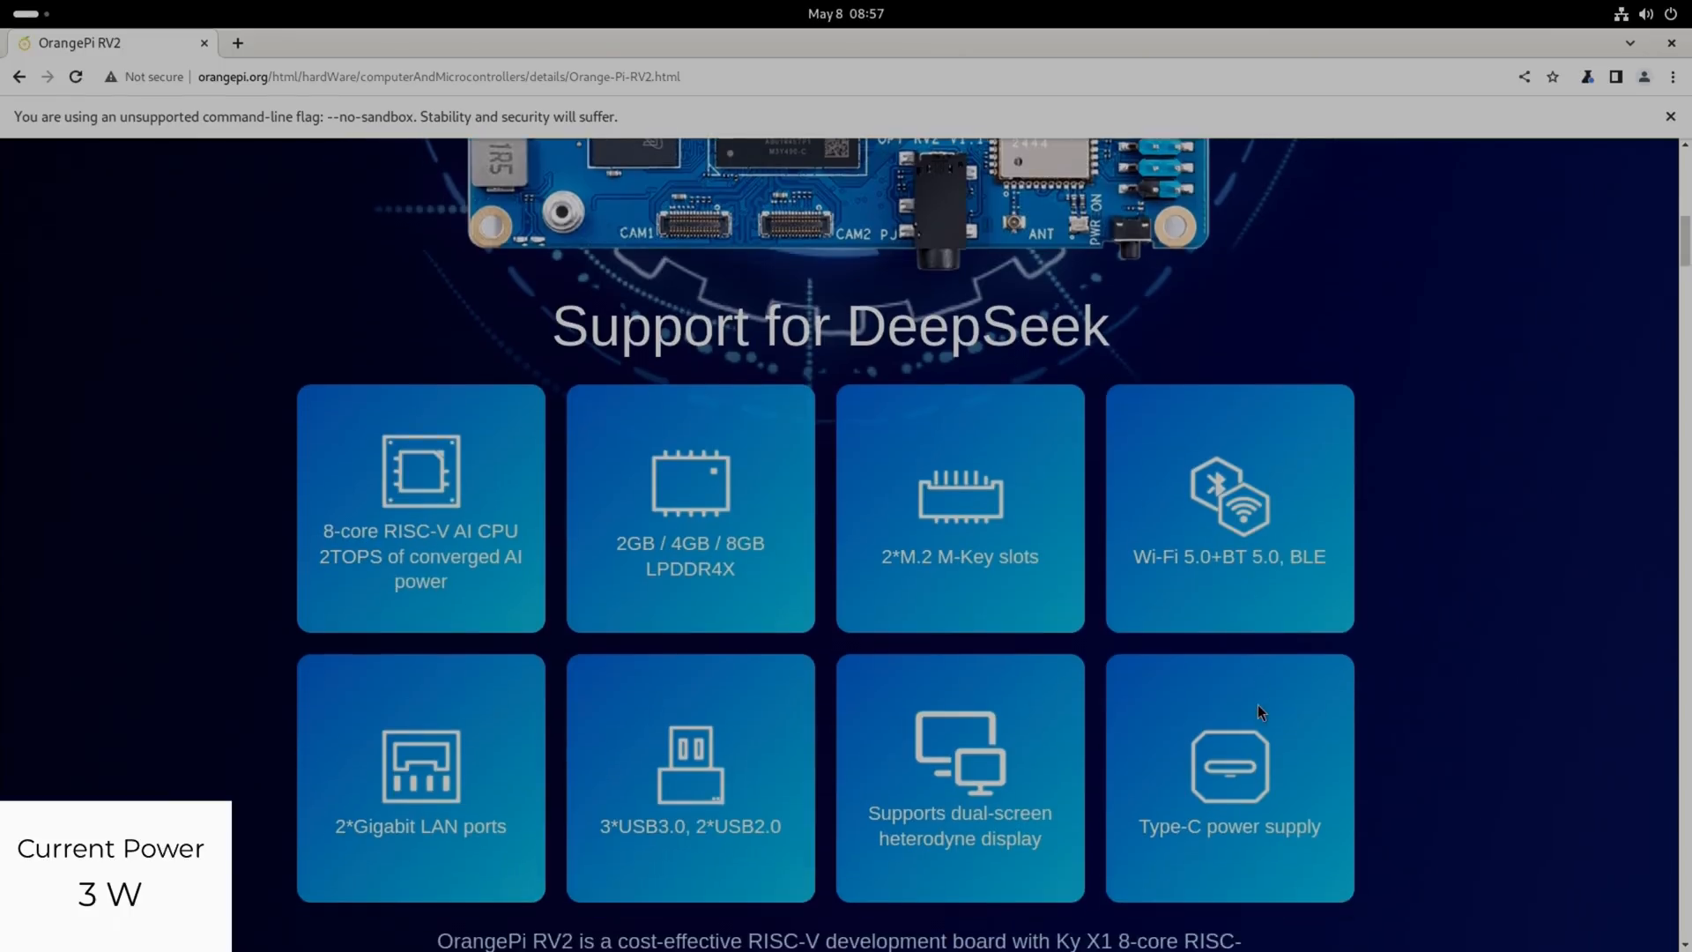
scroll("down", 3)
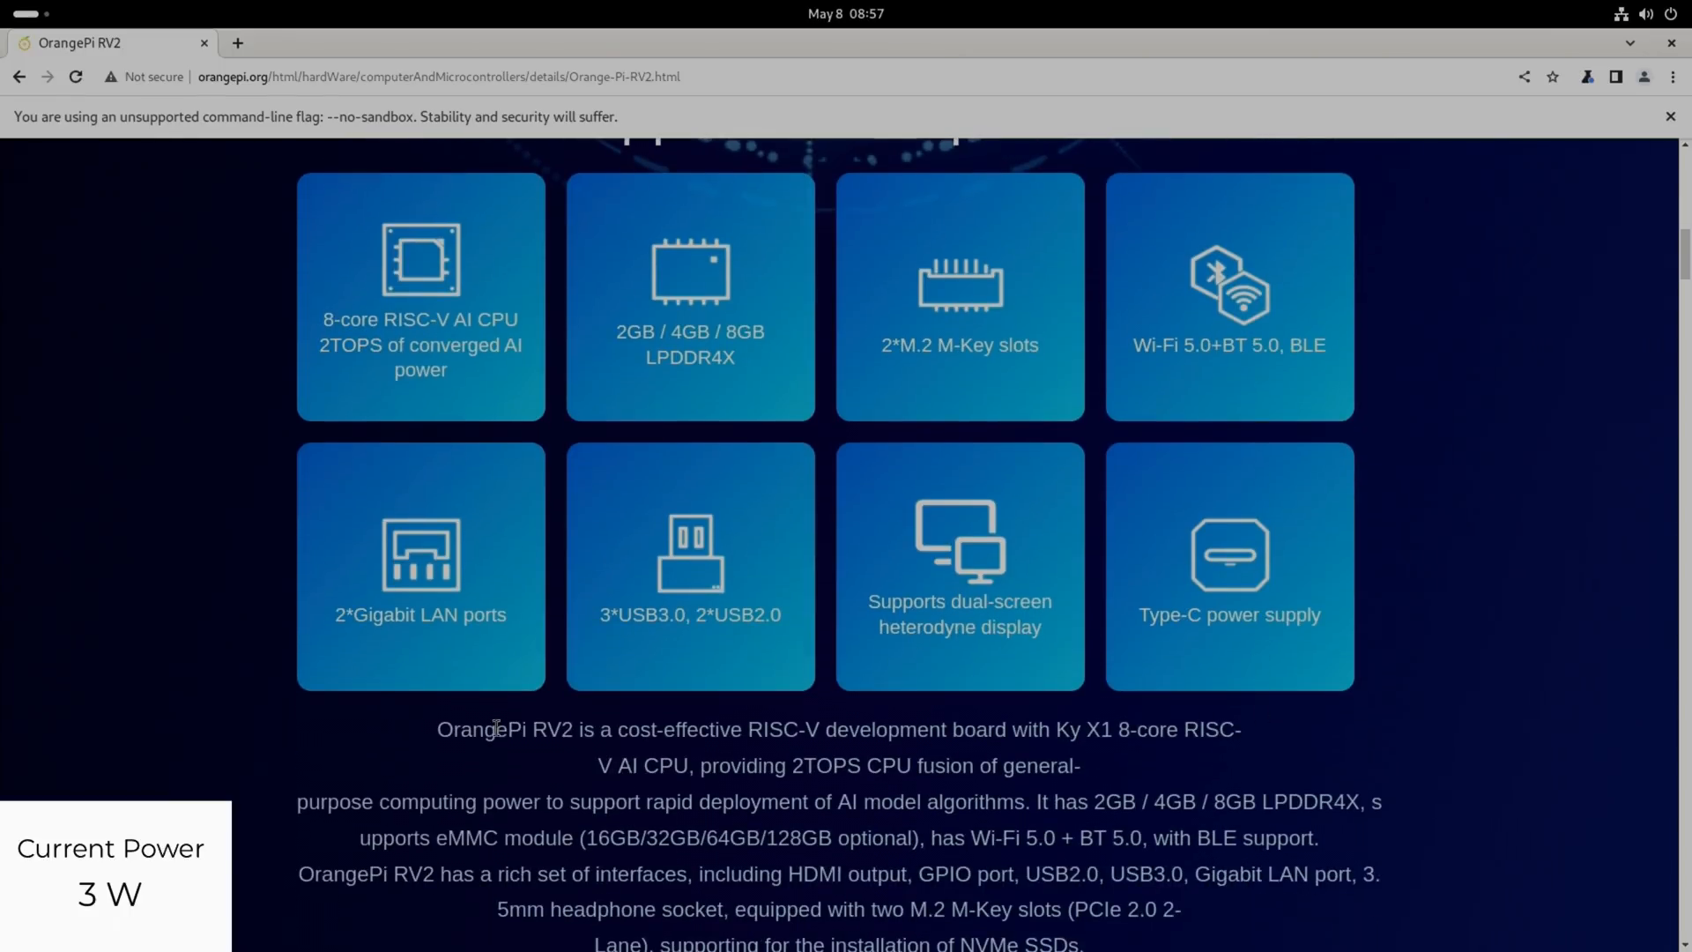
mouse_move(646, 670)
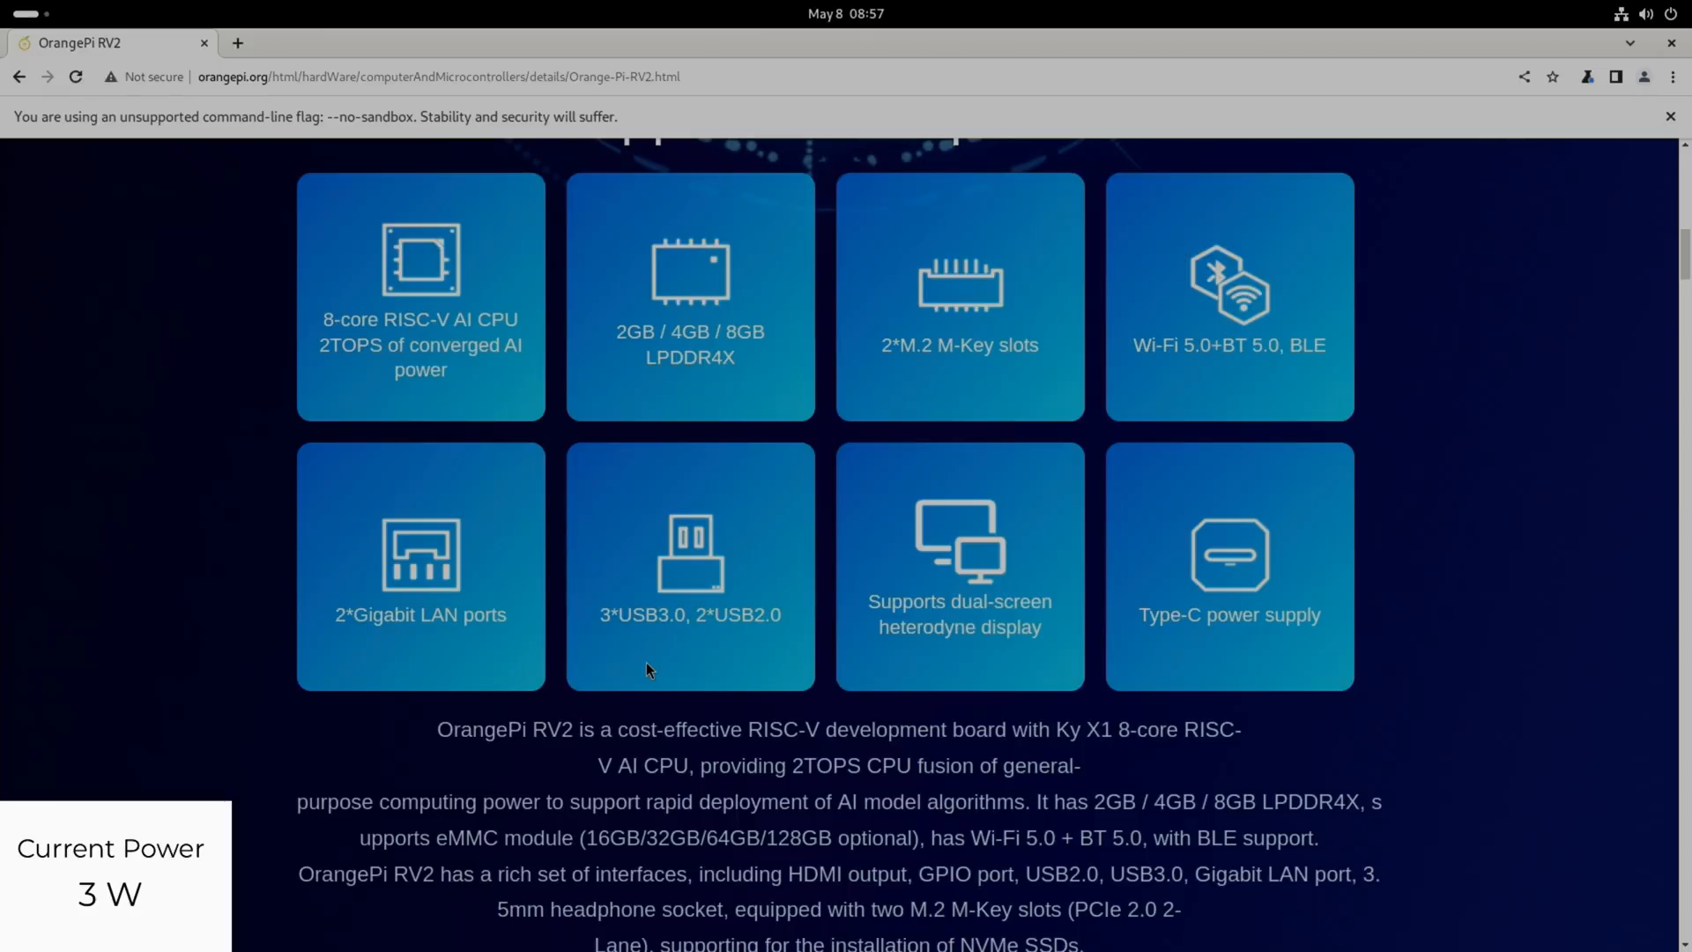
mouse_move(696, 584)
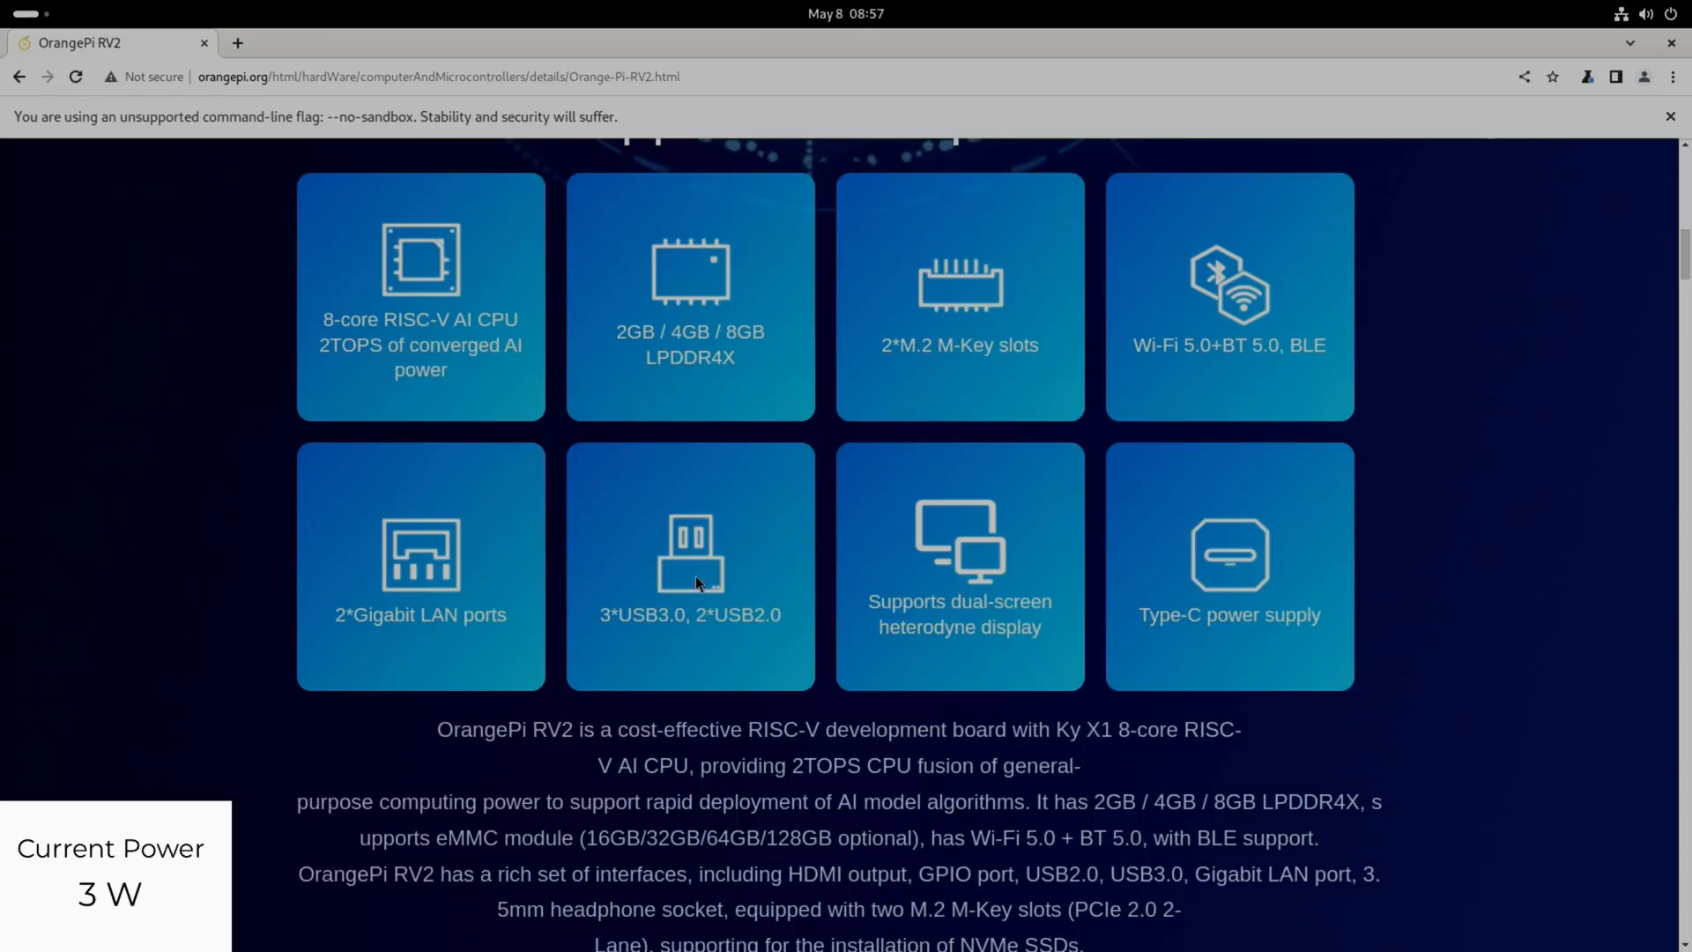
mouse_move(675, 603)
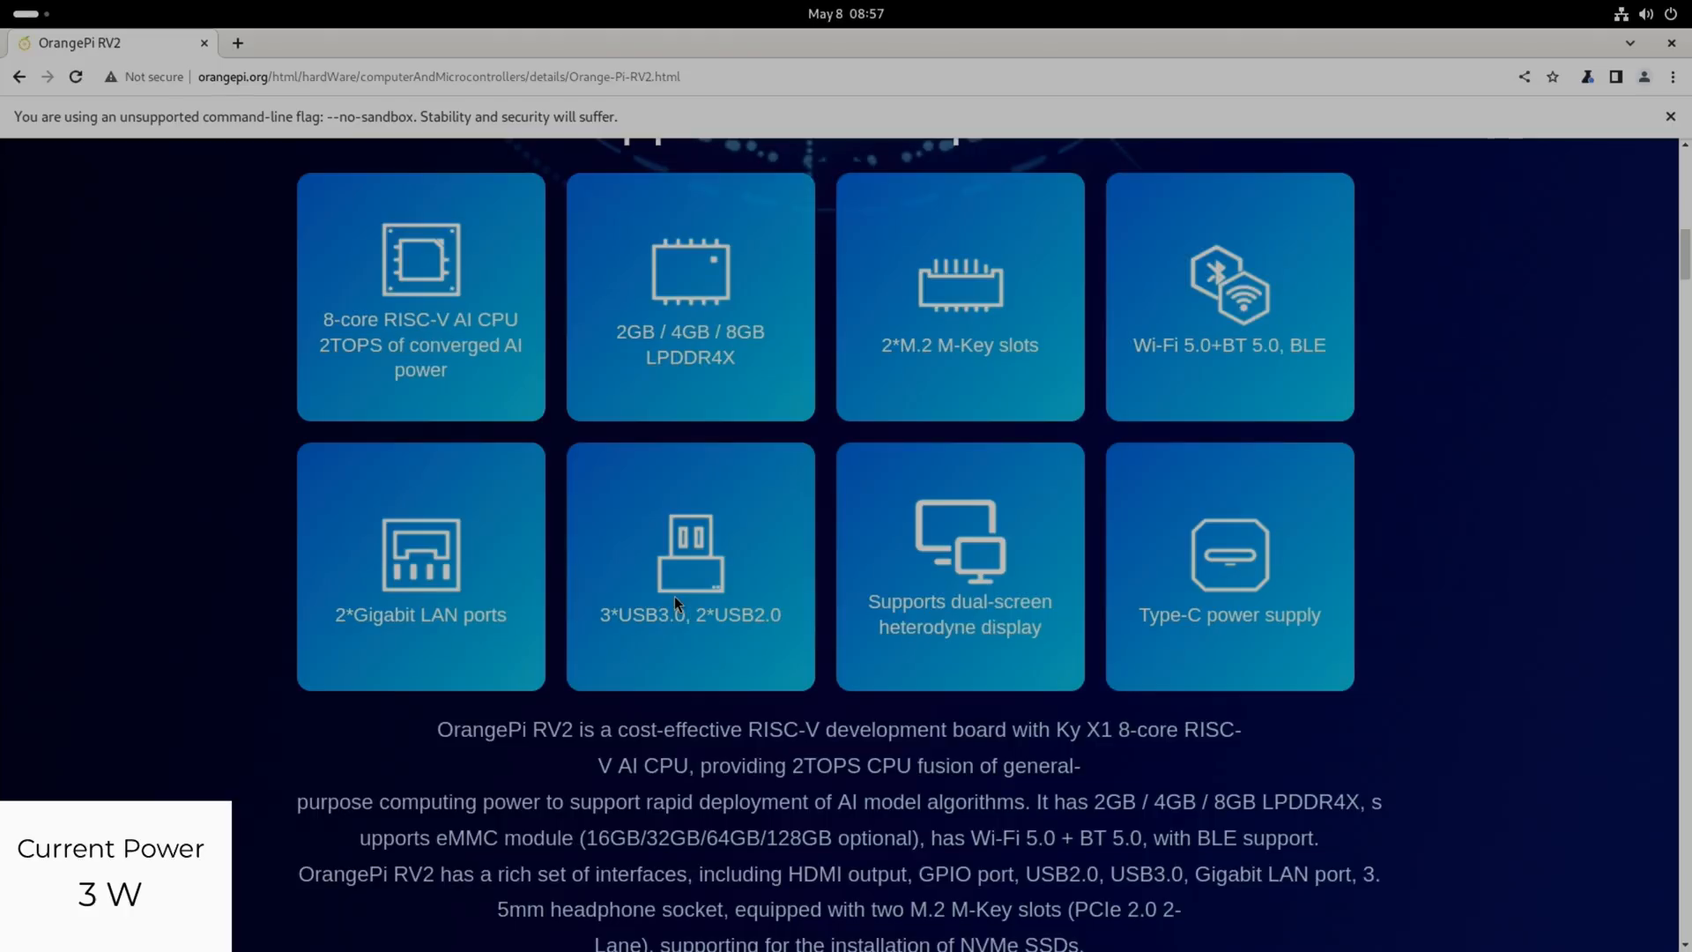
mouse_move(901, 652)
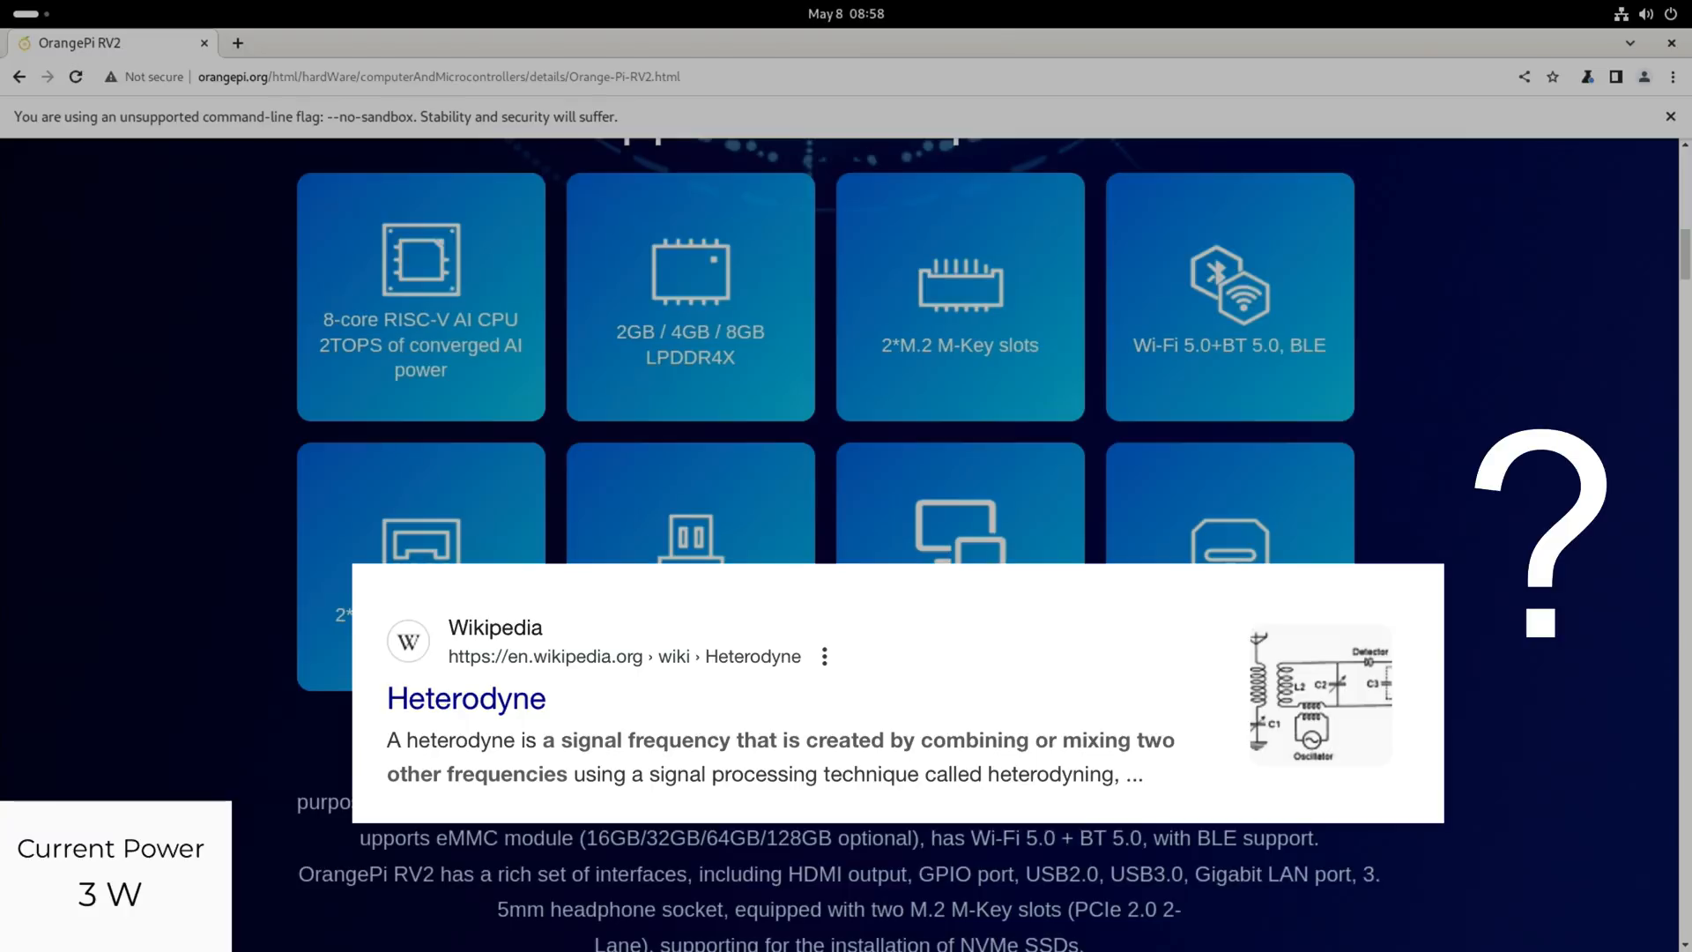
- Scroll down to the full board description with dimensions, use cases and Ubuntu 24.04 DeepSeek support
scroll("down", 3)
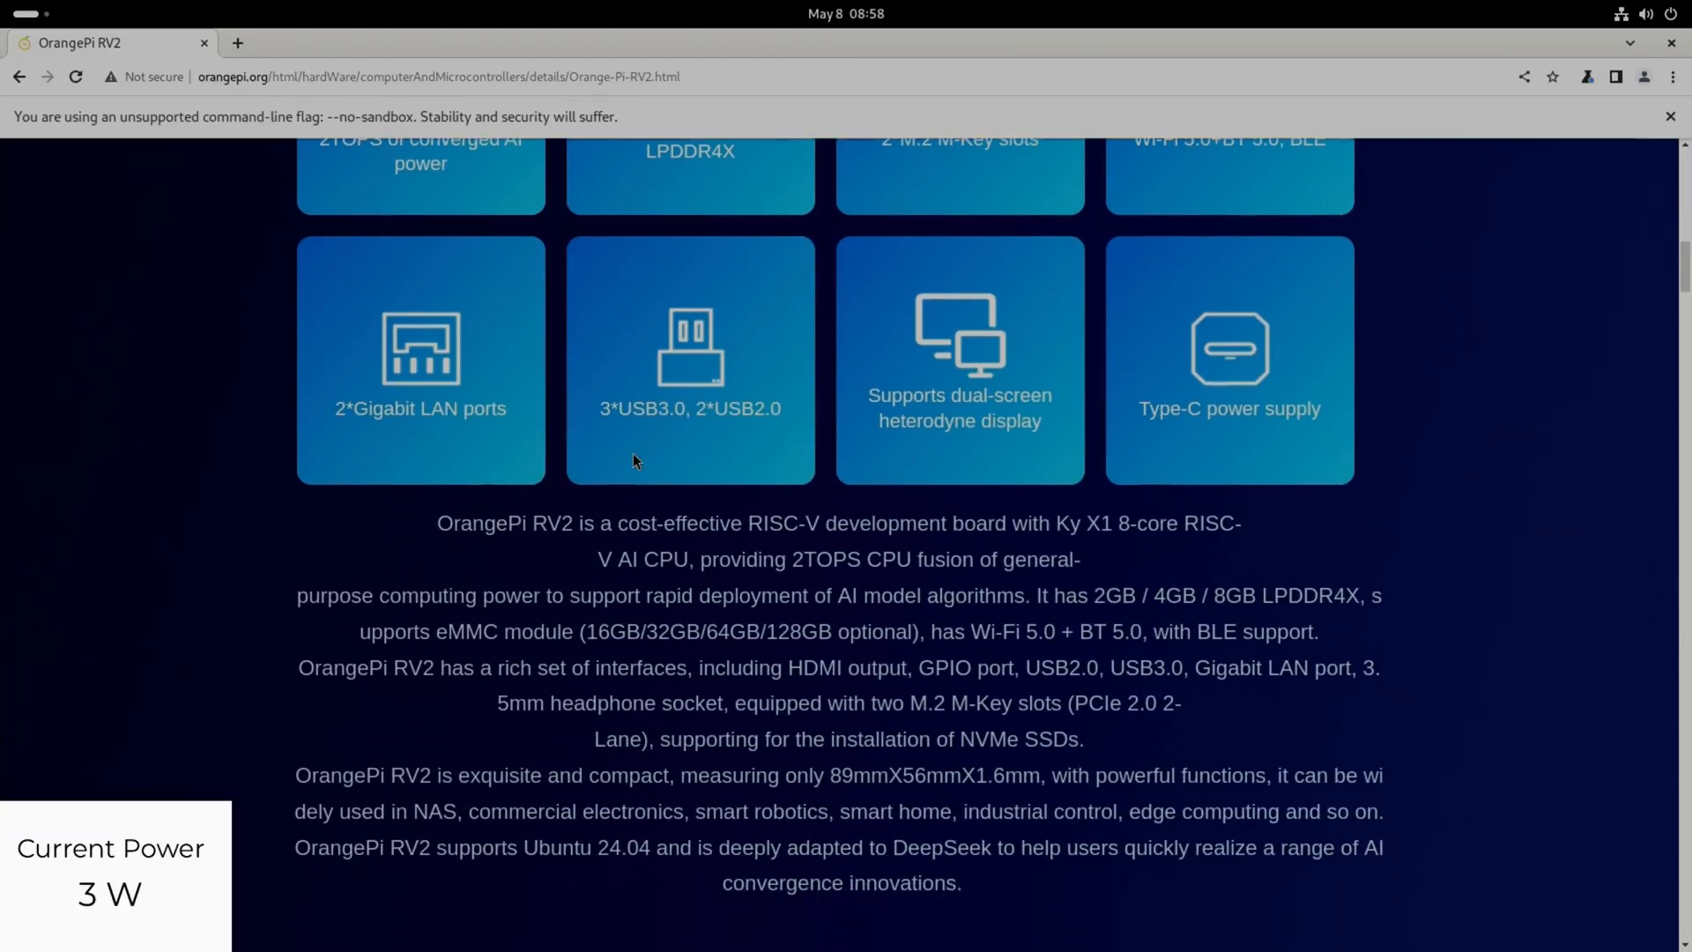
scroll("down", 3)
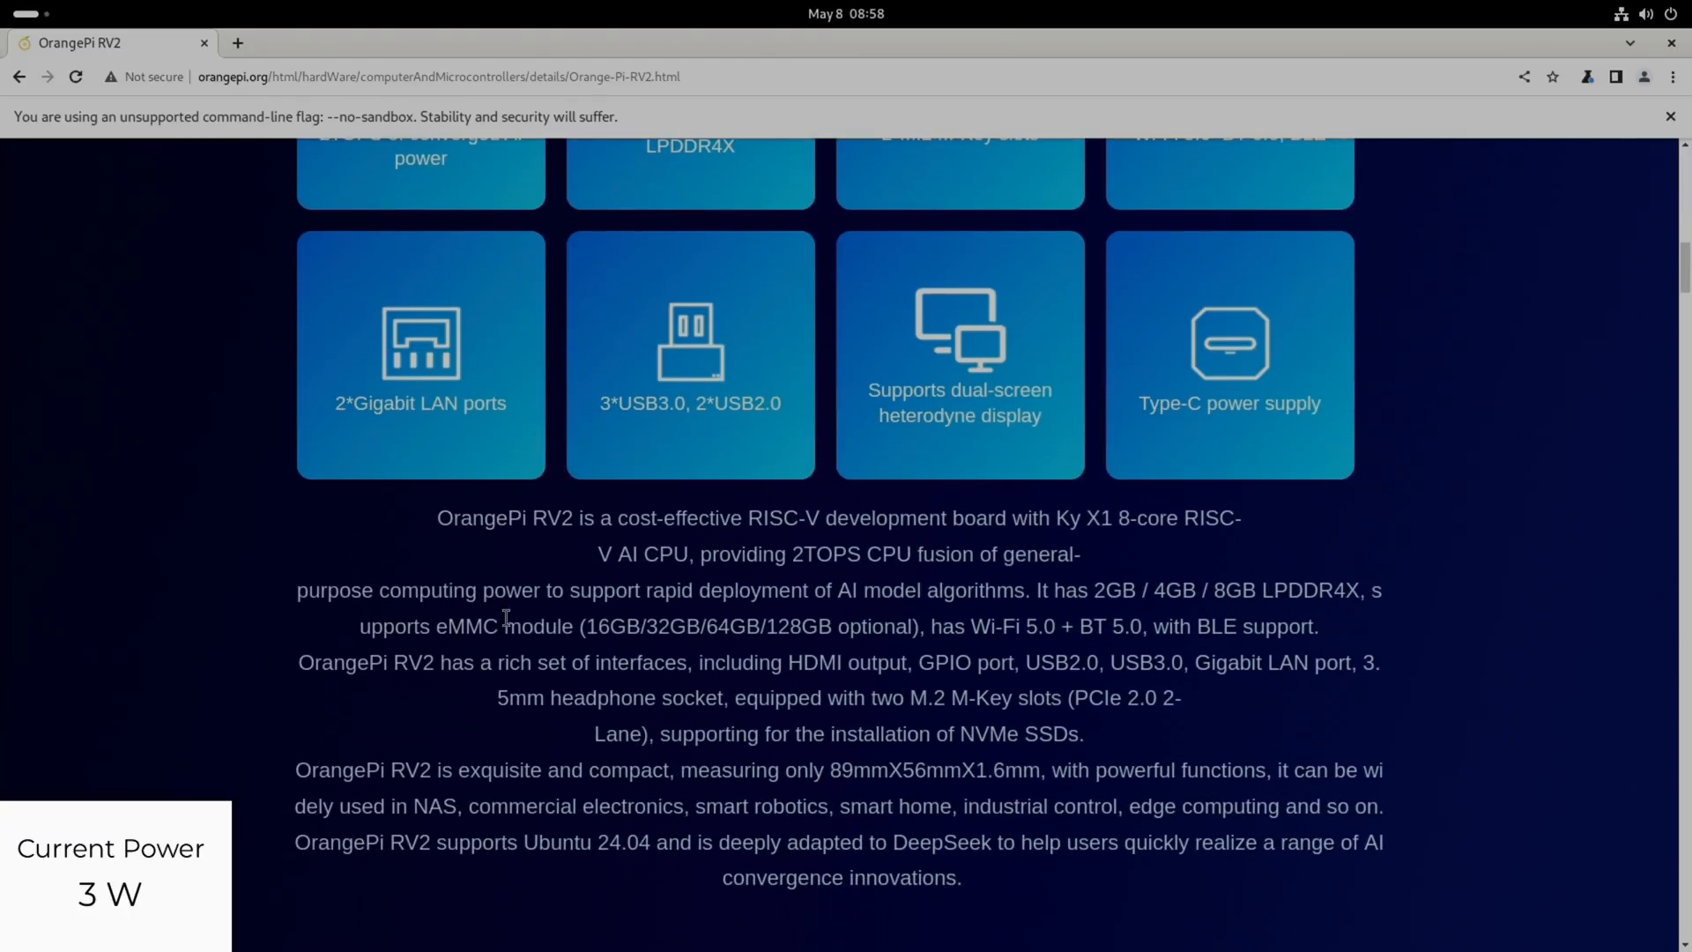
mouse_move(901, 602)
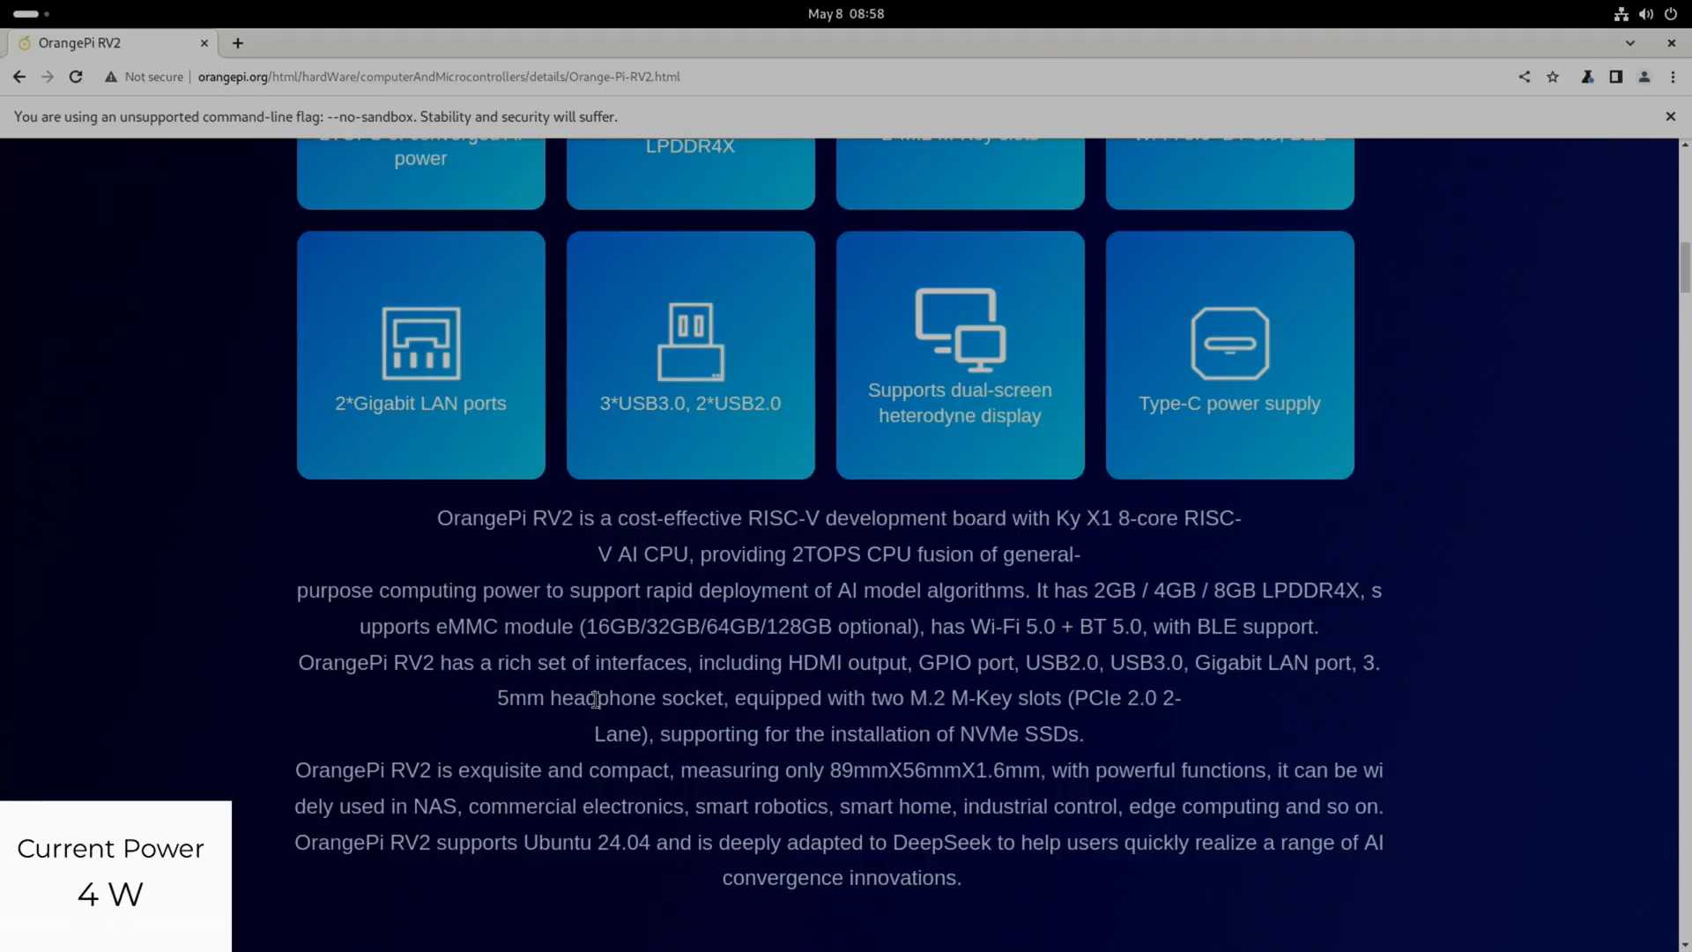
mouse_move(1148, 707)
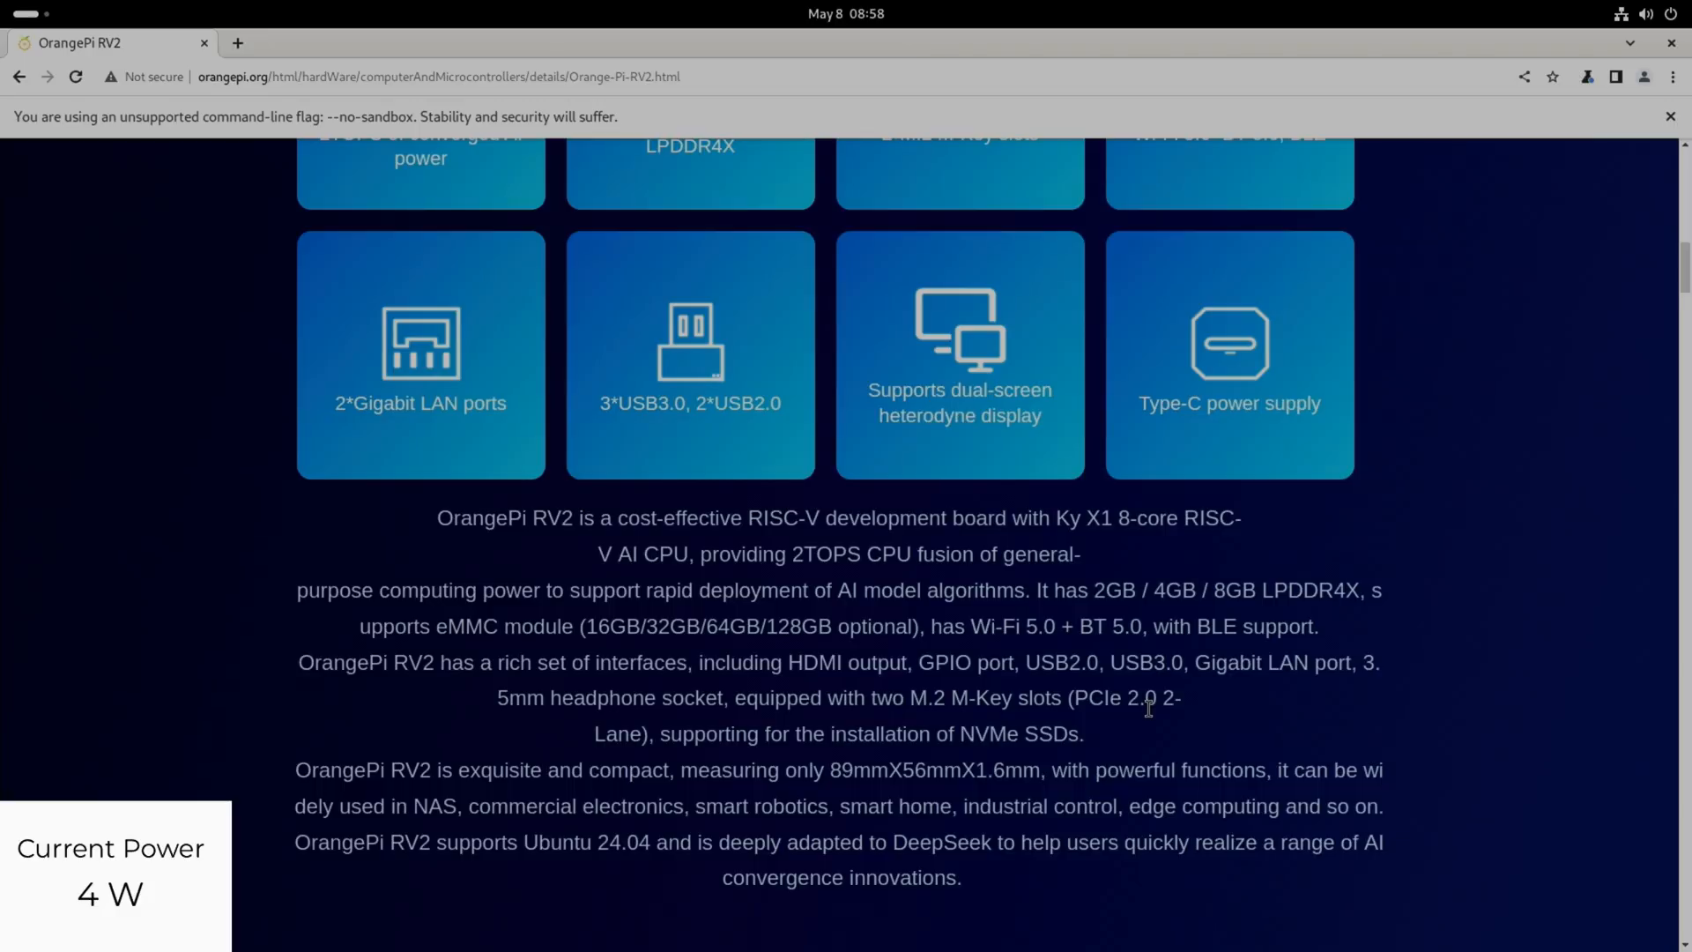
scroll("down", 3)
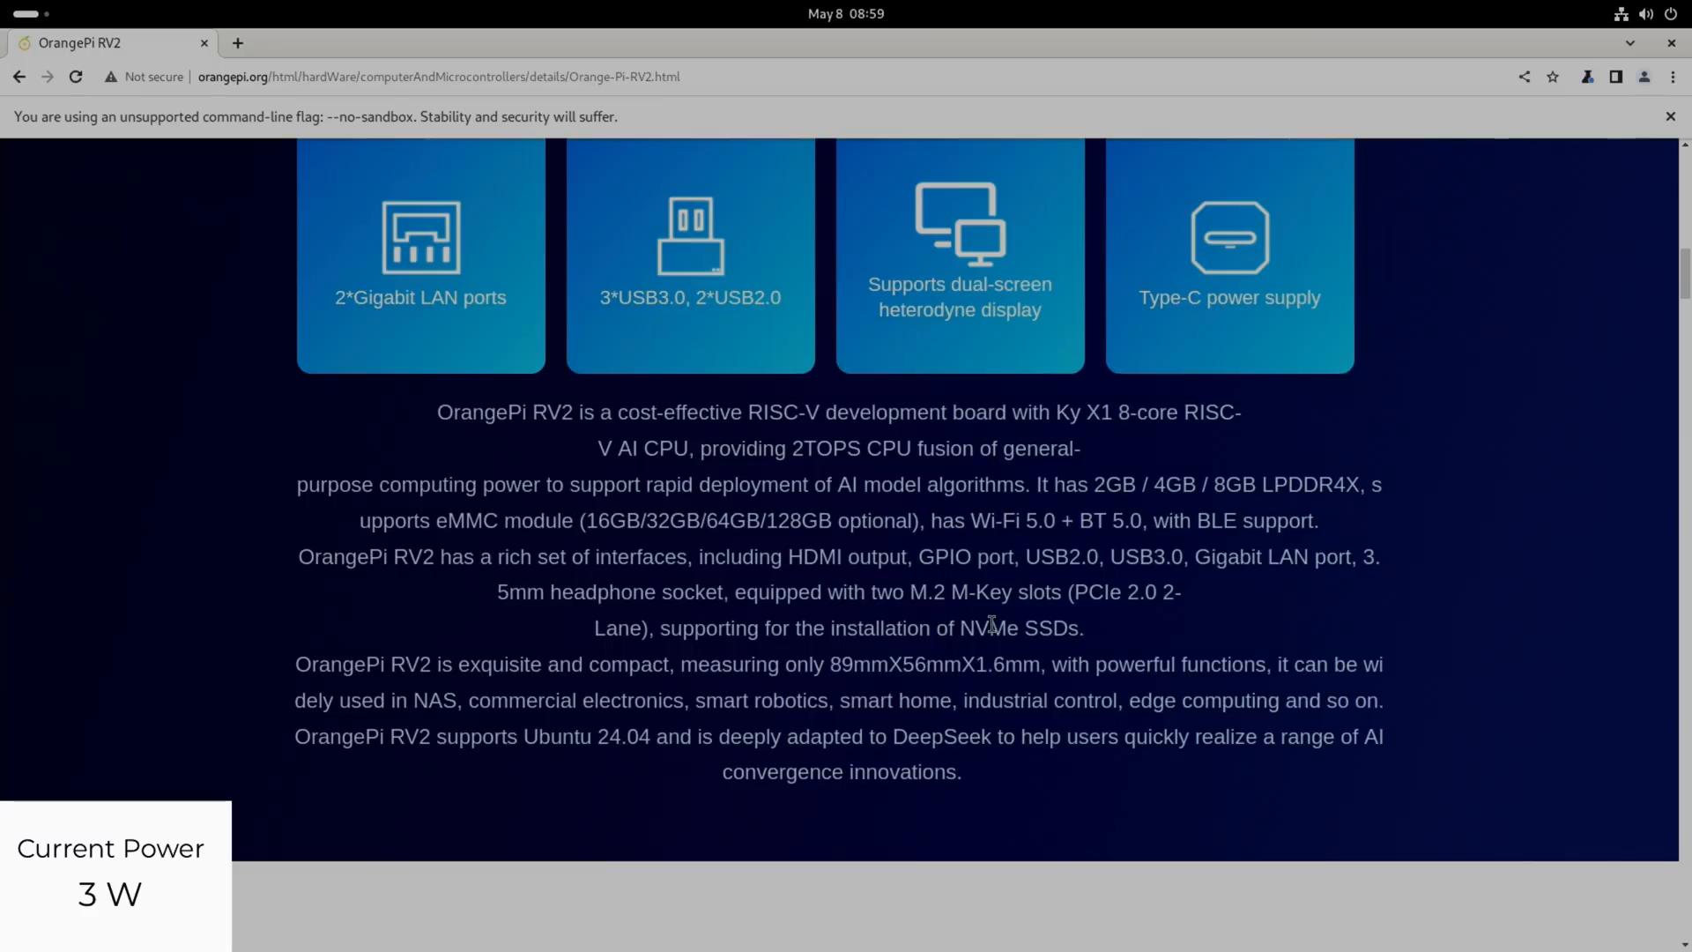
mouse_move(1057, 628)
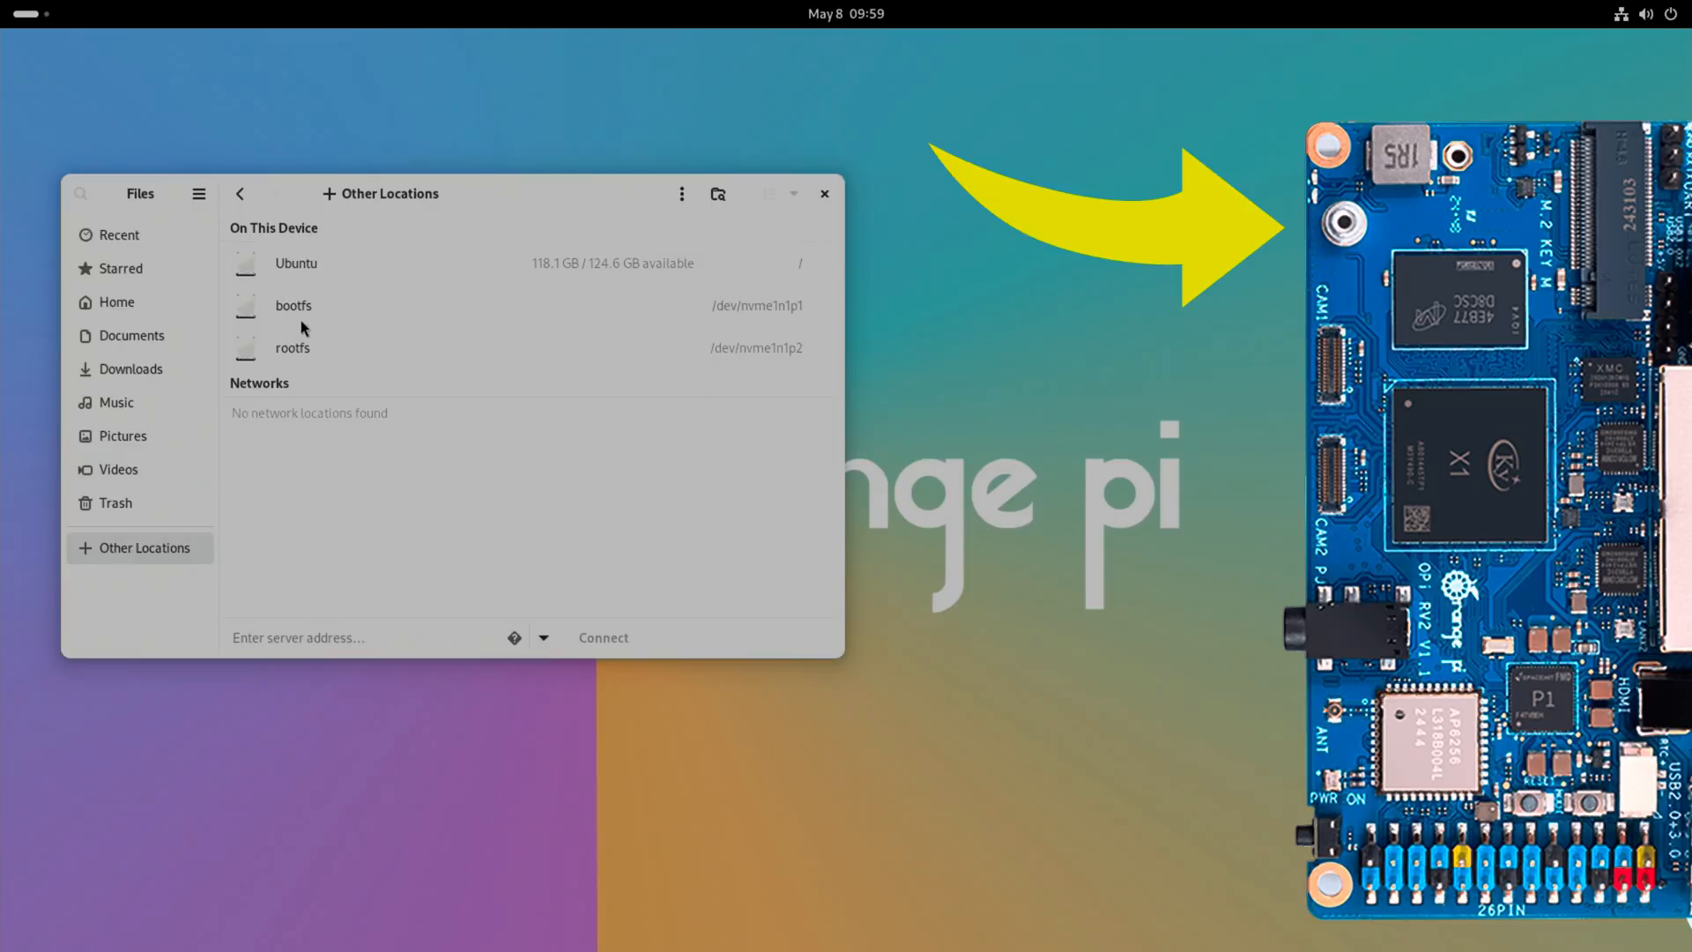
mouse_move(539, 317)
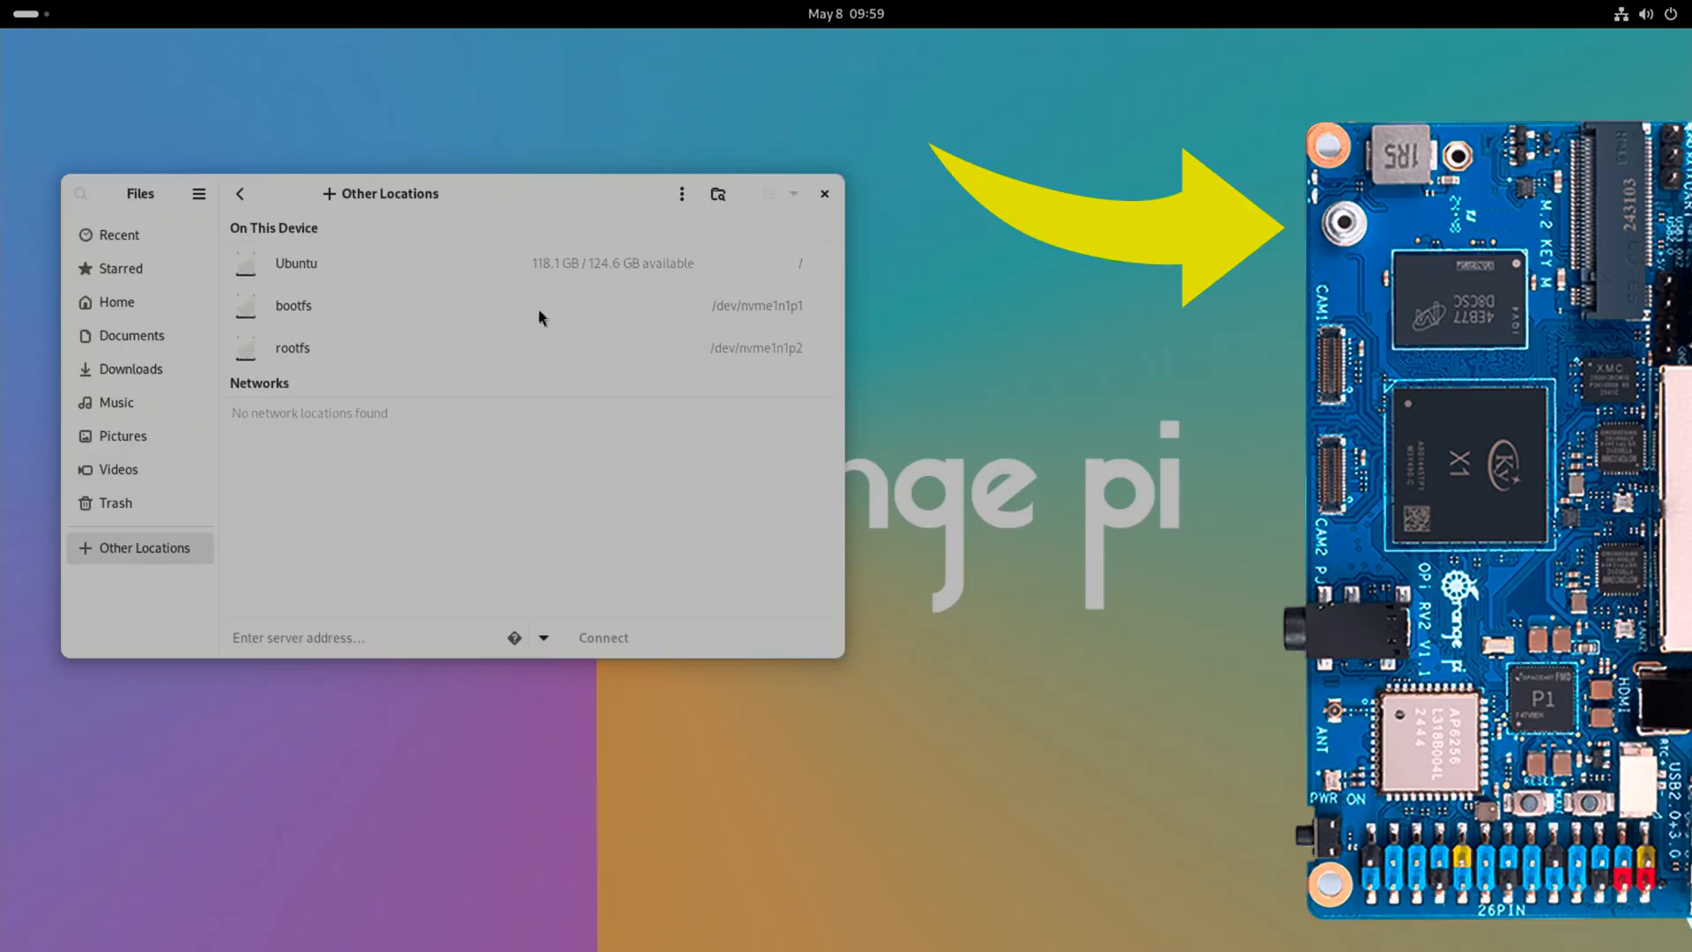
mouse_move(453, 326)
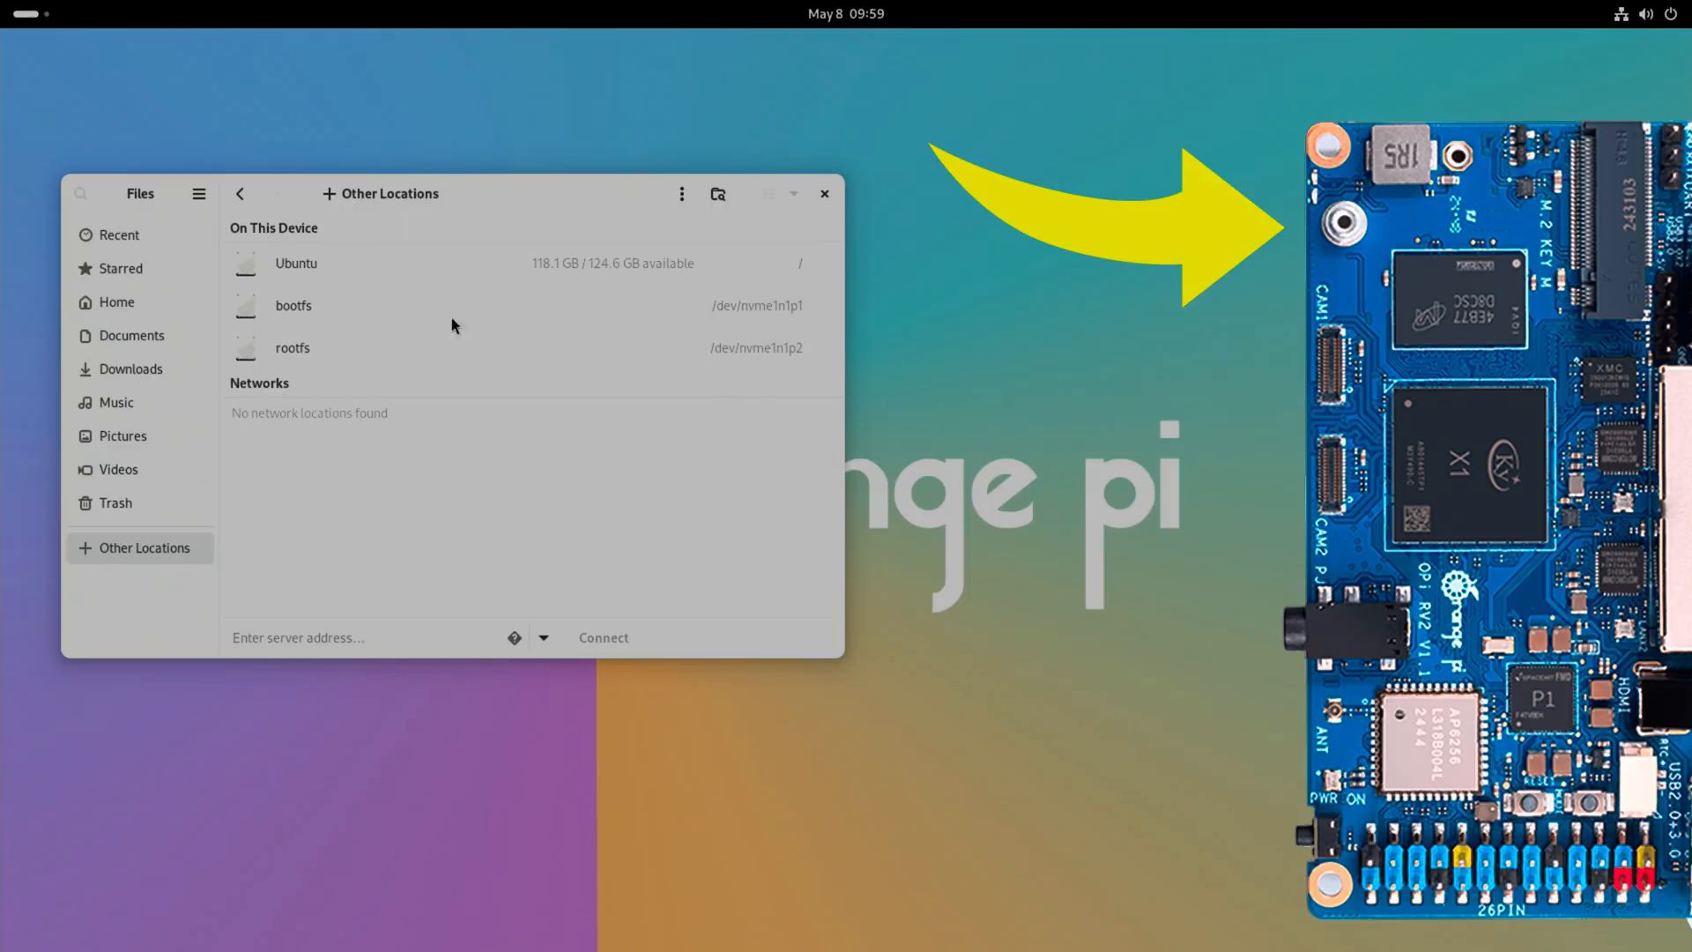
mouse_move(487, 269)
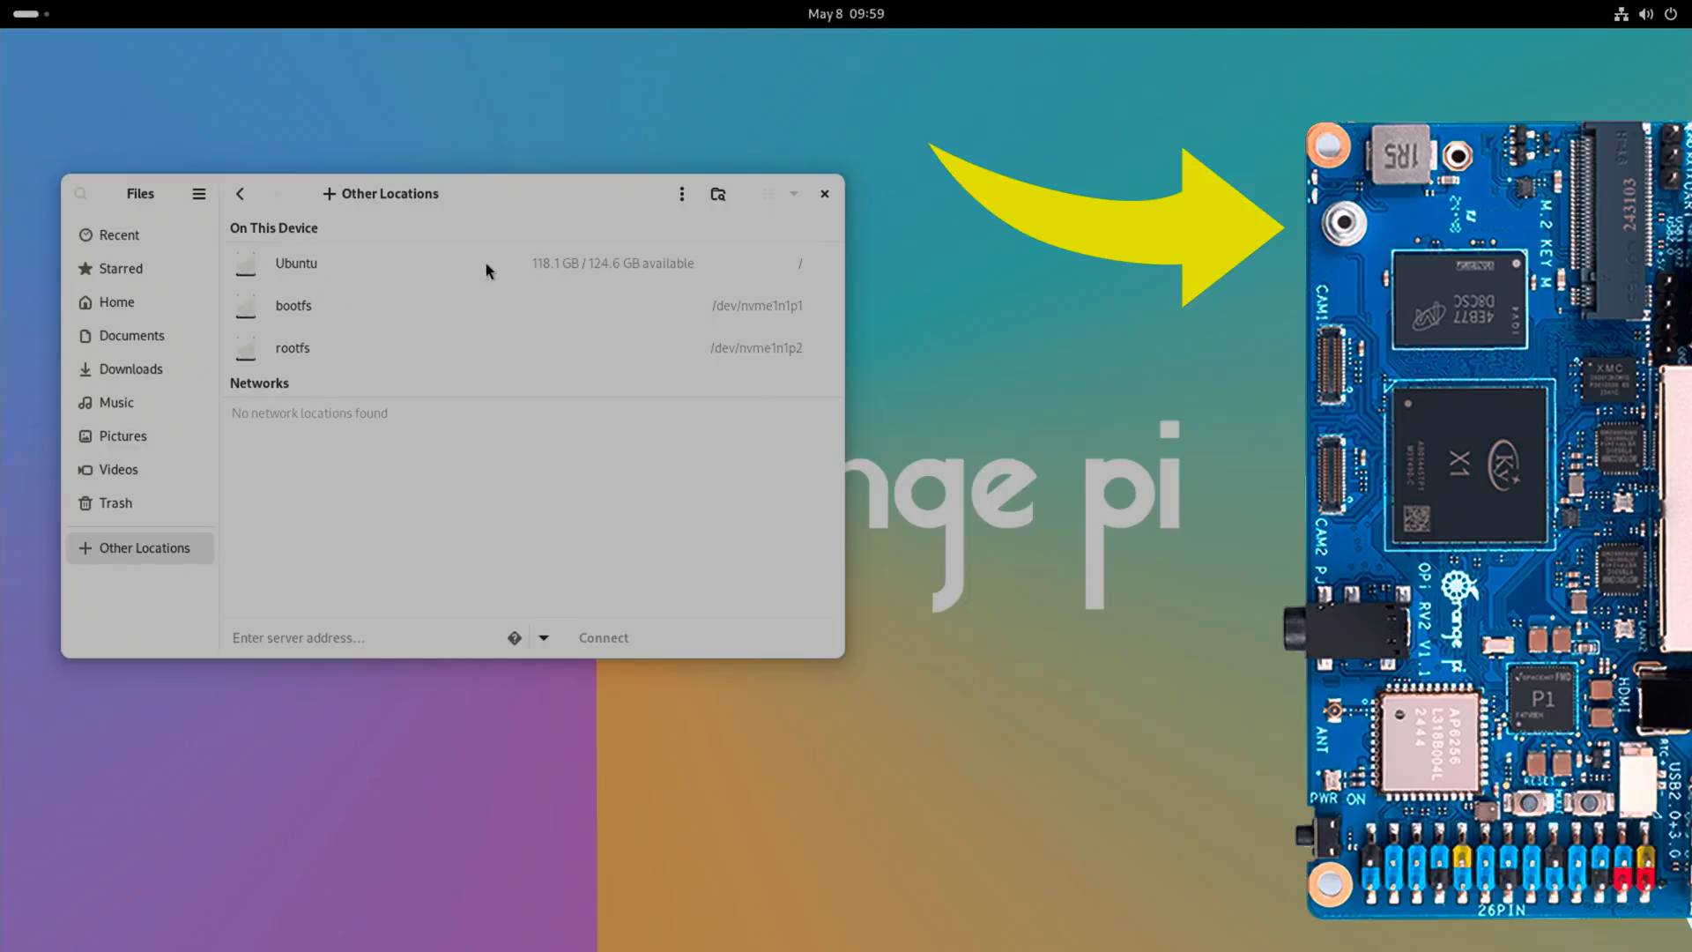
mouse_move(471, 502)
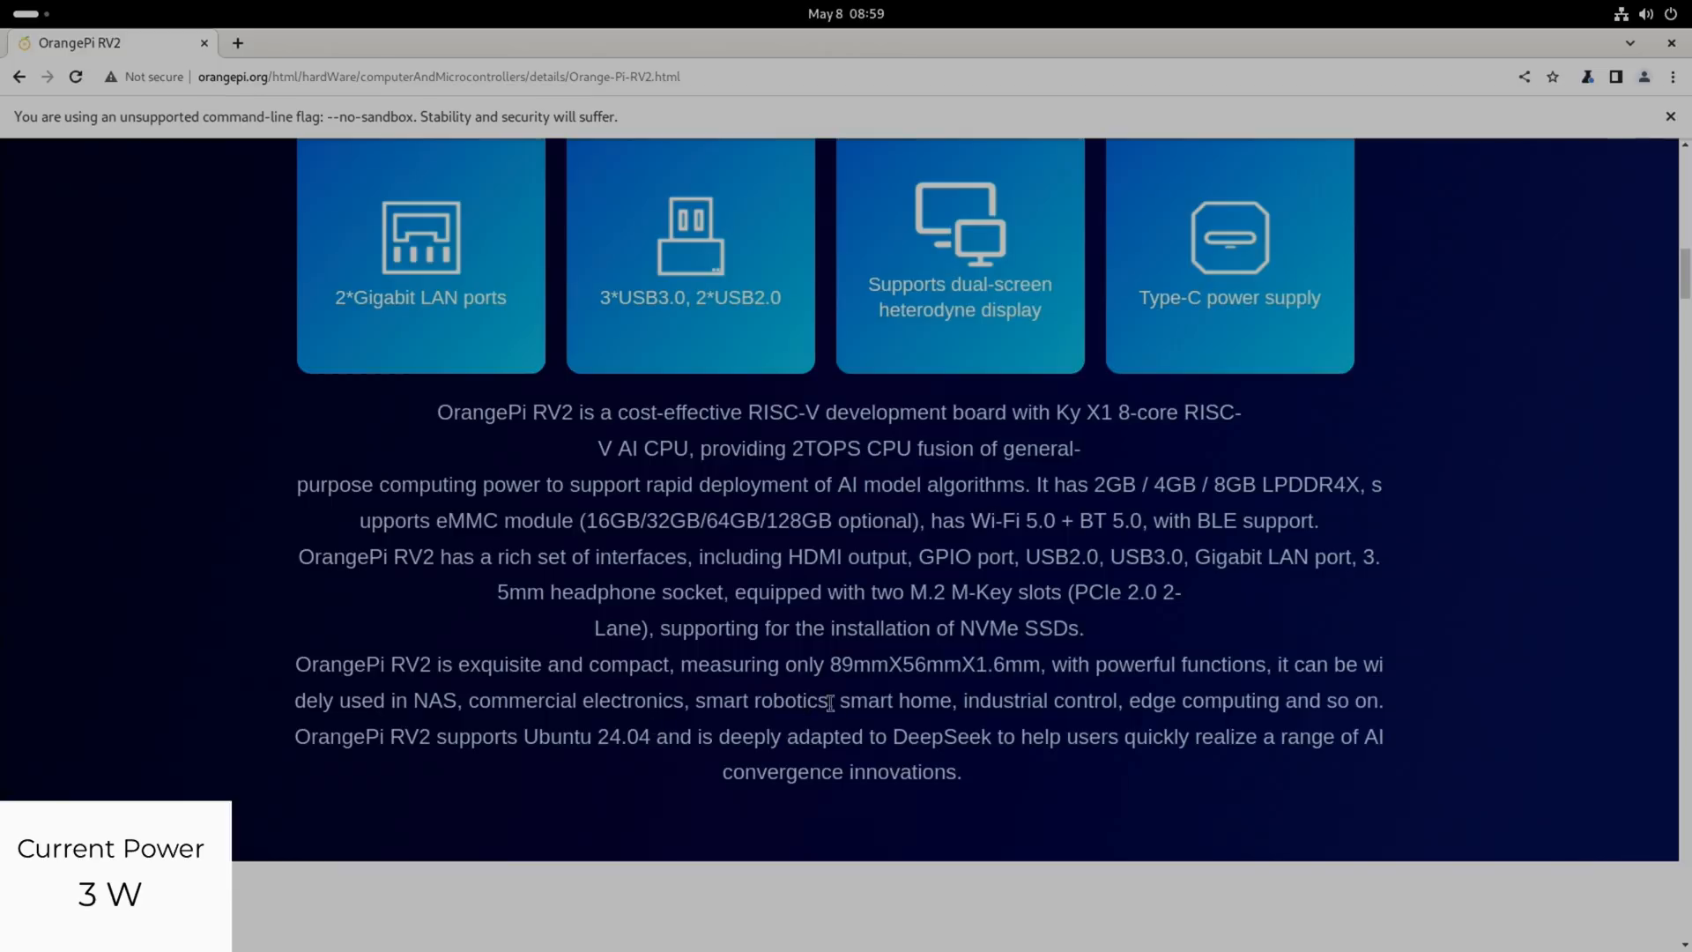
mouse_move(1176, 700)
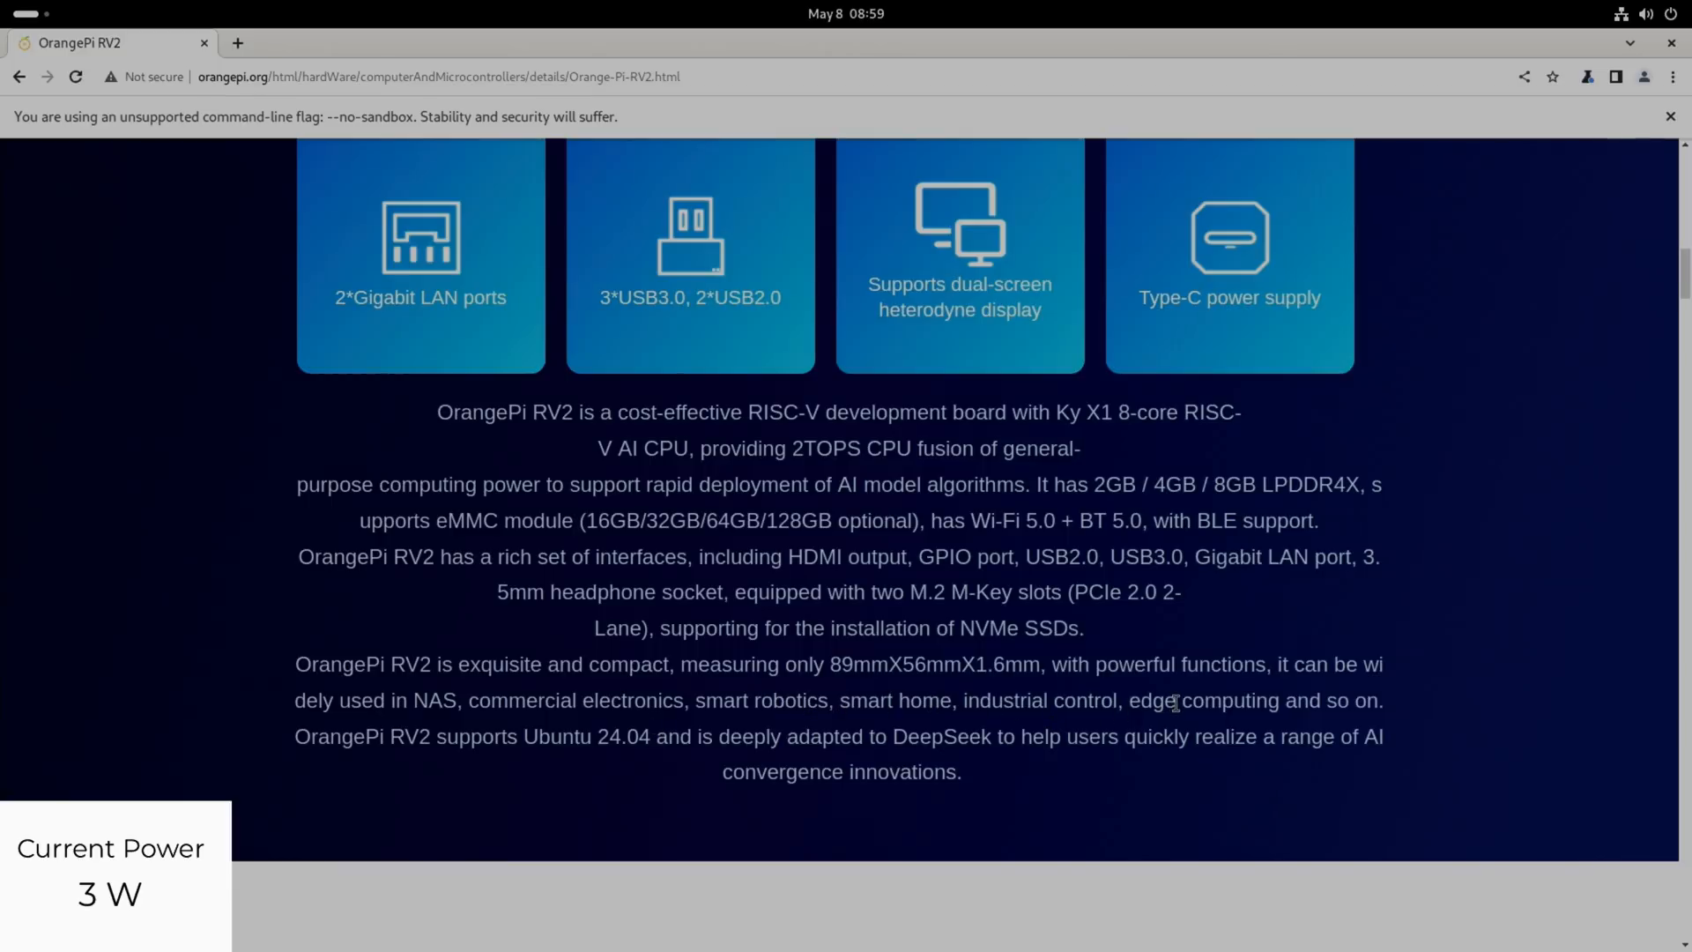
mouse_move(862, 701)
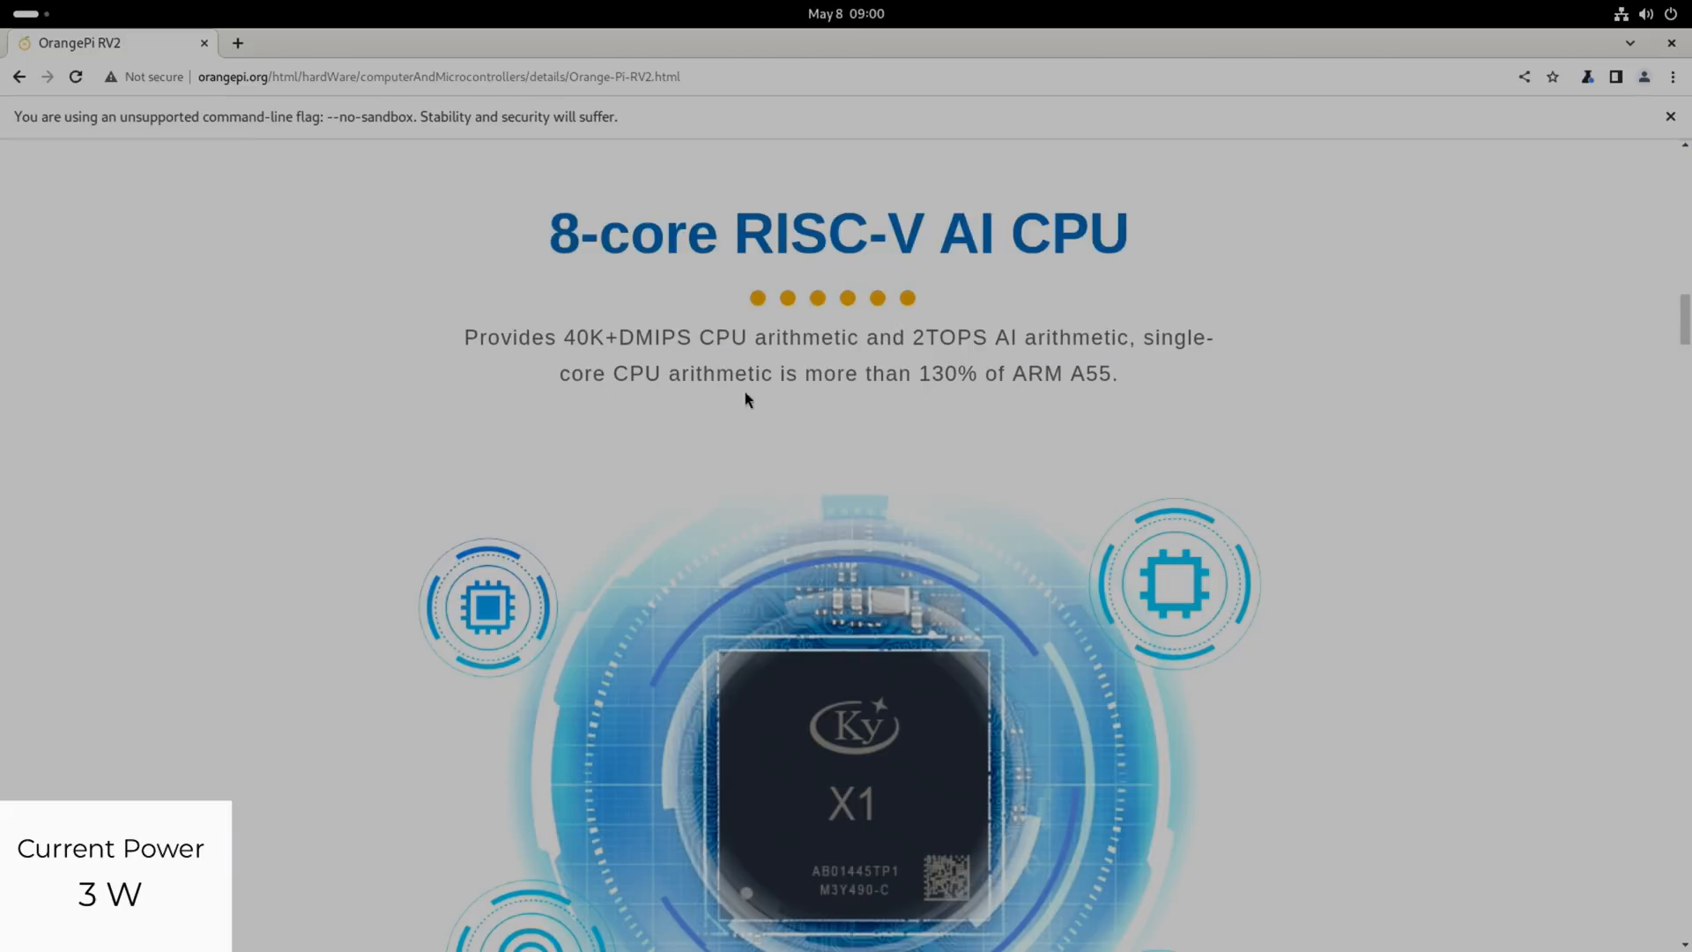
mouse_move(1013, 400)
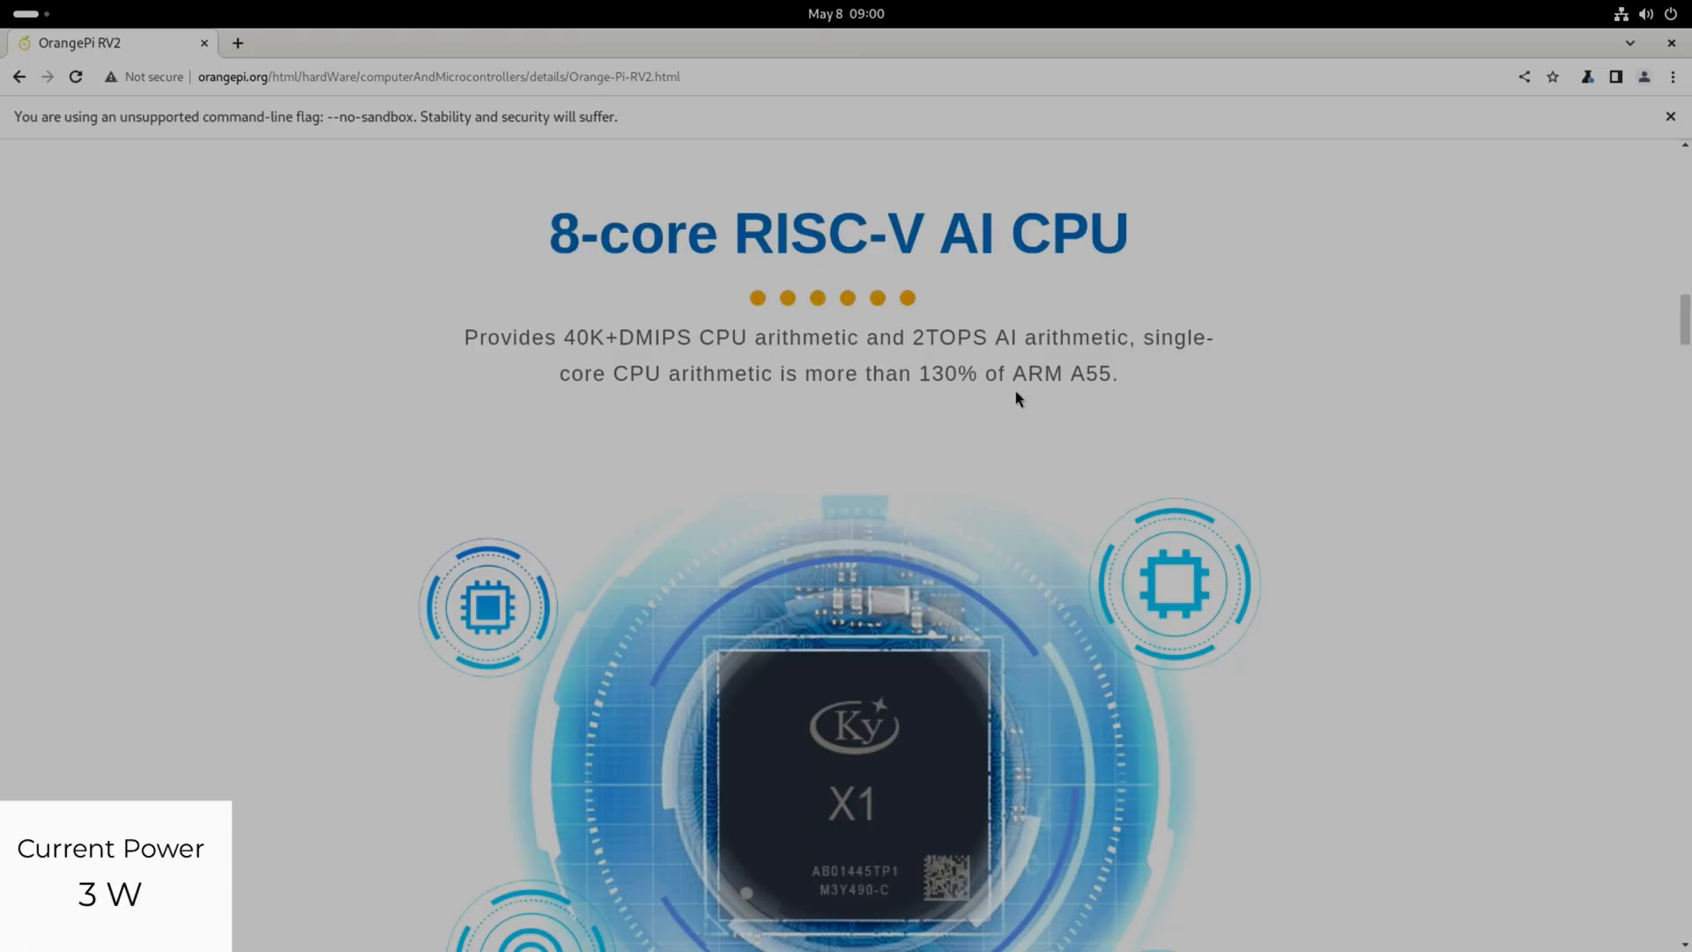
- Scroll through energy efficiency, interfaces and M.2 slots to the wireless communication section
scroll("down", 3)
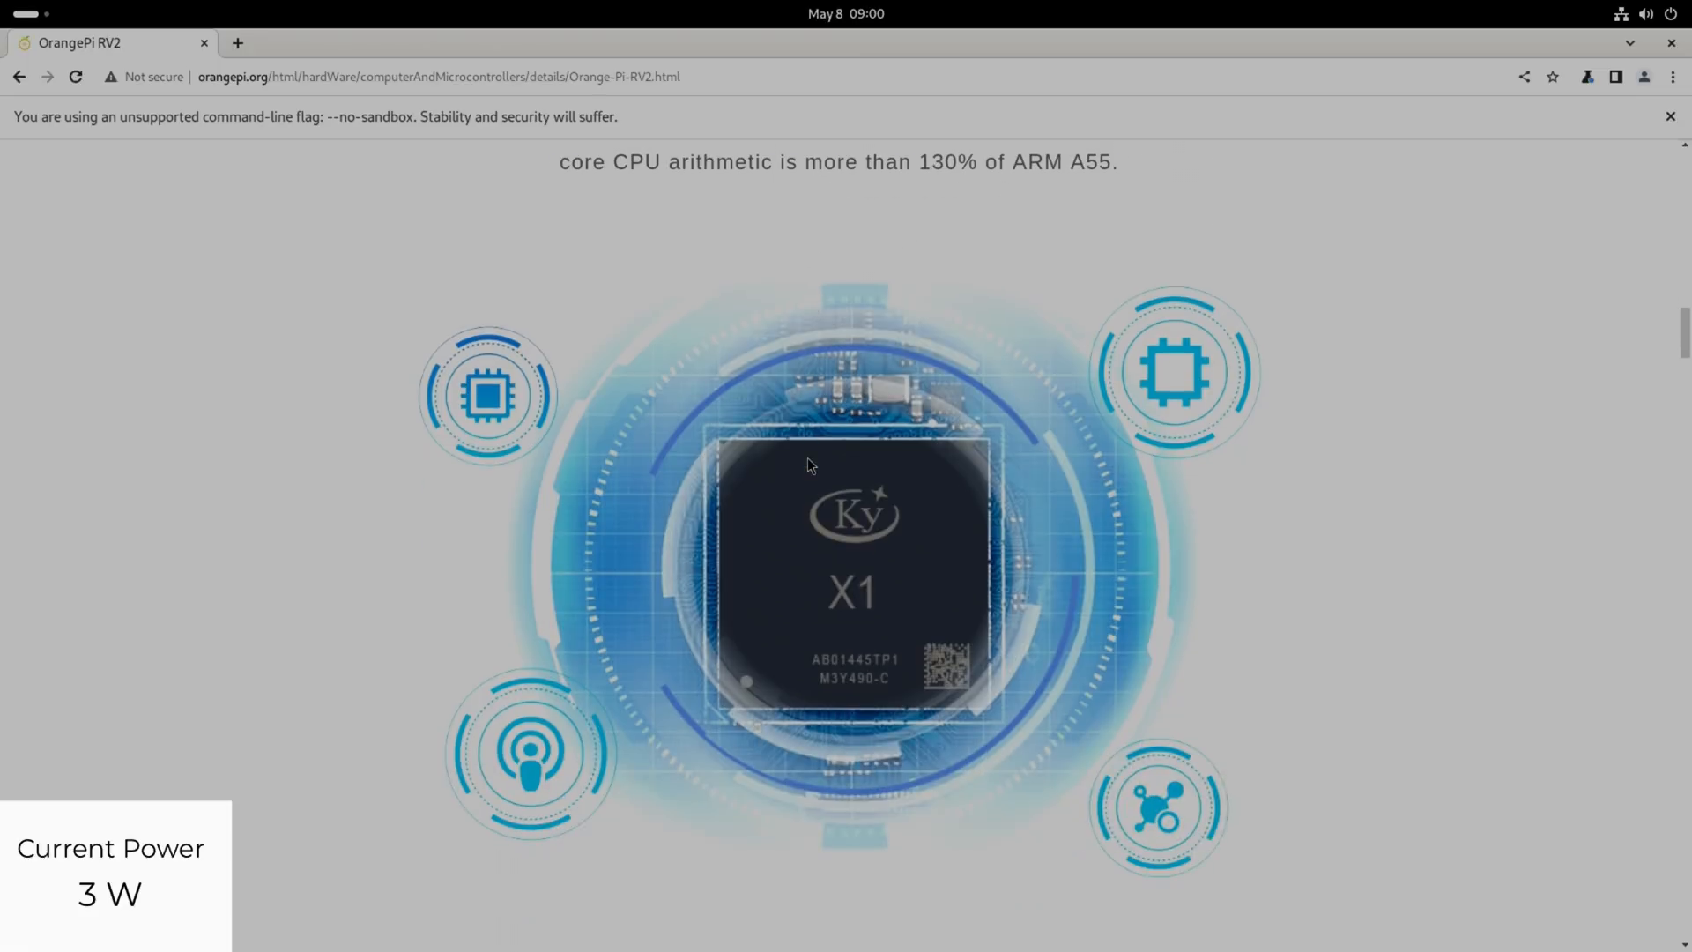
scroll("down", 3)
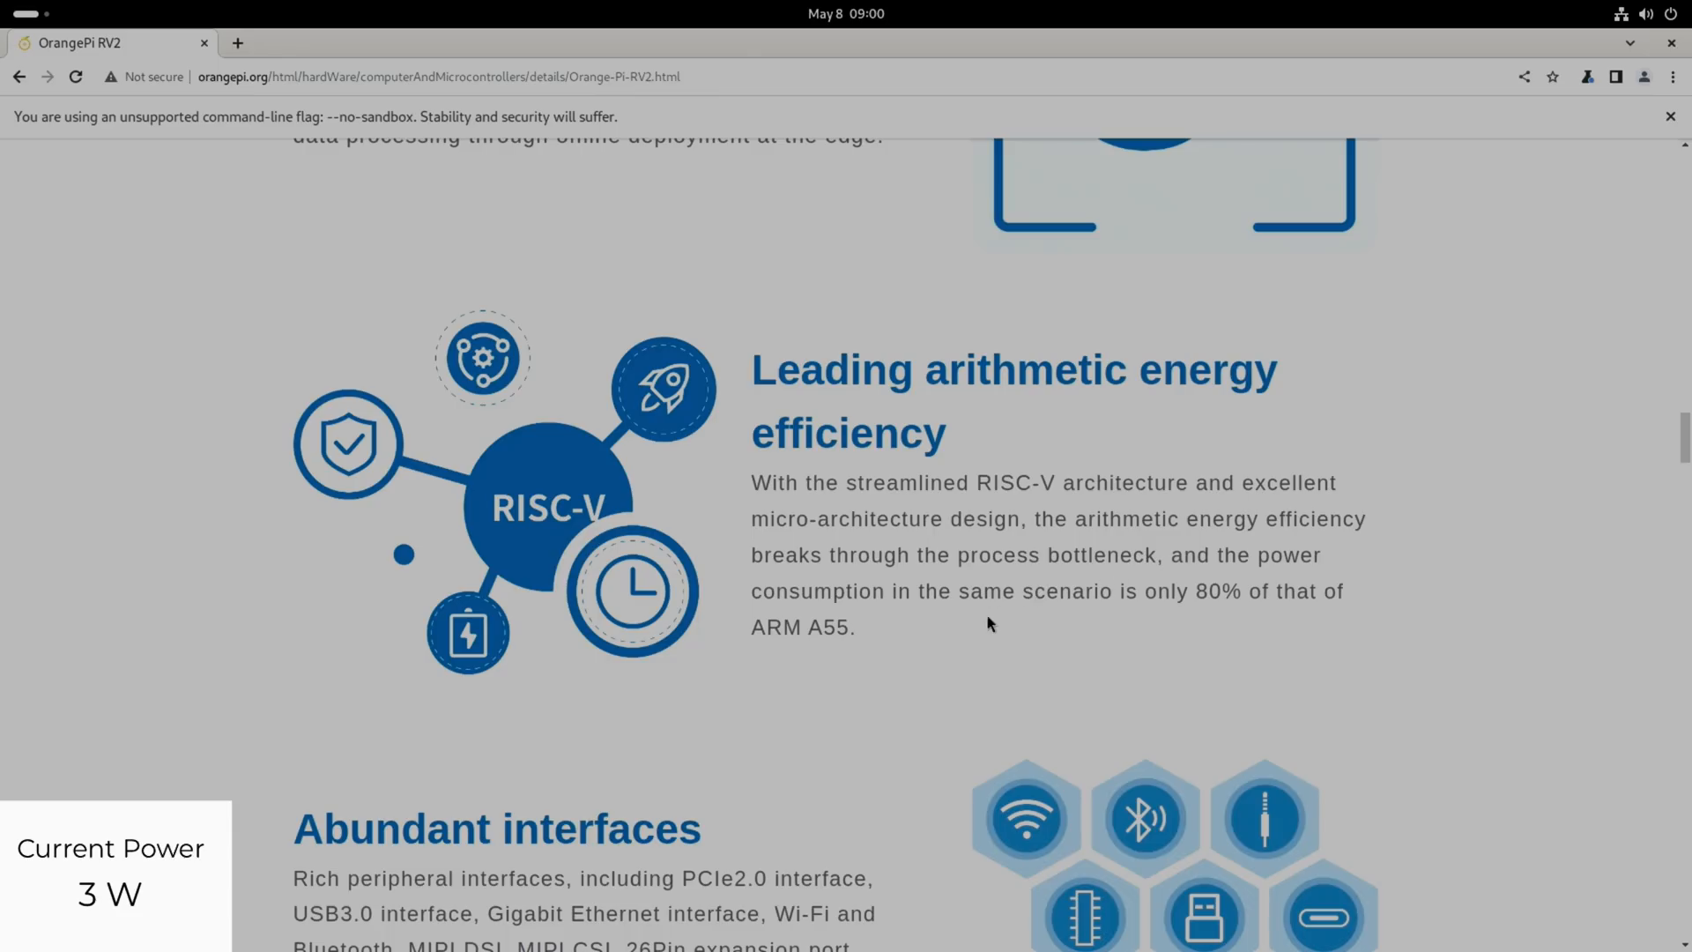
mouse_move(1181, 624)
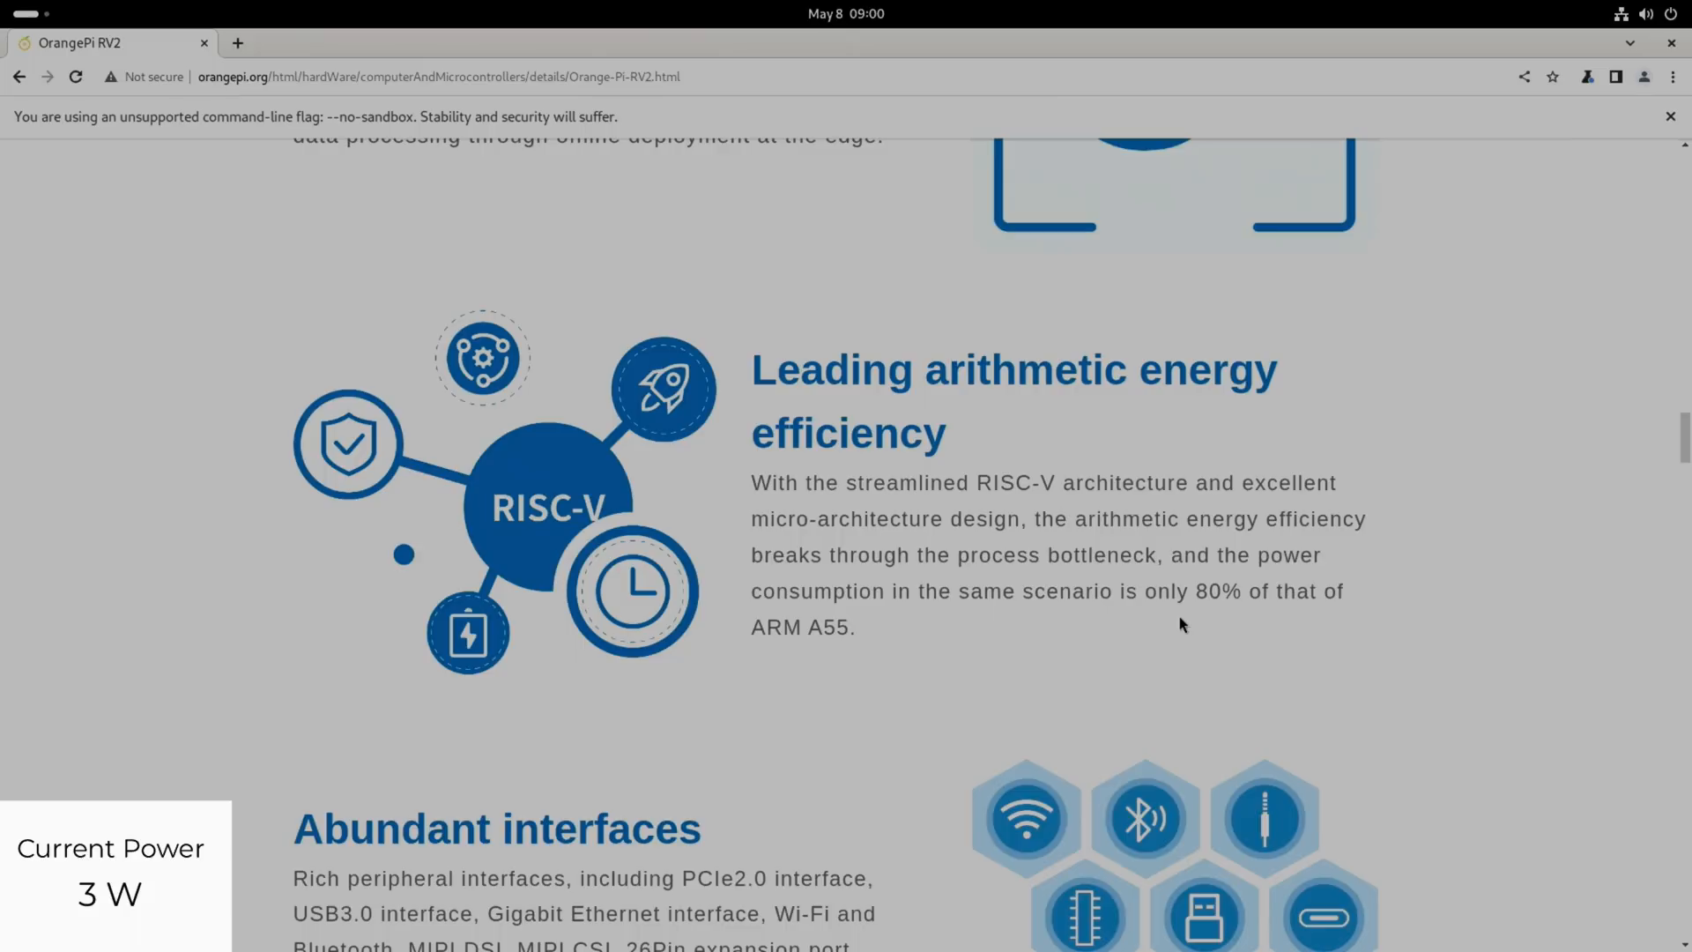
scroll("down", 3)
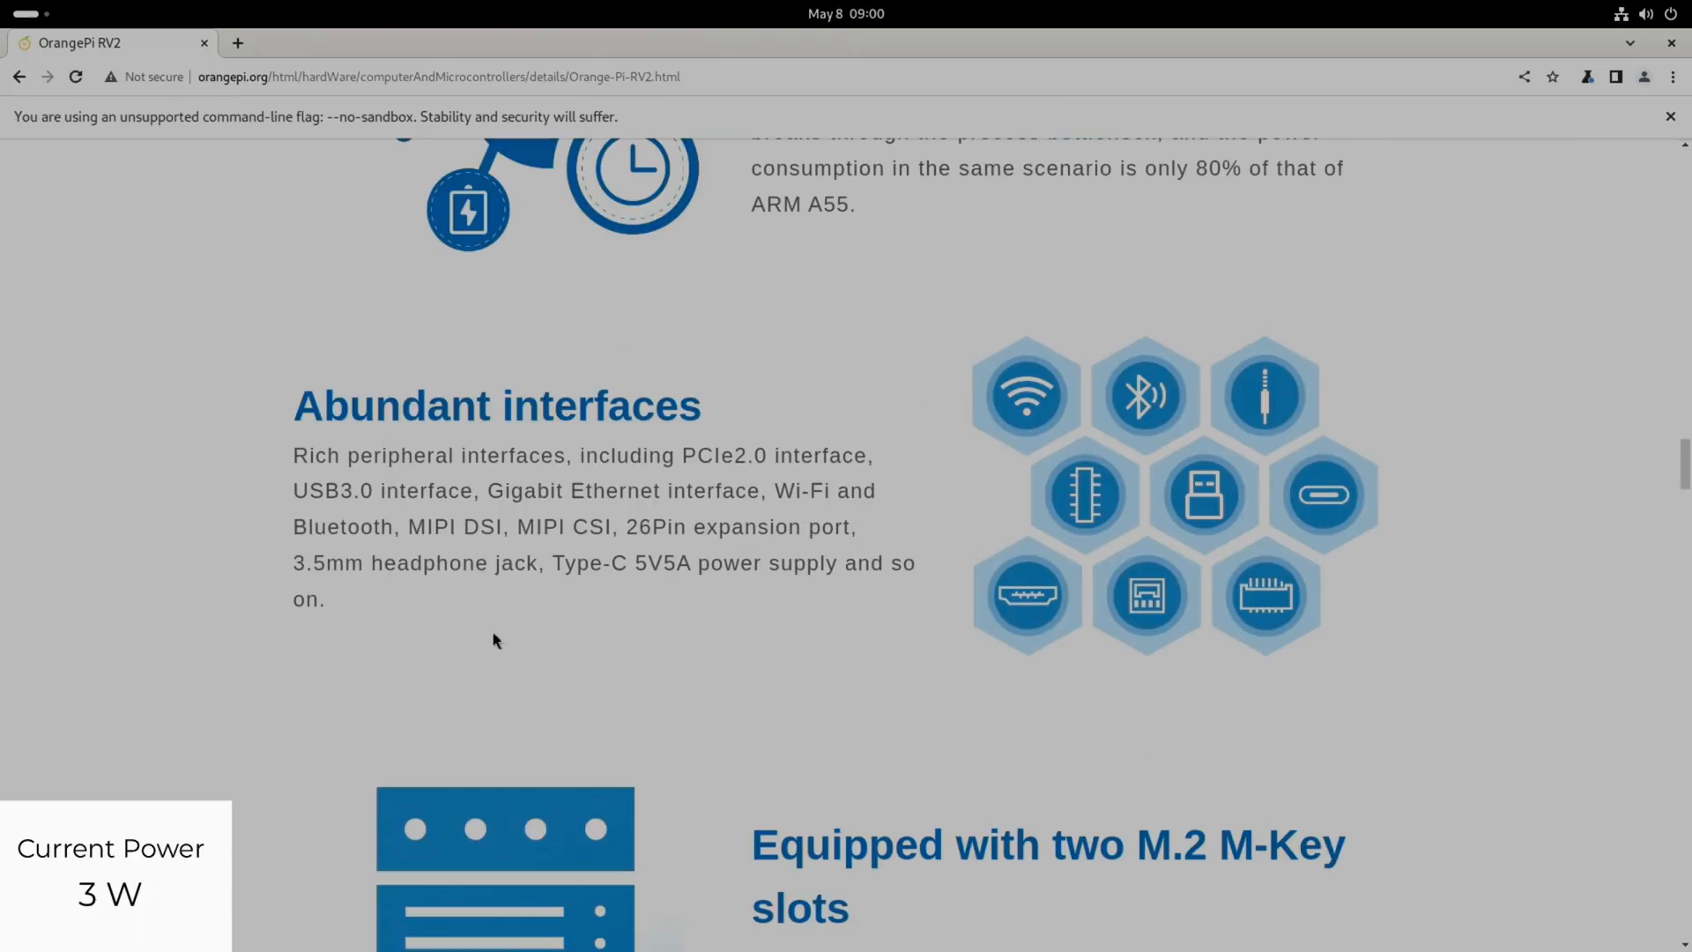
mouse_move(432, 585)
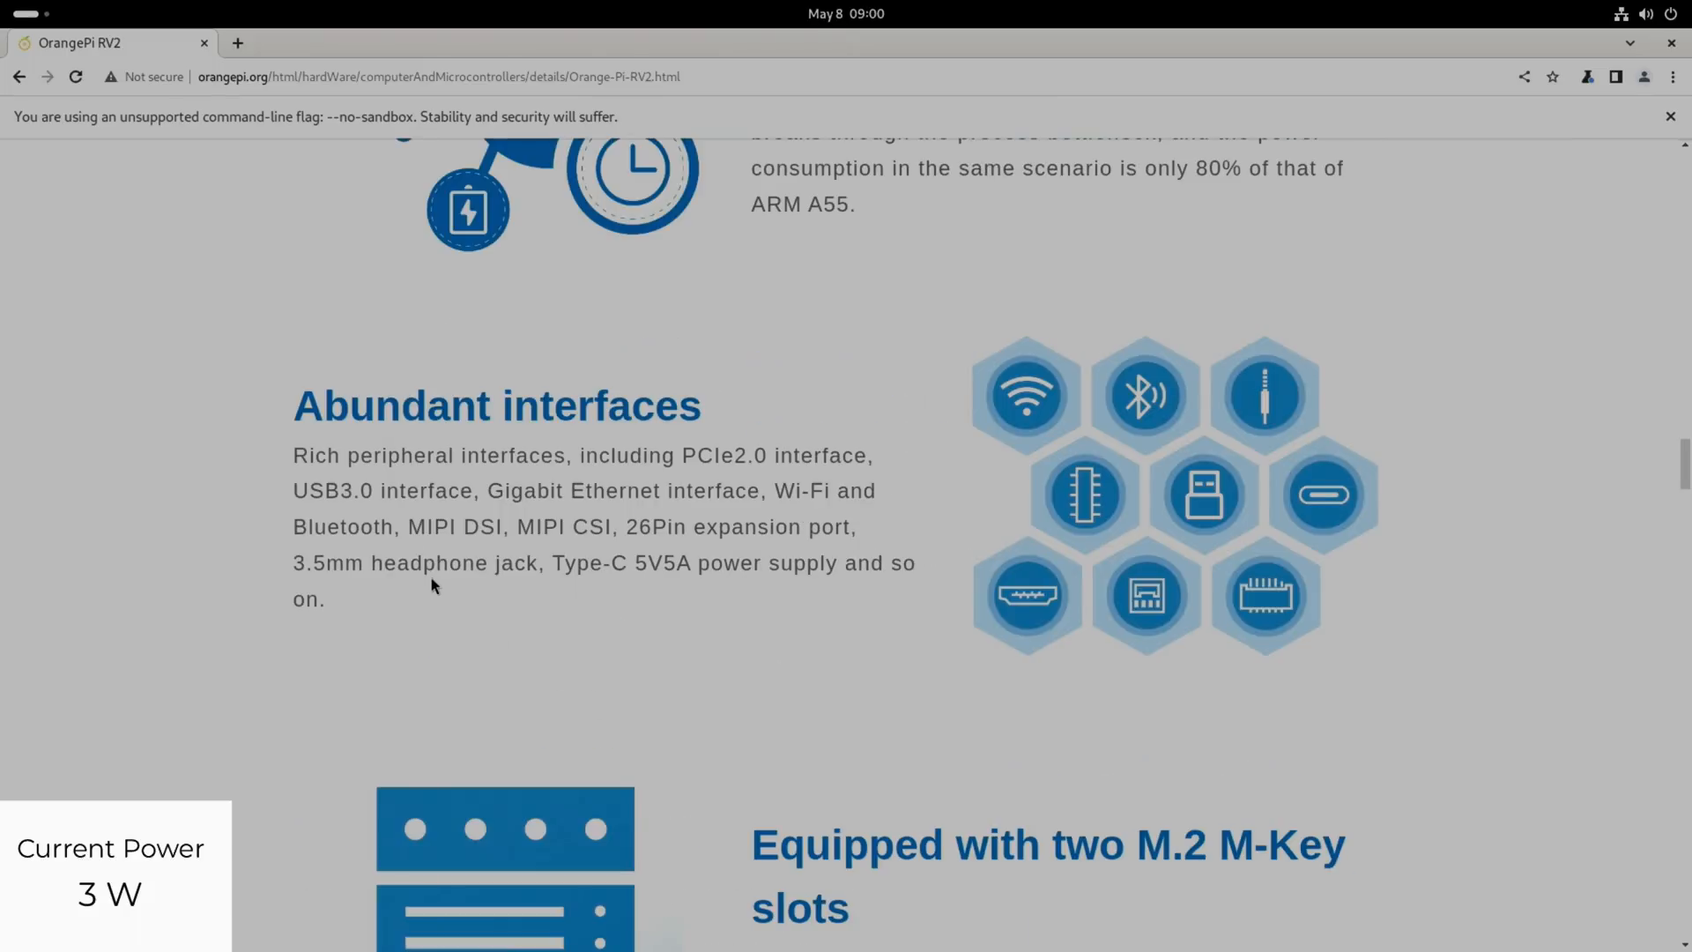
mouse_move(532, 617)
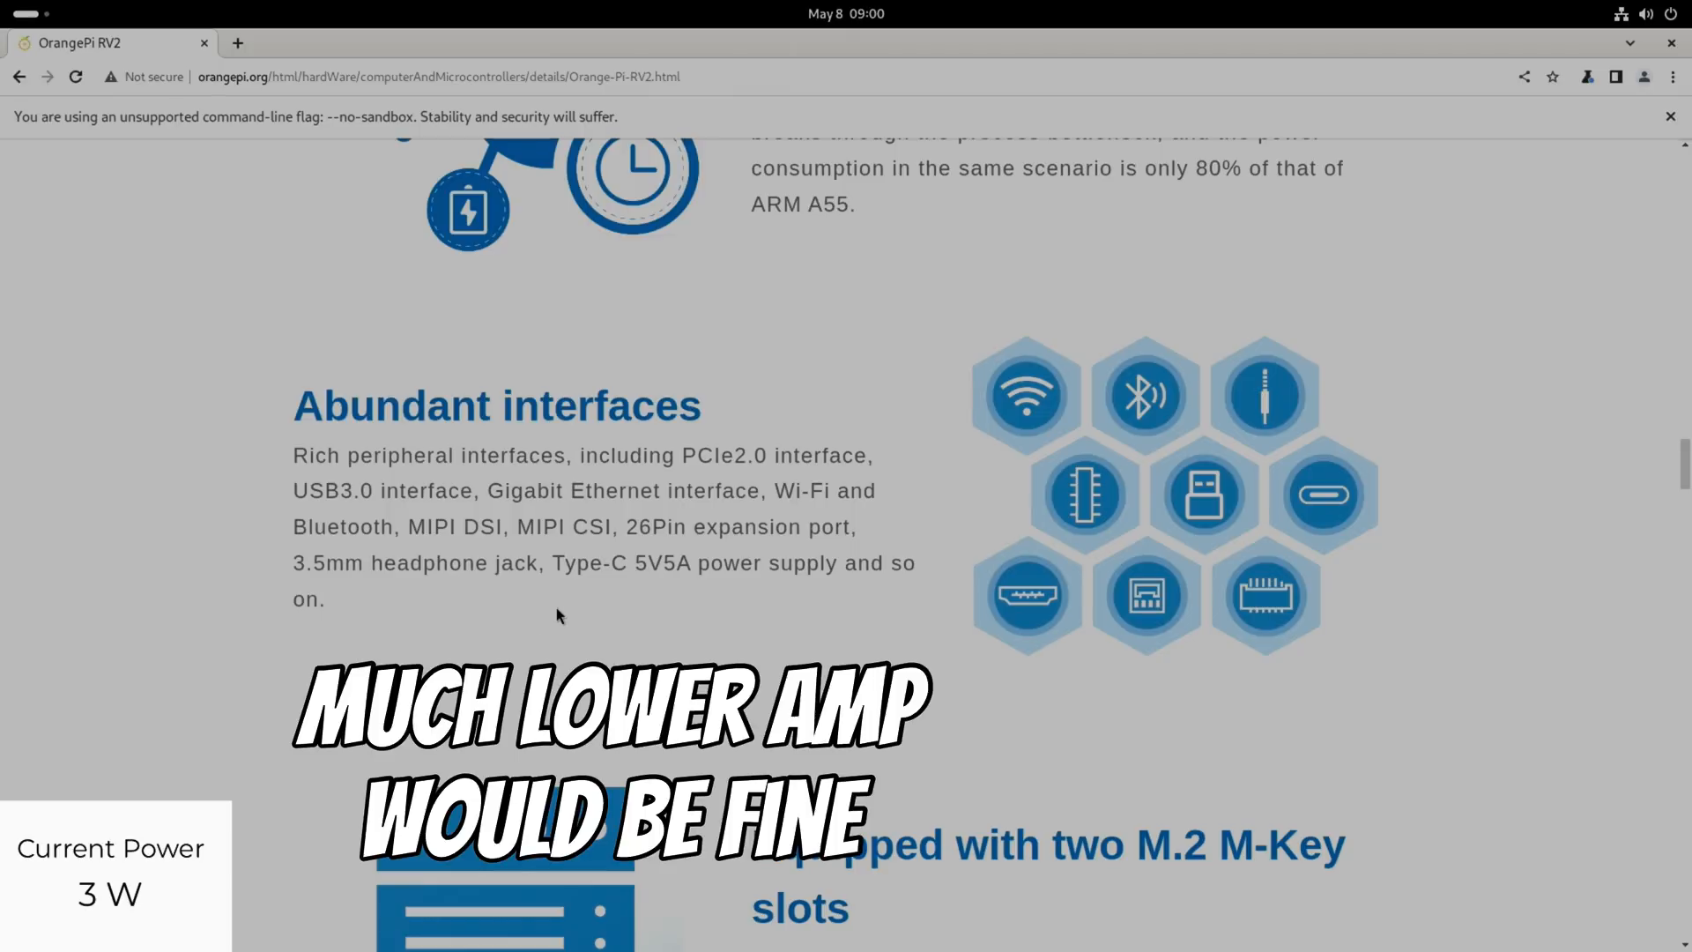
mouse_move(661, 605)
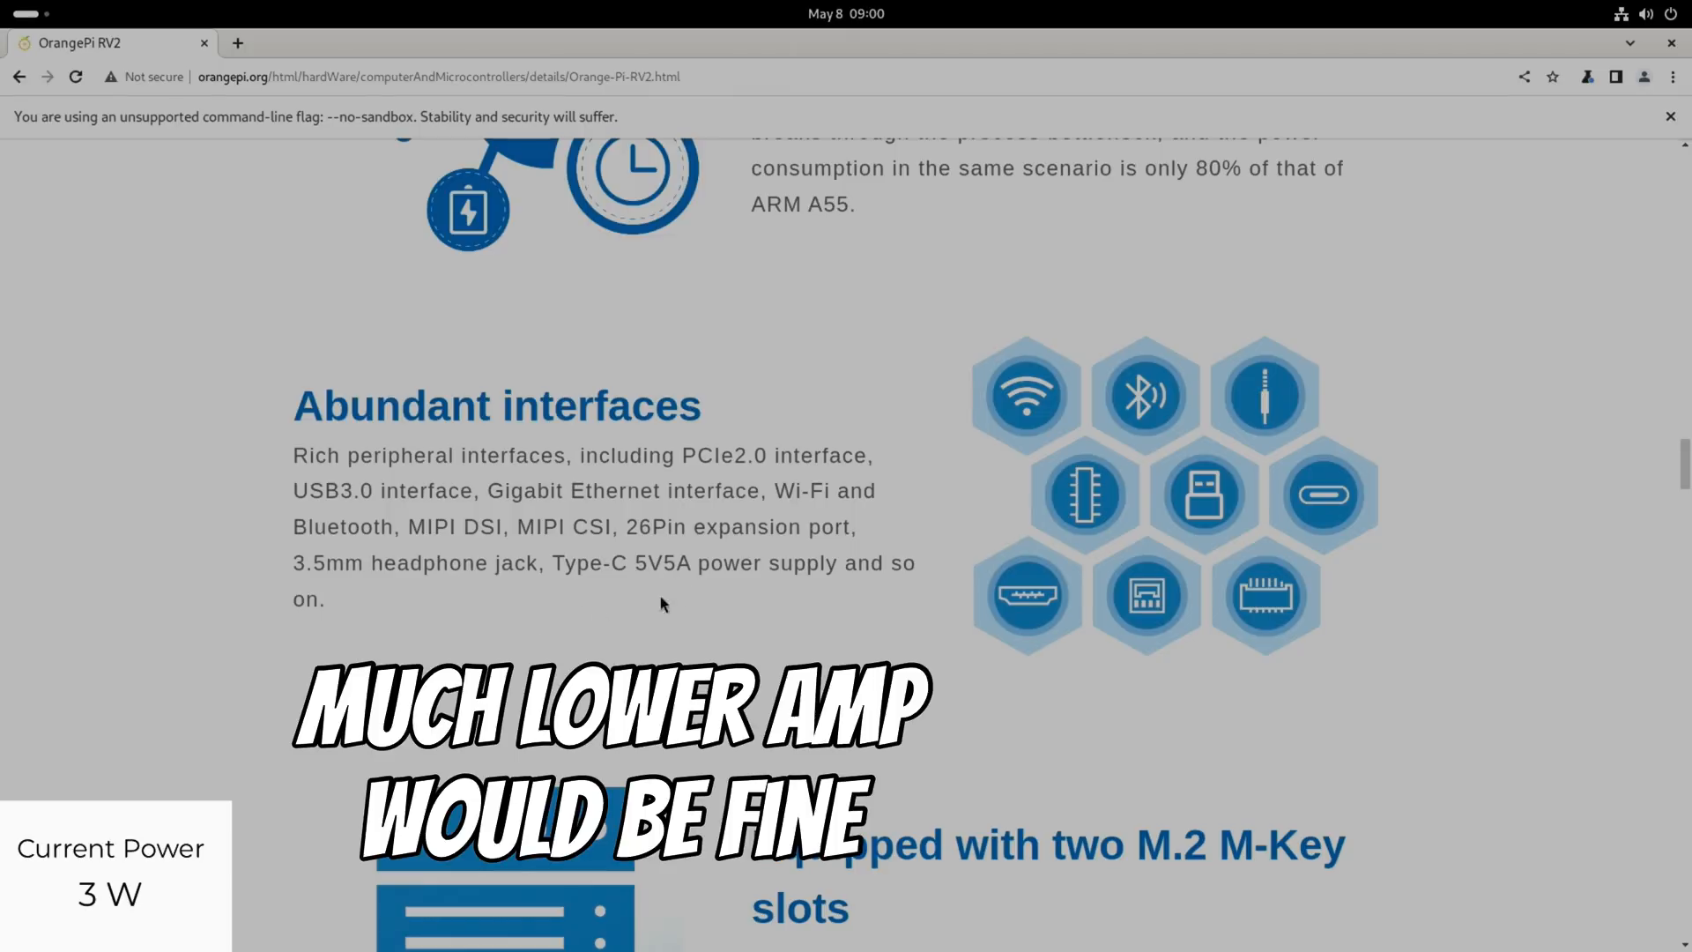
mouse_move(681, 592)
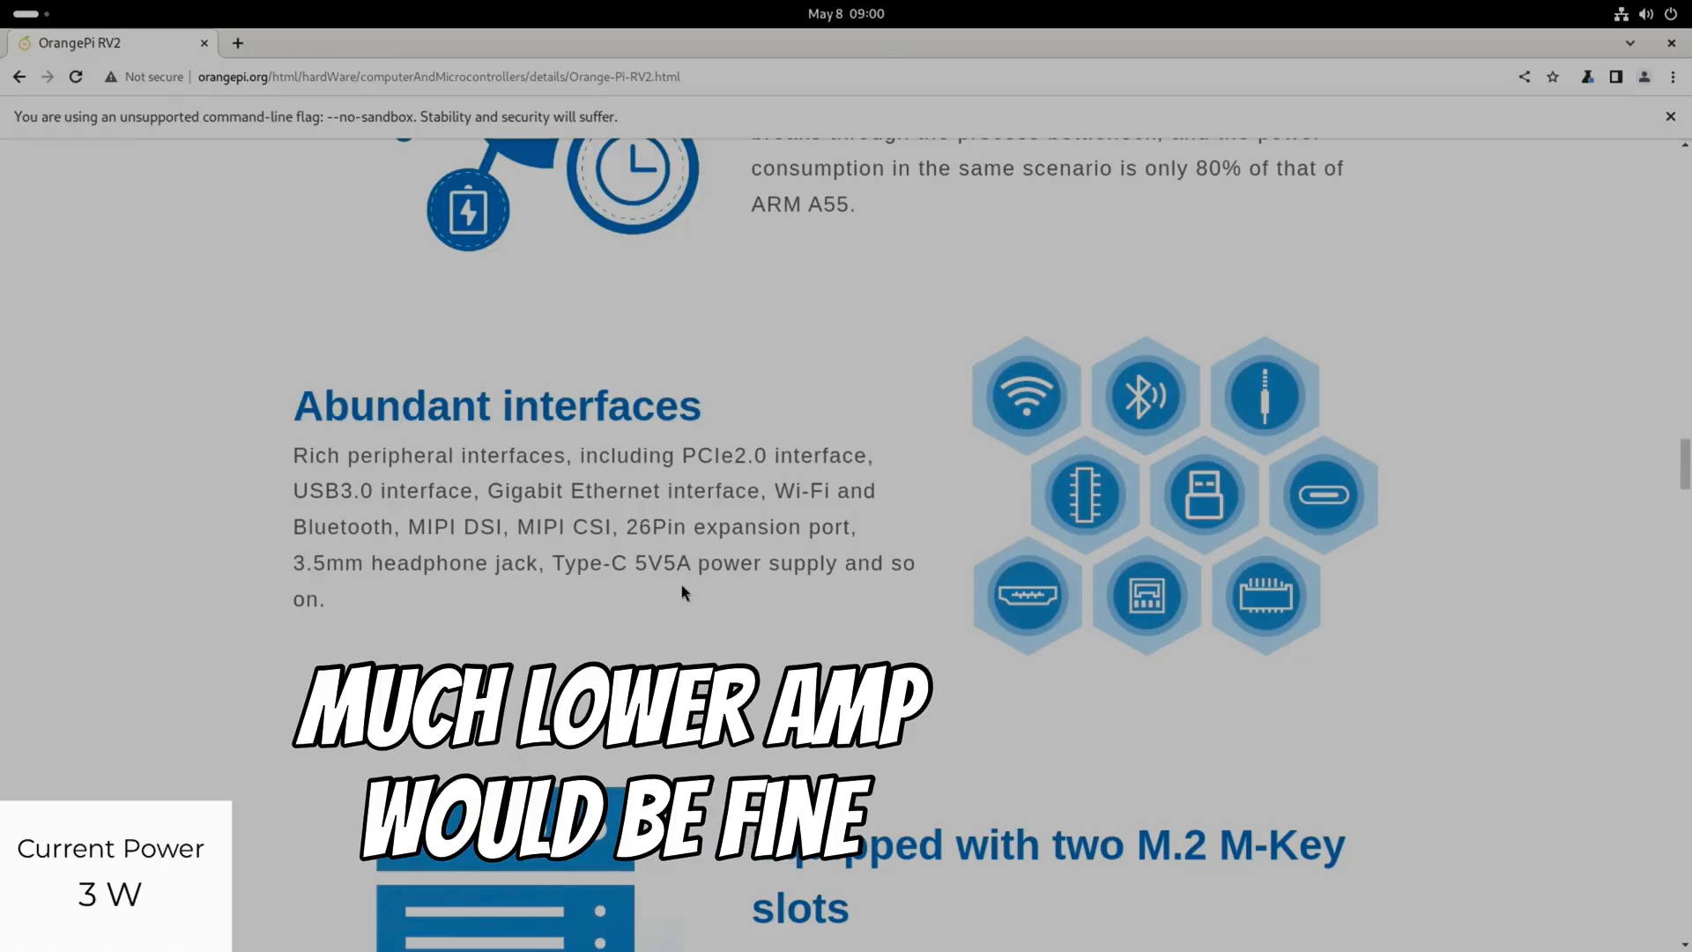
scroll("down", 3)
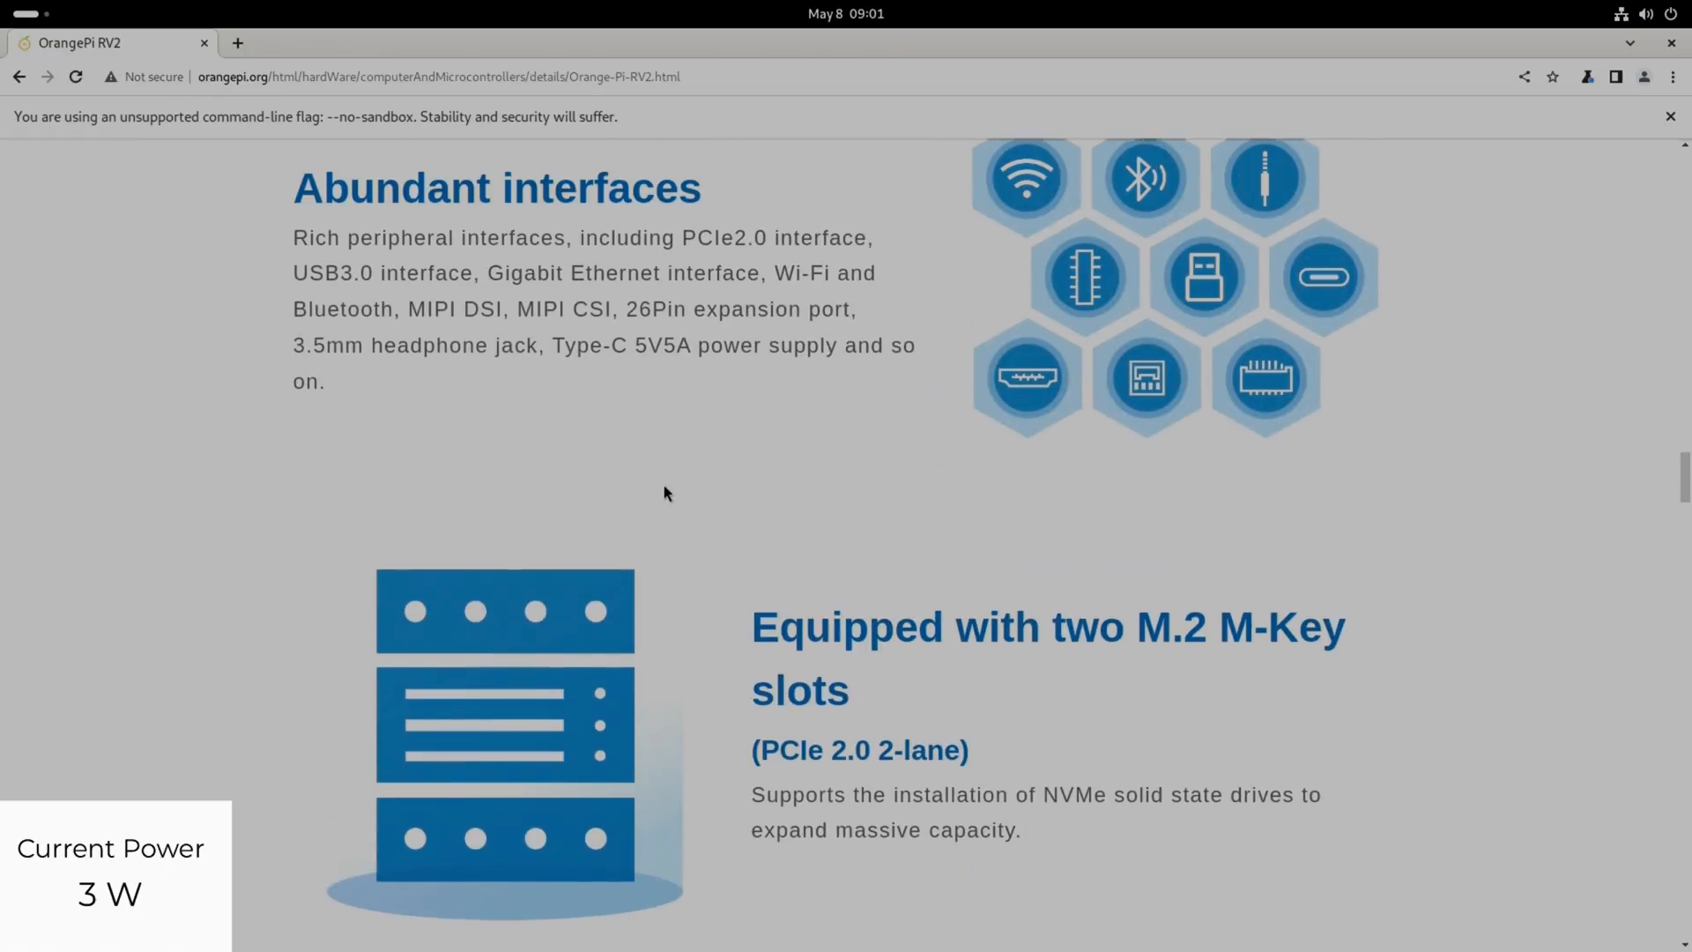
scroll("down", 3)
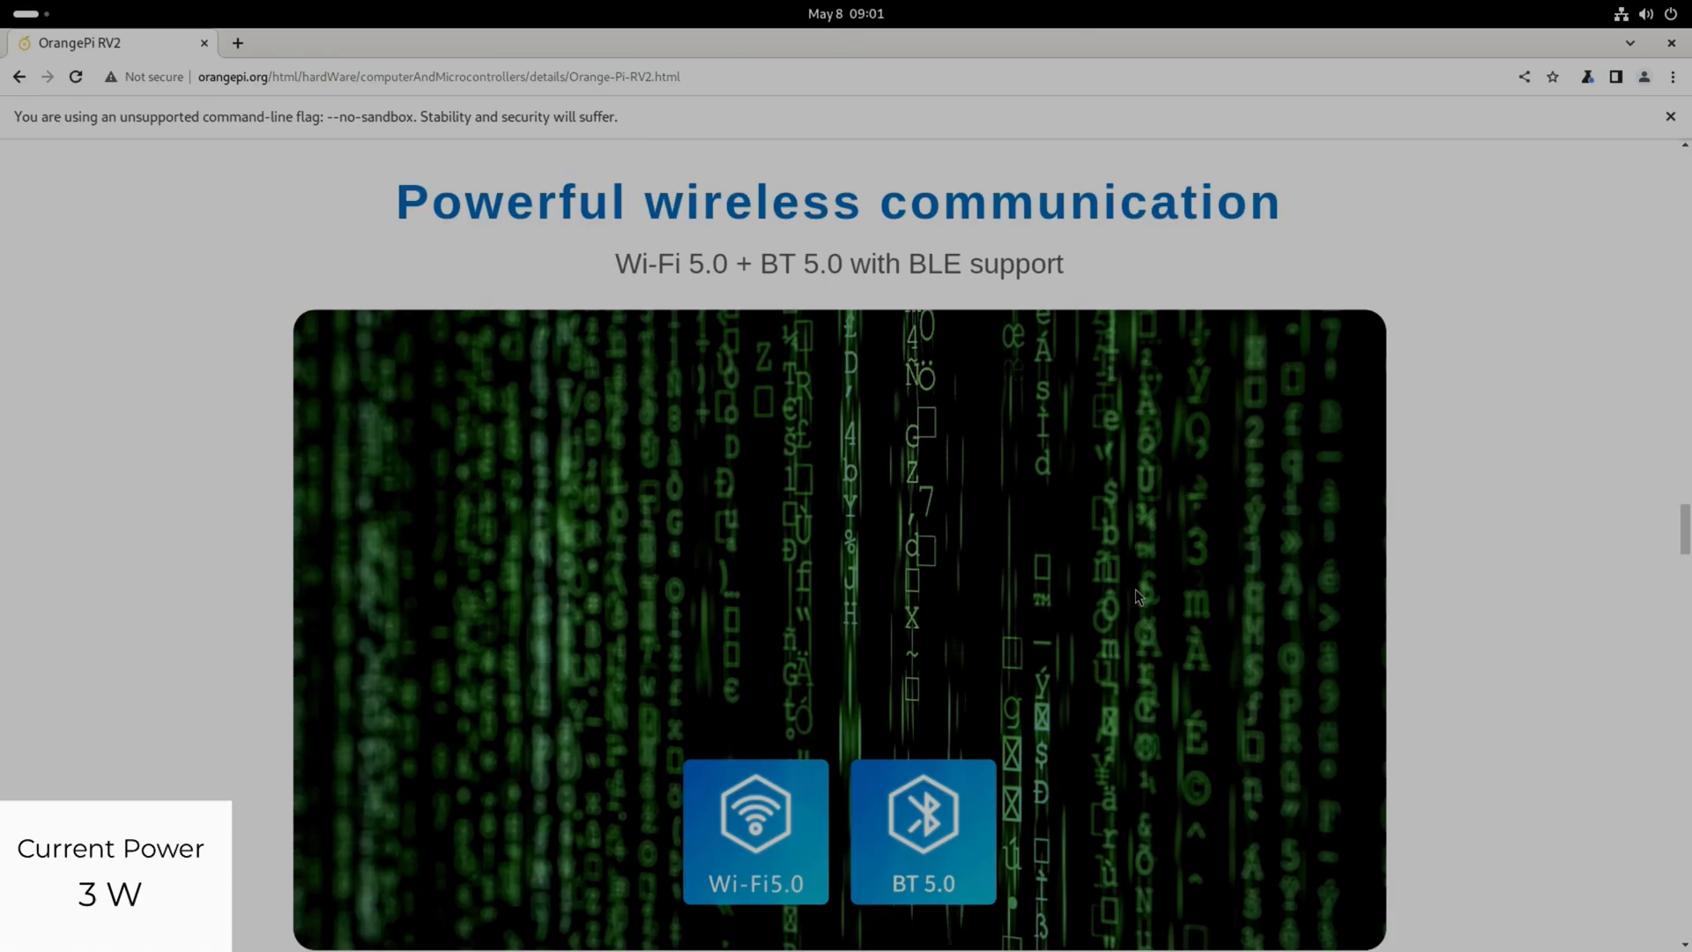
- Scroll past the pin definition diagram to the labelled product display photo
scroll("down", 3)
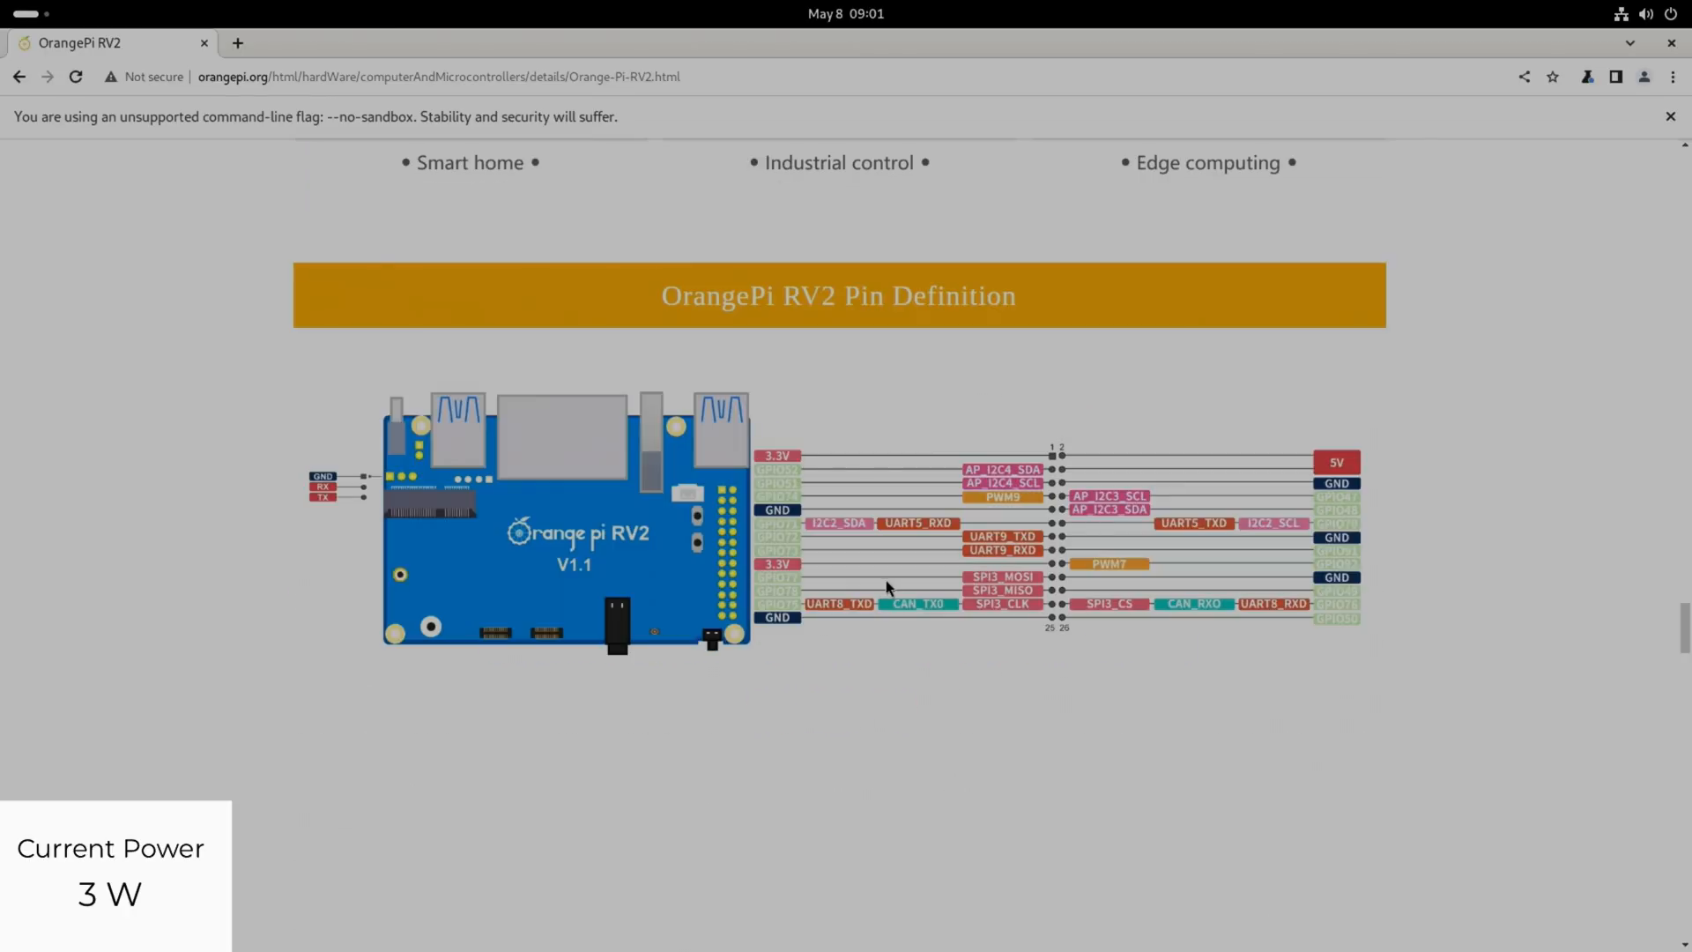
scroll("down", 3)
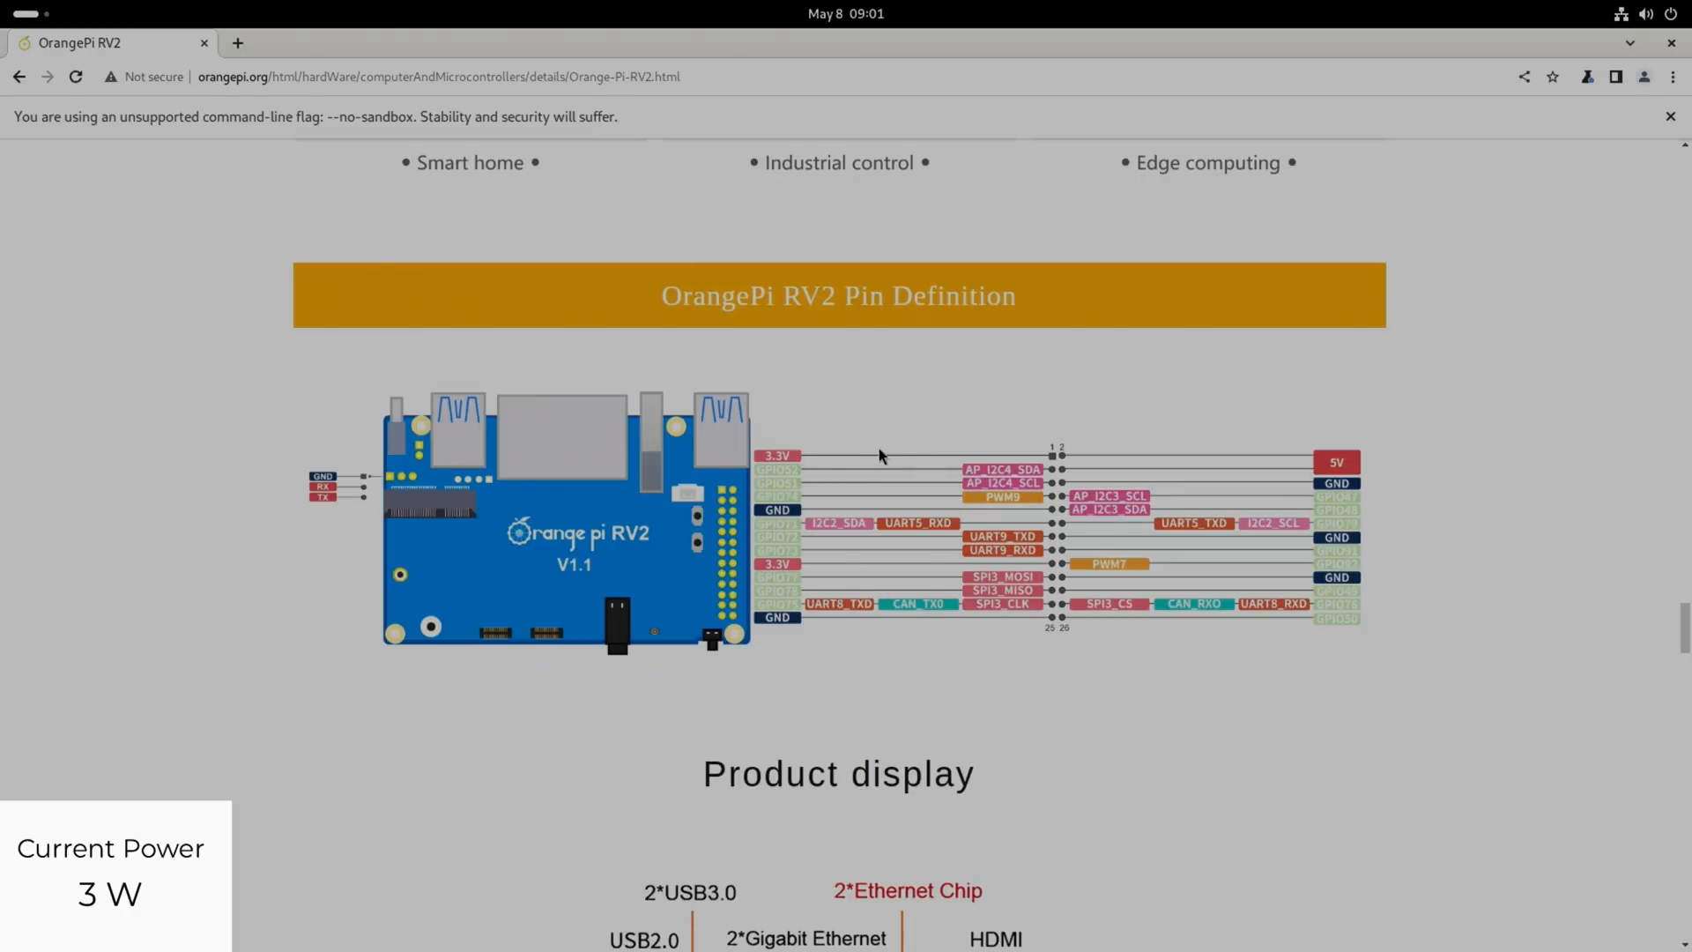
mouse_move(1150, 513)
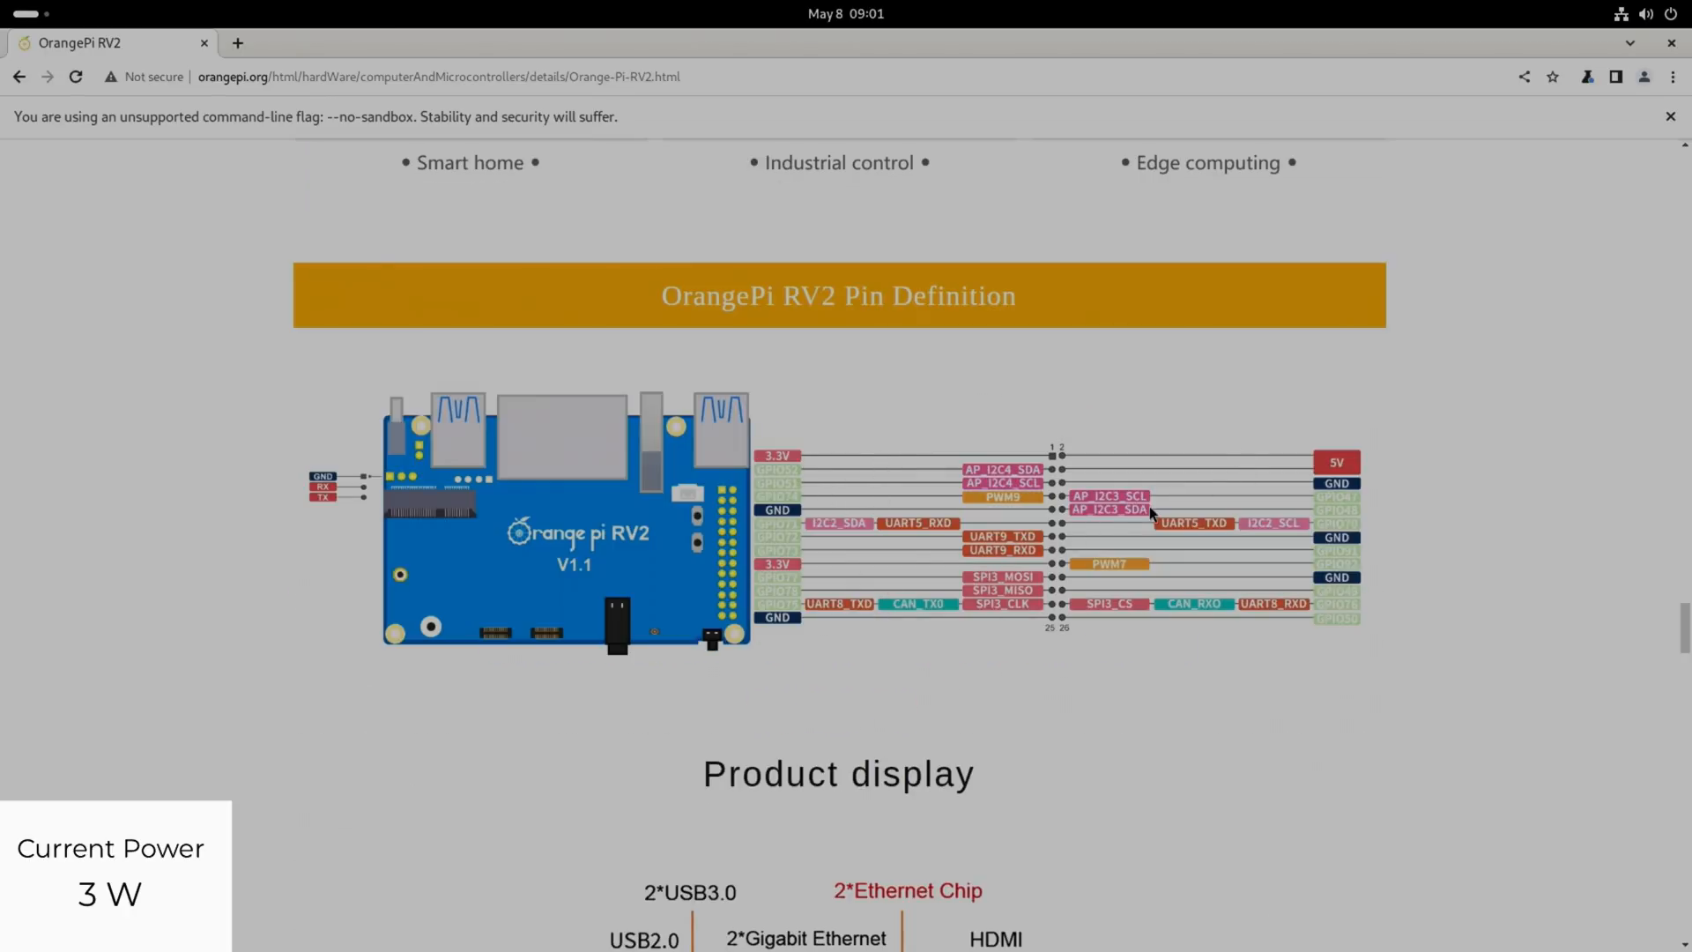
mouse_move(839, 460)
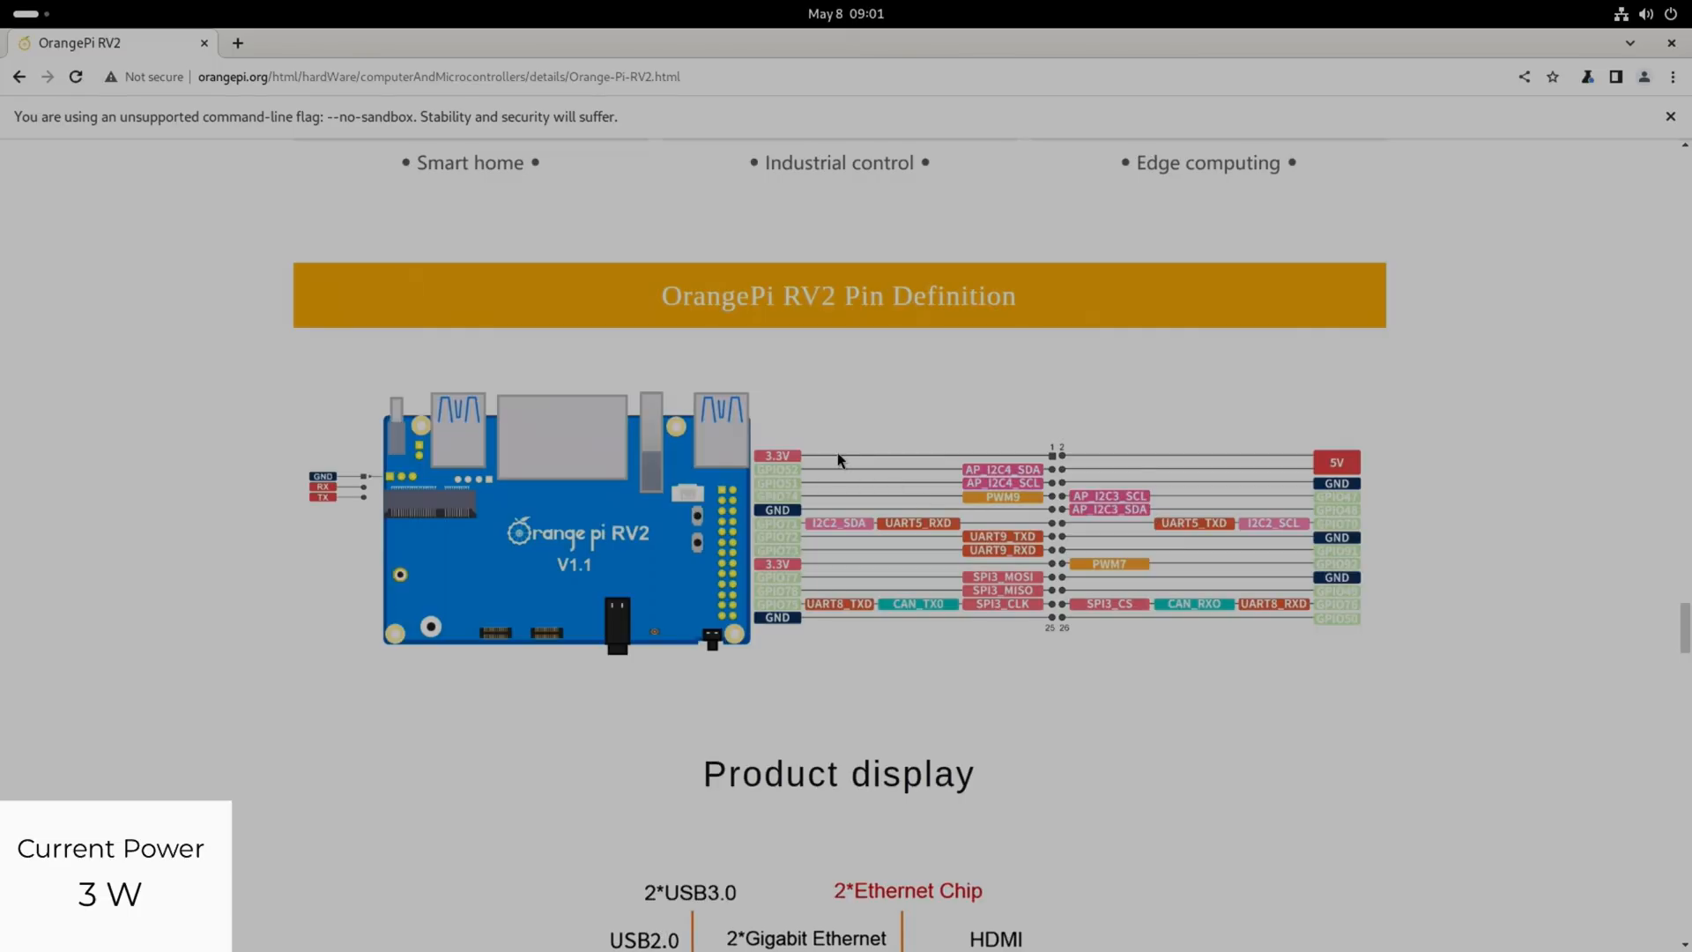
mouse_move(984, 460)
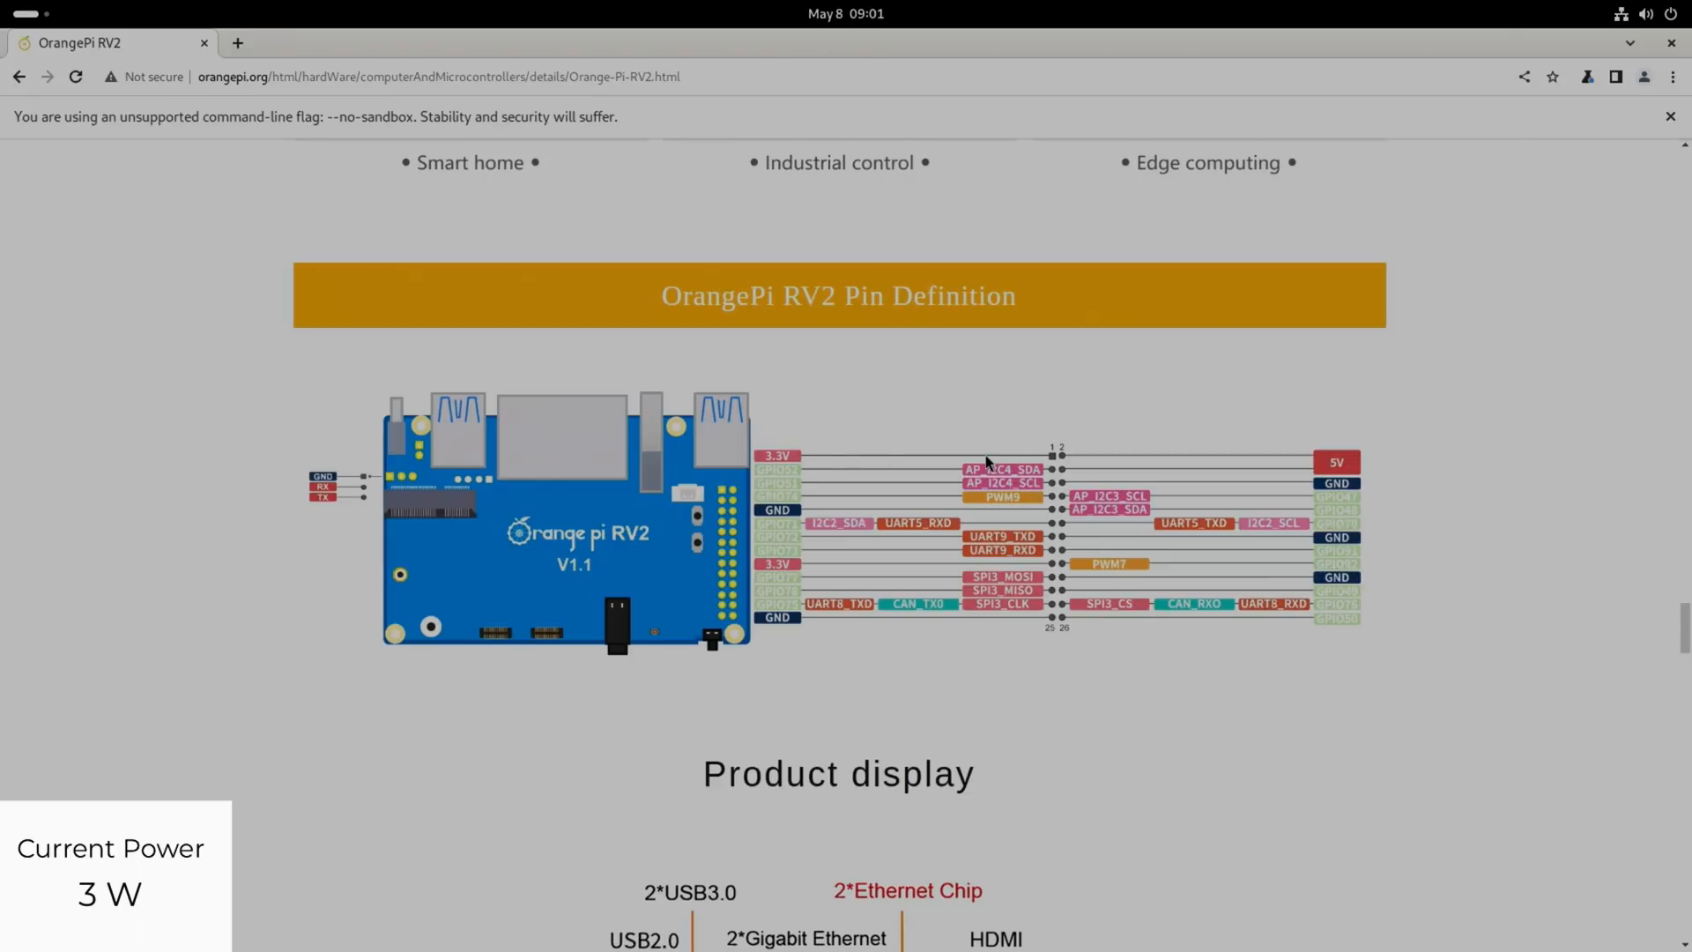
scroll("down", 3)
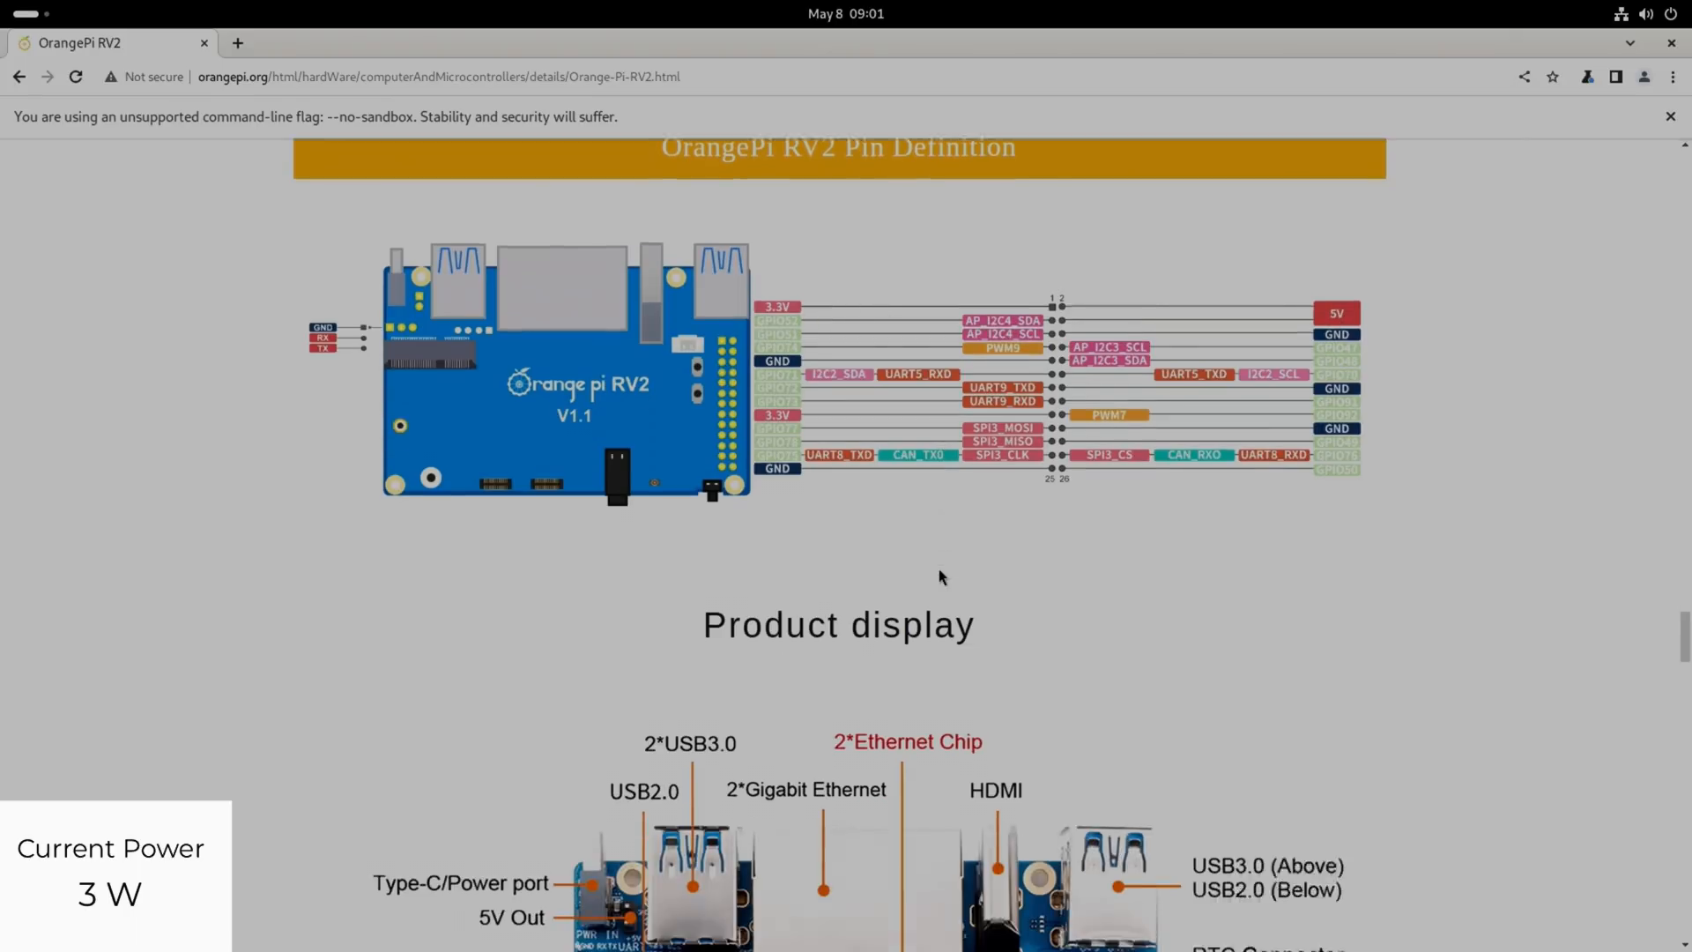
scroll("down", 3)
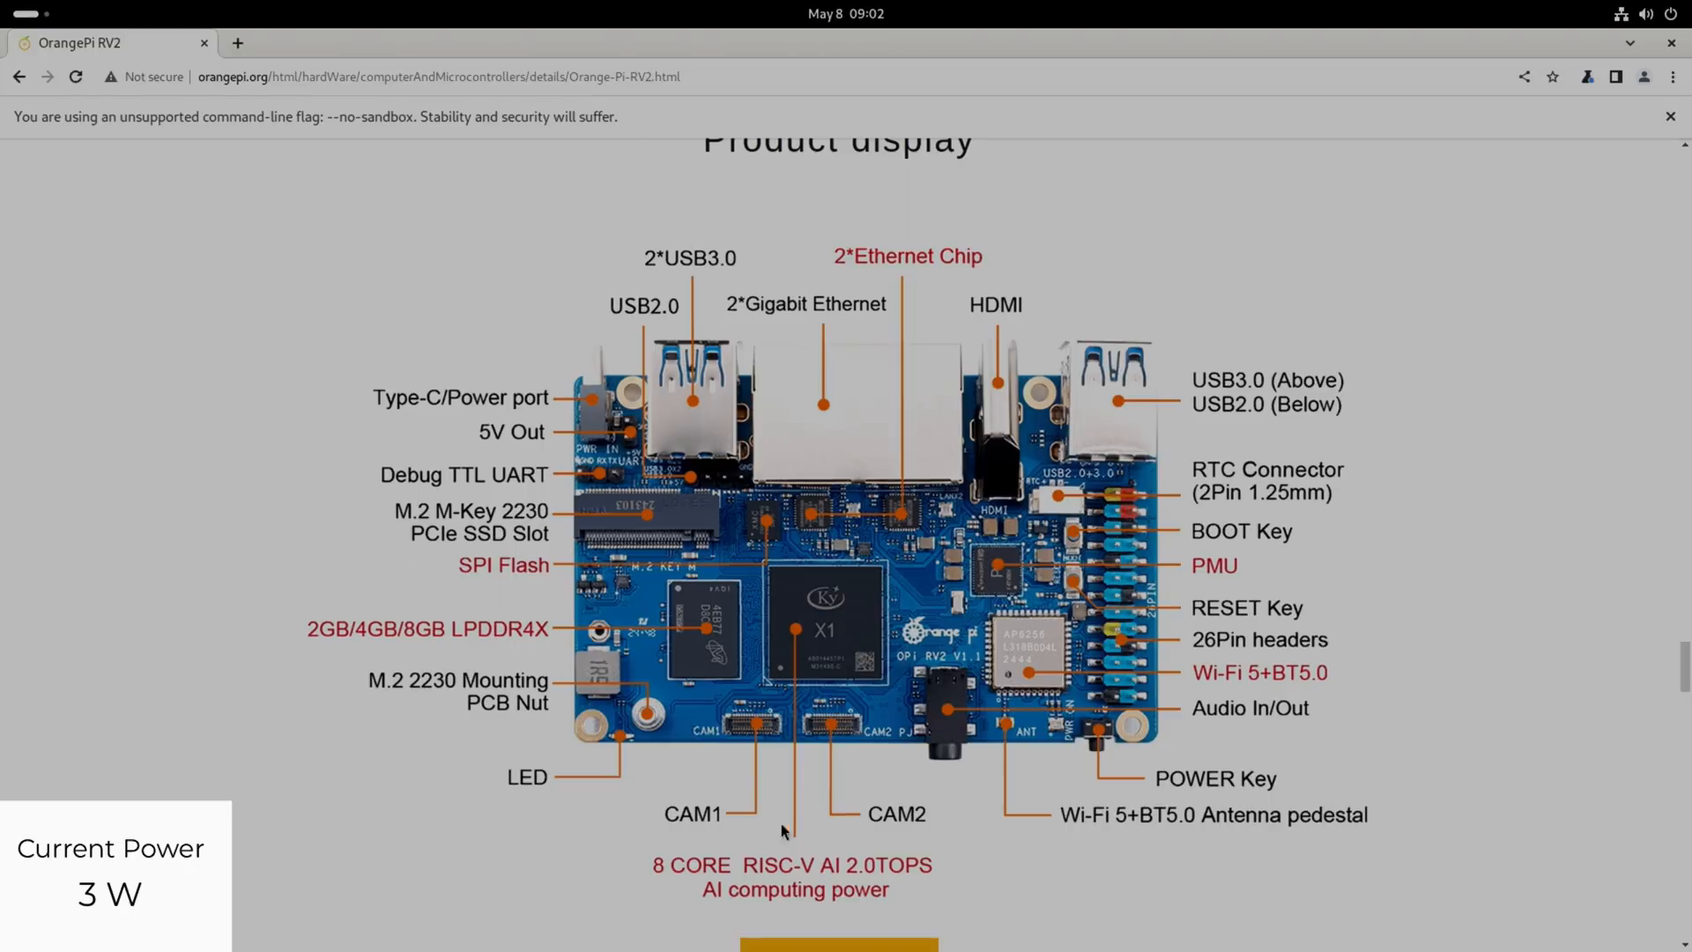
mouse_move(1108, 645)
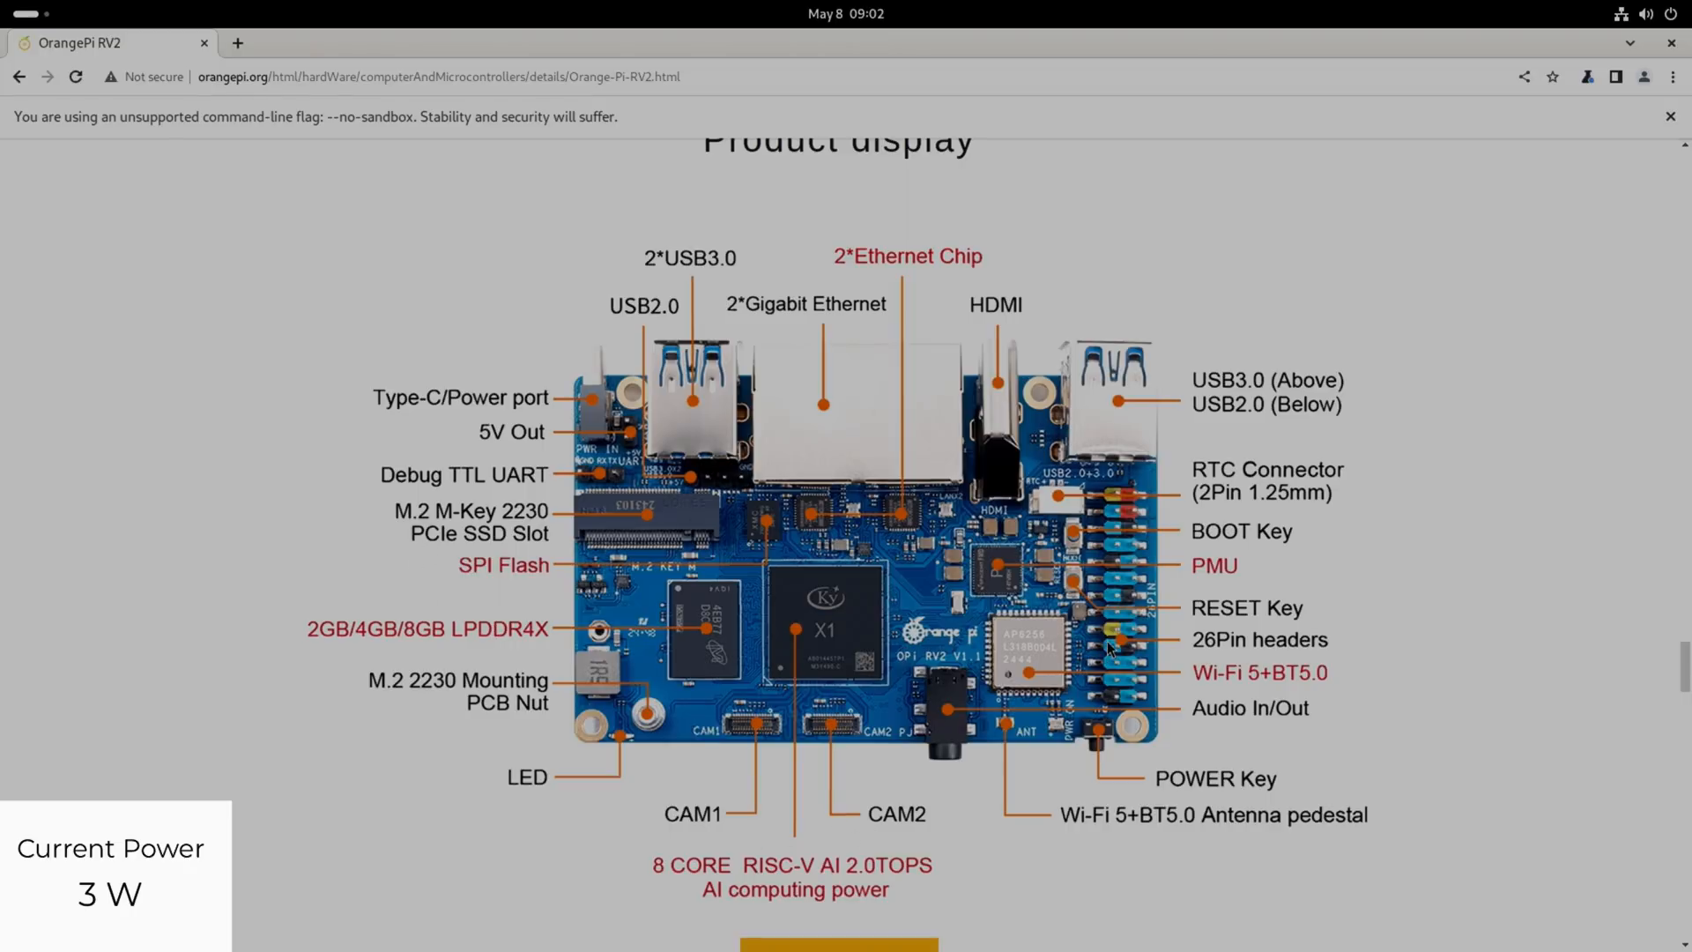
mouse_move(1093, 530)
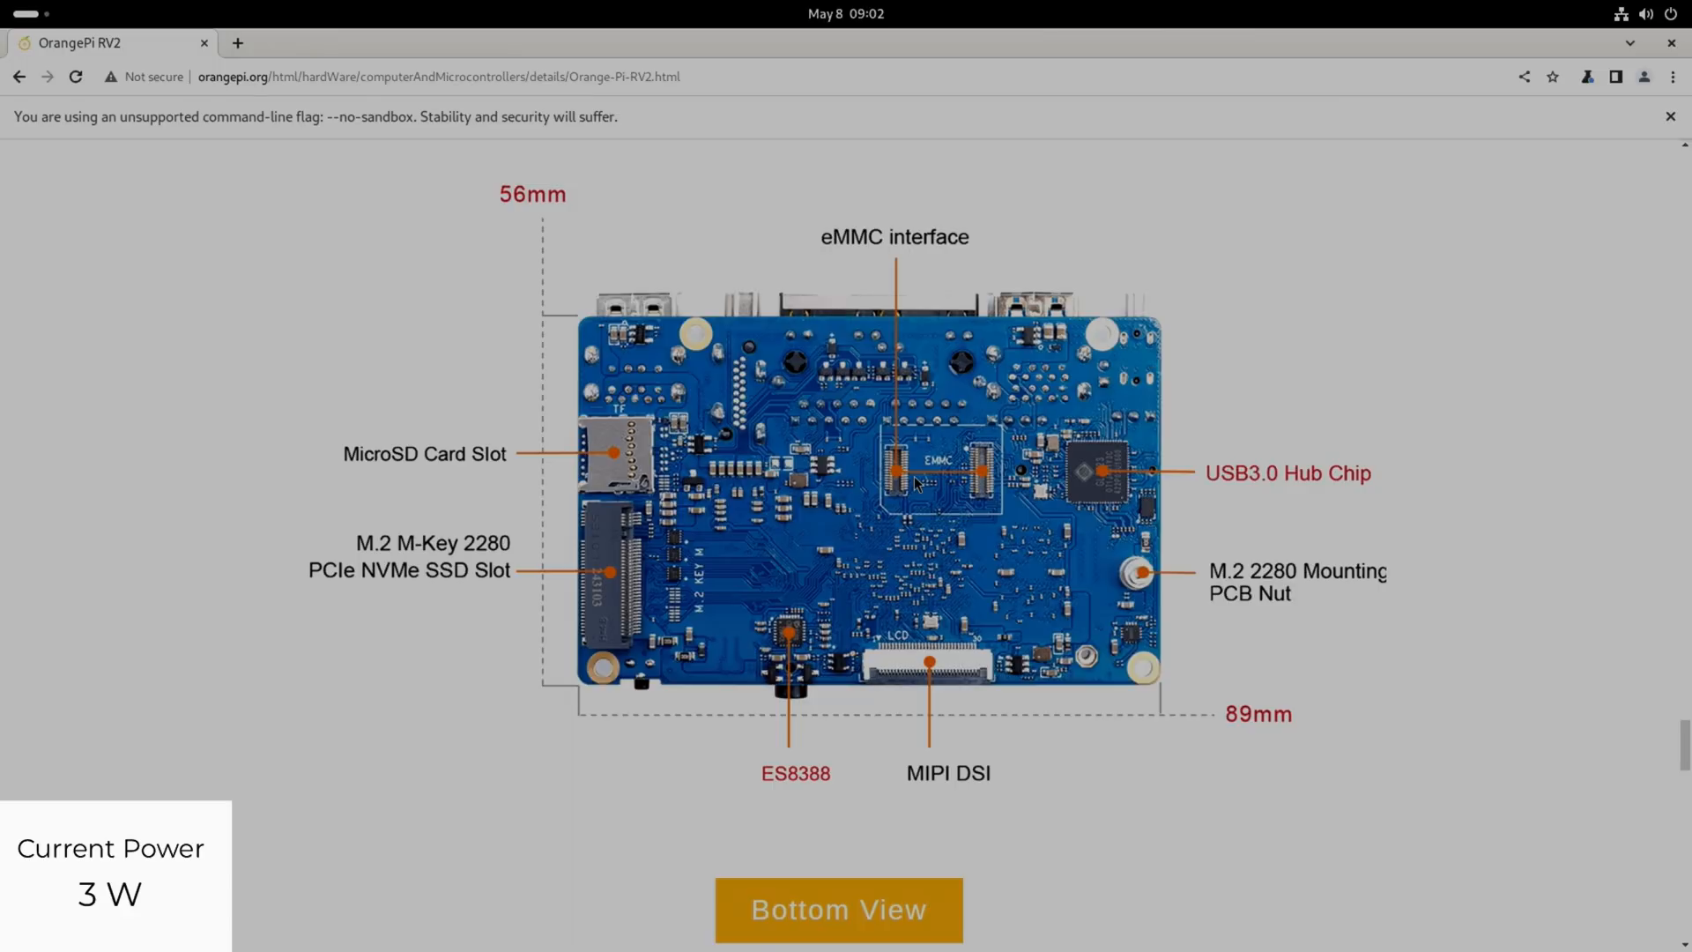
mouse_move(919, 689)
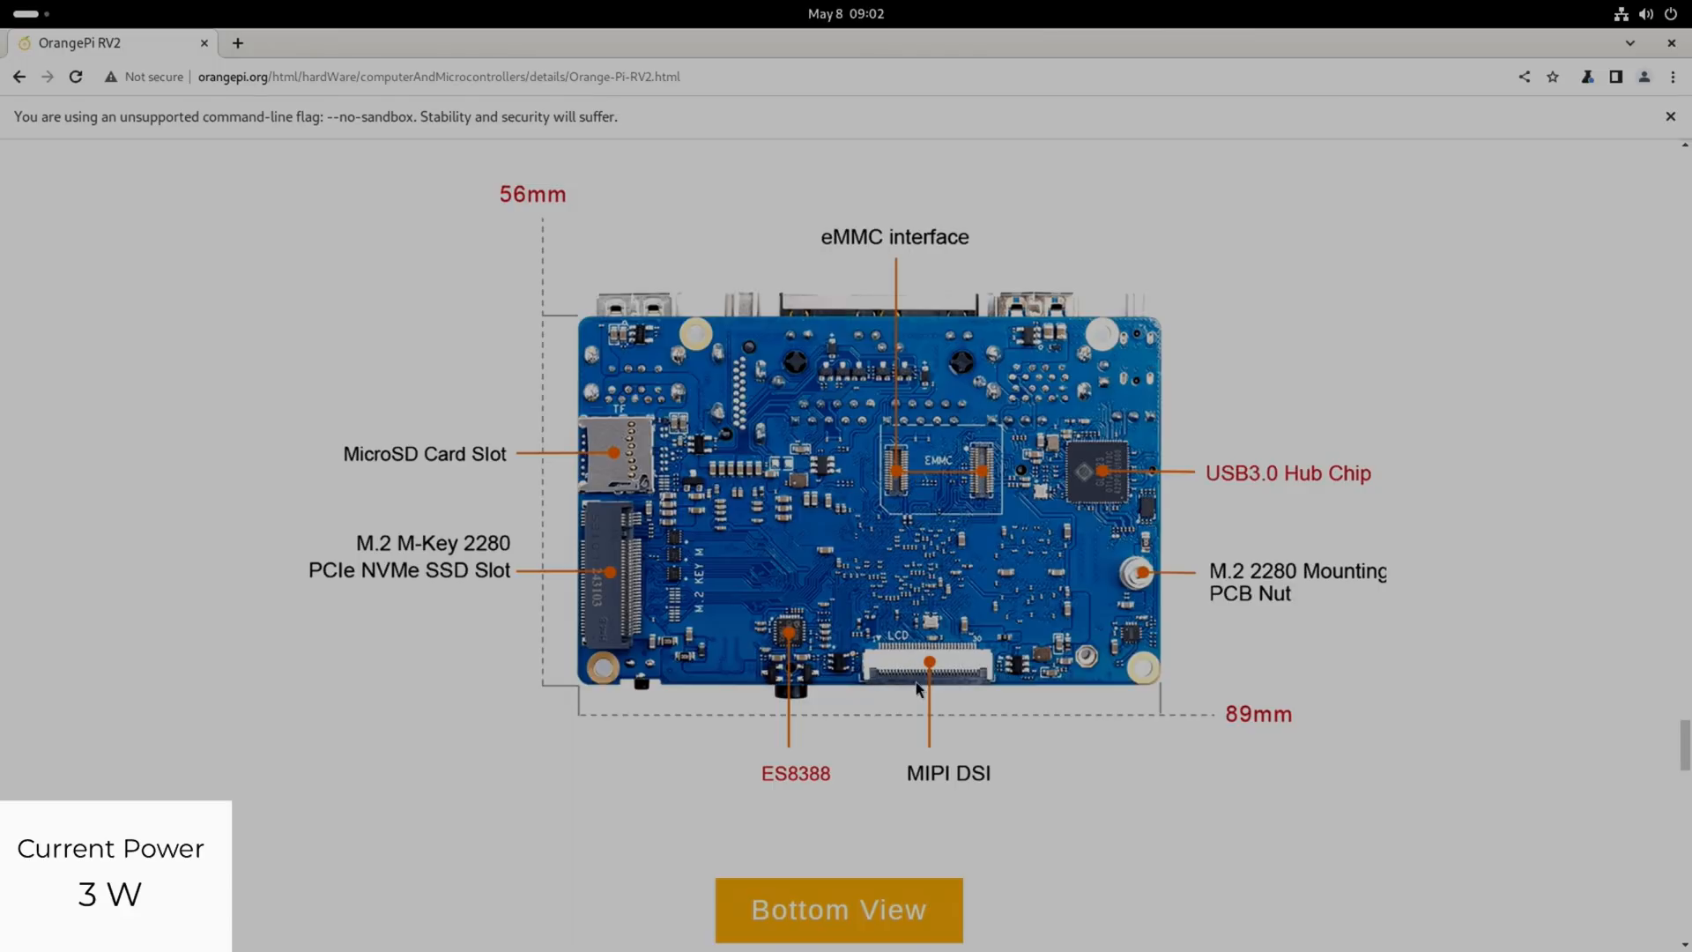
mouse_move(966, 686)
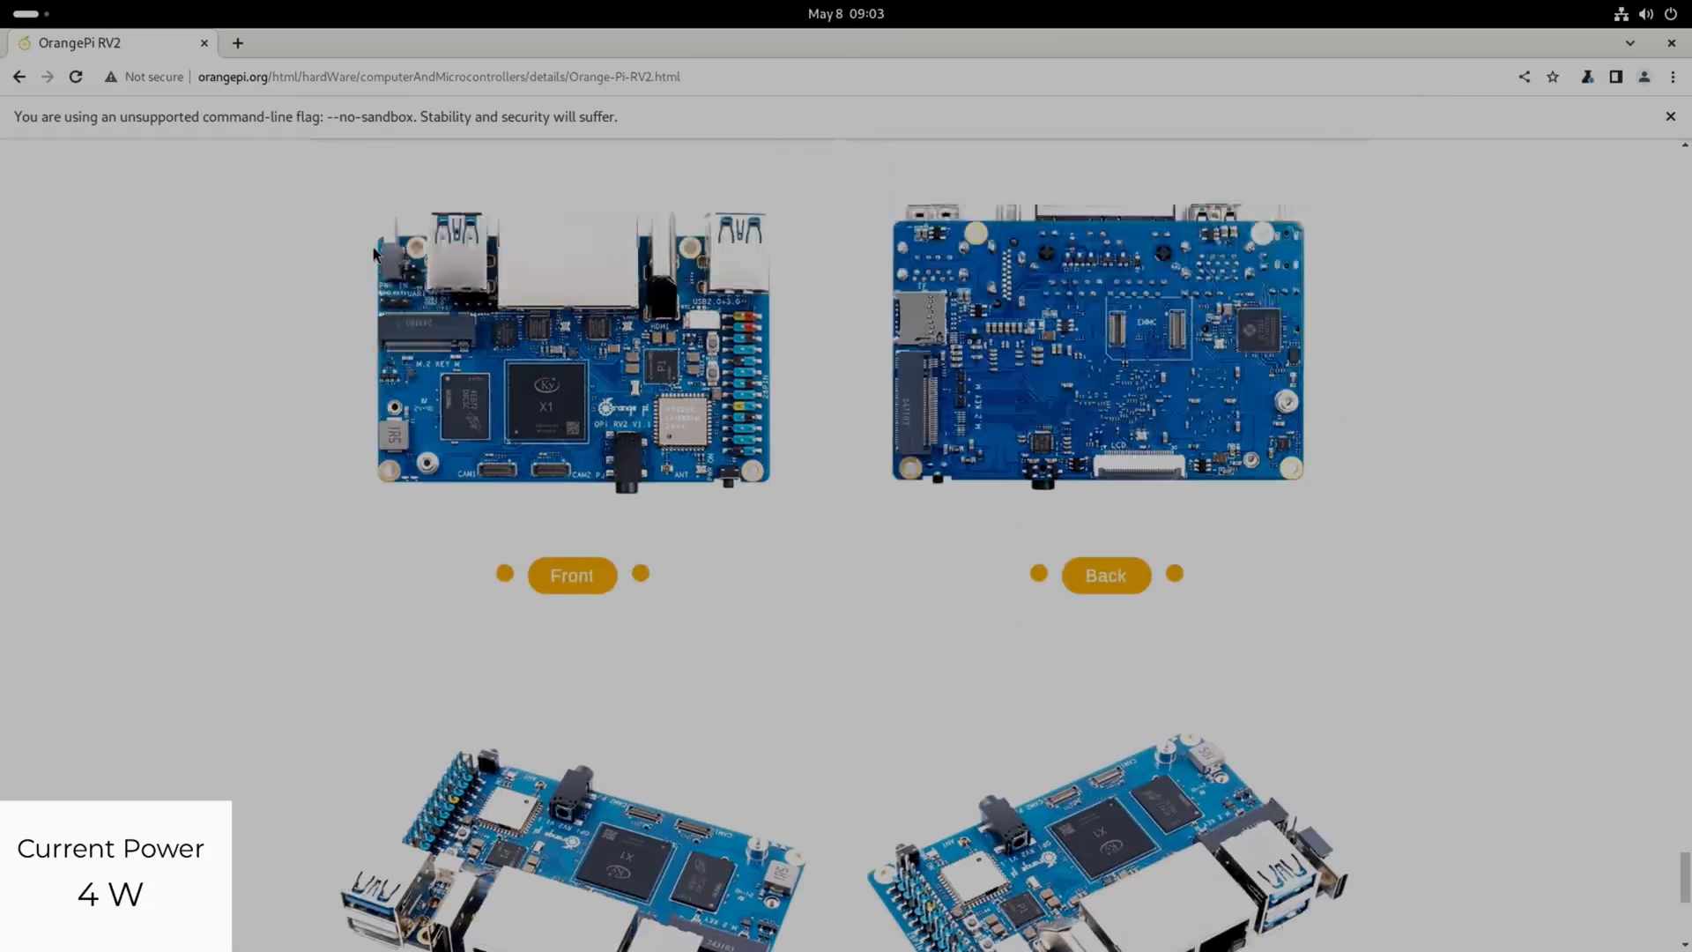
- Open youtube.com from the YouTube link in the search results
left_click(432, 76)
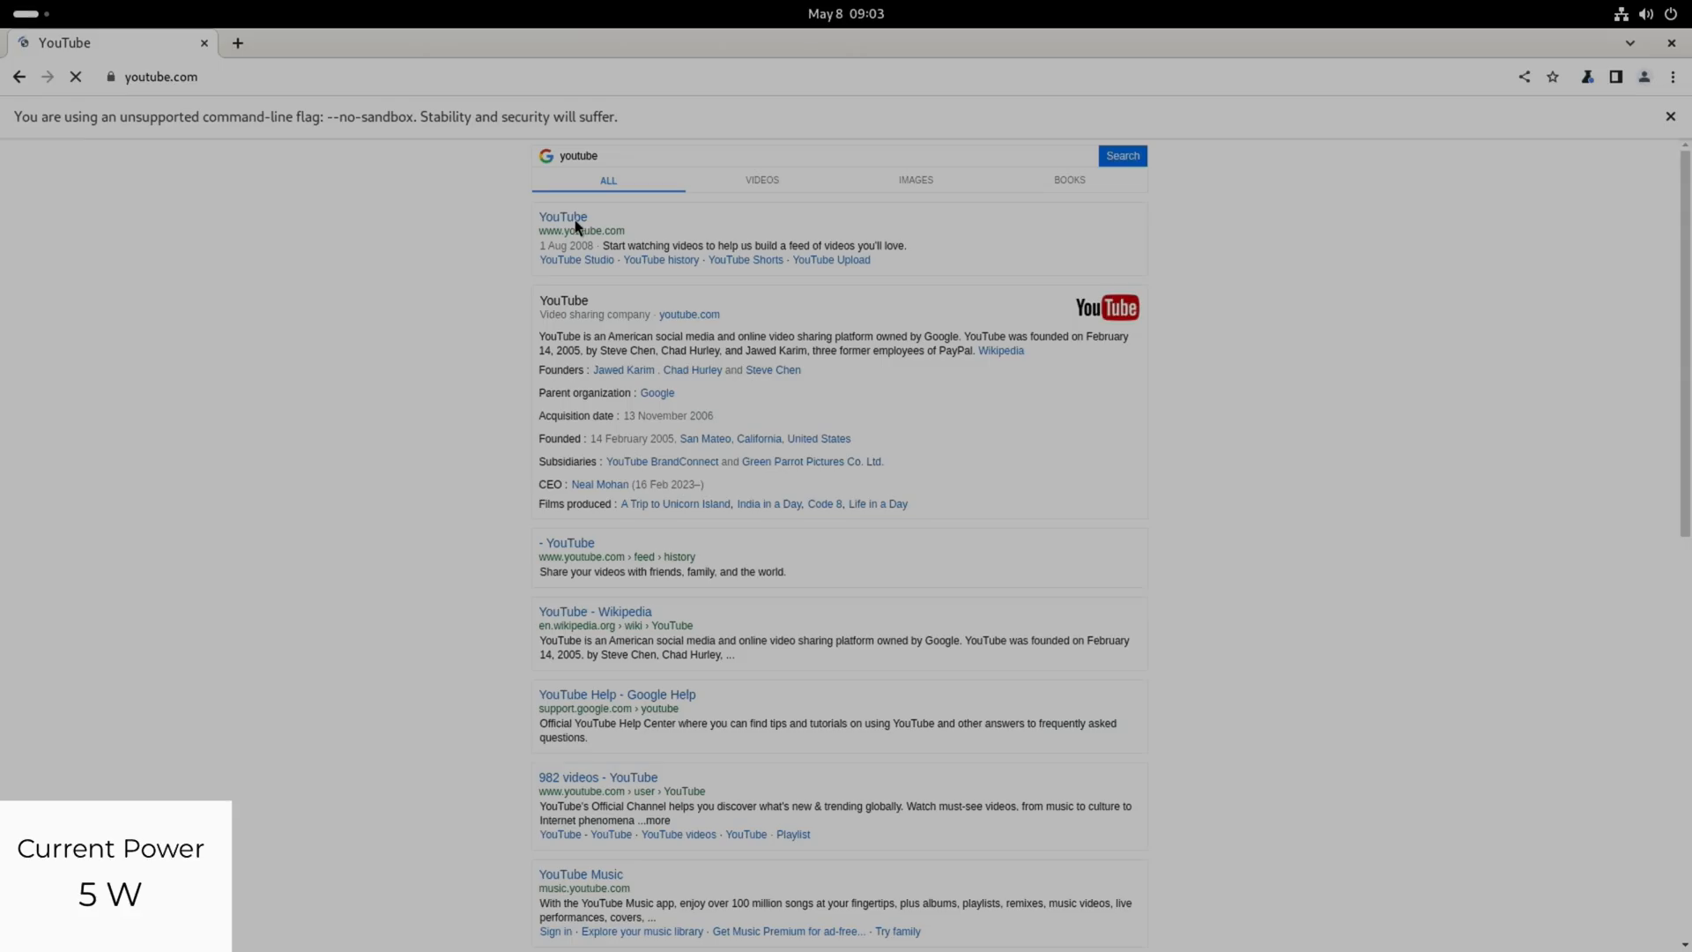
left_click(563, 216)
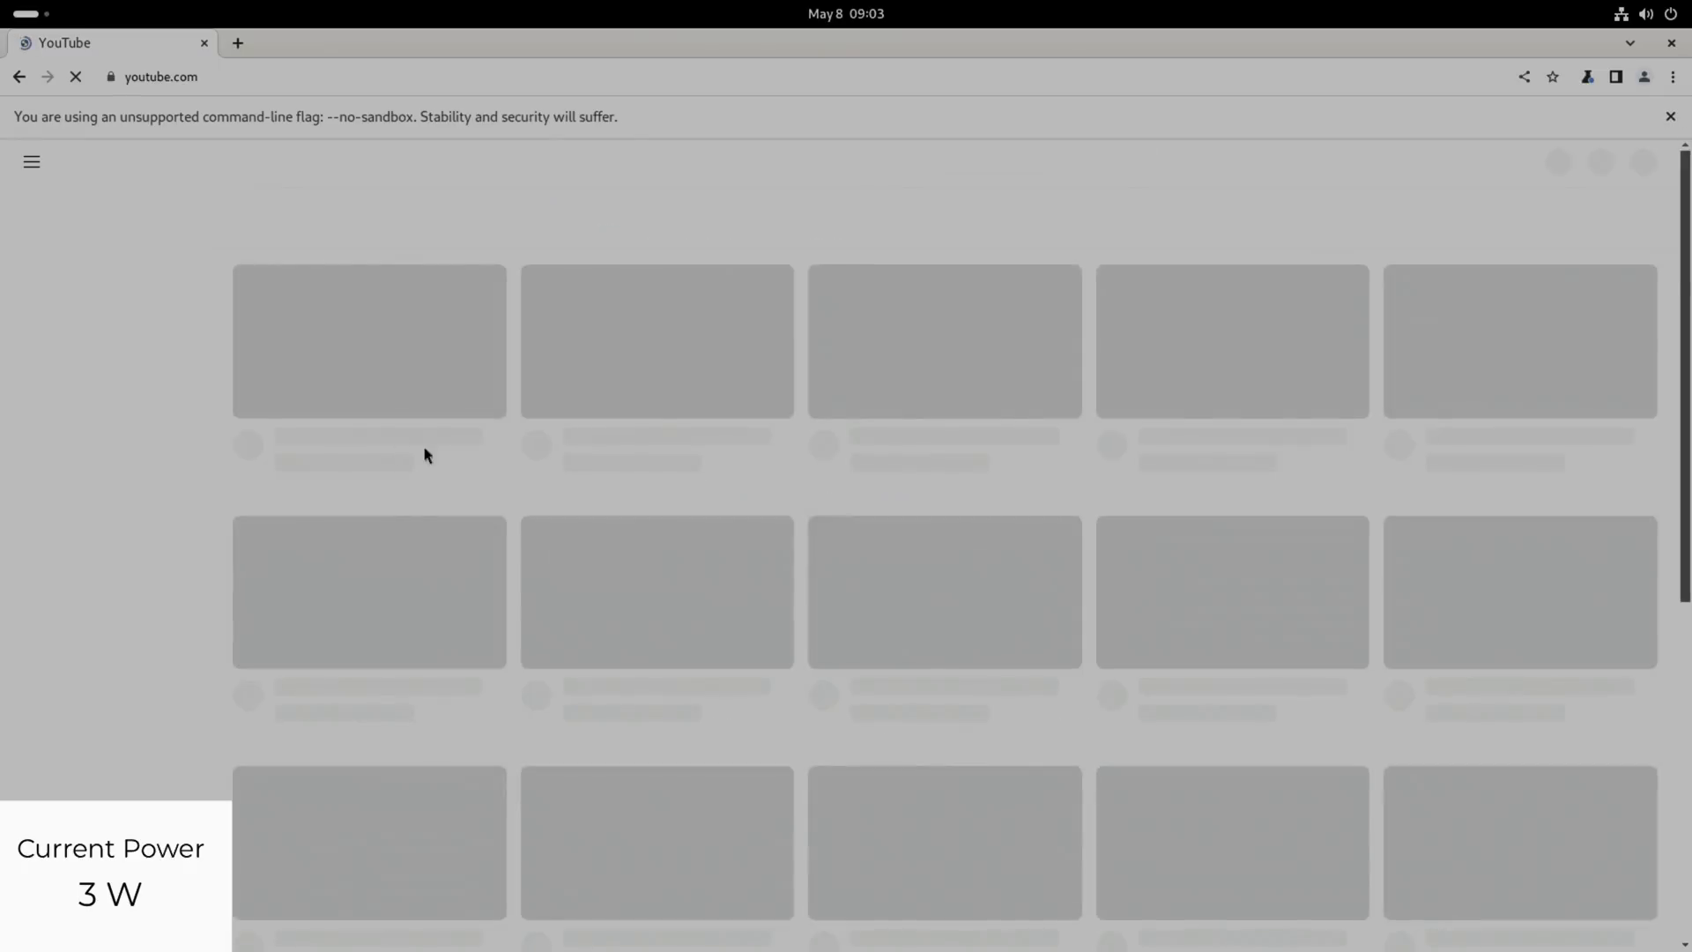
mouse_move(395, 389)
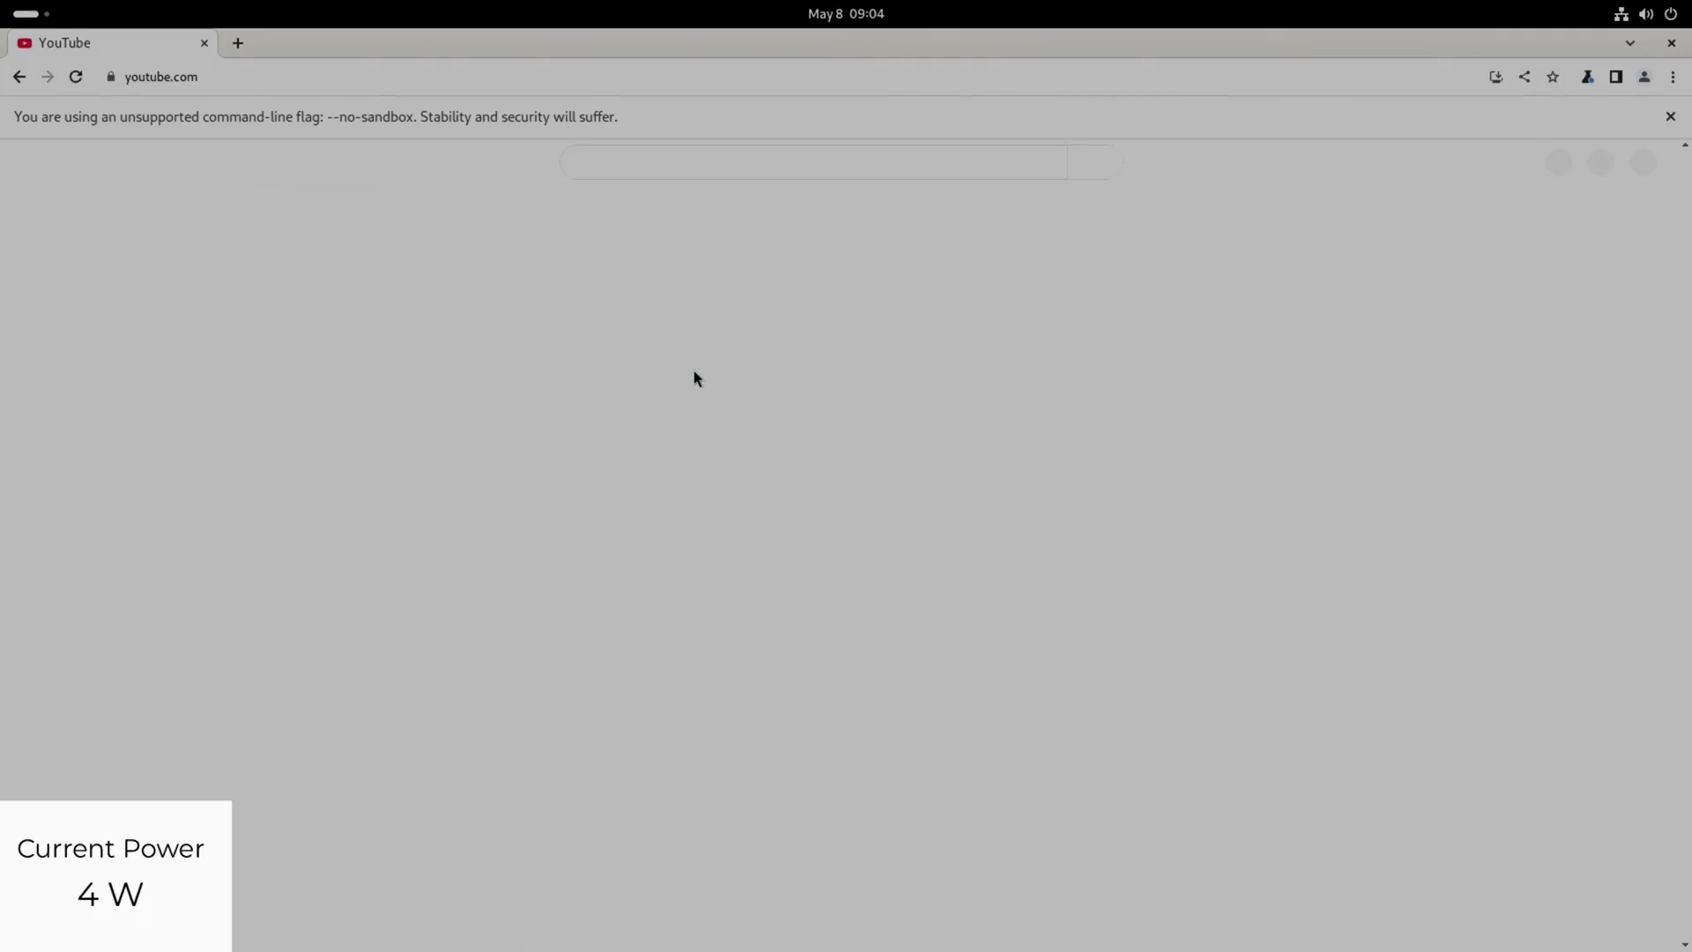
- Search YouTube for 'leepspvideo hdr' and open the 4K UHD HDR demo clips video
type("leepspvideo")
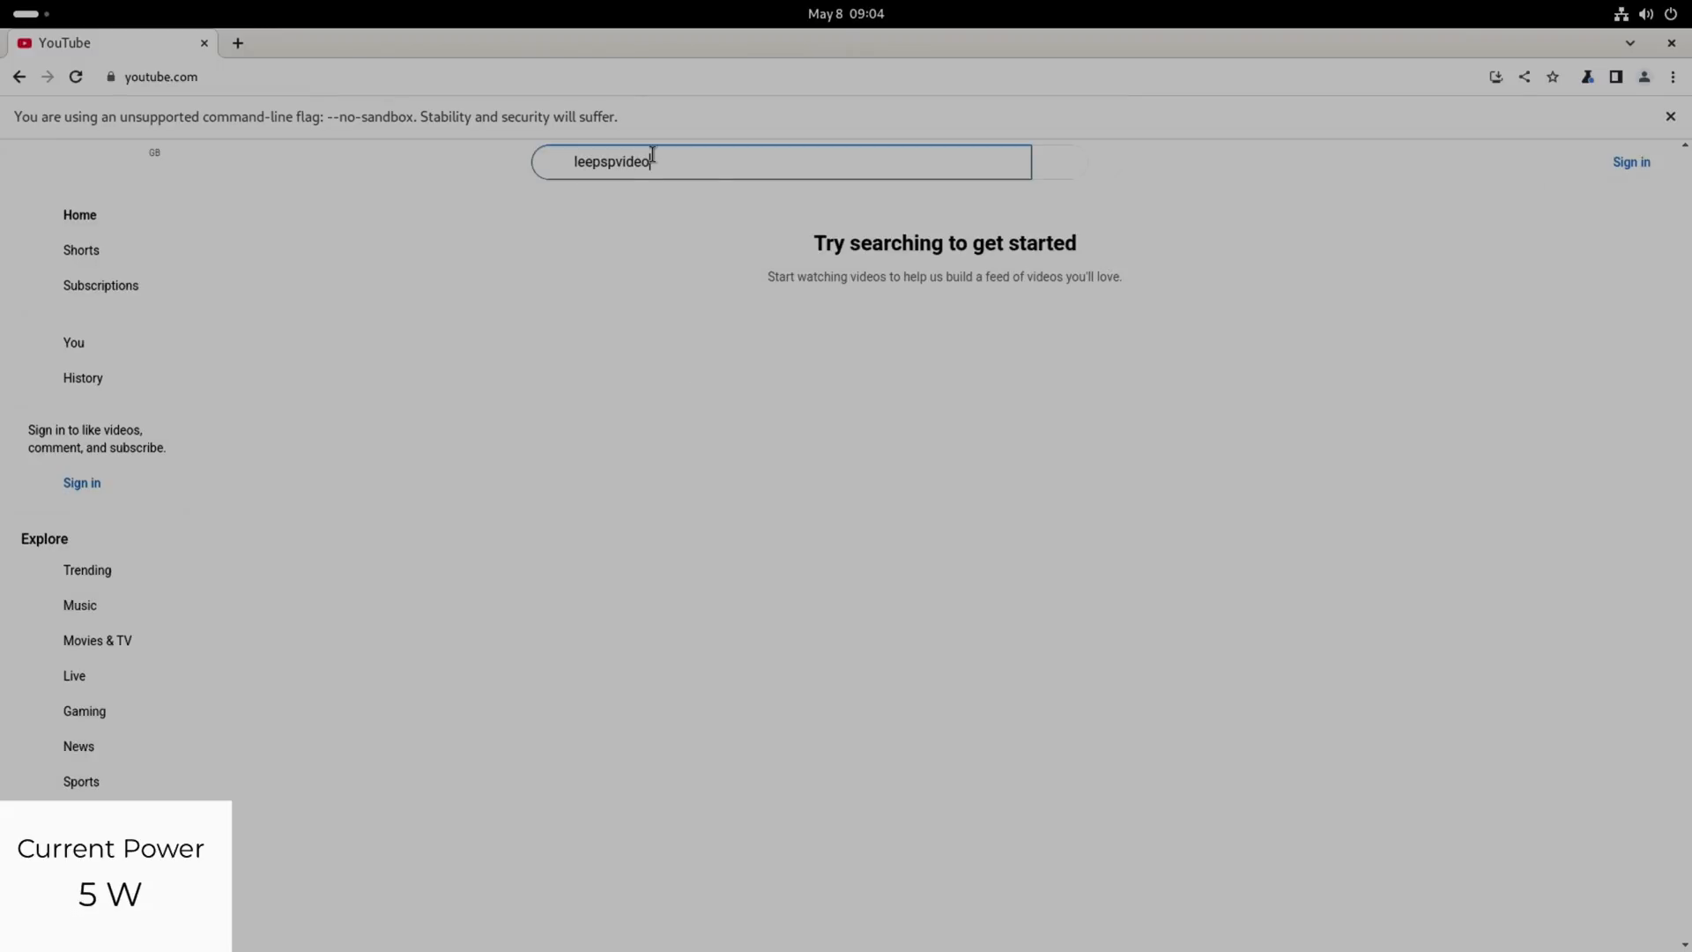
type("h")
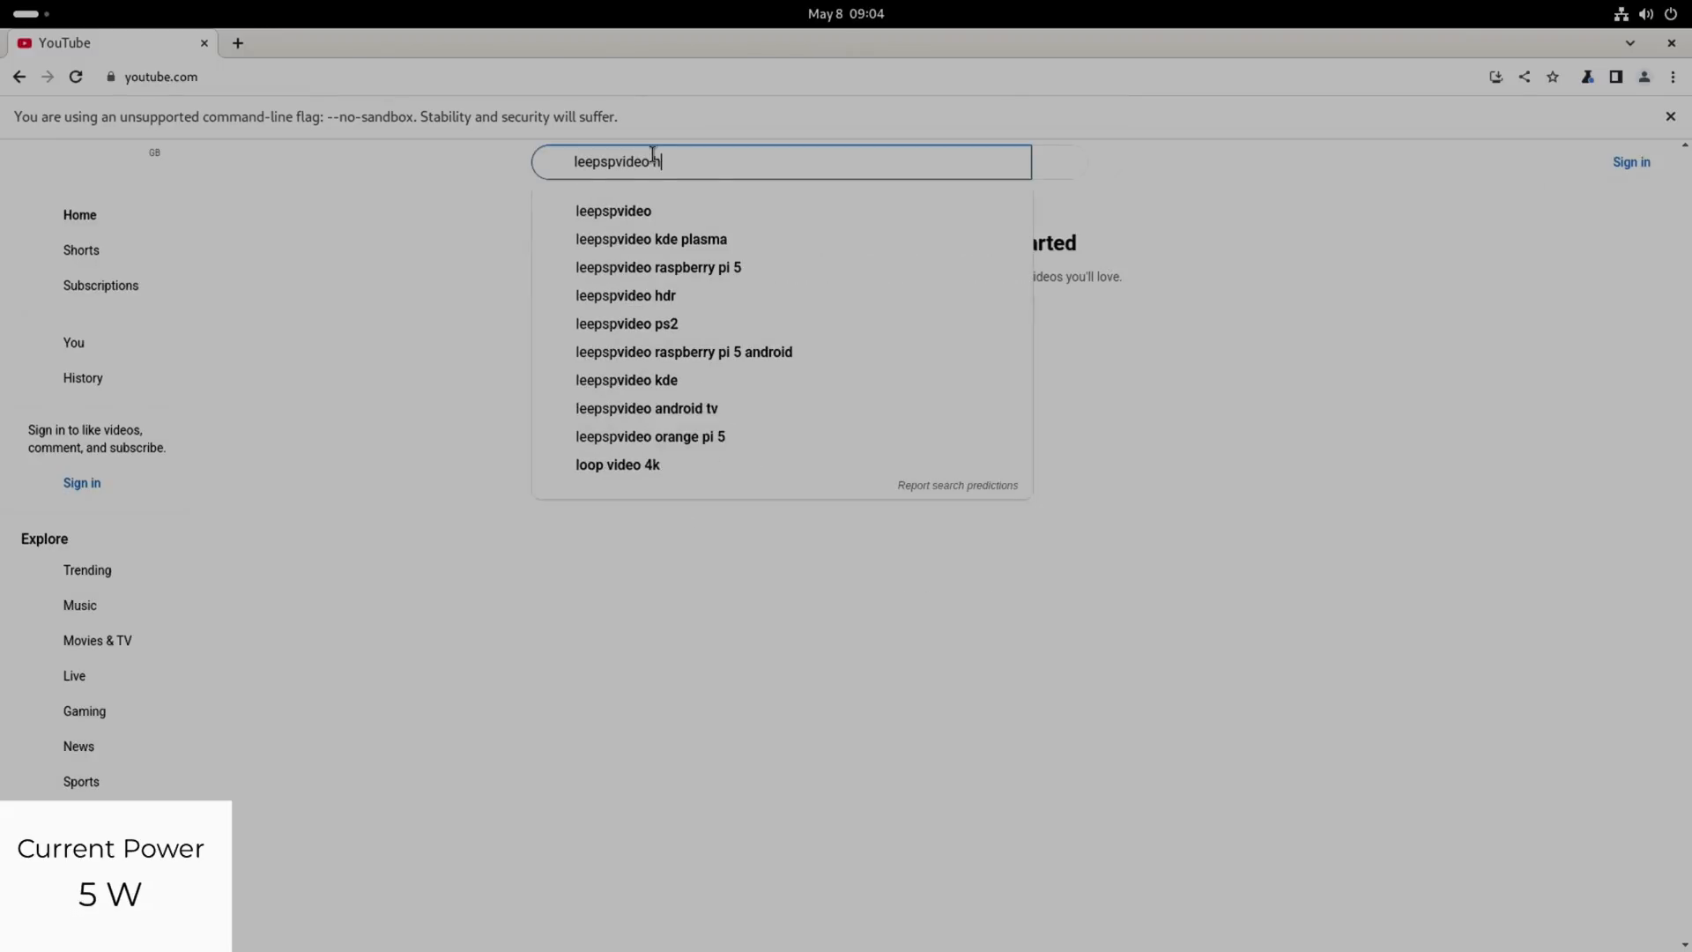
left_click(624, 294)
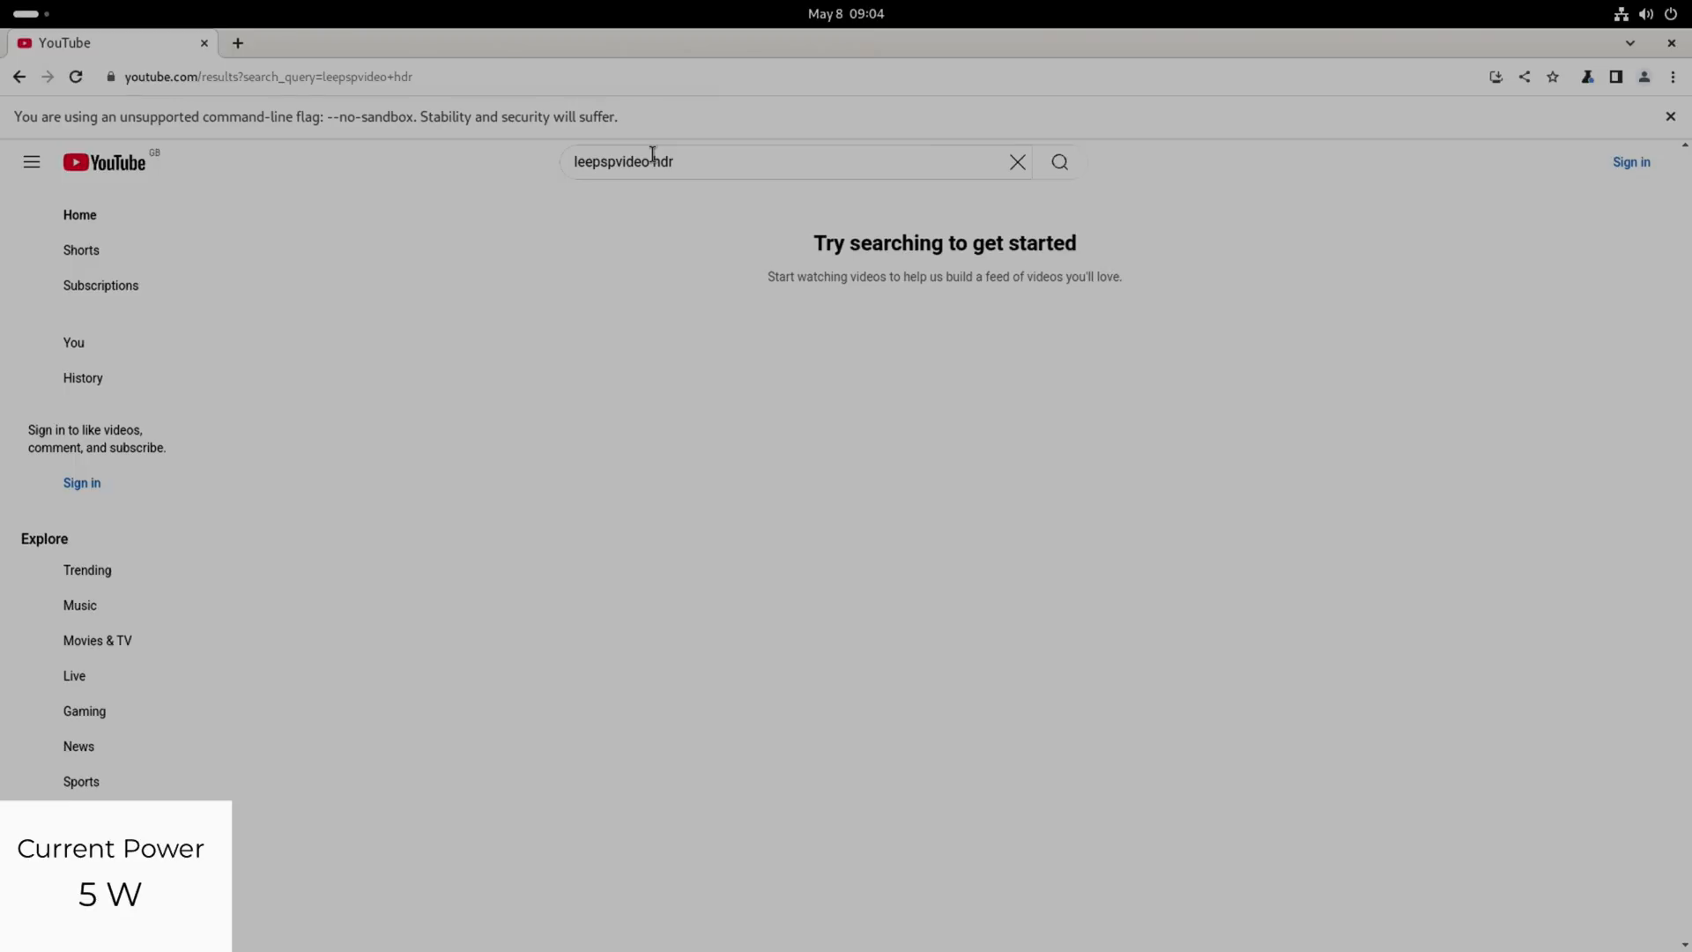
left_click(1058, 162)
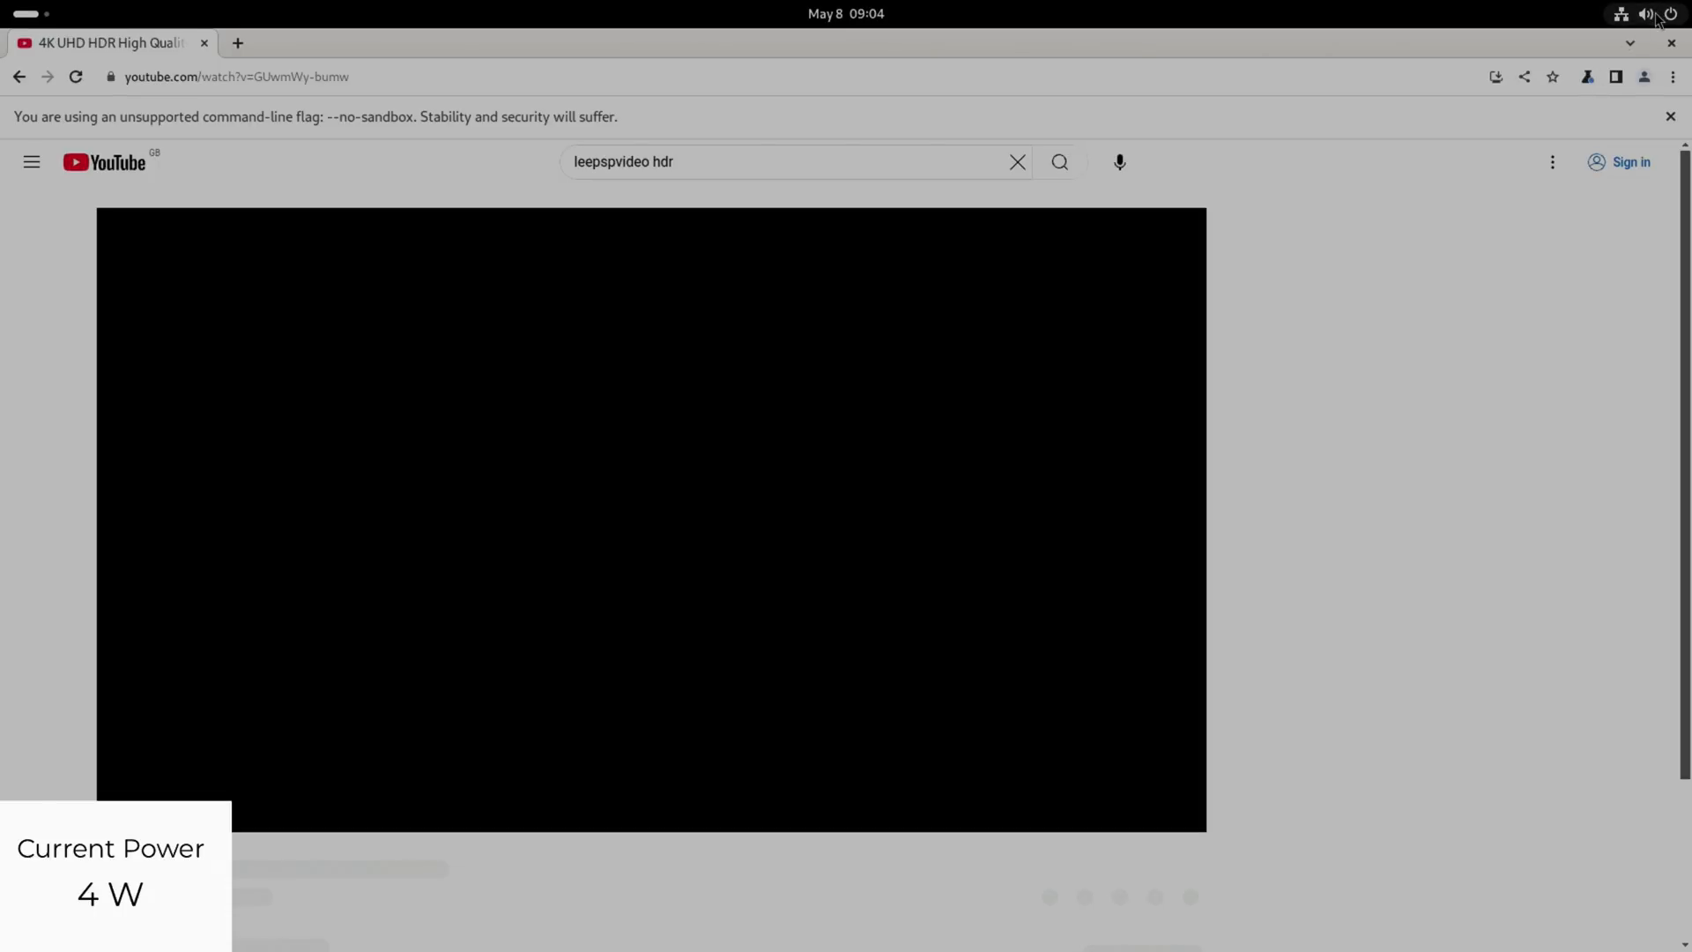
- Check the sound output in GNOME quick settings, then skip the Audi ad so the demo plays
left_click(1648, 14)
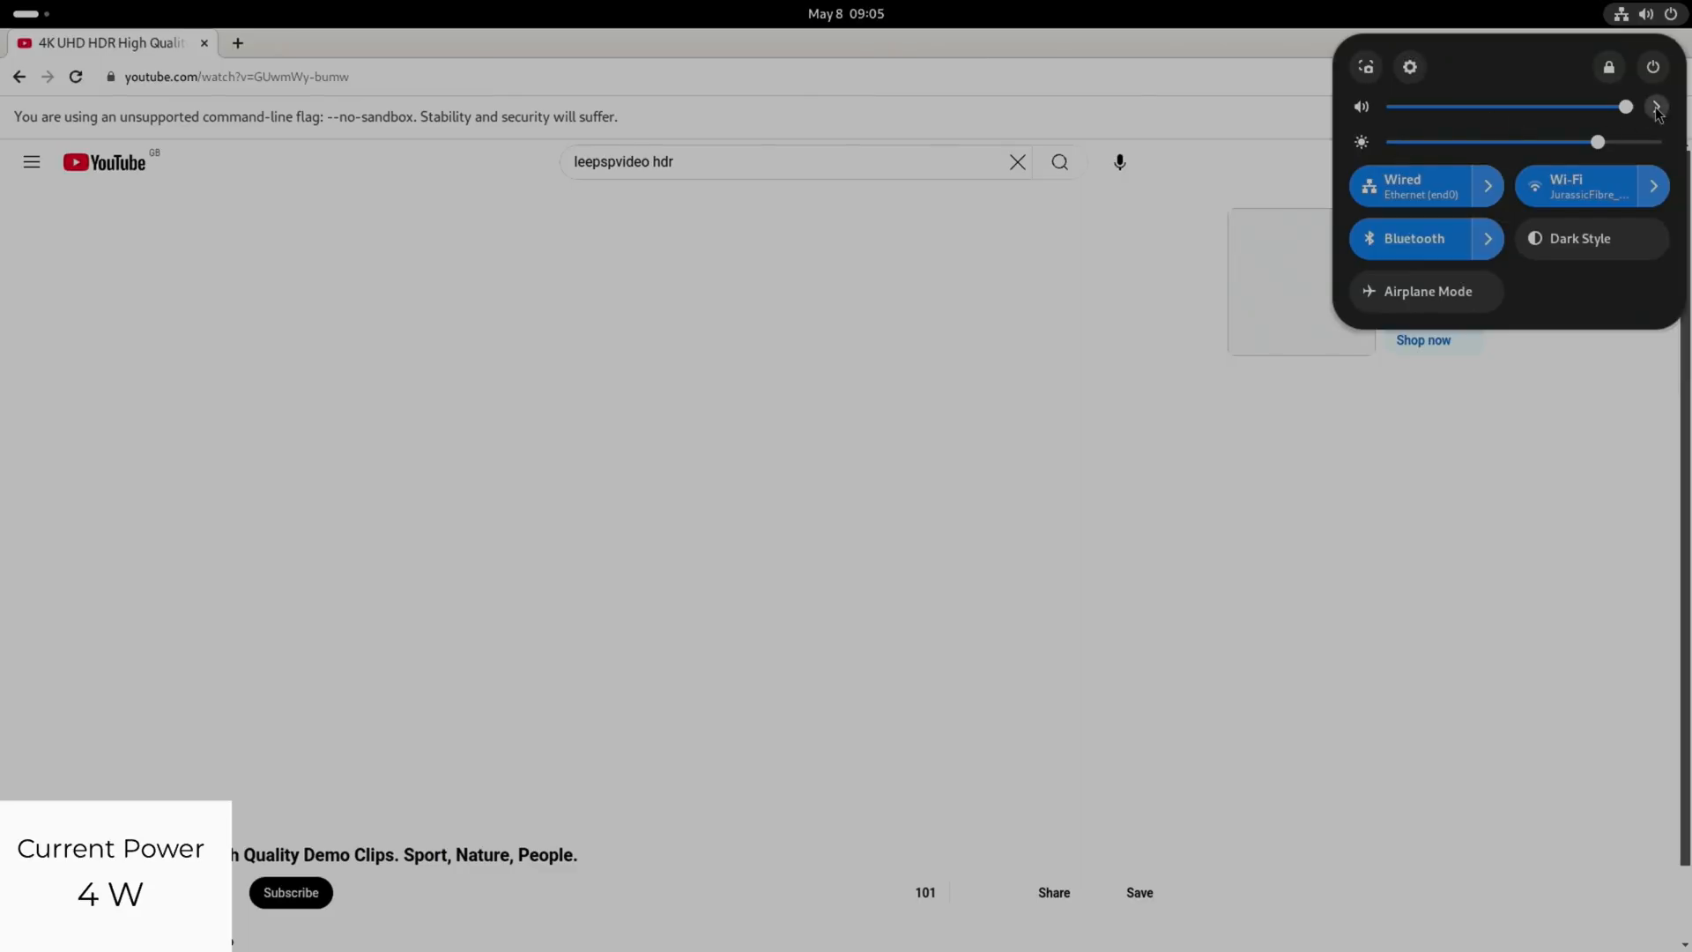
left_click(1657, 105)
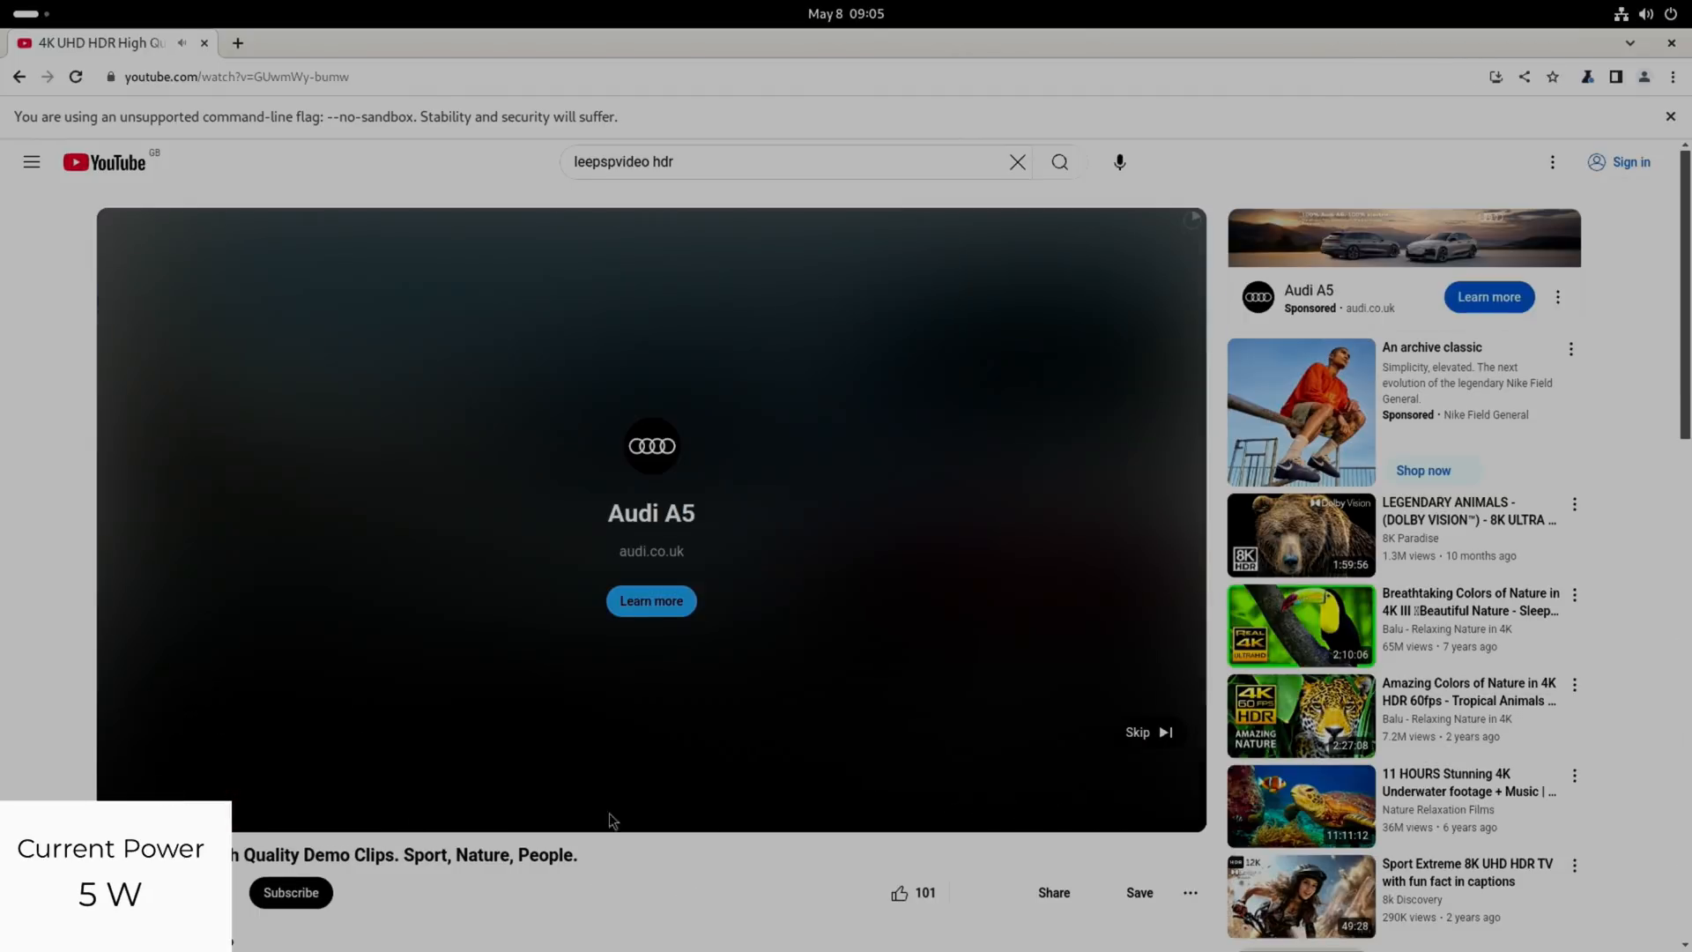
left_click(1151, 732)
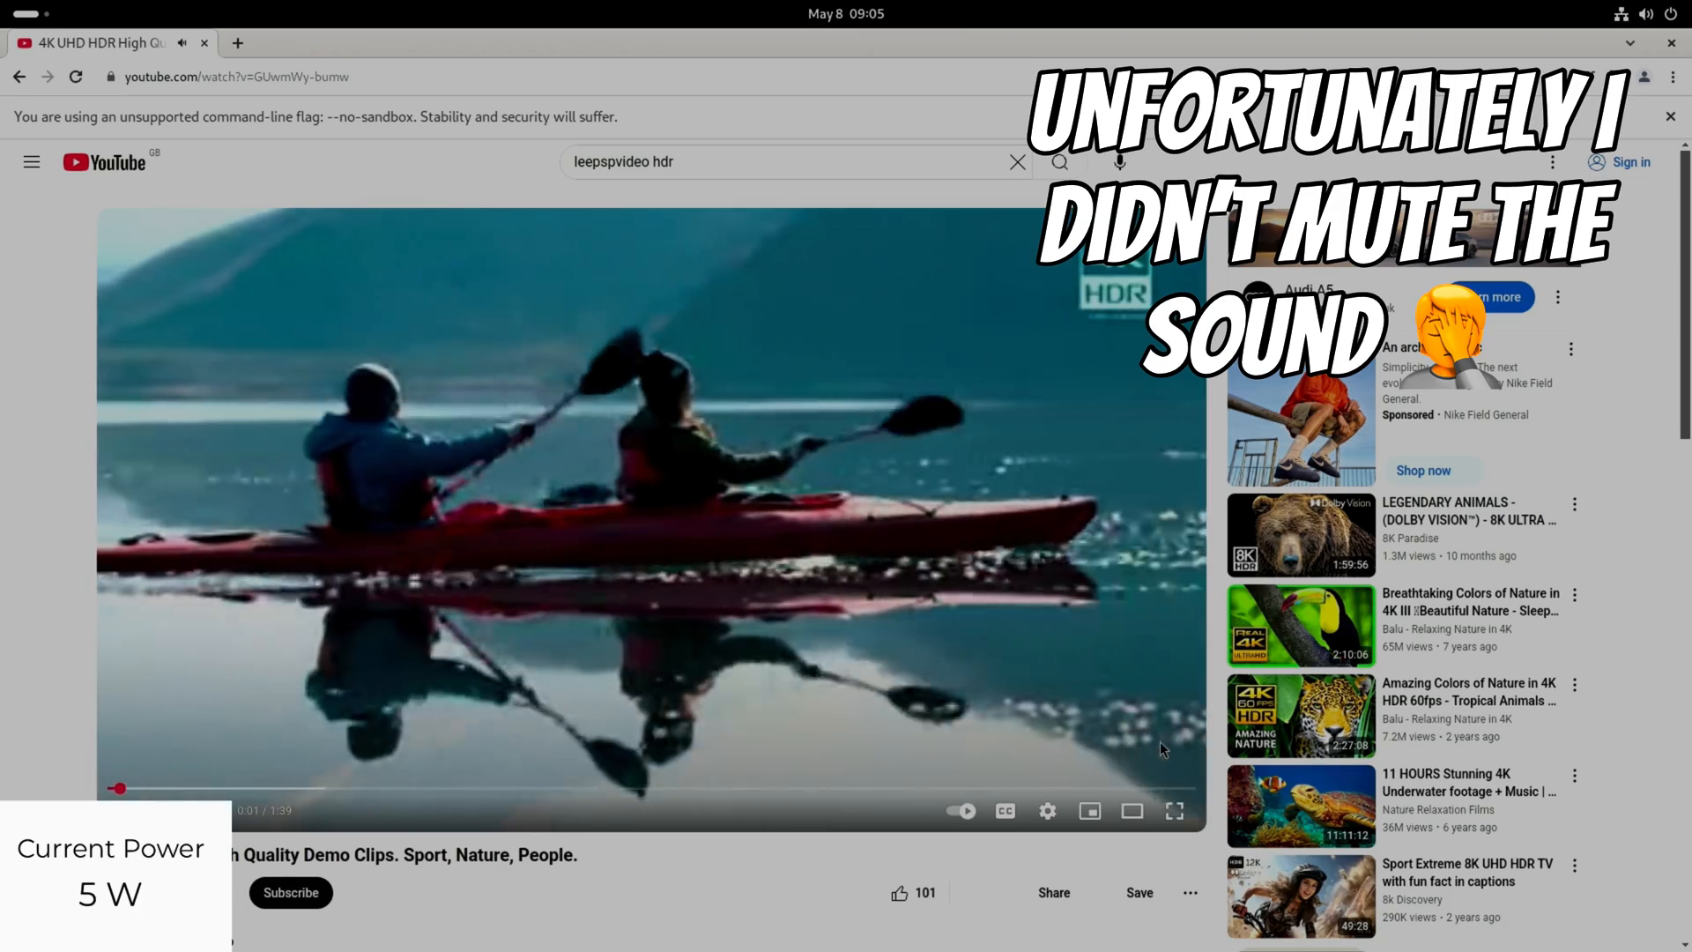
mouse_move(610, 665)
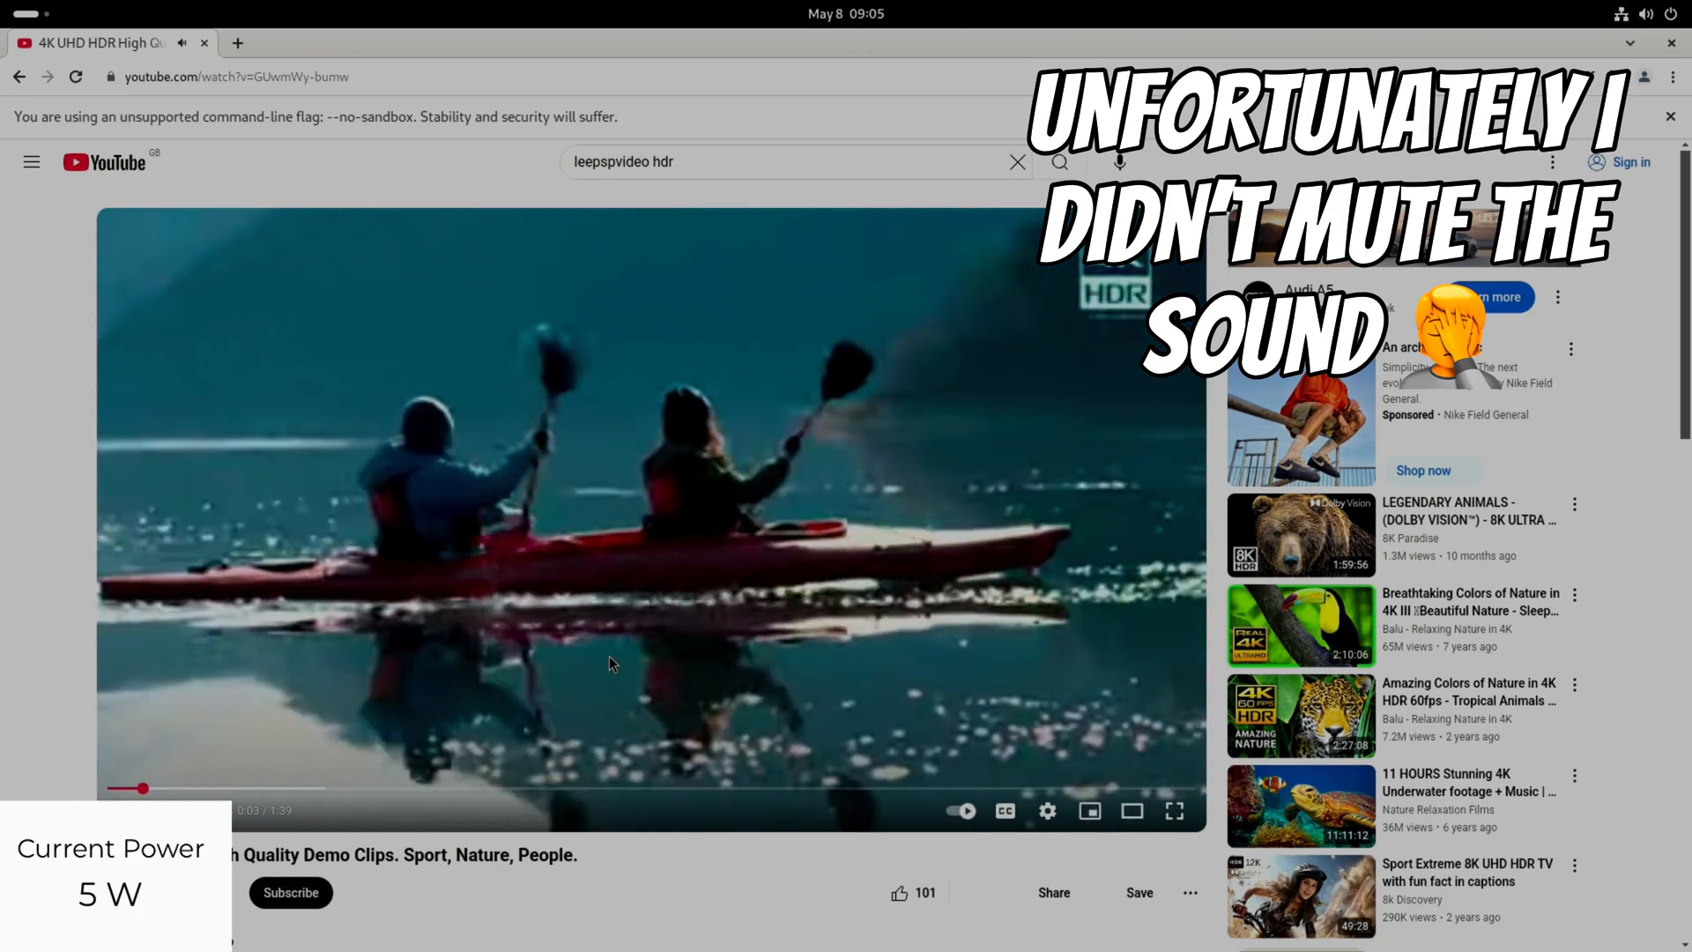
- Enable stats for nerds, set quality to 1080p and switch the video to full screen
right_click(610, 664)
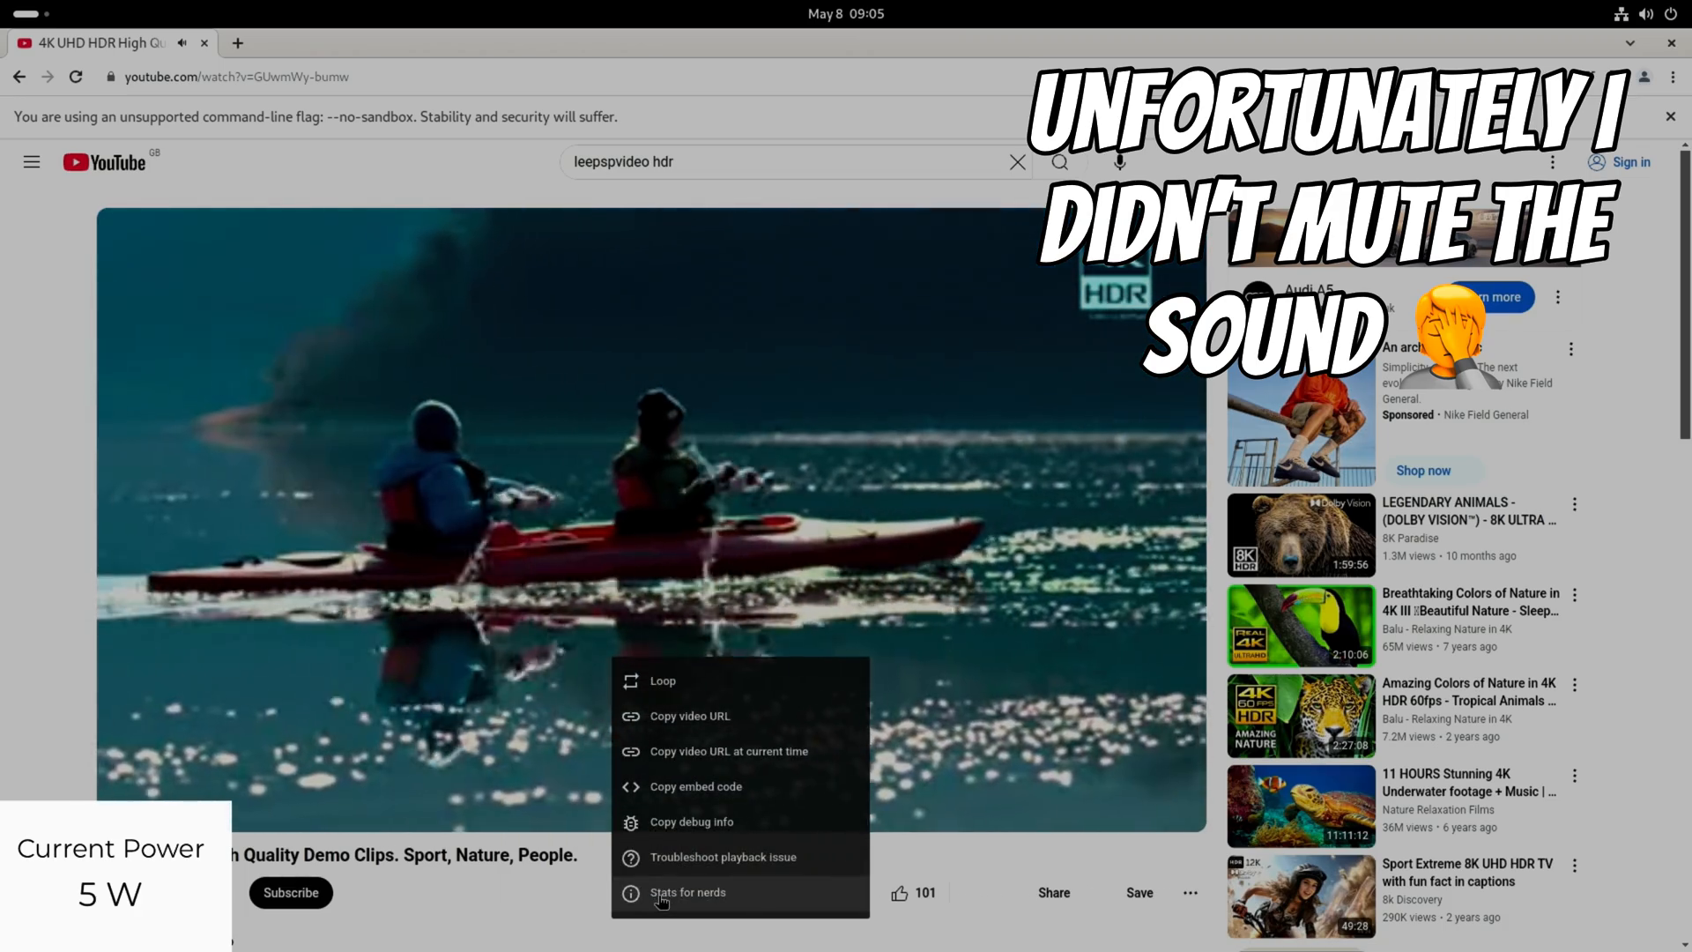
left_click(688, 892)
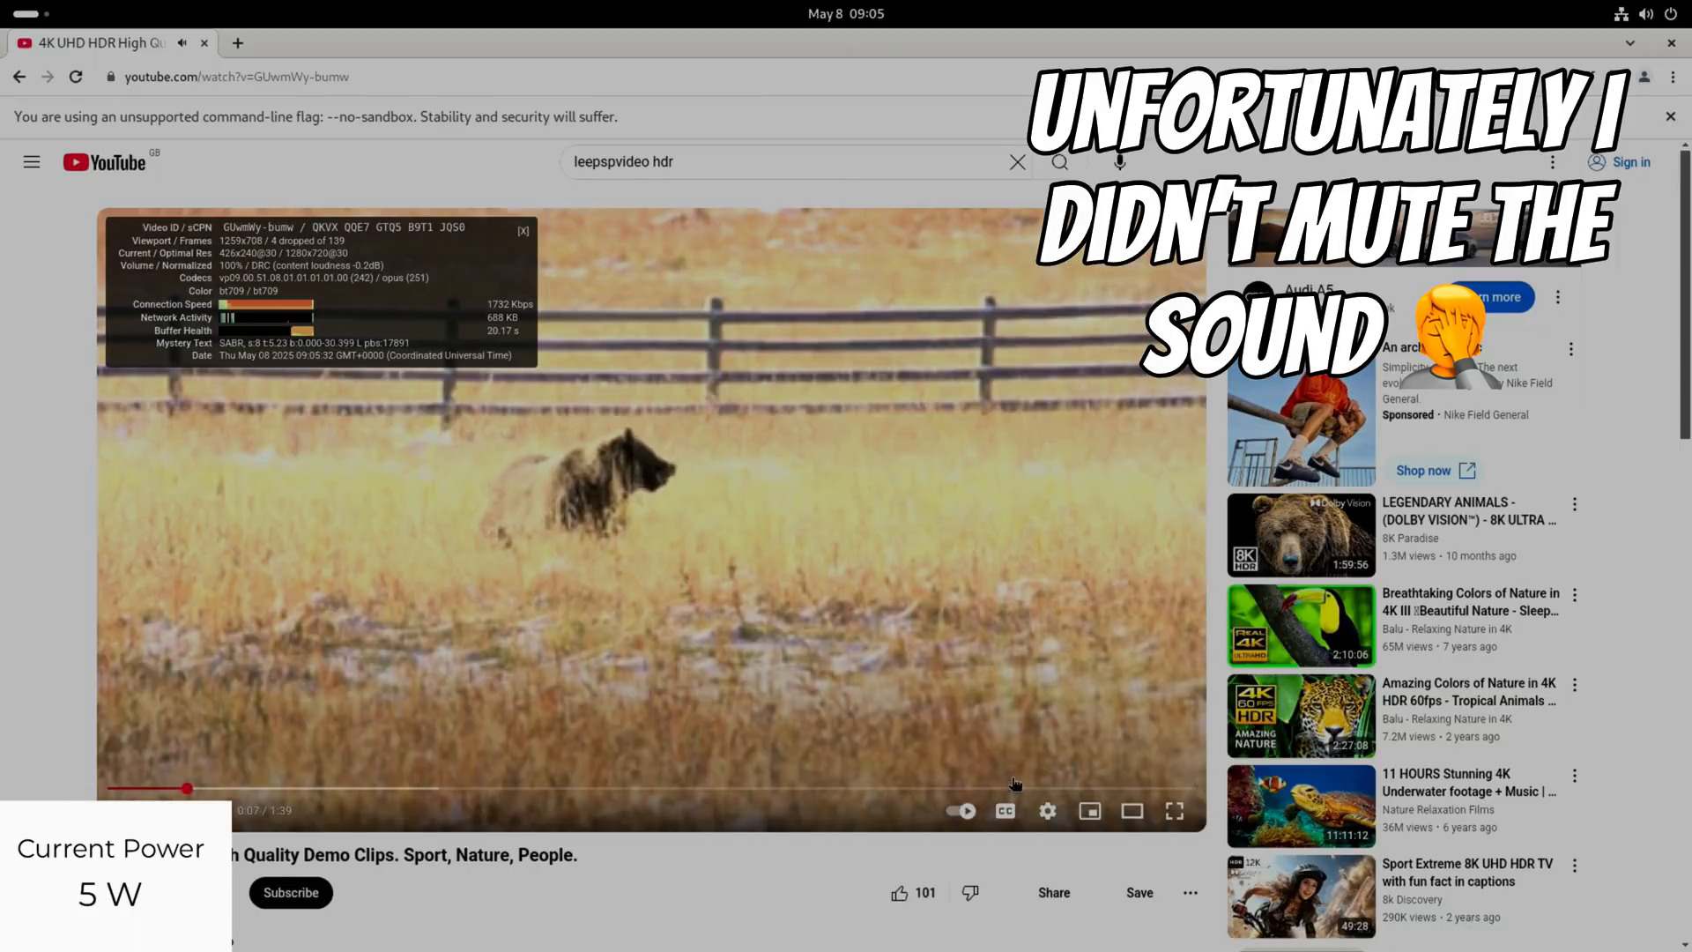
left_click(1045, 811)
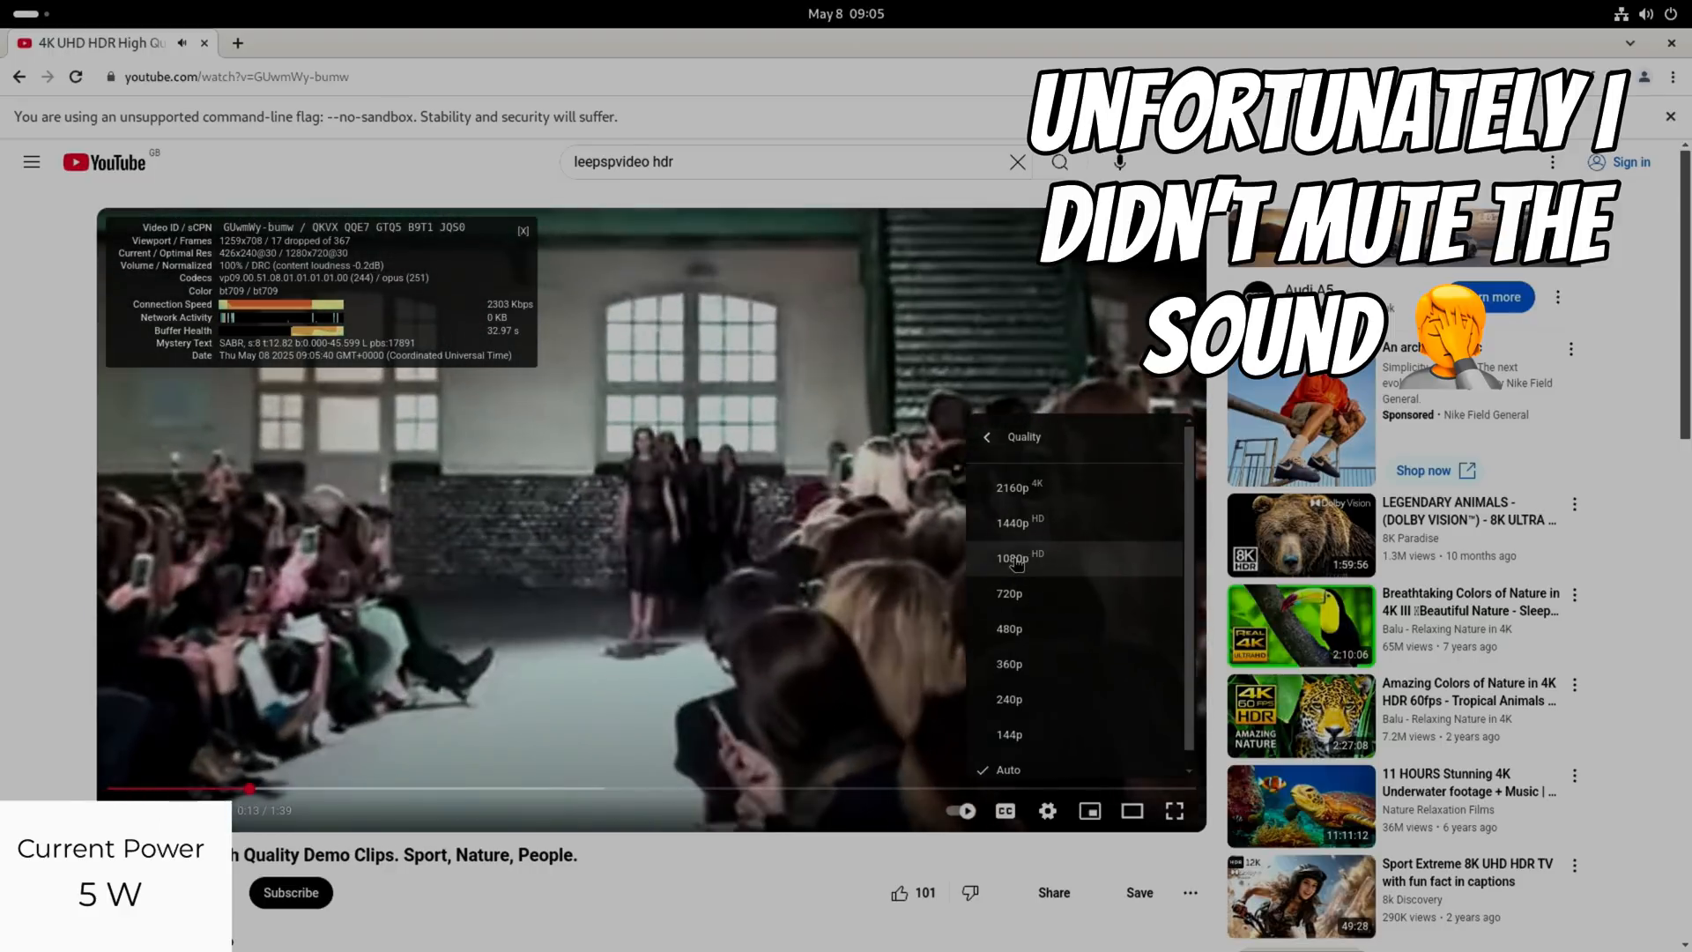
left_click(1011, 559)
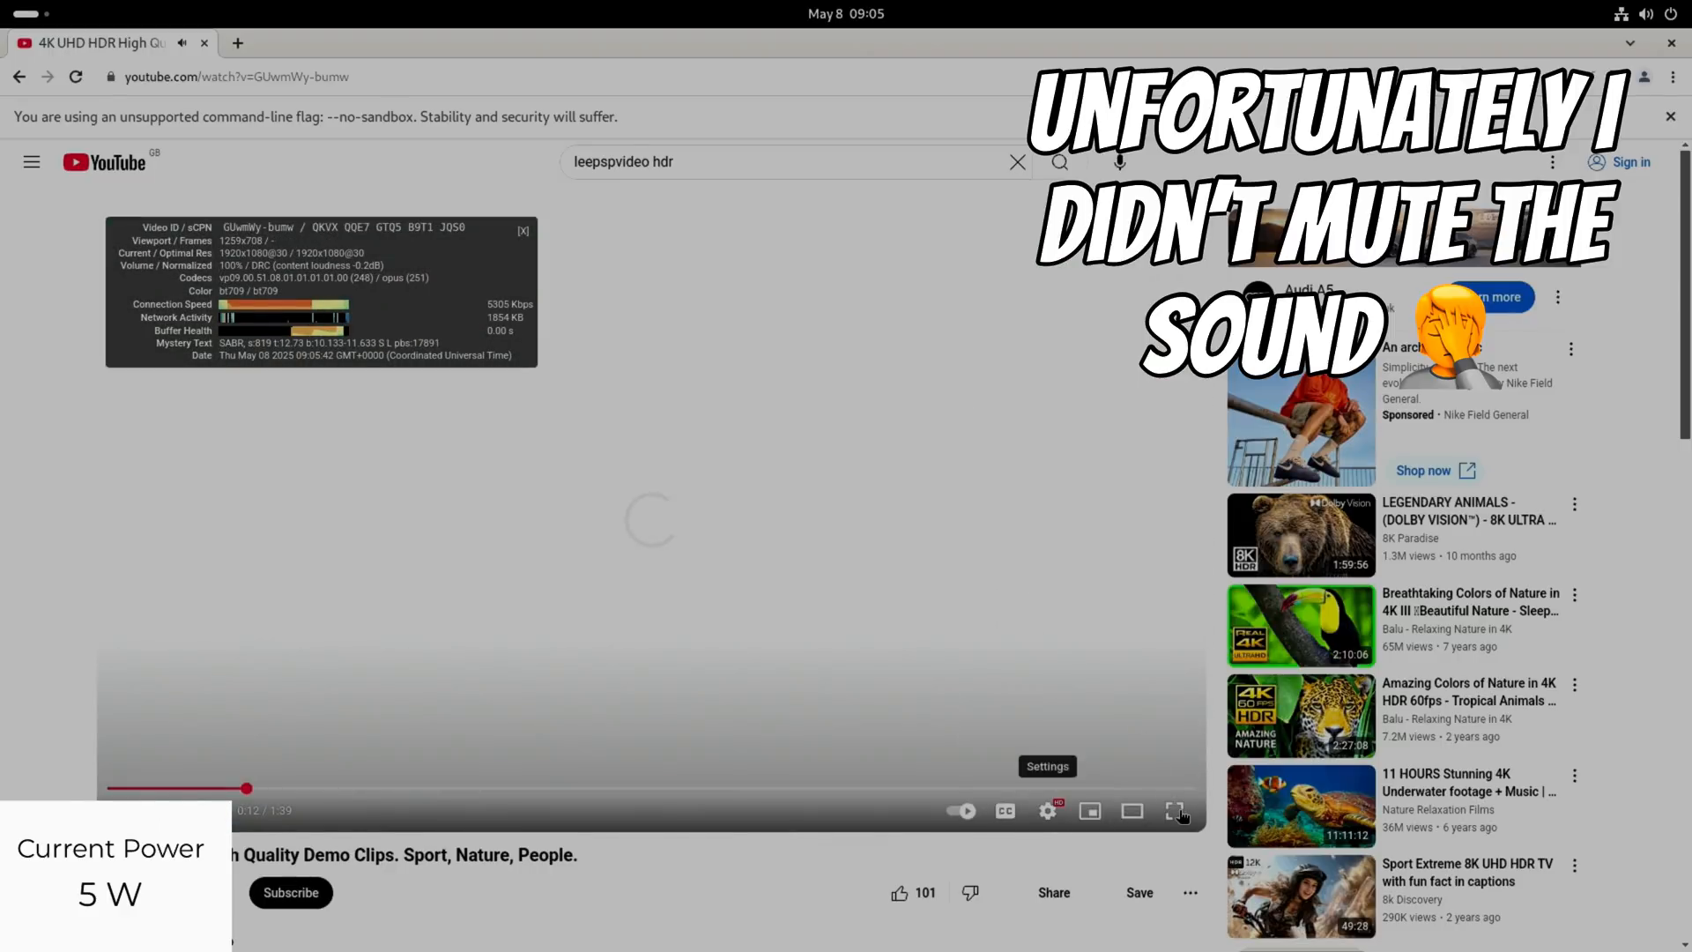
left_click(1174, 811)
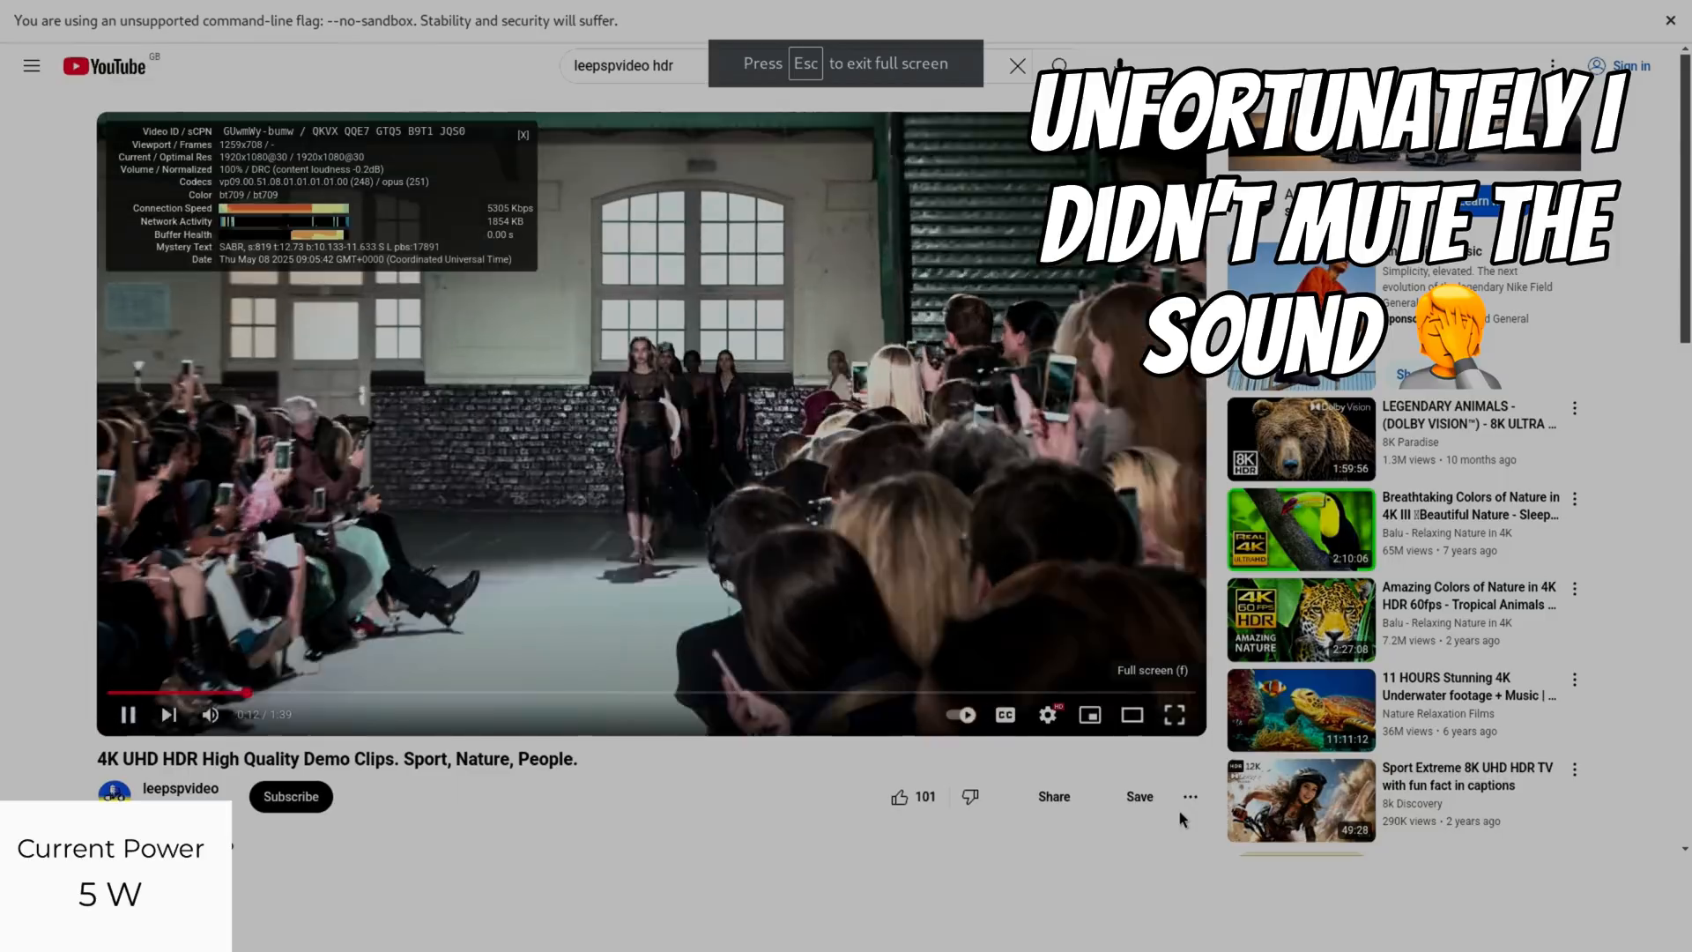
- Expand the demo video to full screen and switch quality to 2160p 4K, stats showing 3840x2160
left_click(1174, 714)
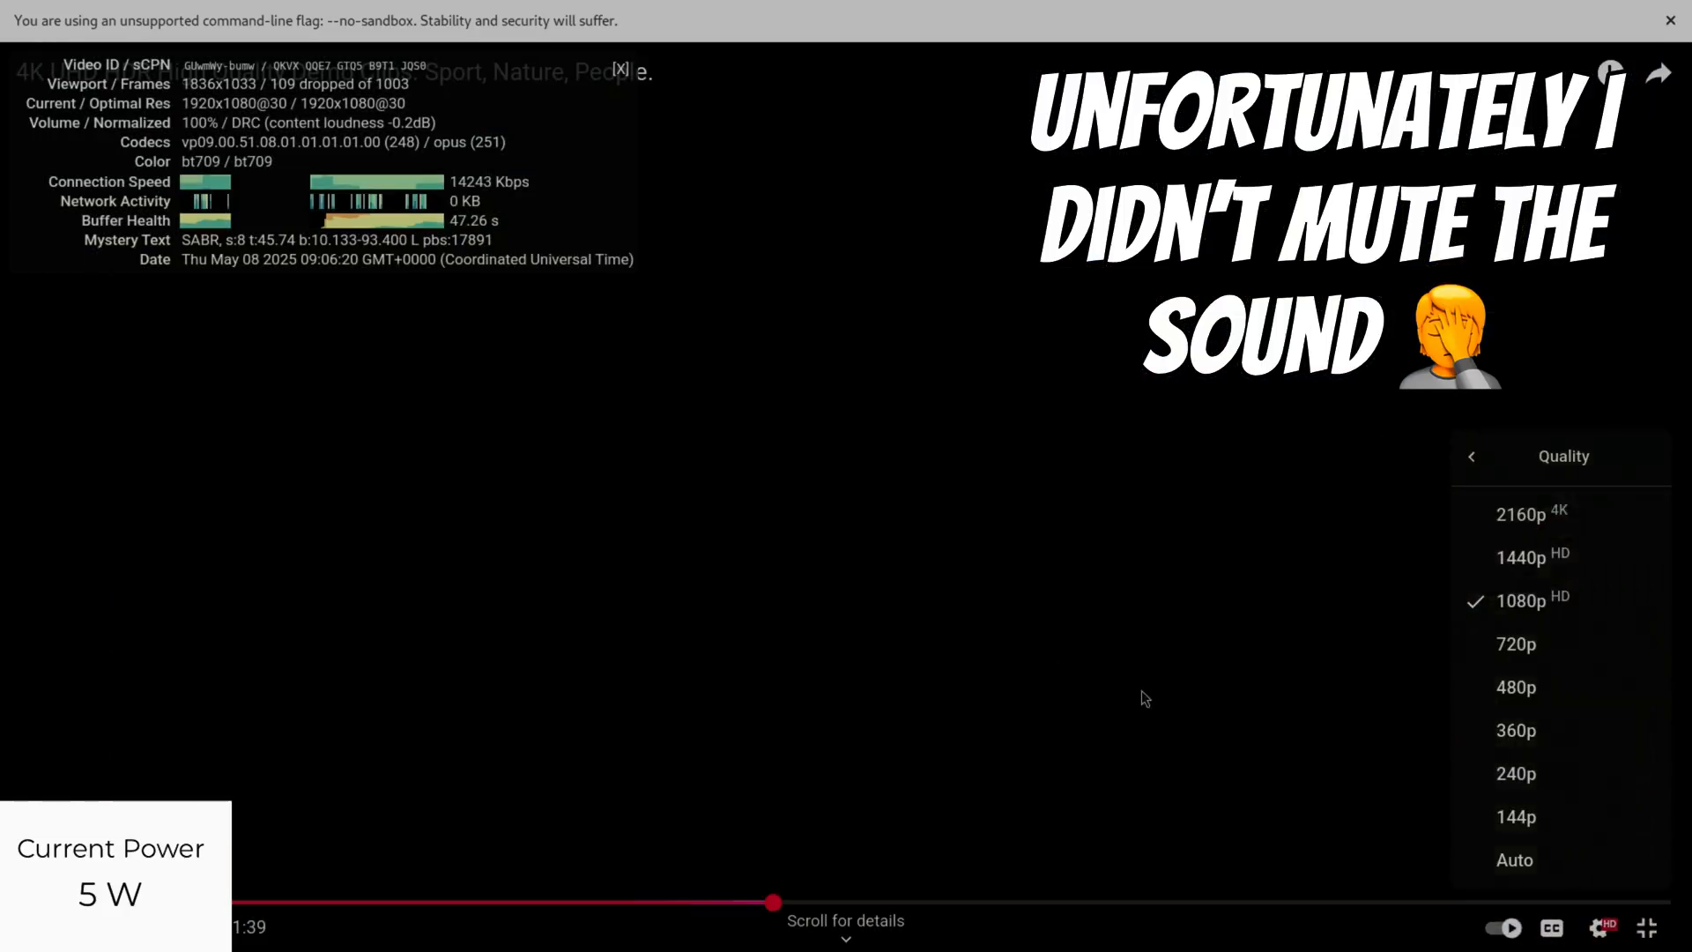
left_click(1532, 513)
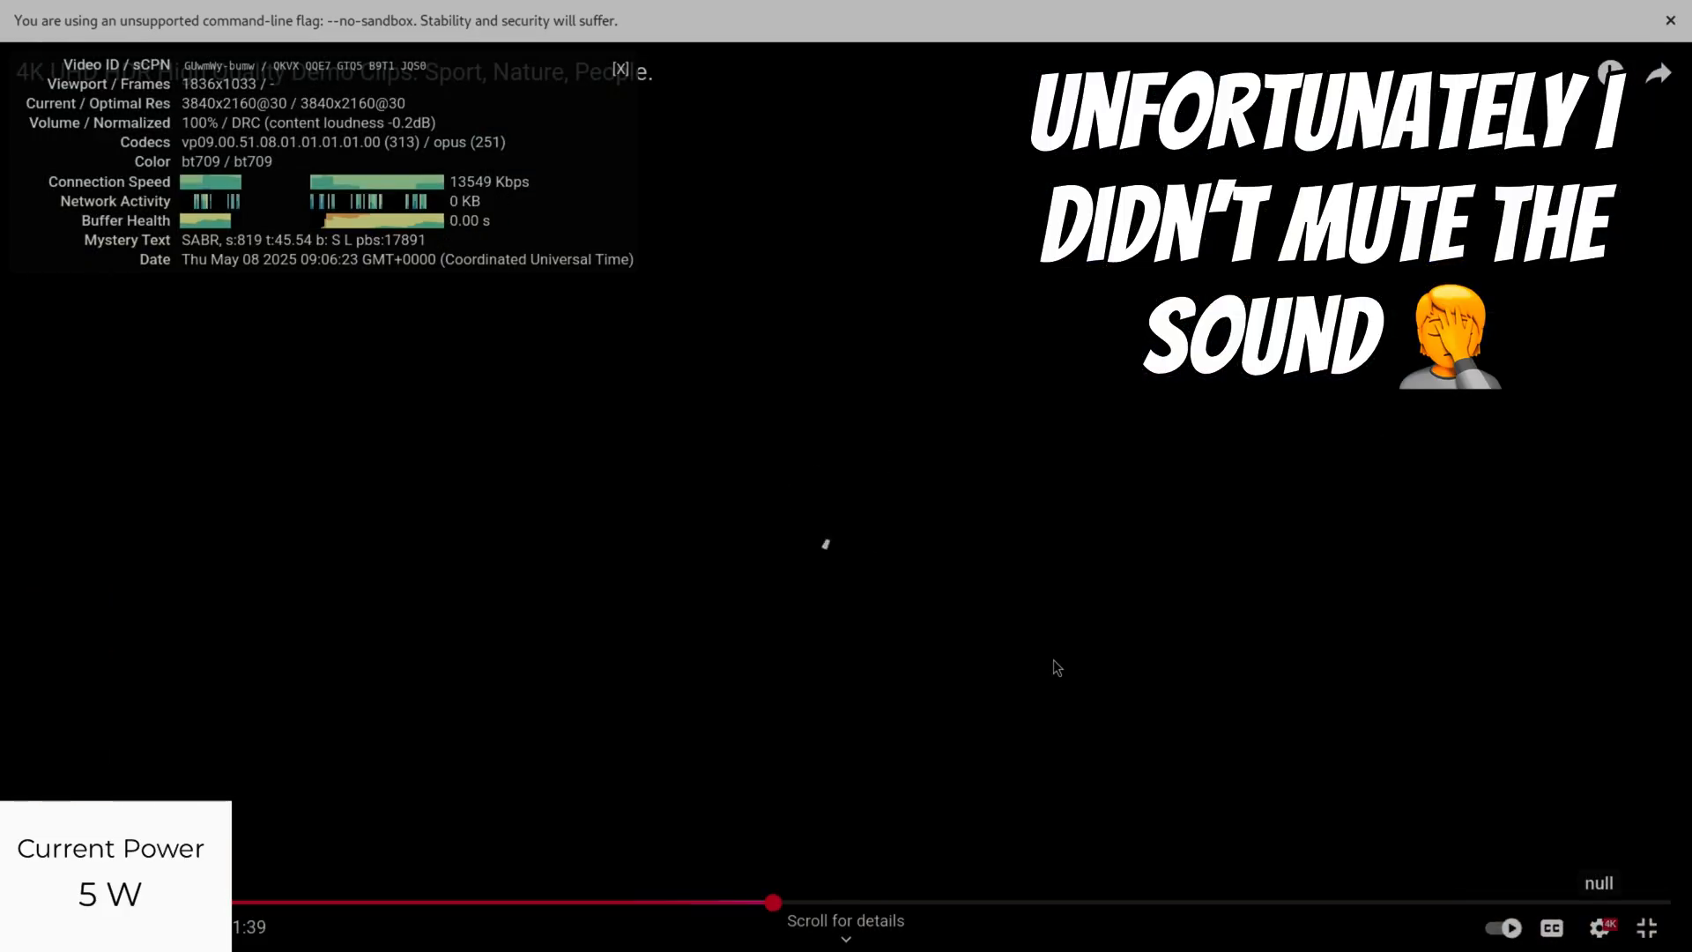